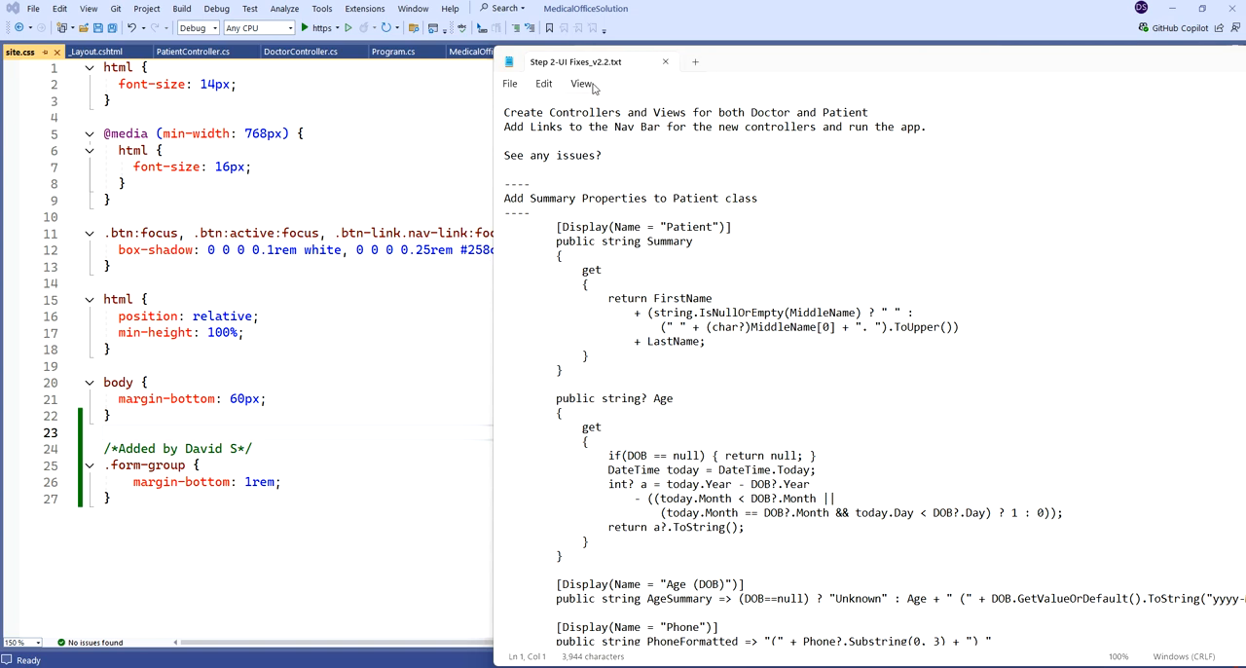
mouse_move(574, 61)
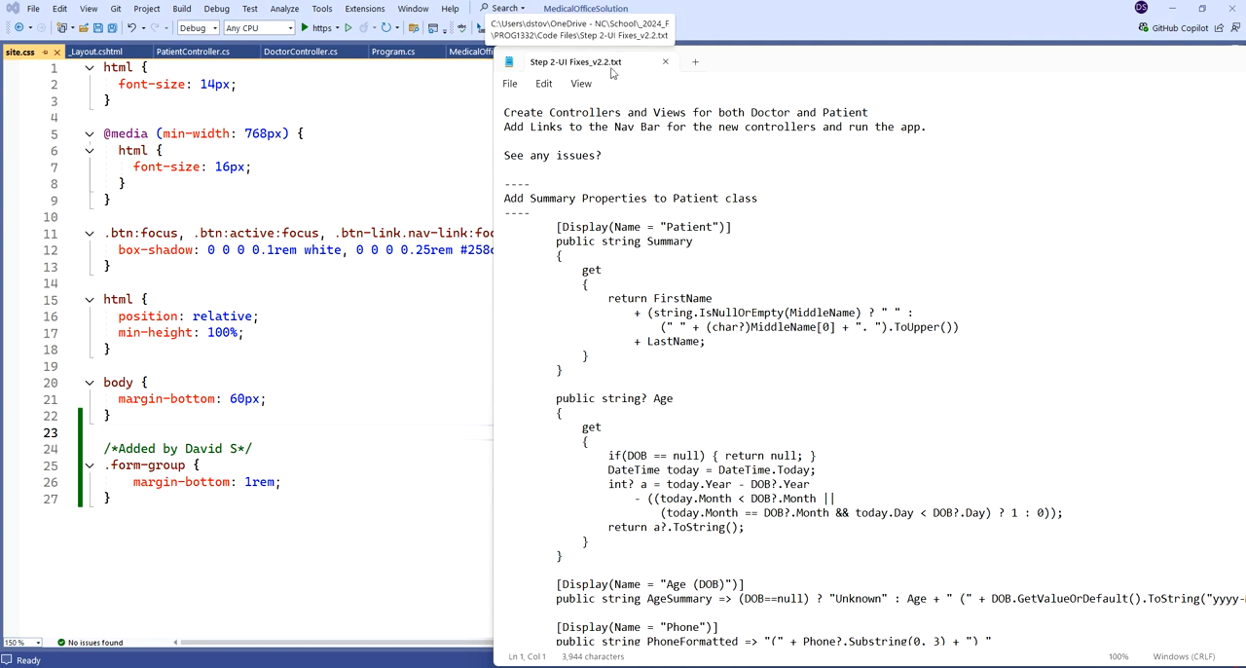
mouse_move(523, 94)
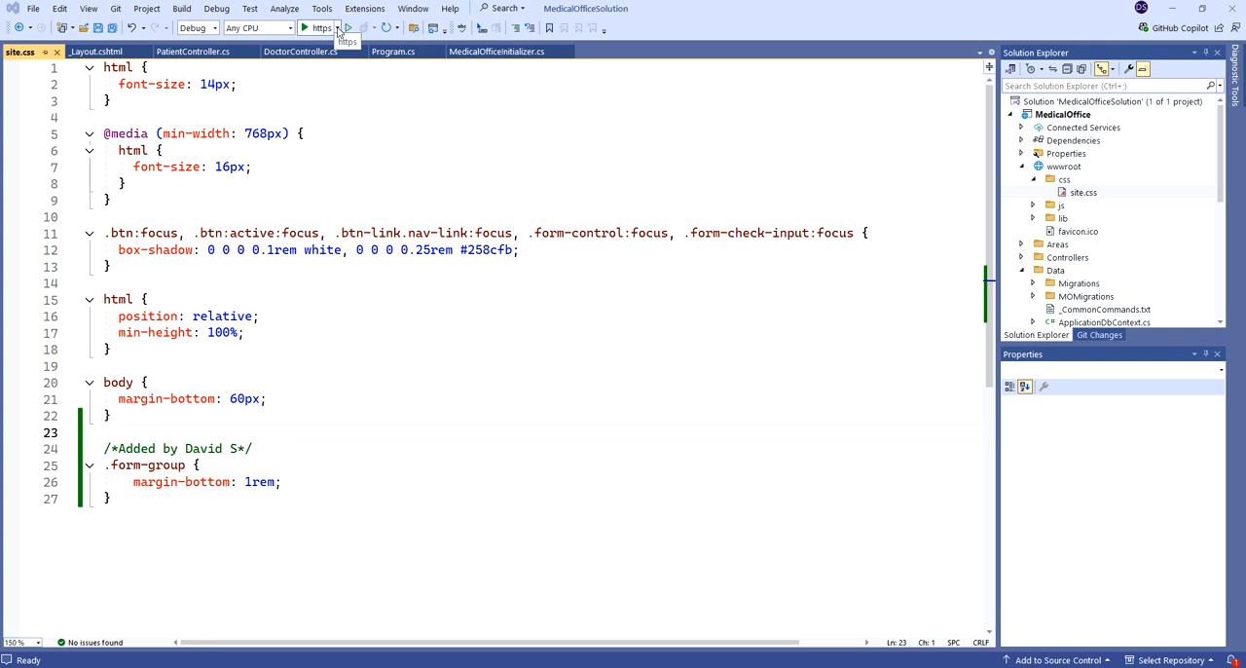
Run MedicalOffice with the https launch profile to reach its Welcome page
click(334, 27)
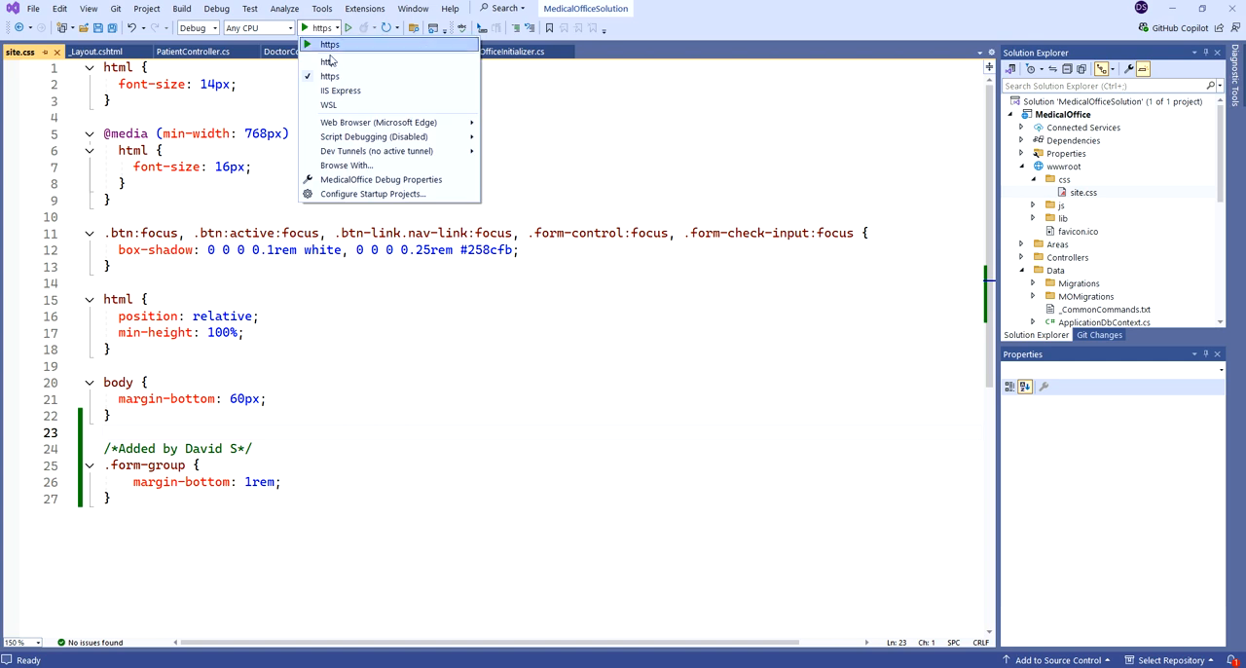
mouse_move(331, 62)
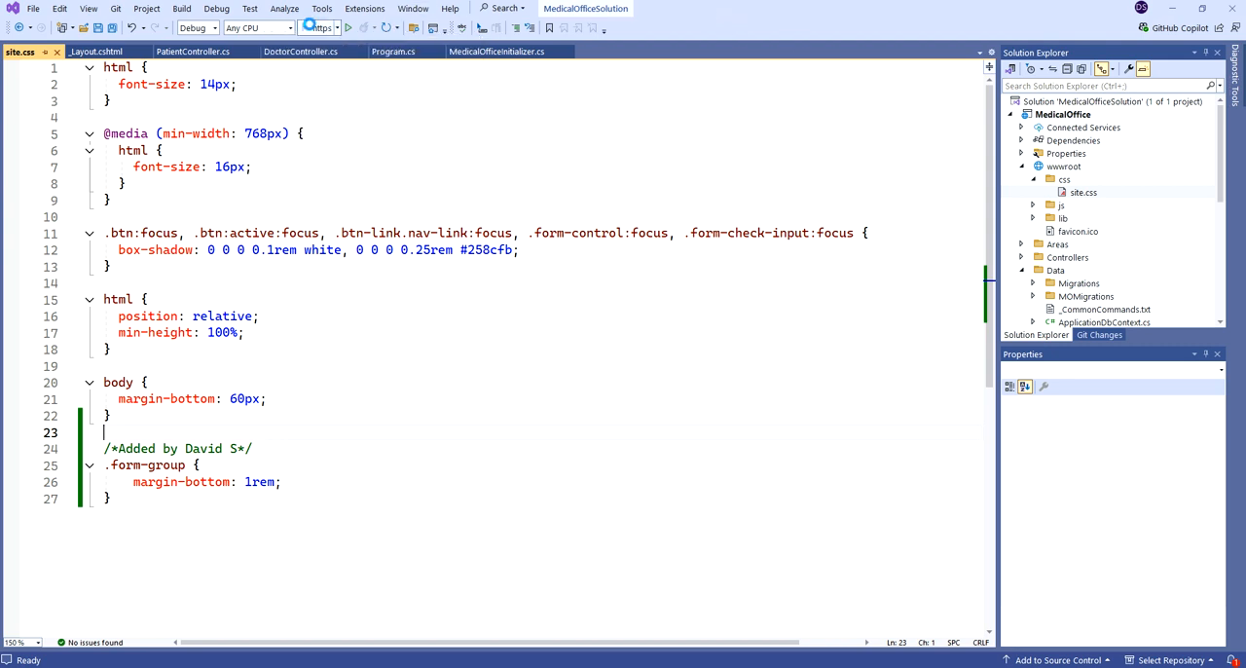
click(348, 27)
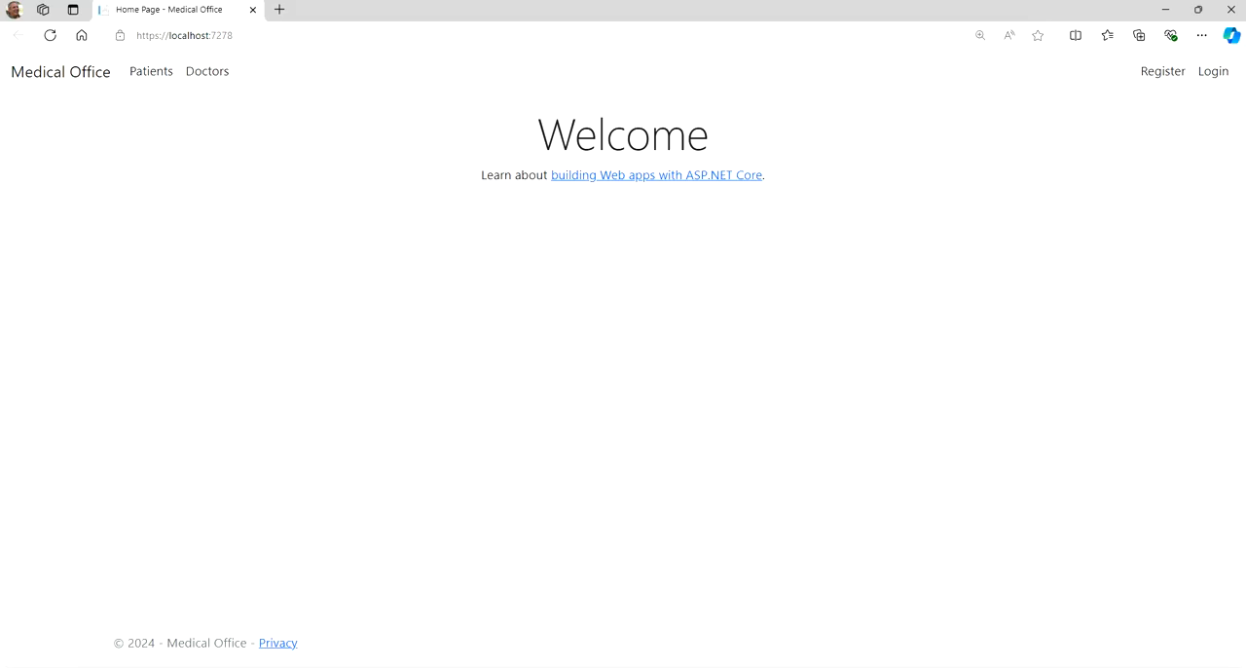
Open the Patients list of four patients and select the second patient's OHIP number
click(151, 71)
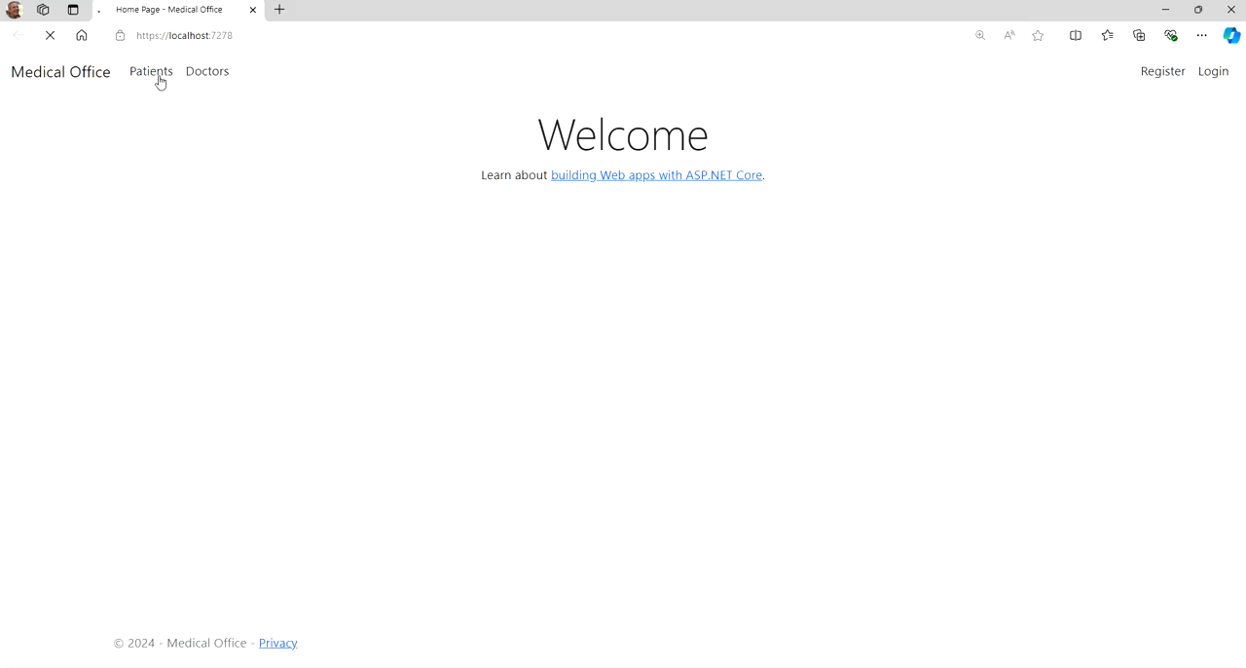
click(151, 70)
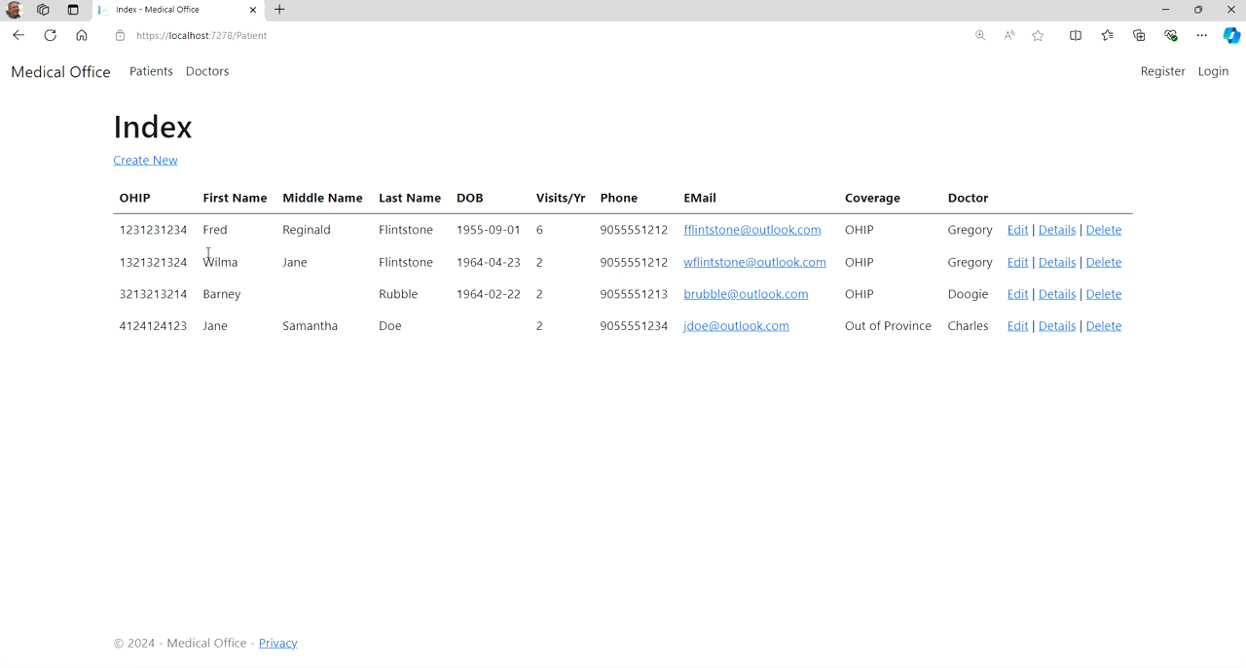
mouse_move(231, 256)
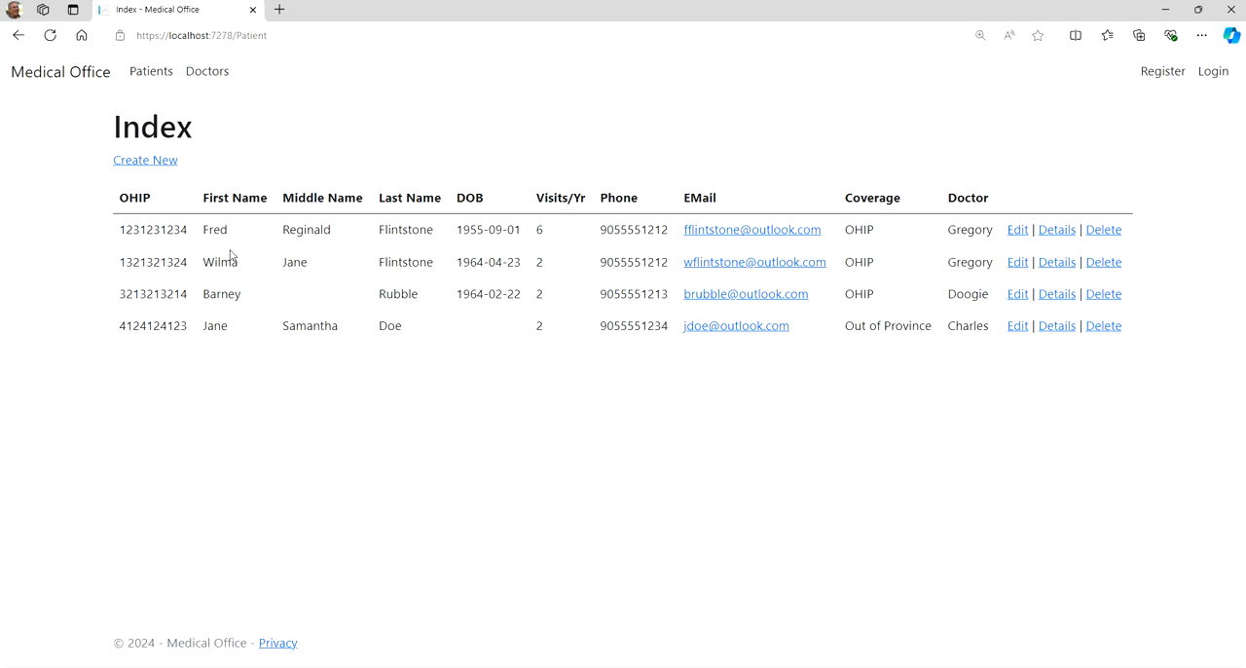
mouse_move(278, 255)
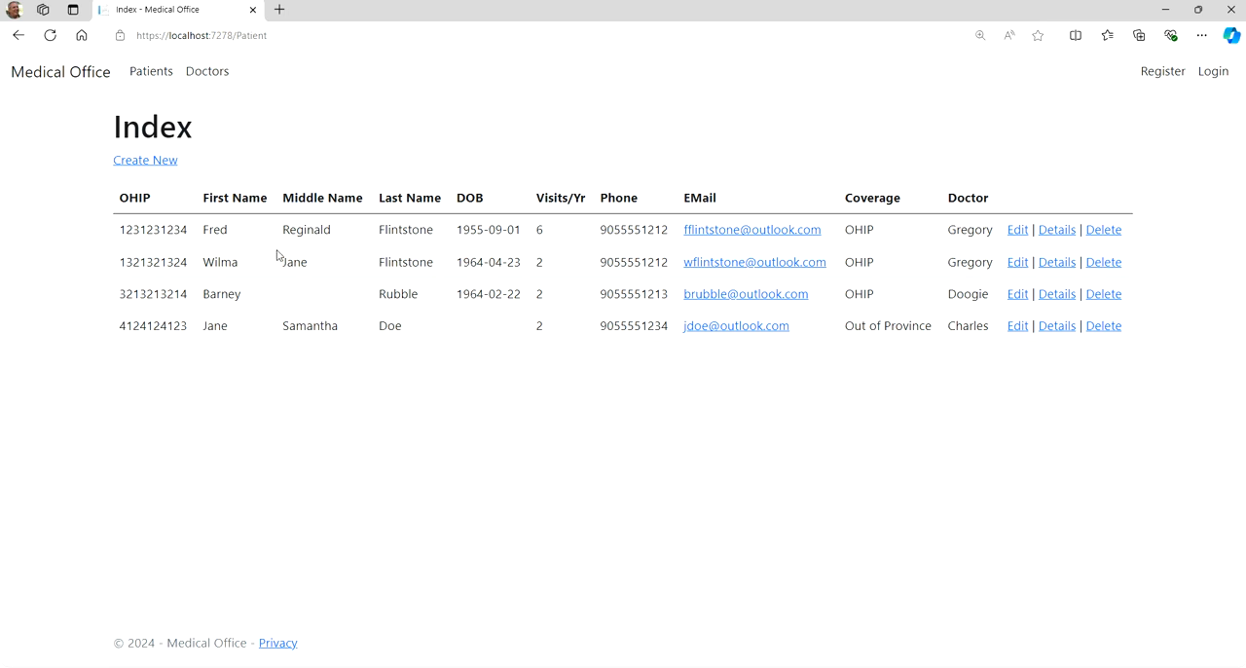
mouse_move(905, 154)
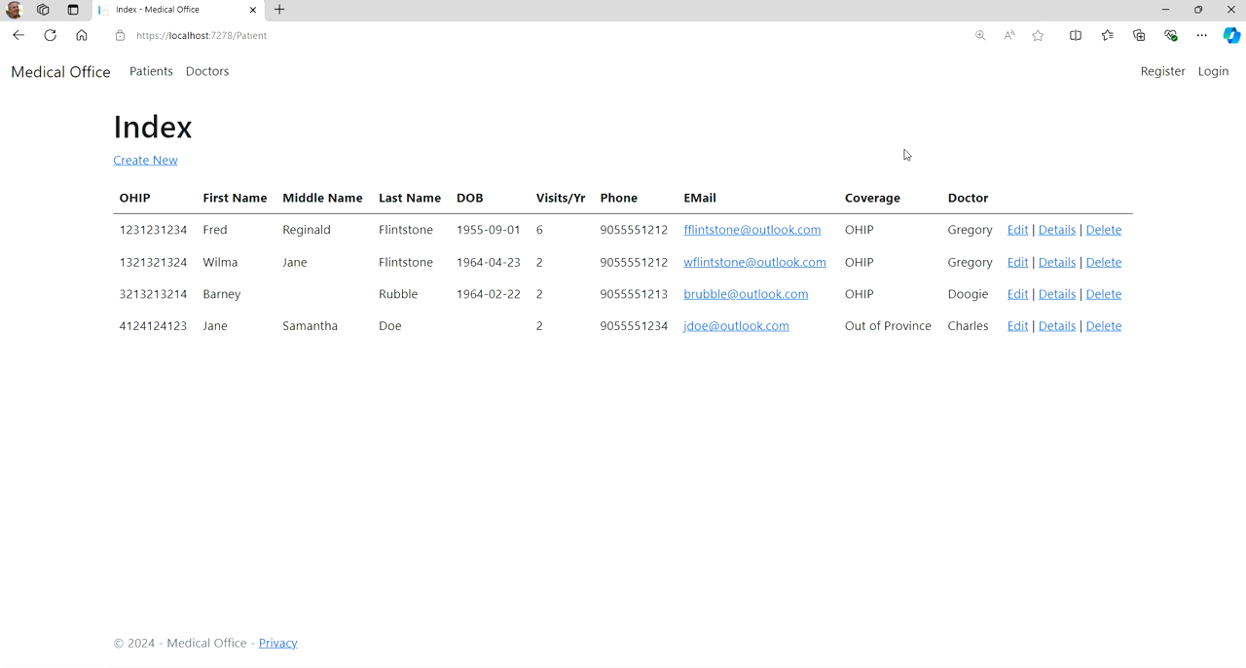
mouse_move(888, 153)
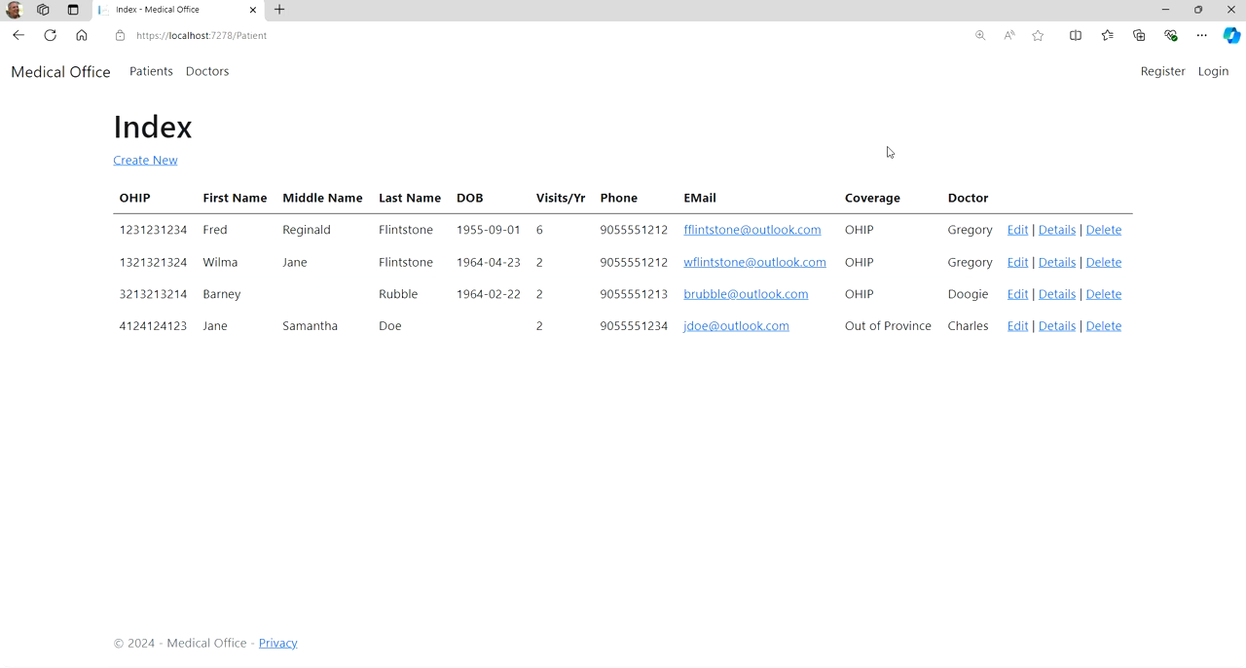
mouse_move(164, 254)
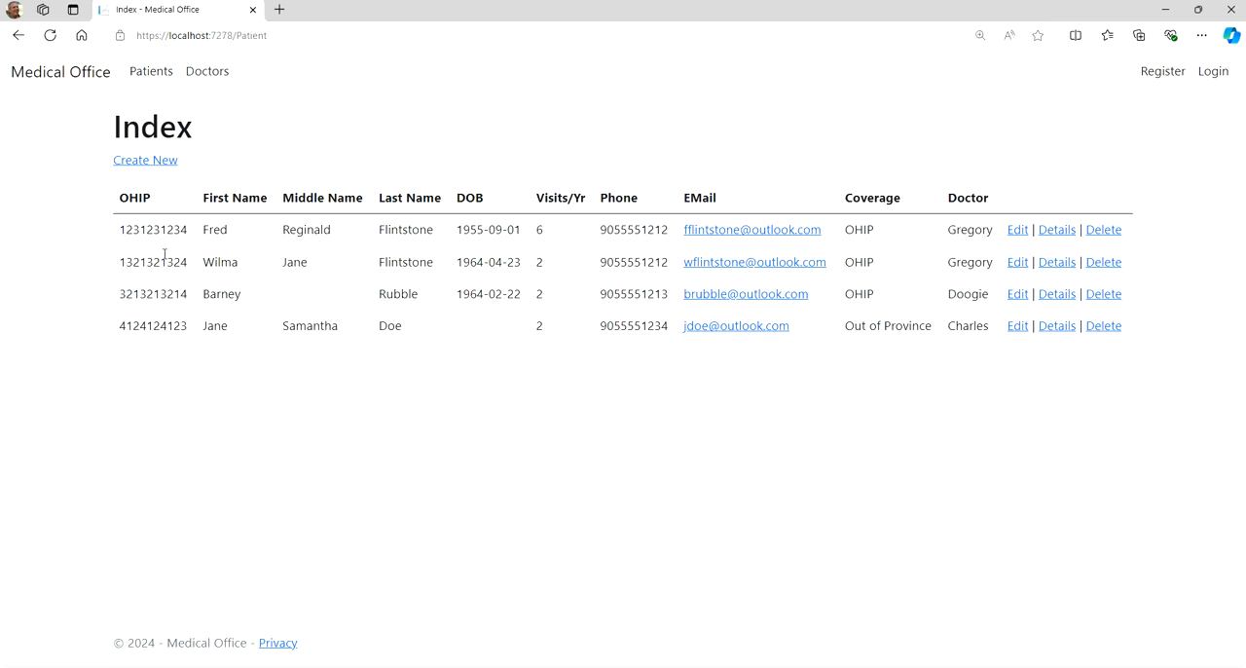
double_click(153, 262)
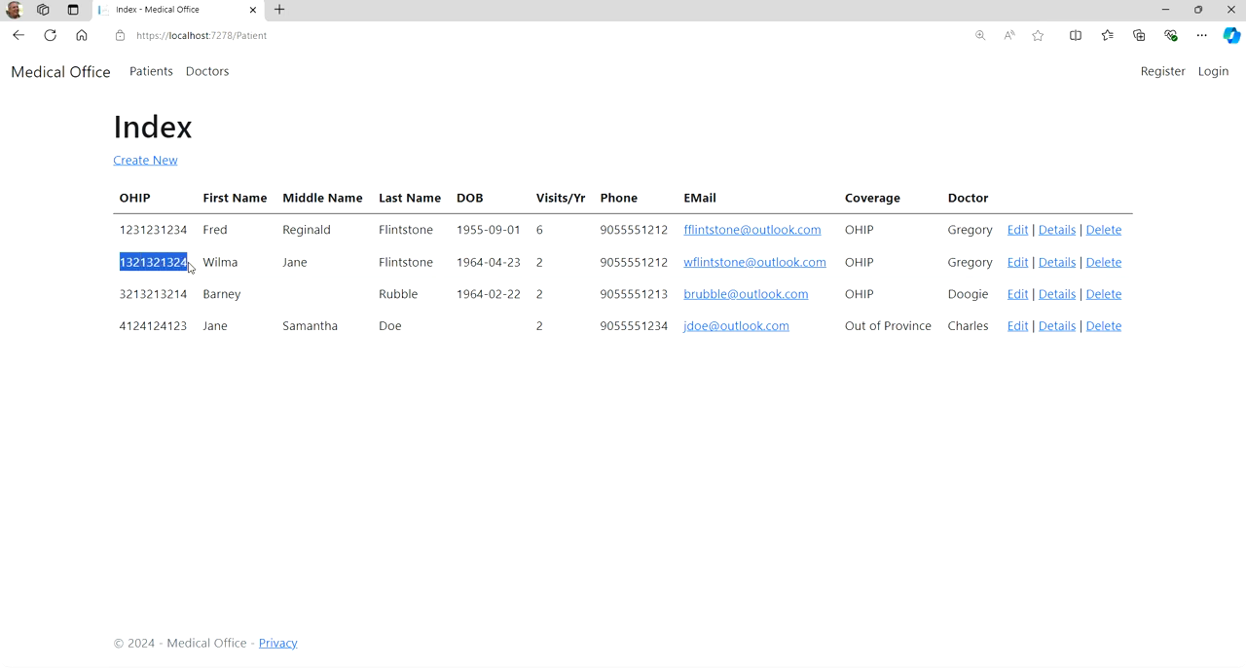
mouse_move(491, 117)
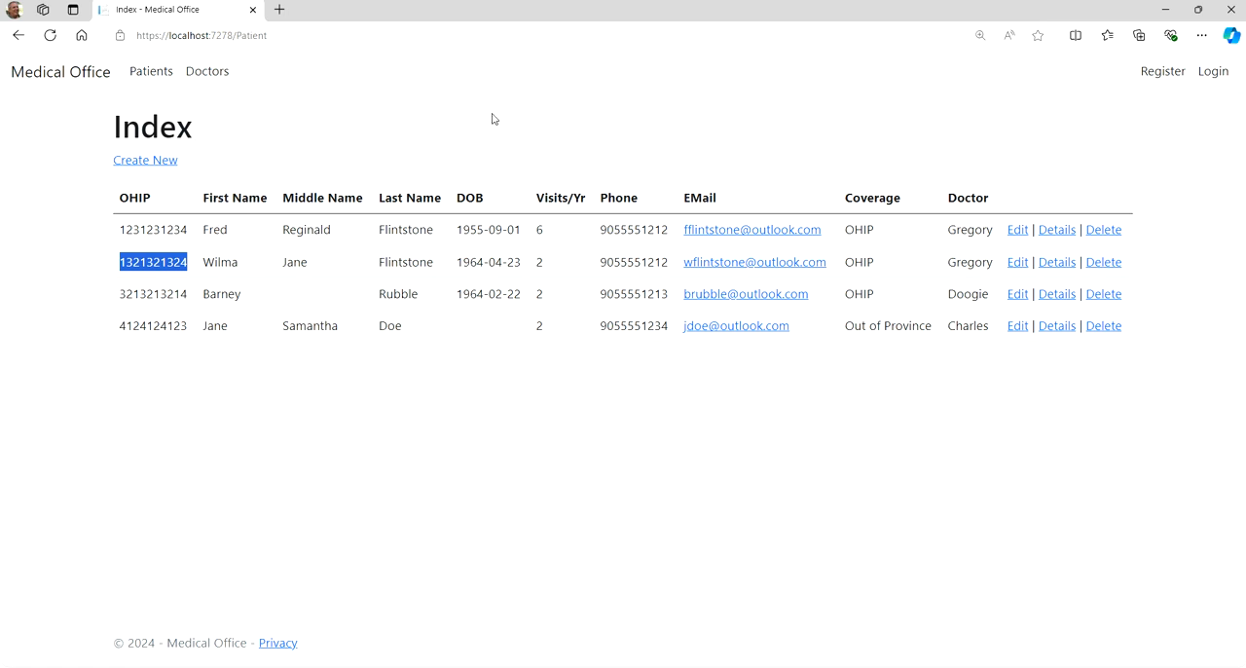
mouse_move(980, 127)
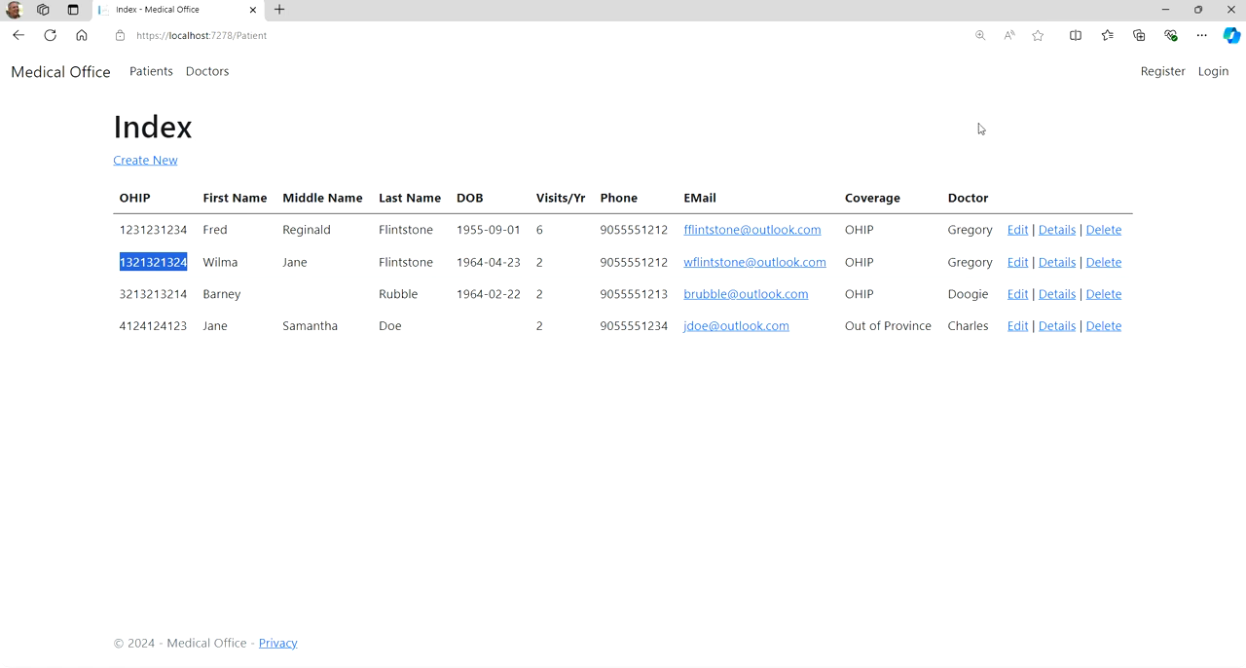
mouse_move(474, 148)
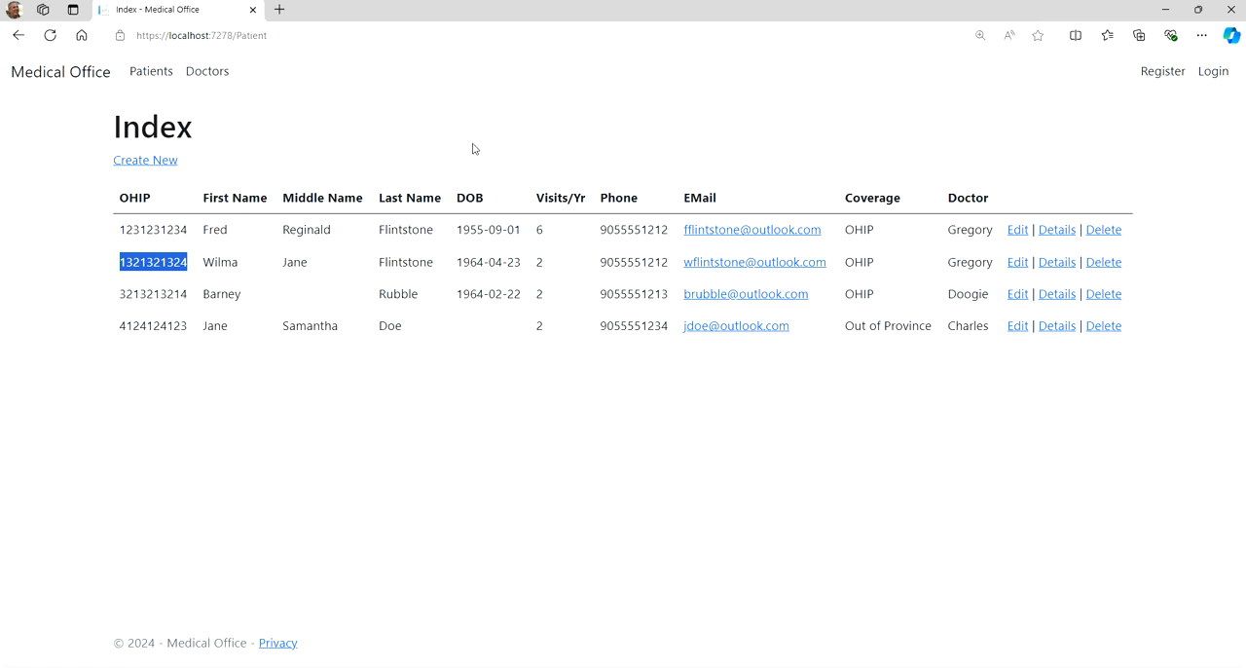
mouse_move(998, 155)
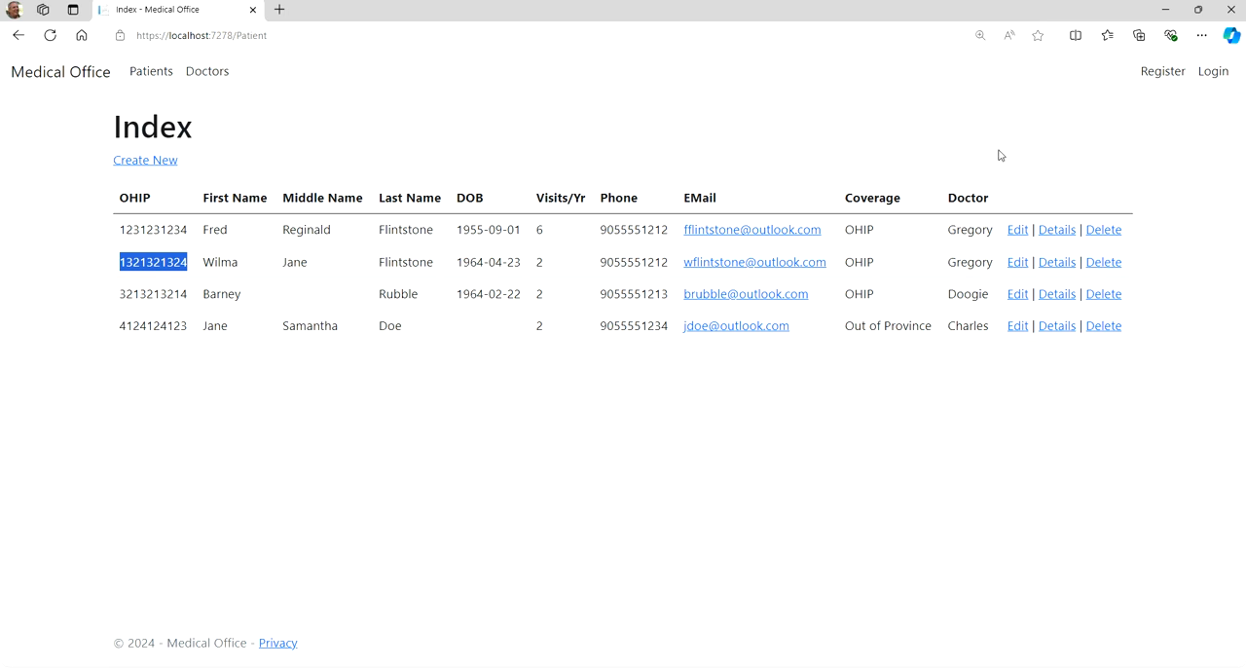
mouse_move(1239, 128)
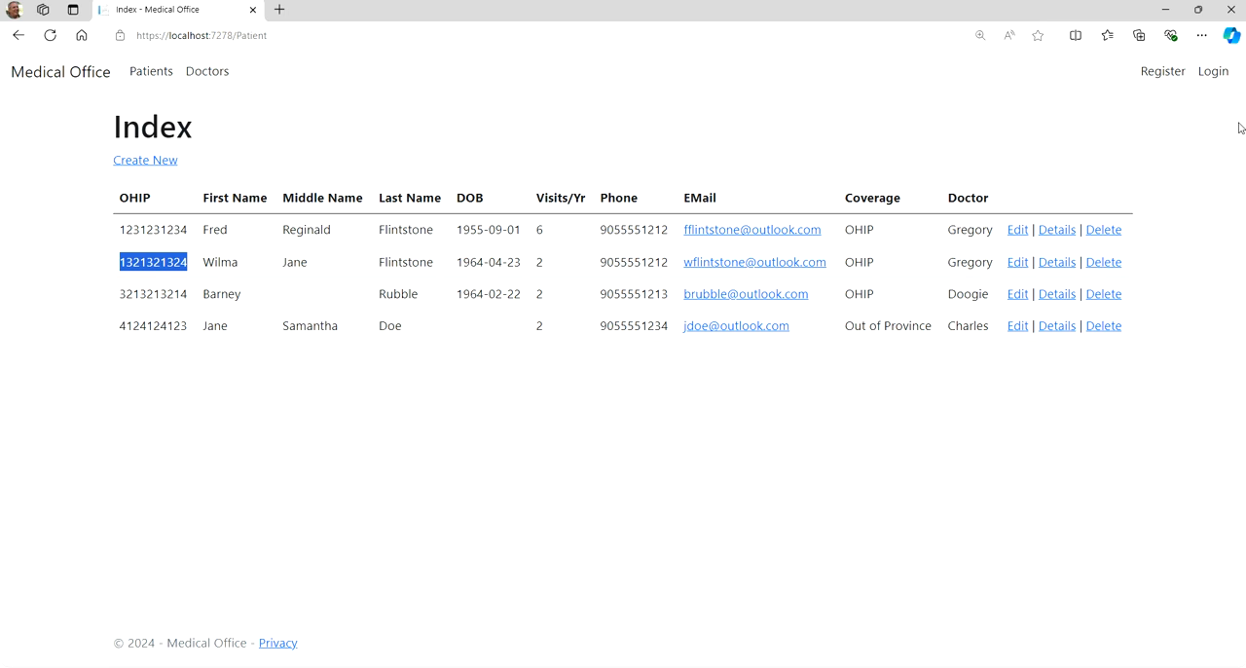
double_click(633, 228)
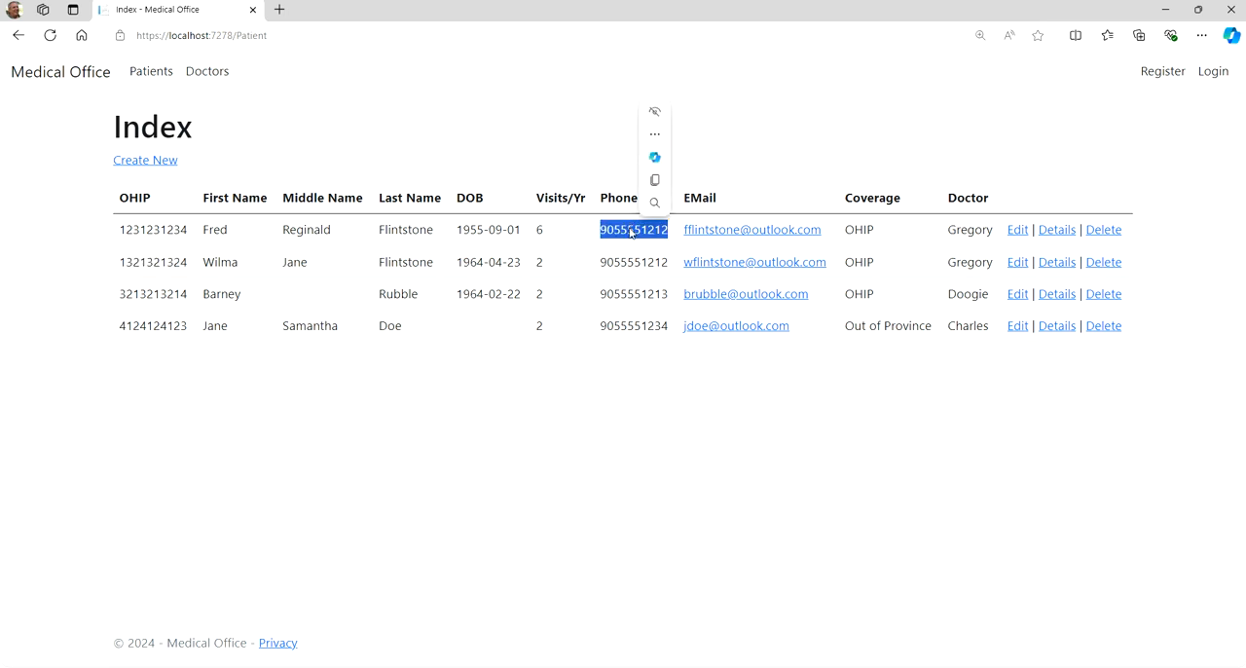
click(603, 443)
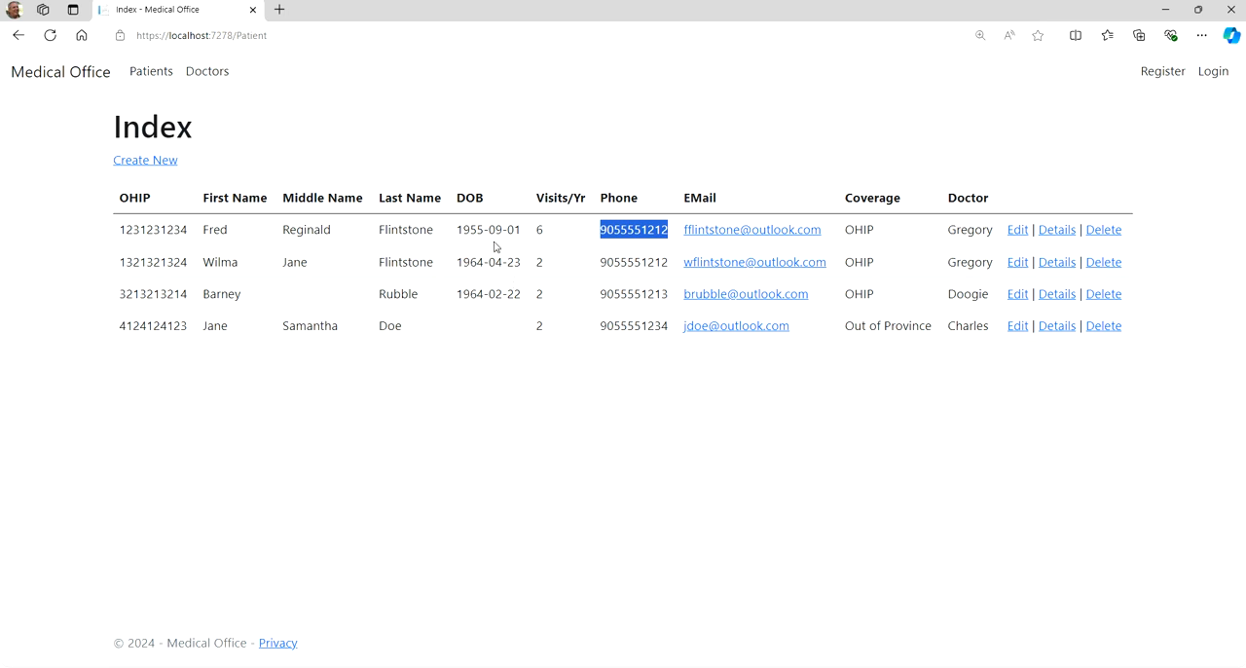
mouse_move(479, 224)
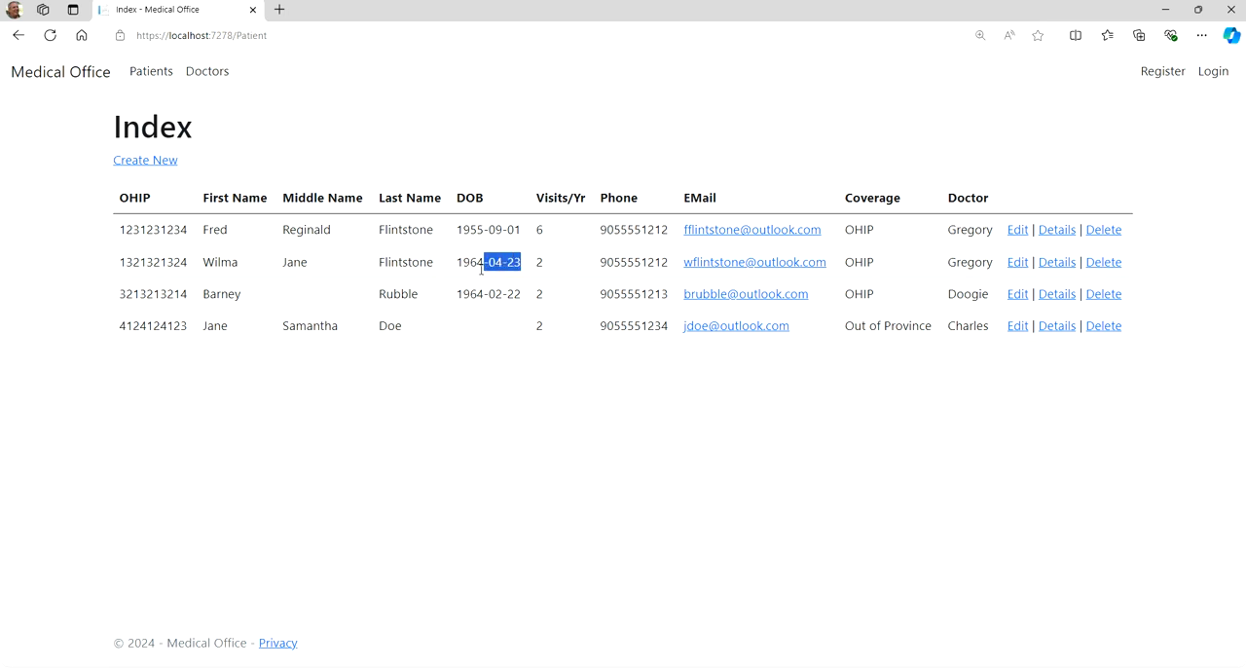
right_click(488, 262)
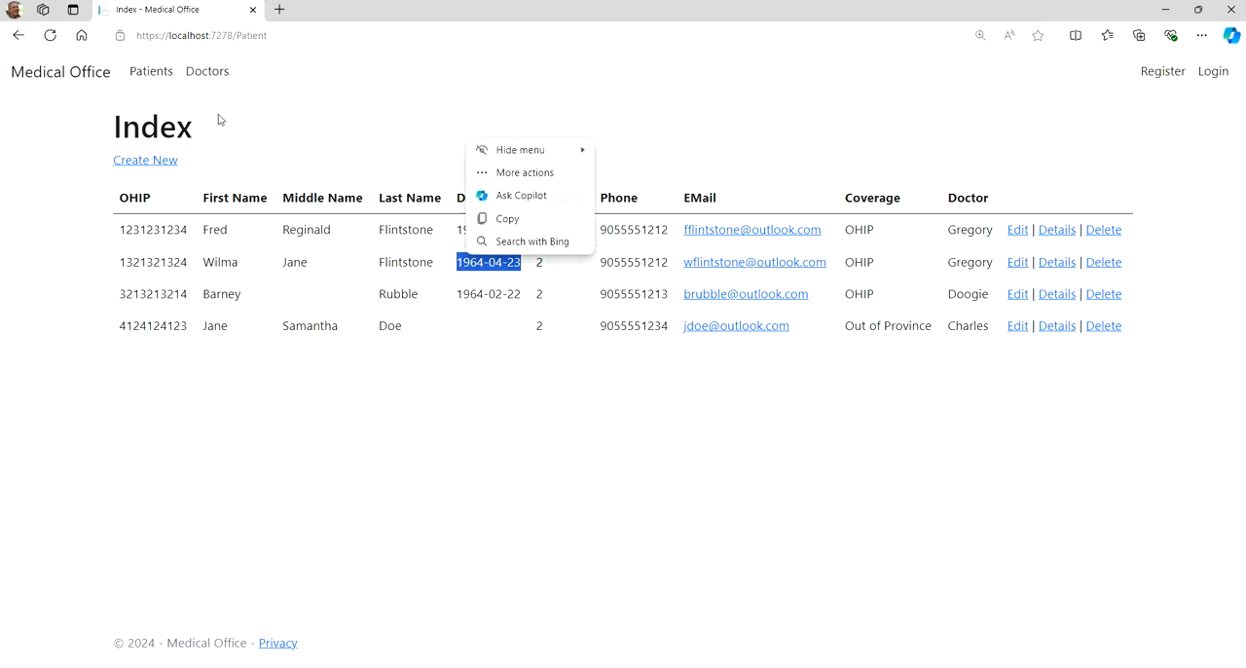
click(386, 143)
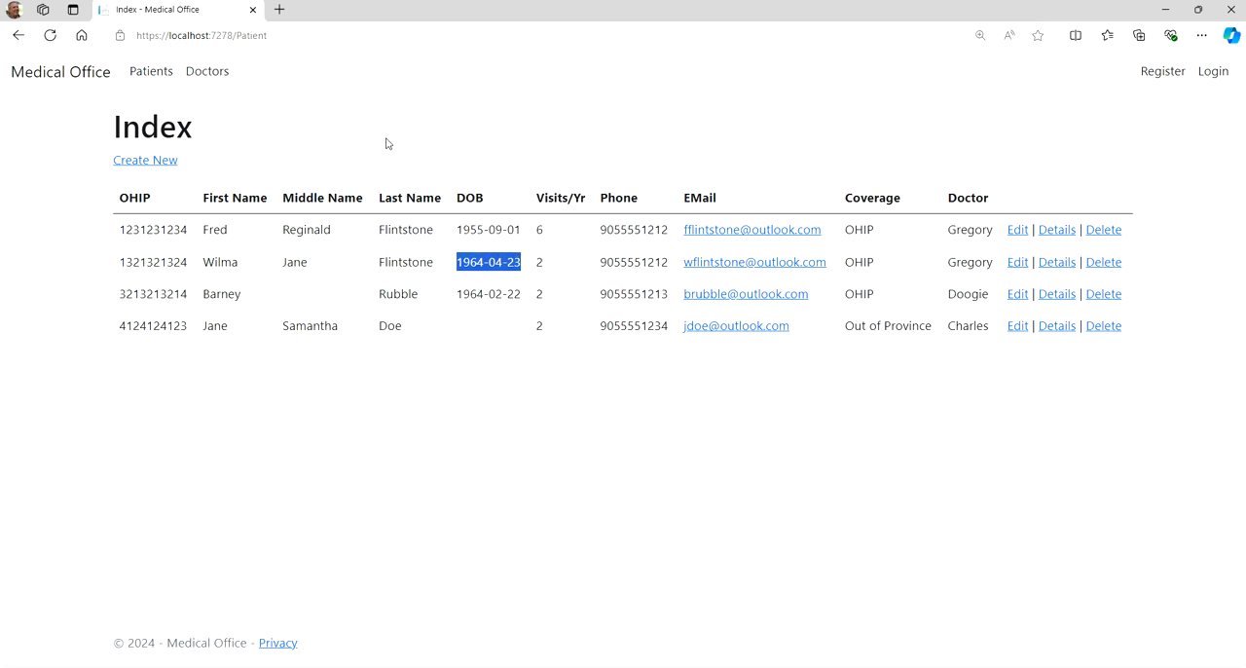
mouse_move(344, 138)
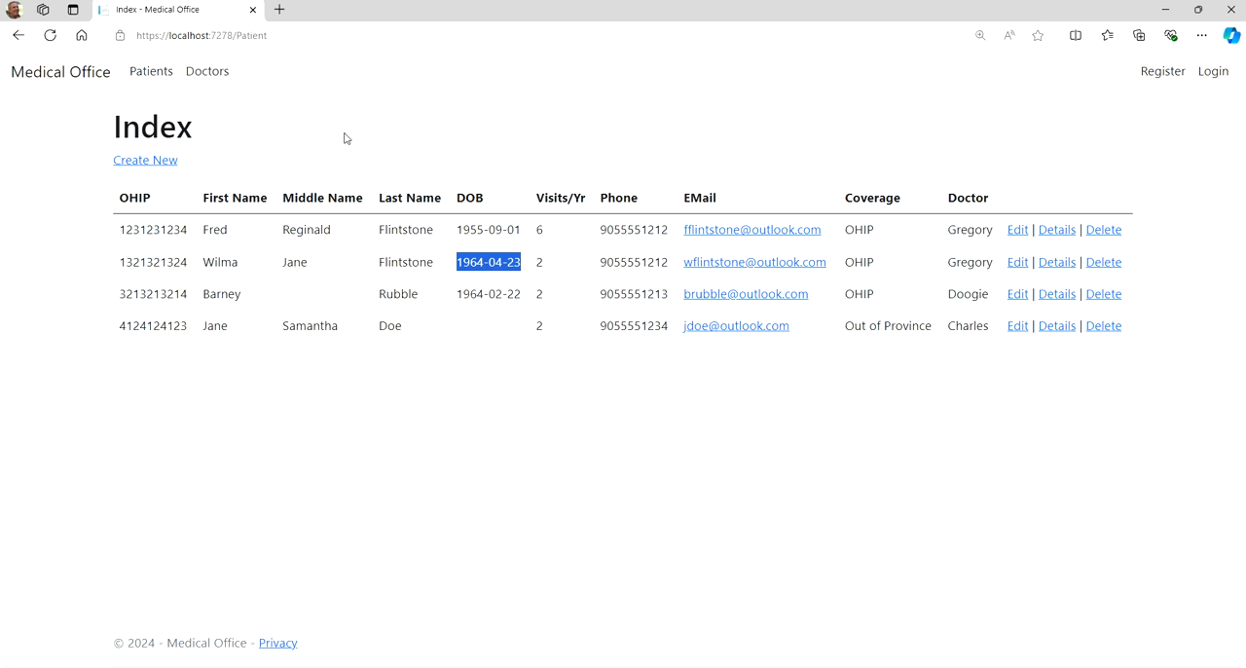
mouse_move(1173, 153)
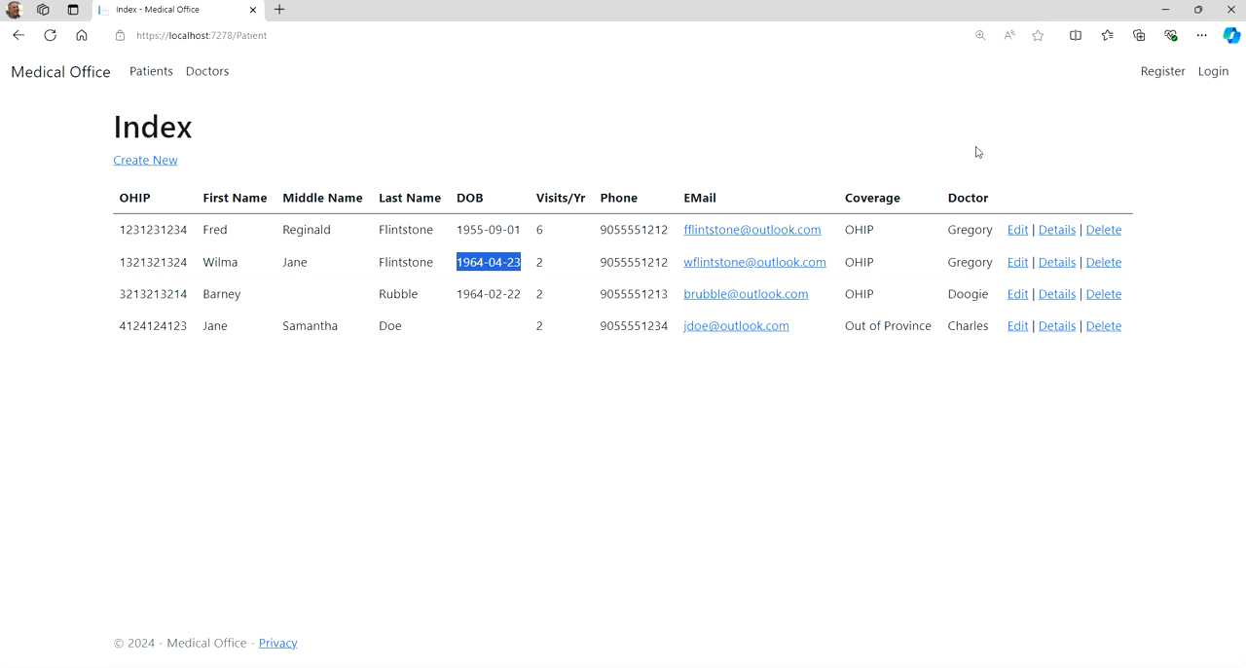
mouse_move(567, 140)
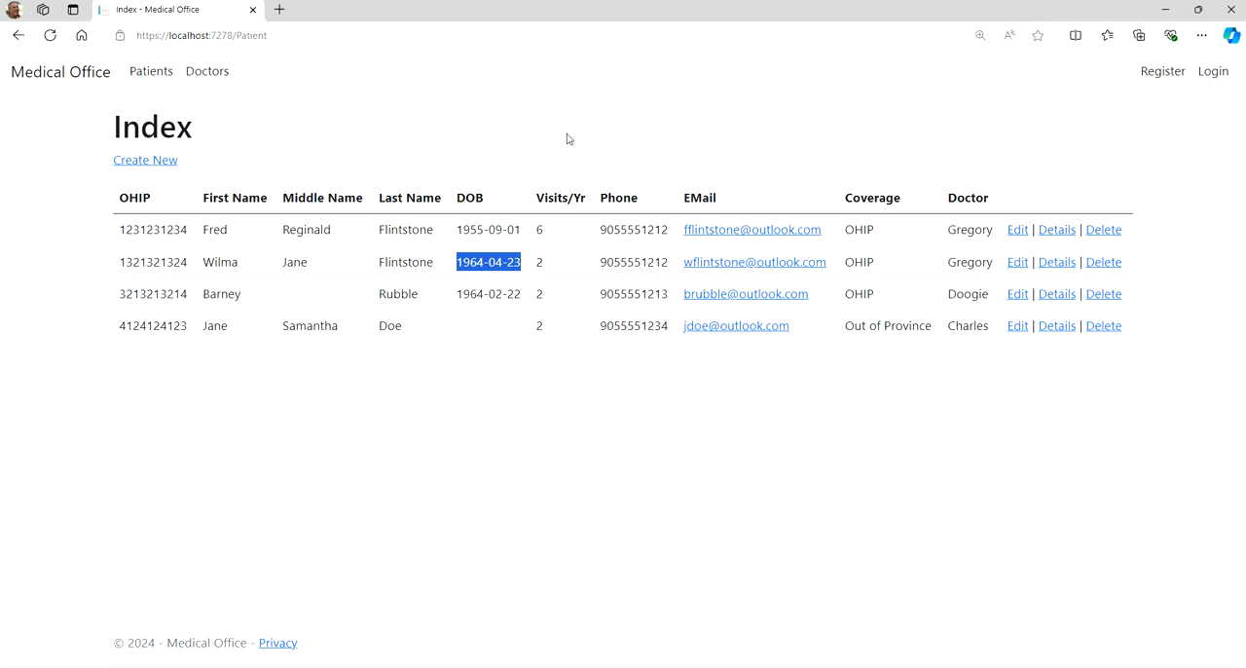
mouse_move(1139, 147)
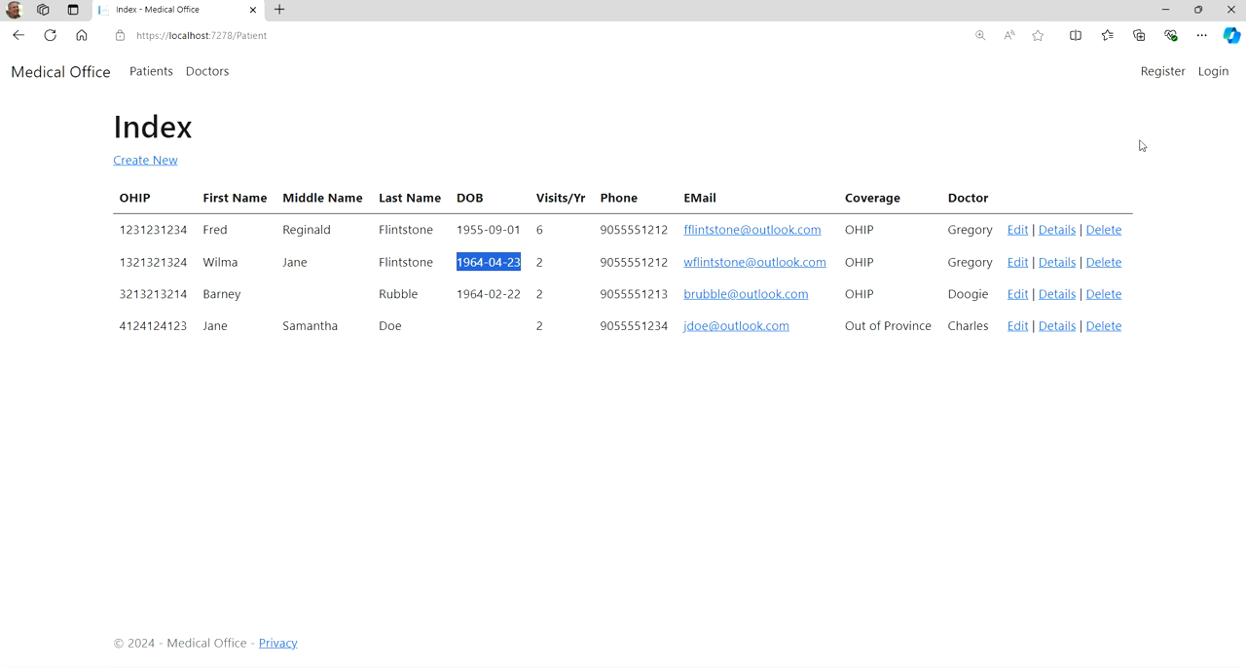
mouse_move(1177, 164)
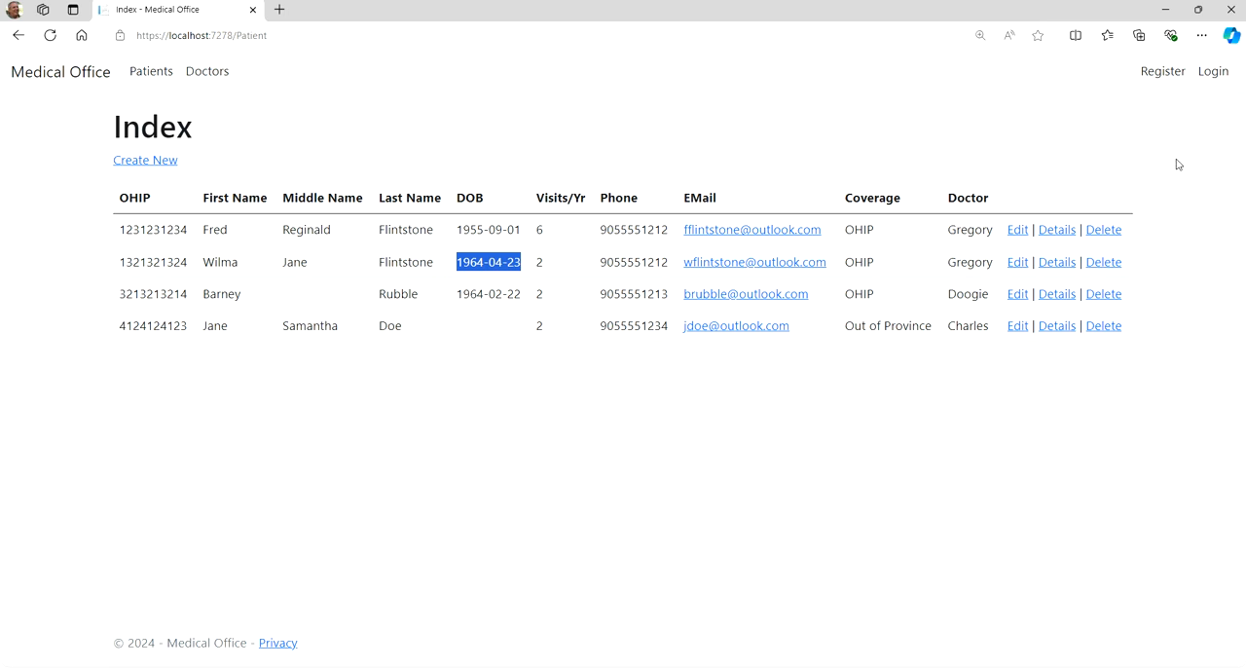
mouse_move(994, 382)
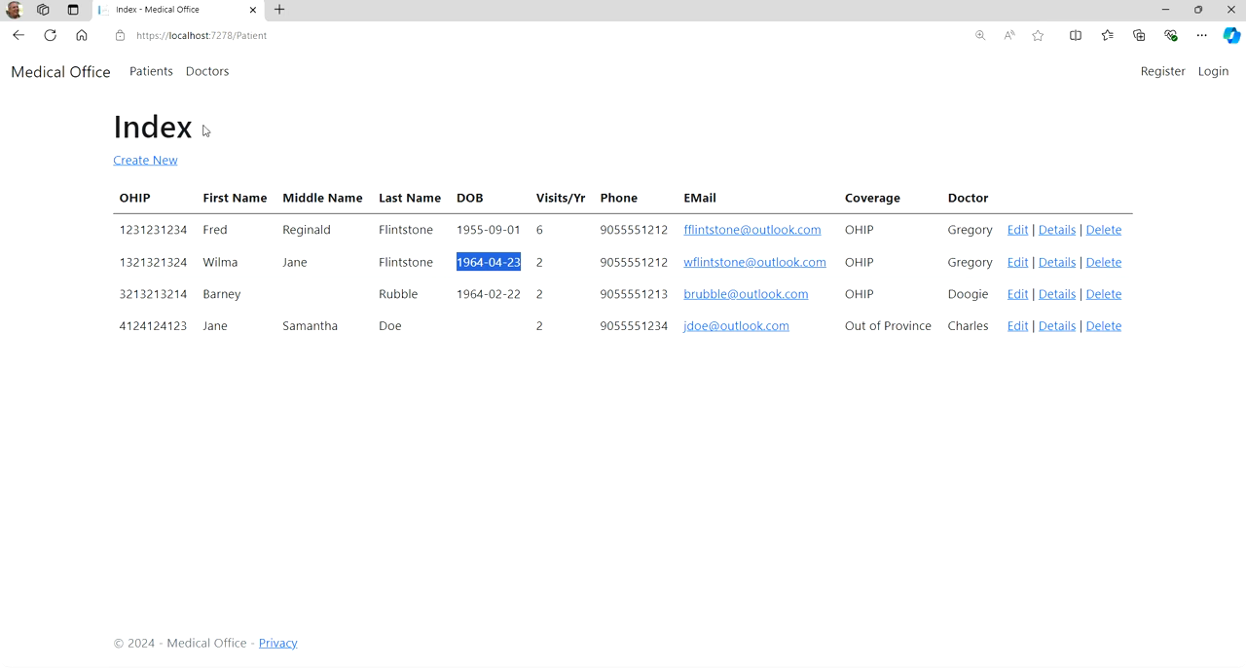
mouse_move(190, 161)
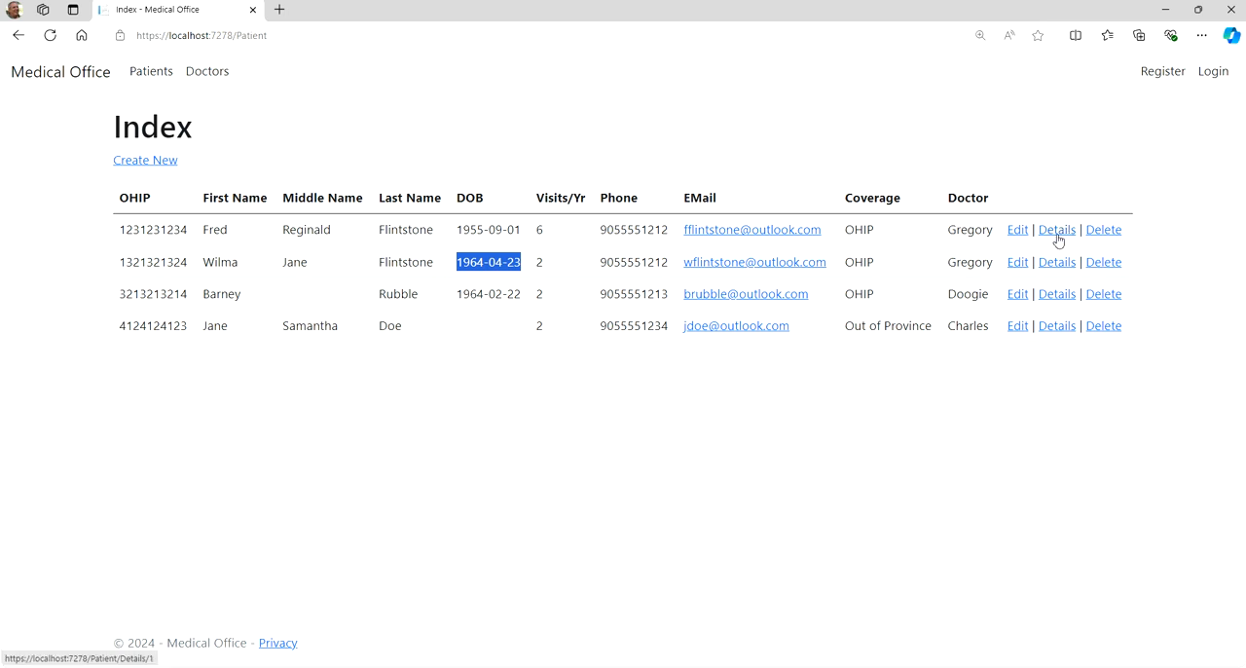
mouse_move(1102, 229)
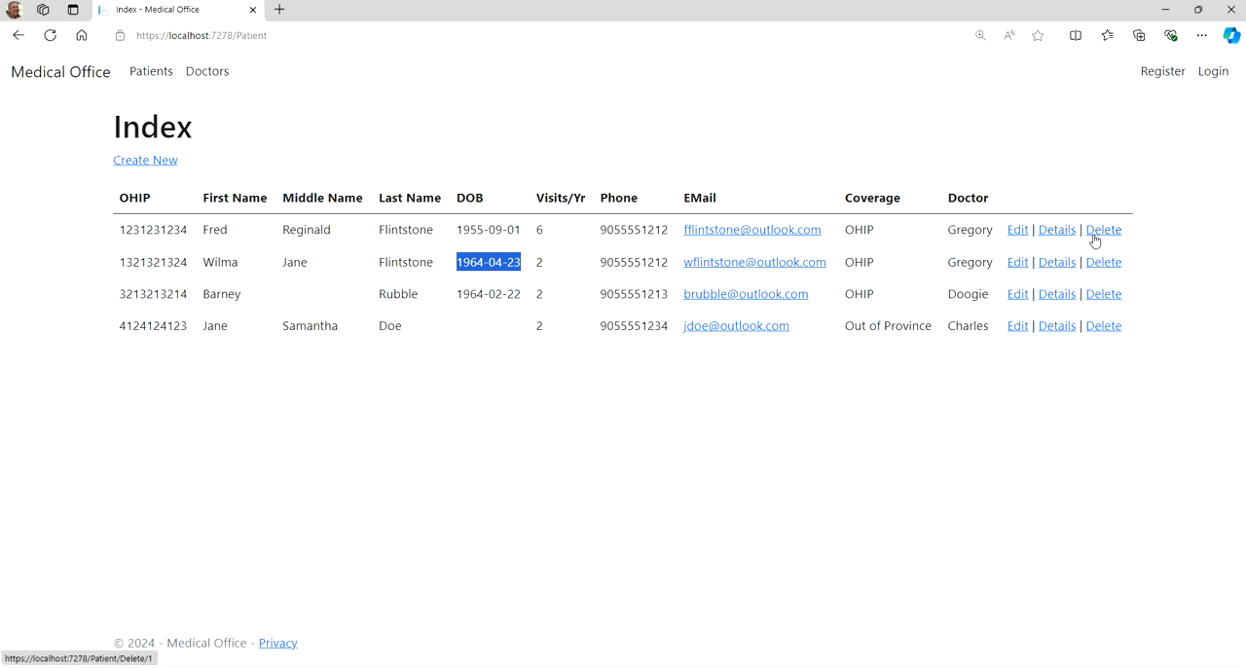
mouse_move(1056, 234)
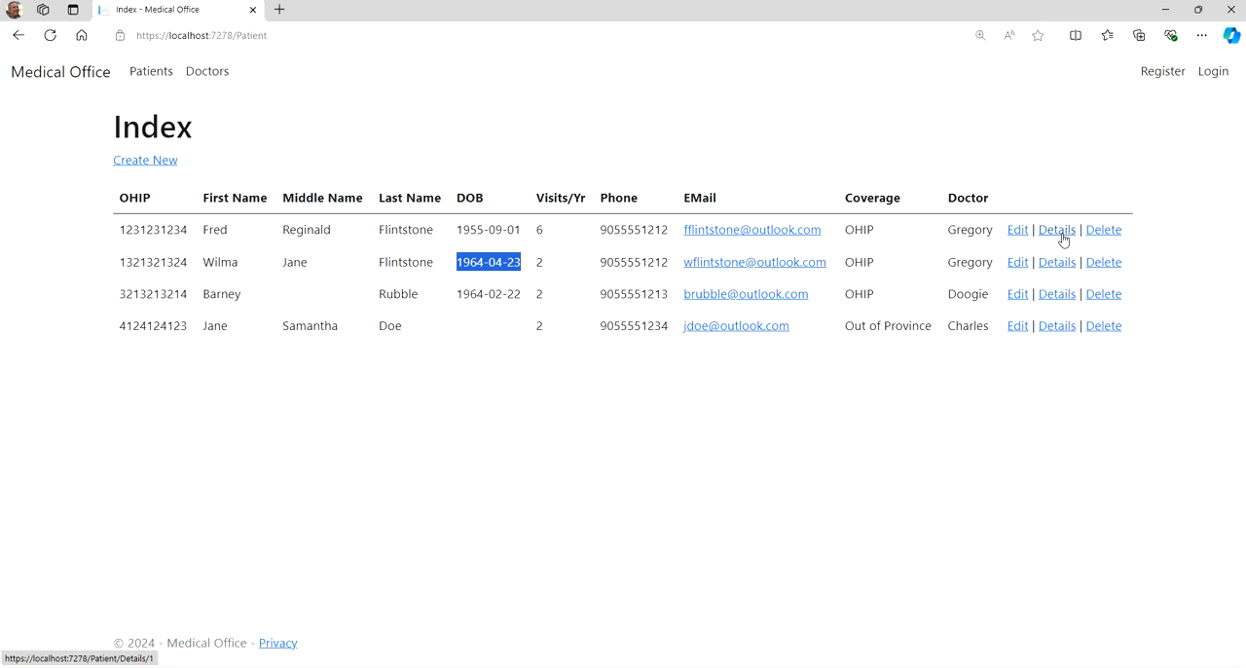
mouse_move(447, 209)
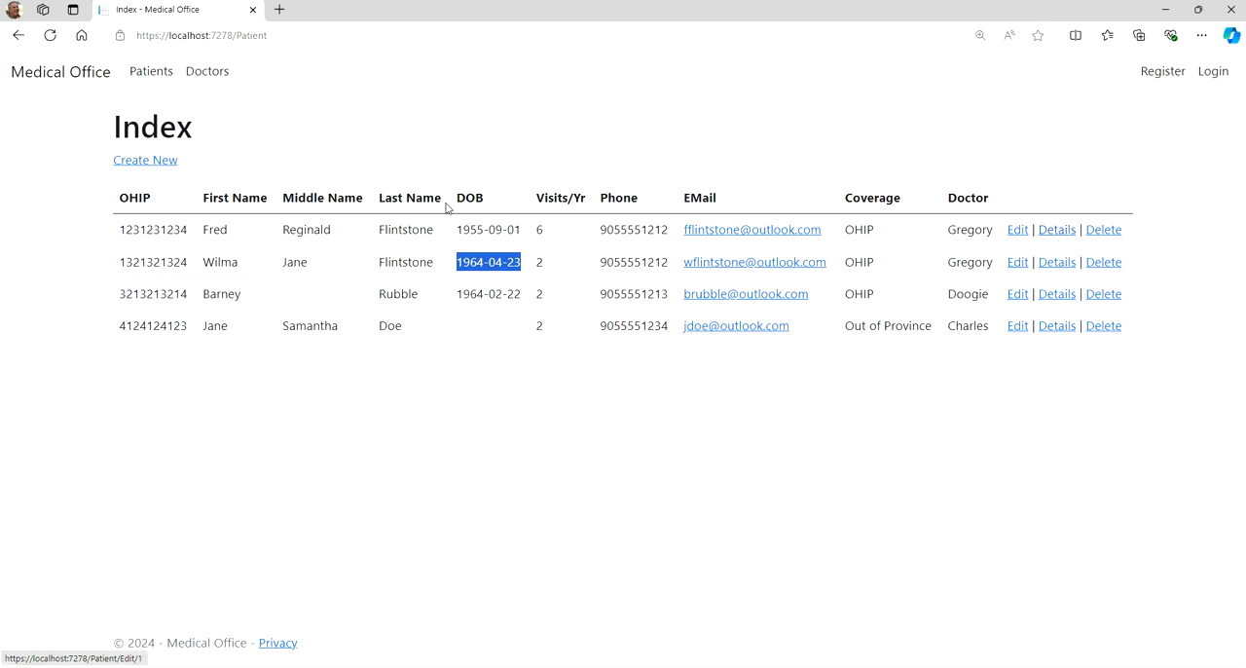
mouse_move(491, 201)
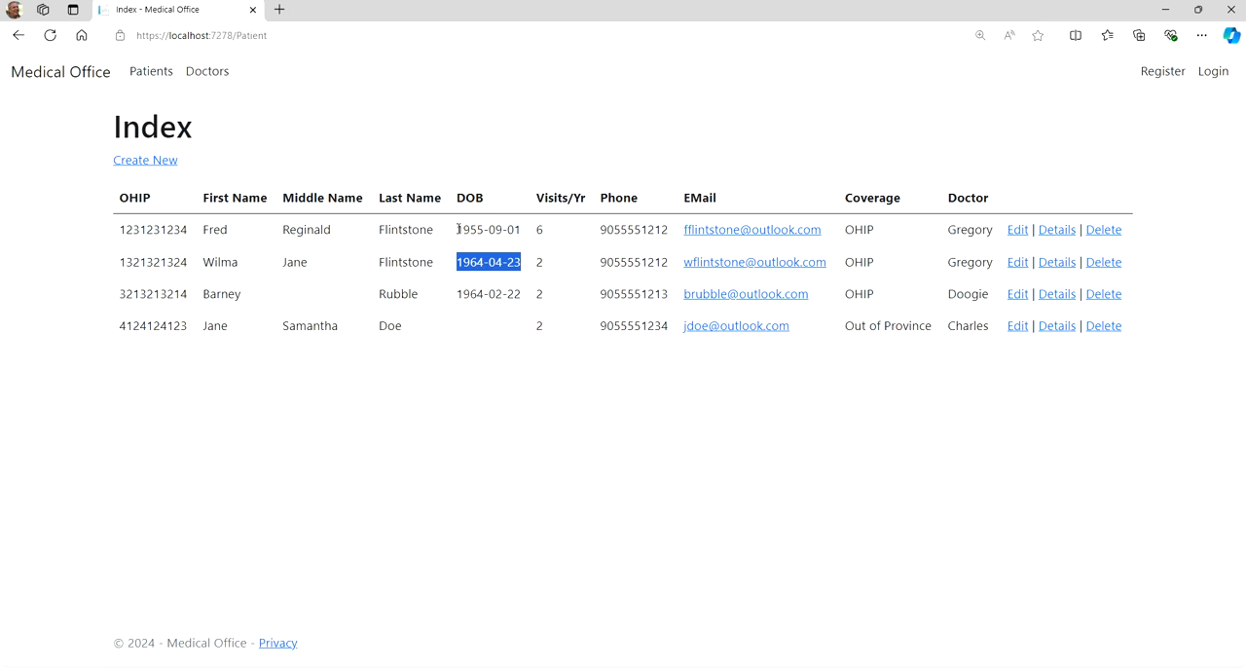
mouse_move(507, 228)
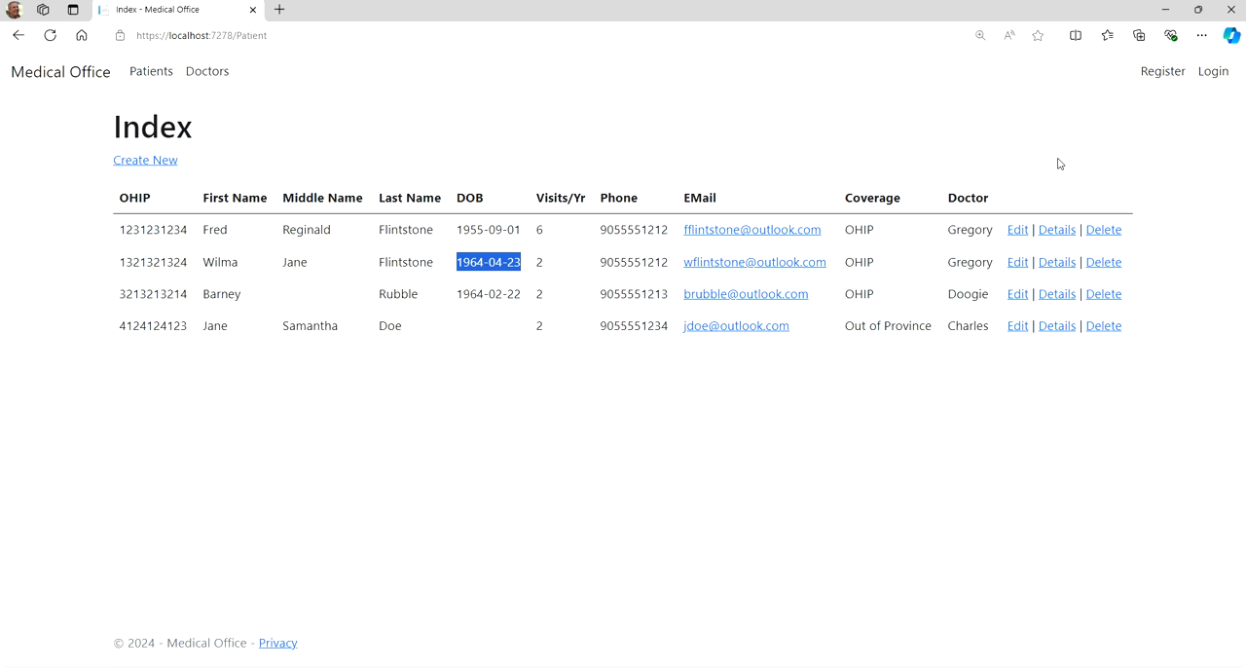
mouse_move(1055, 239)
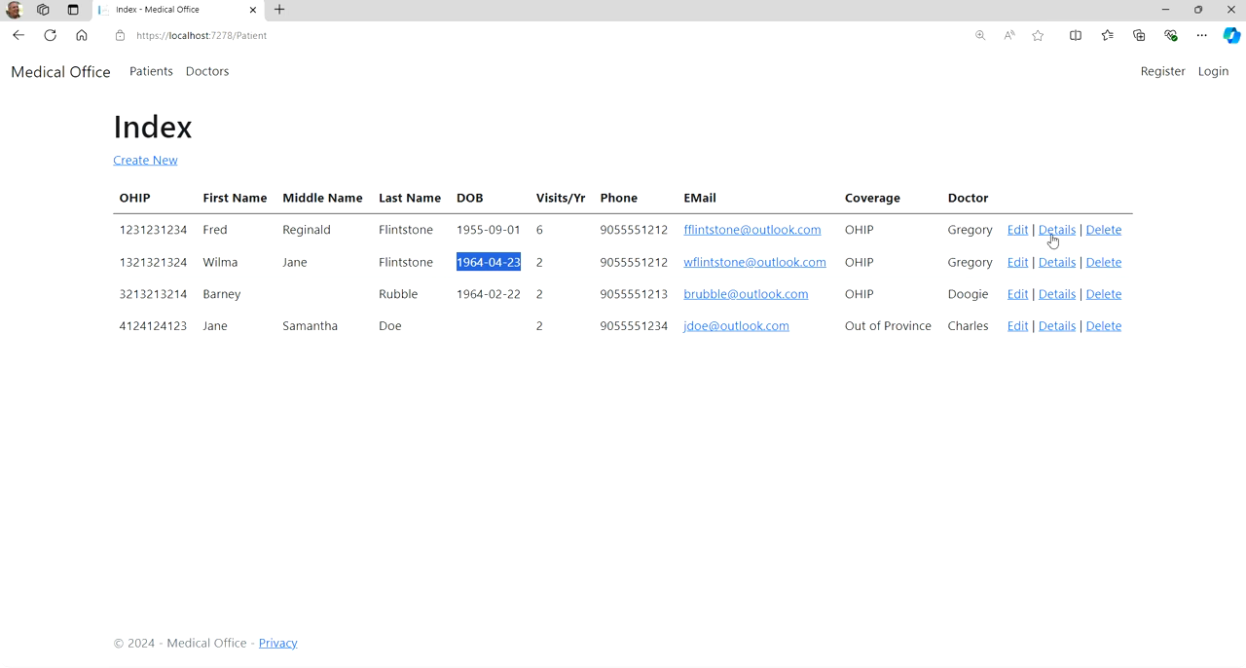
mouse_move(690, 128)
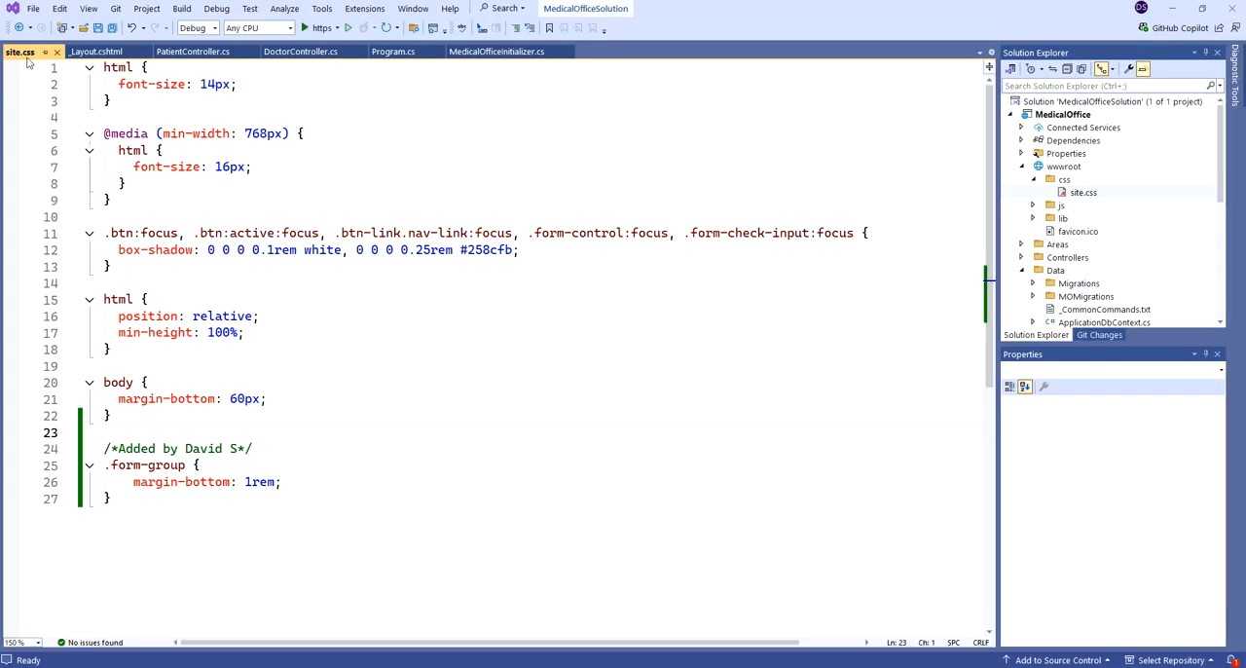
Close site.css, collapse css, wwwroot and Views, and open Models/Patient.cs
right_click(20, 52)
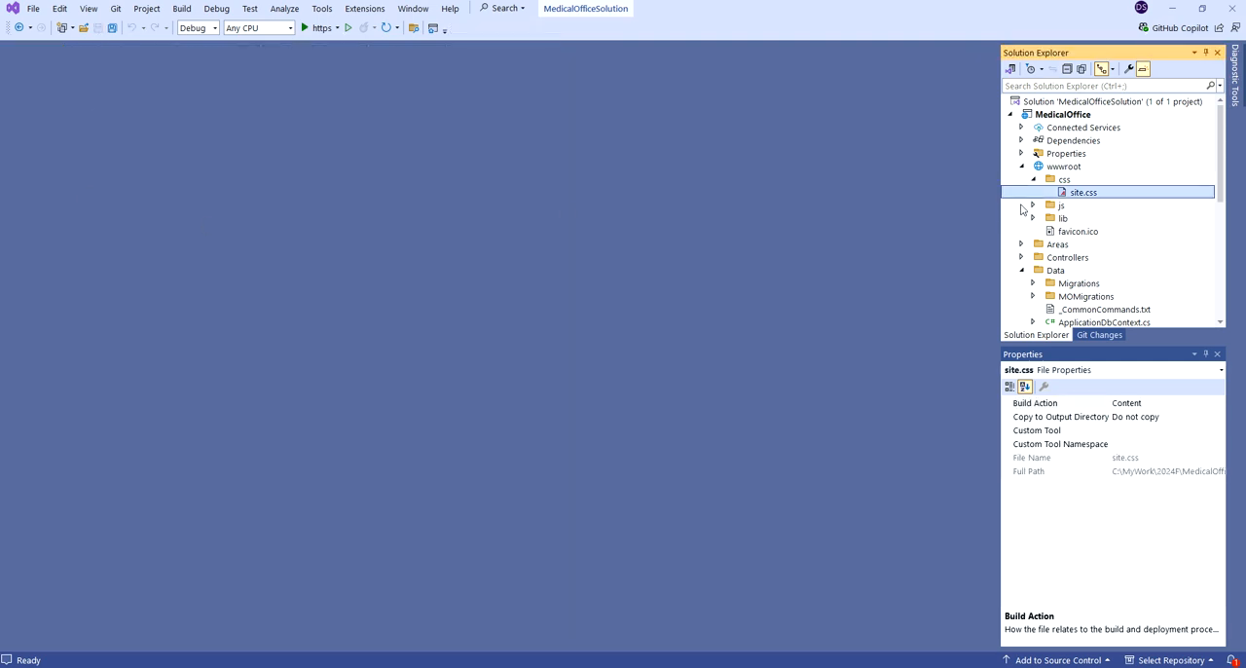
click(1032, 179)
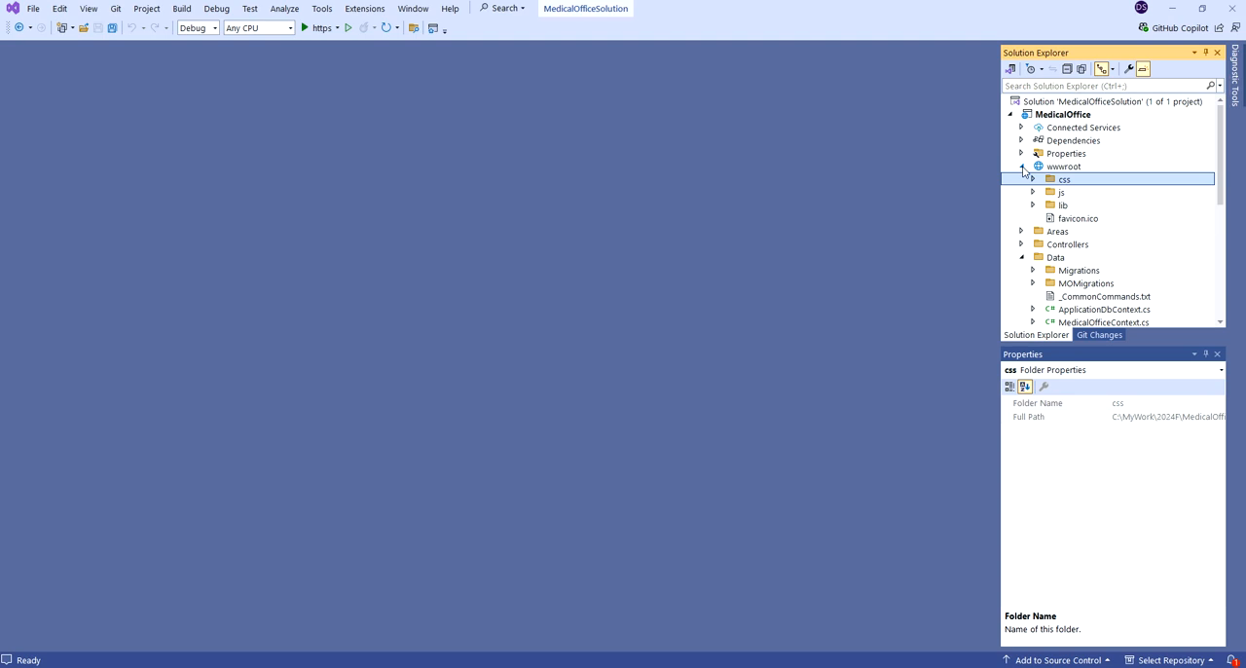
click(1021, 166)
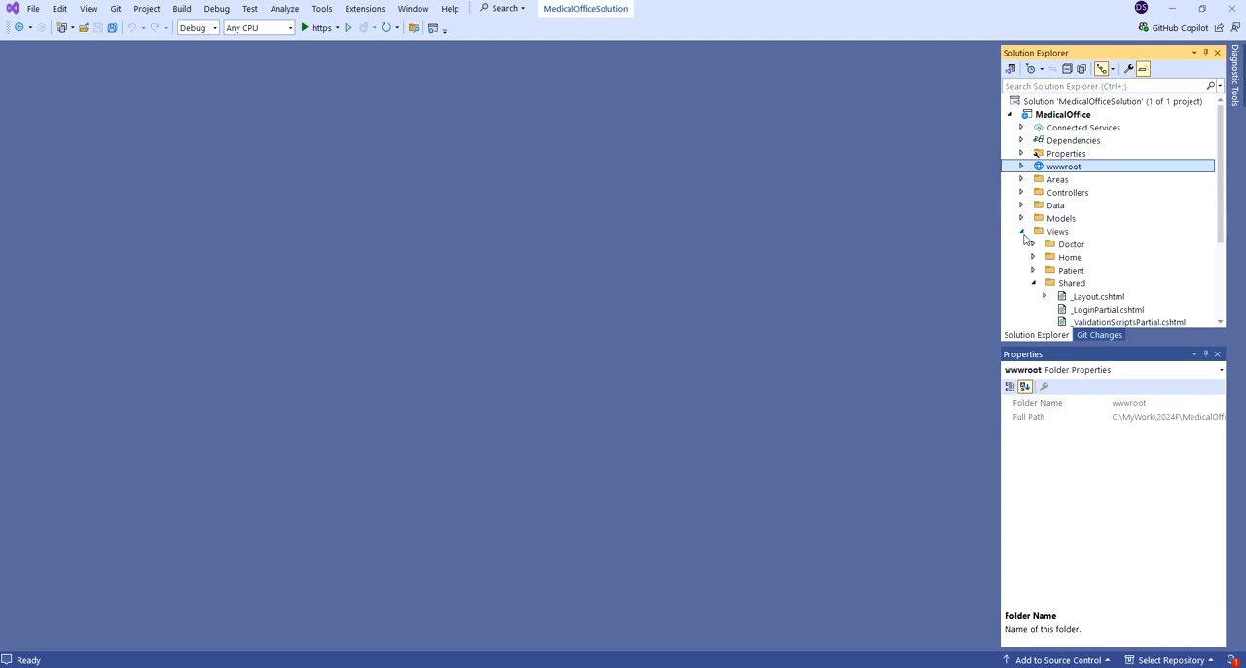
click(1020, 230)
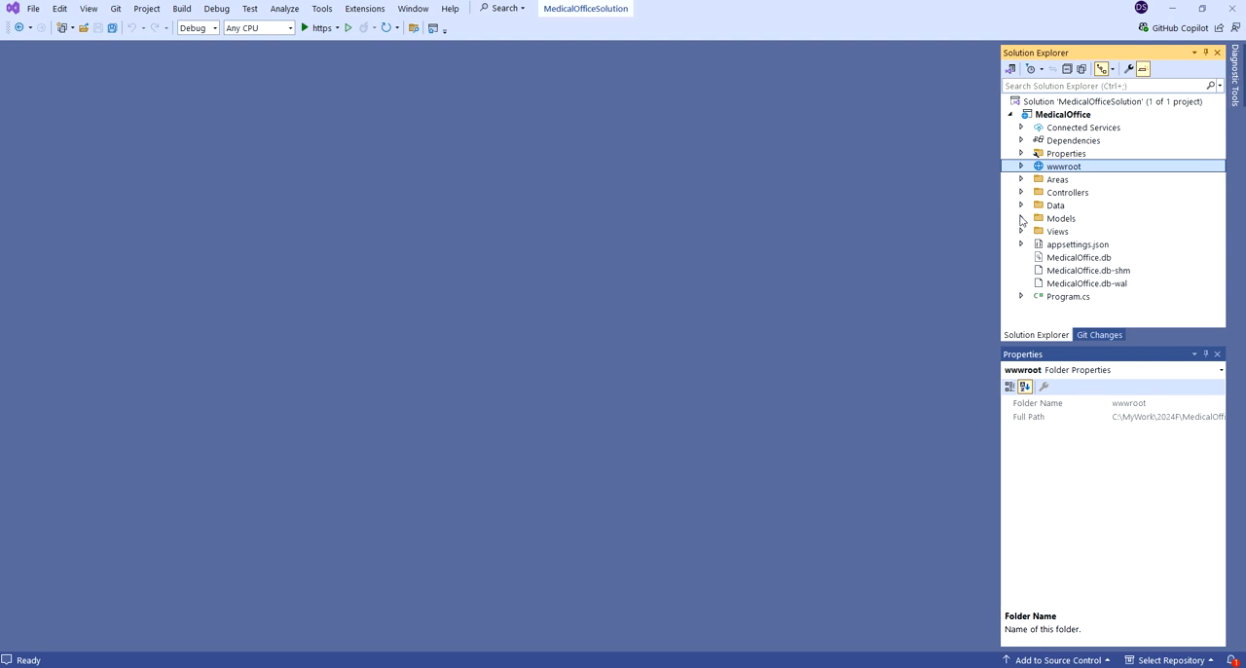
click(1021, 218)
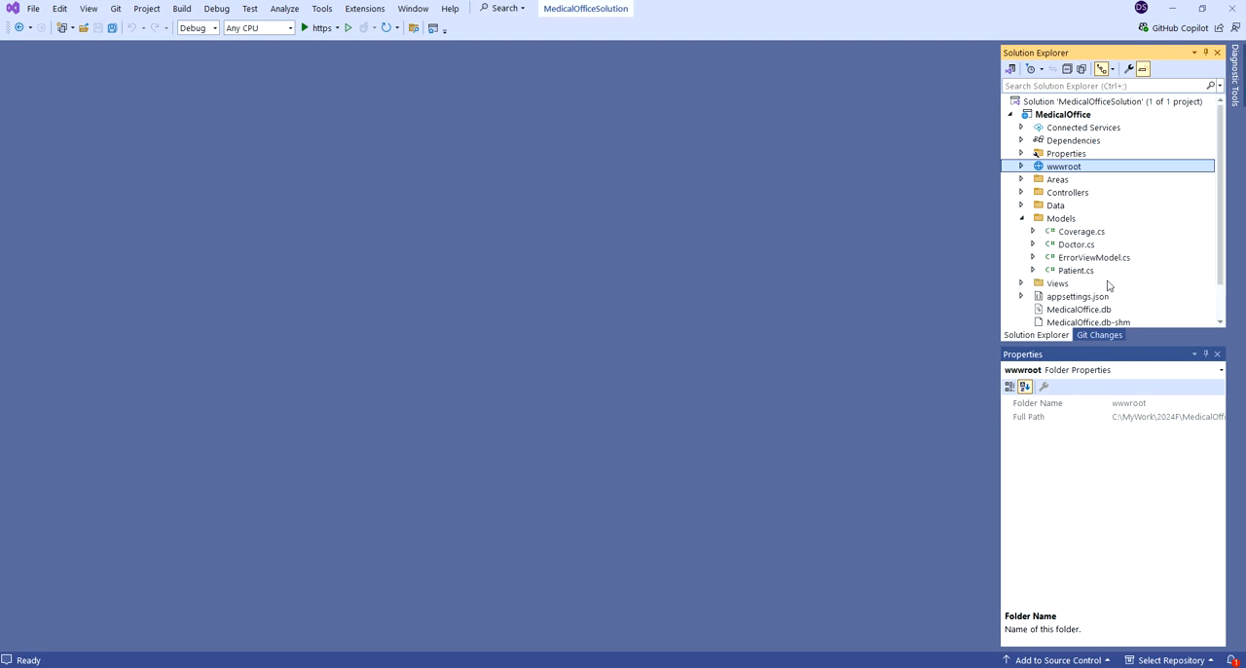
double_click(1077, 270)
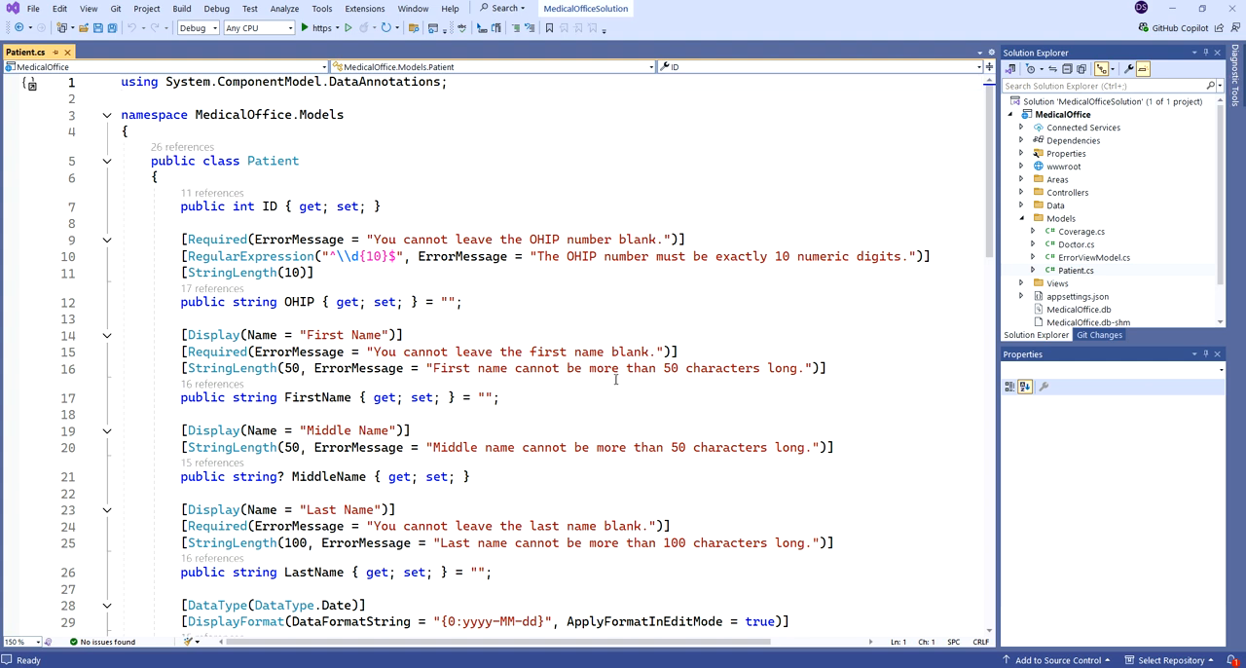
Paste Summary, Age, AgeSummary and PhoneFormatted properties below the ID property in Patient.cs
scroll(down, 3)
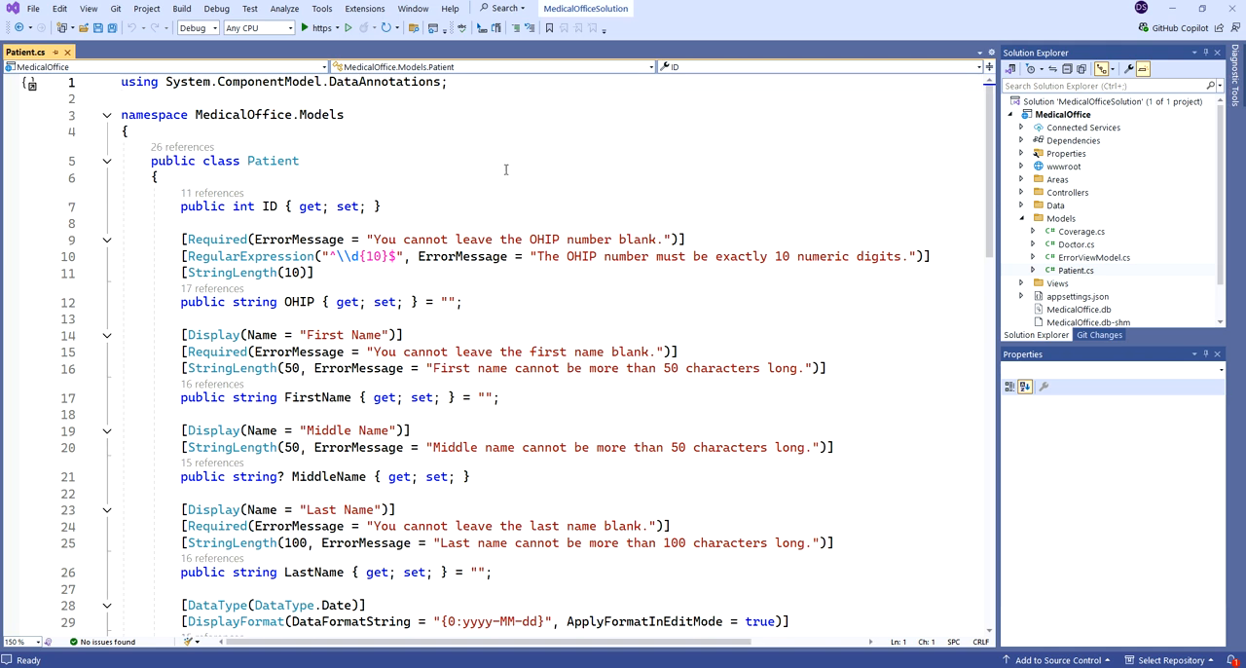
click(121, 82)
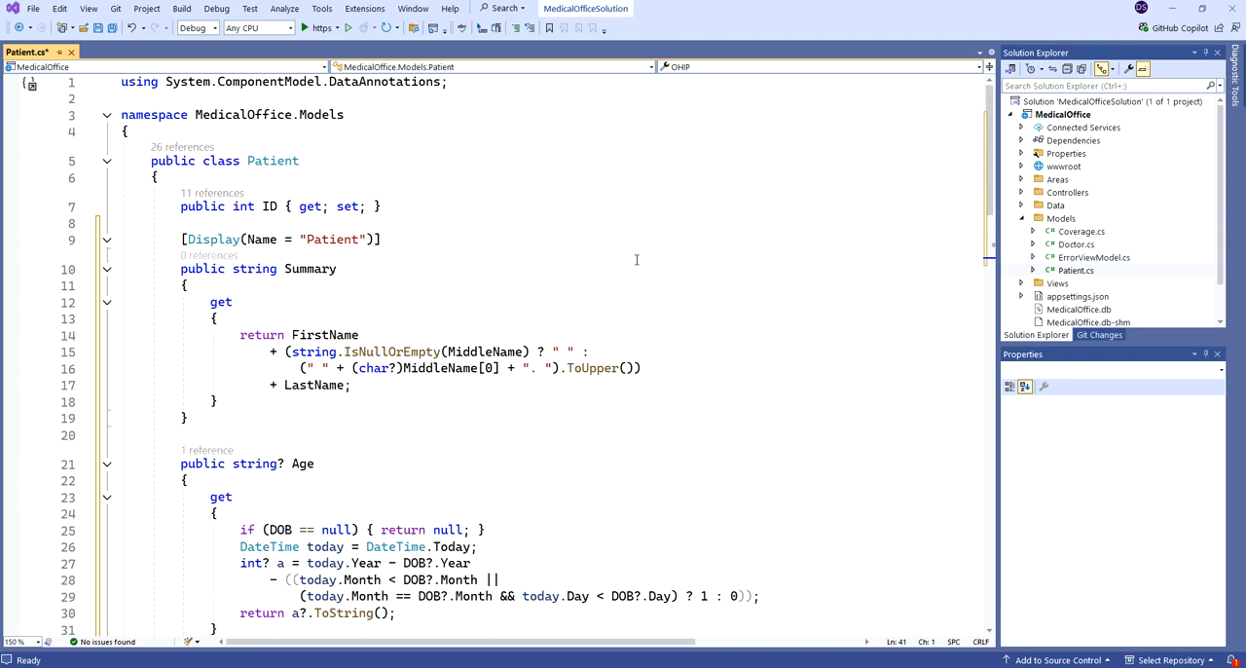
mouse_move(612, 242)
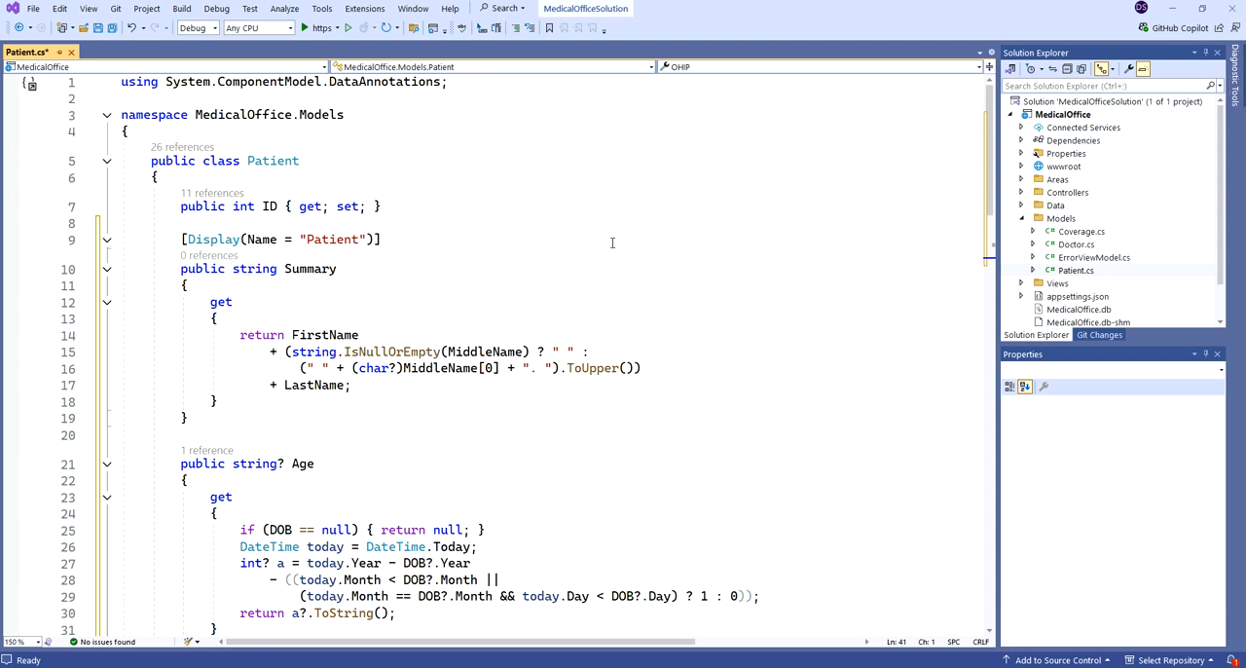
mouse_move(608, 237)
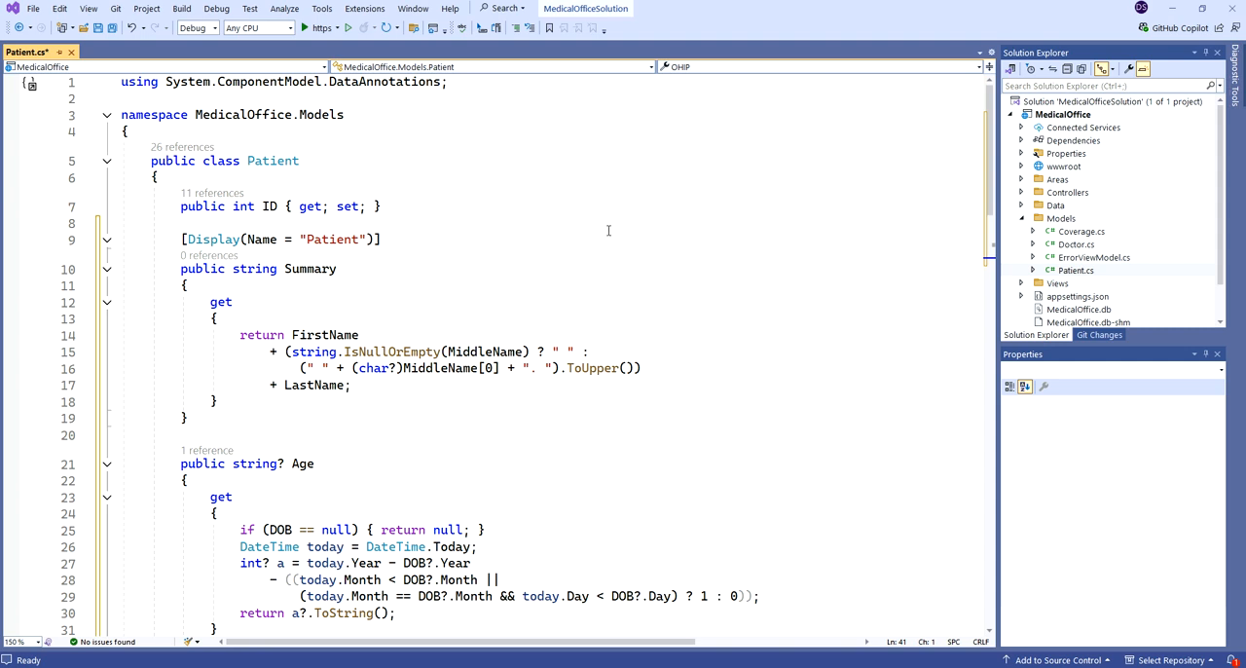
scroll(down, 3)
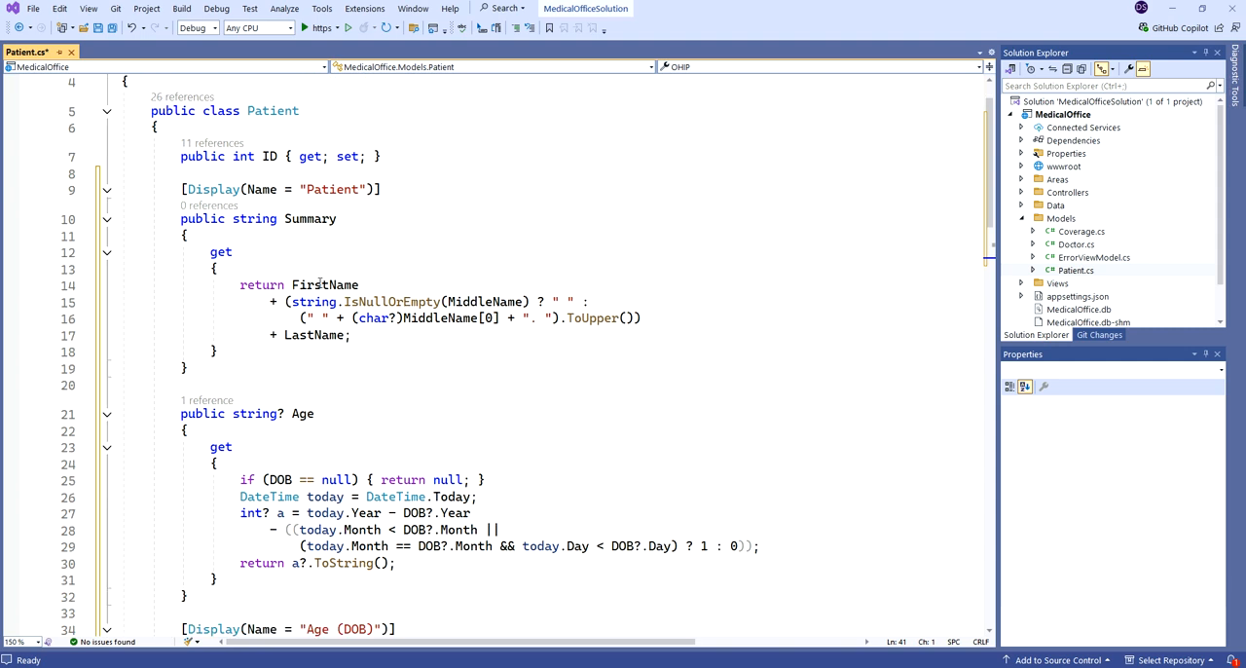
mouse_move(421, 244)
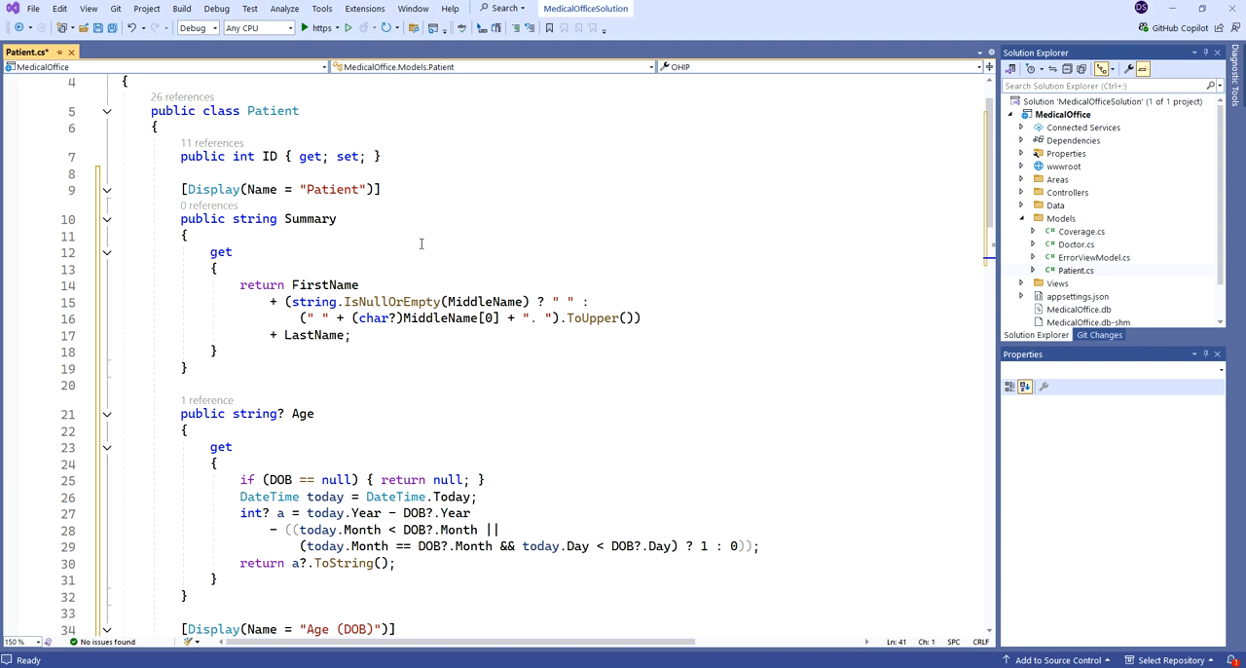
mouse_move(309, 218)
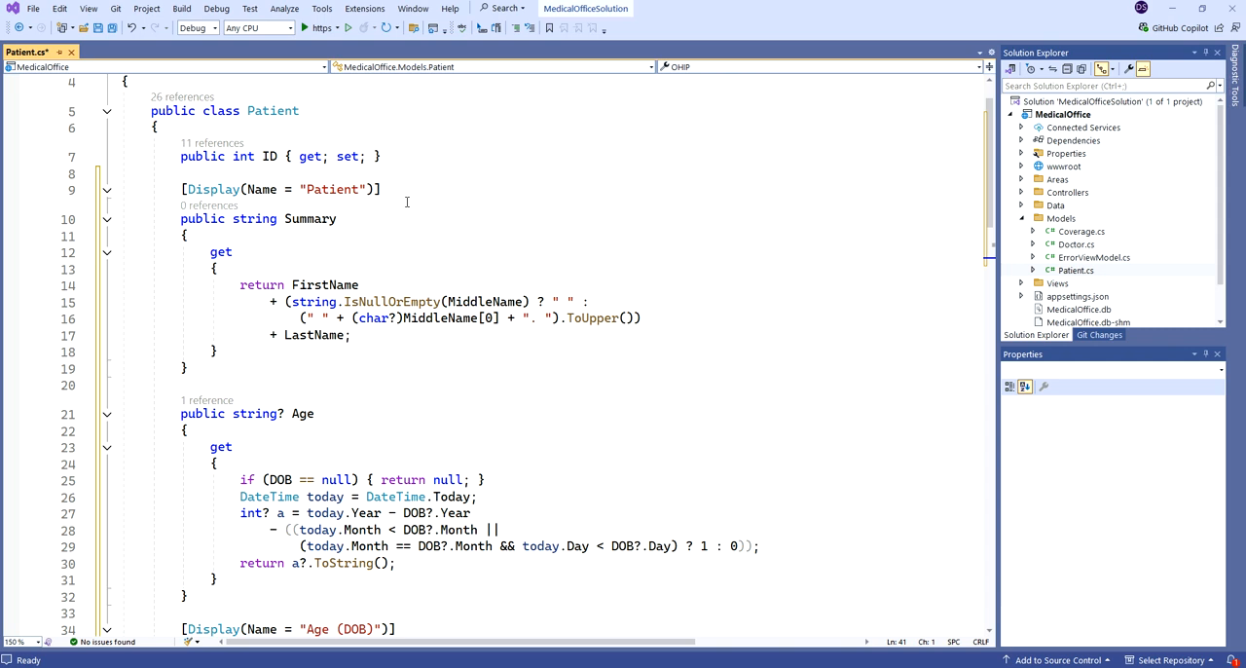
mouse_move(303, 218)
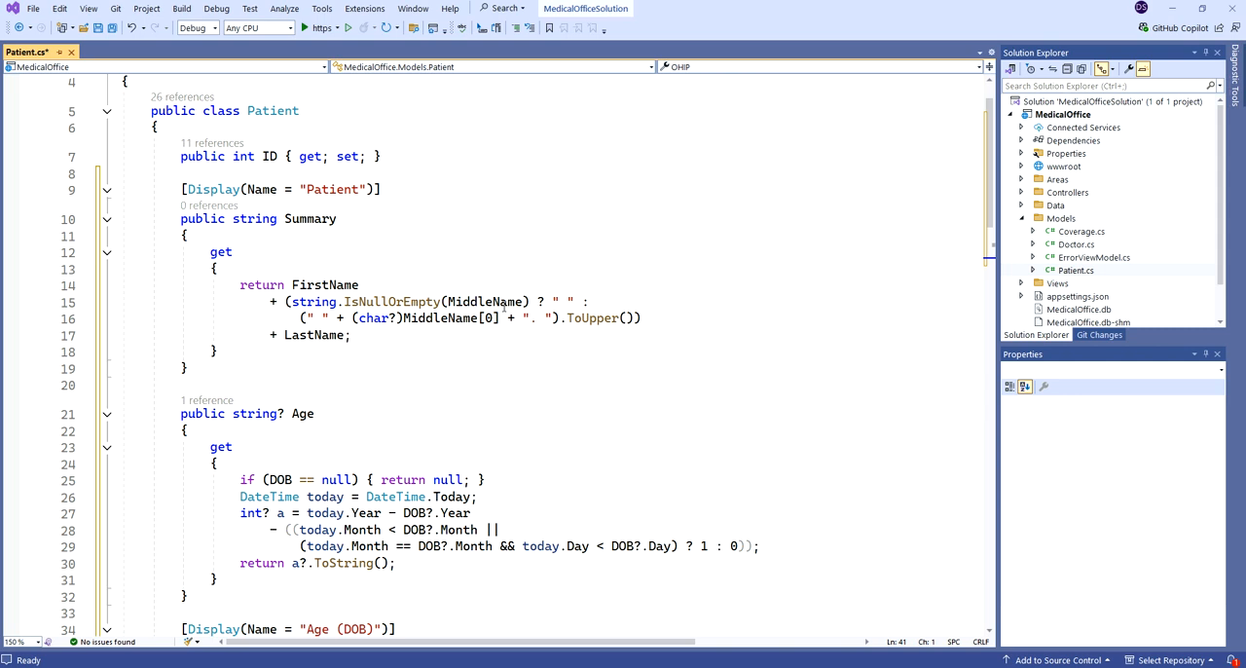
mouse_move(497, 301)
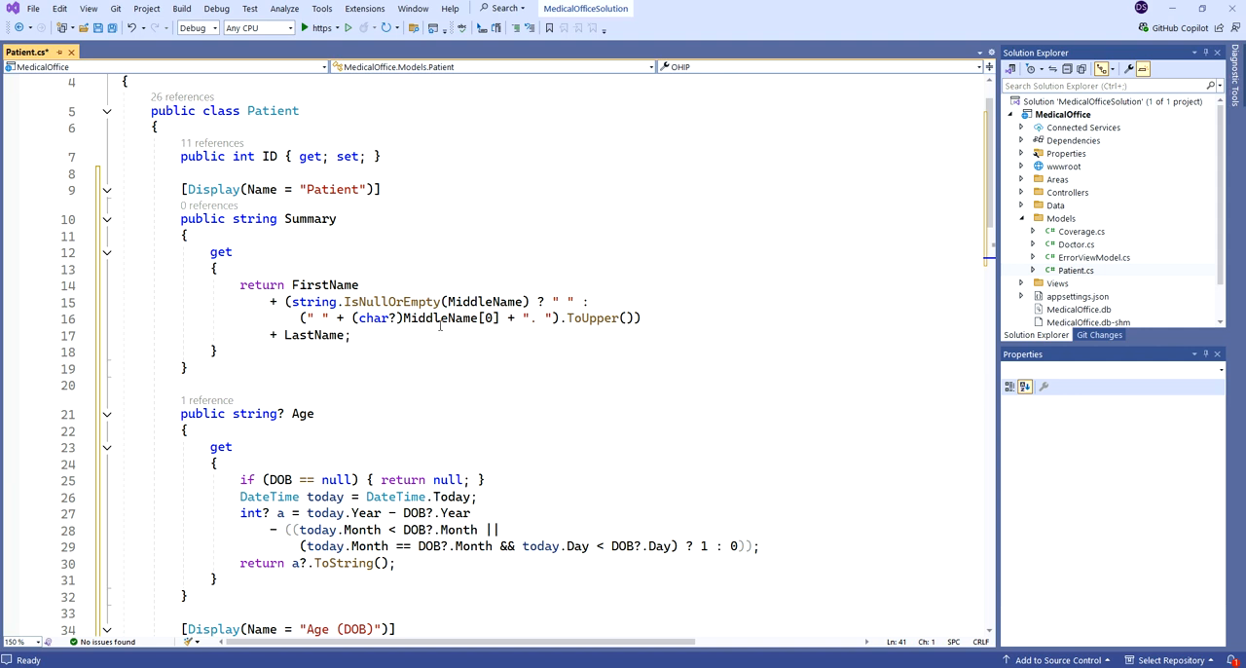
mouse_move(447, 317)
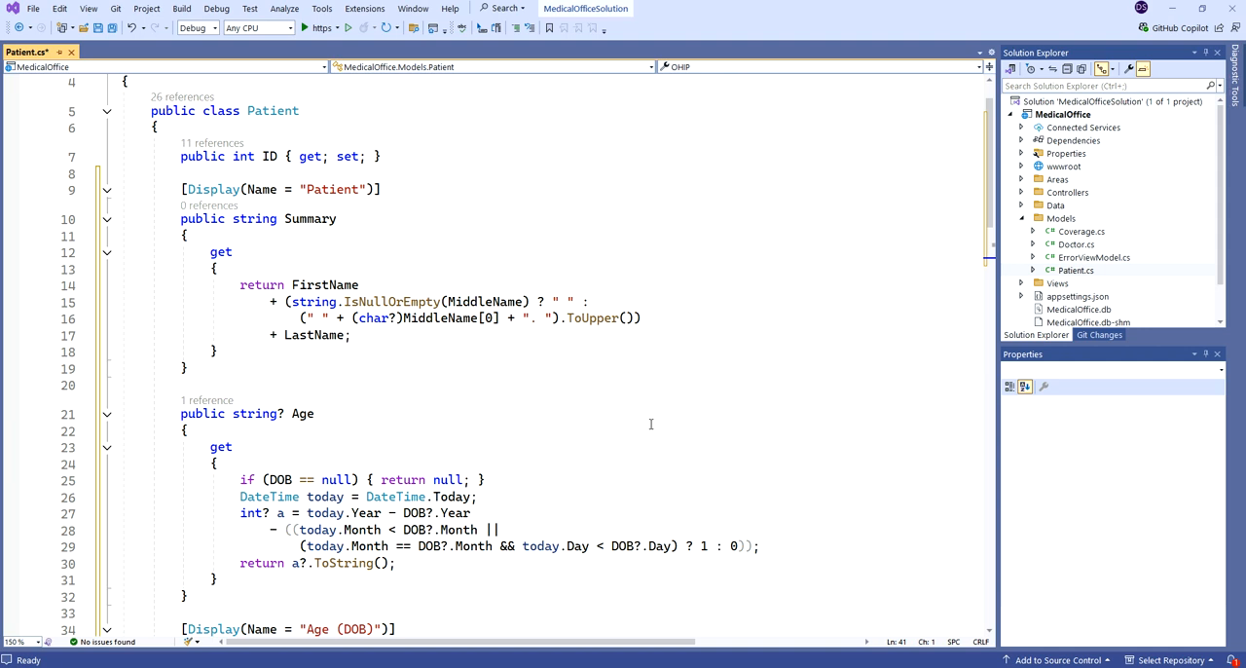
scroll(down, 3)
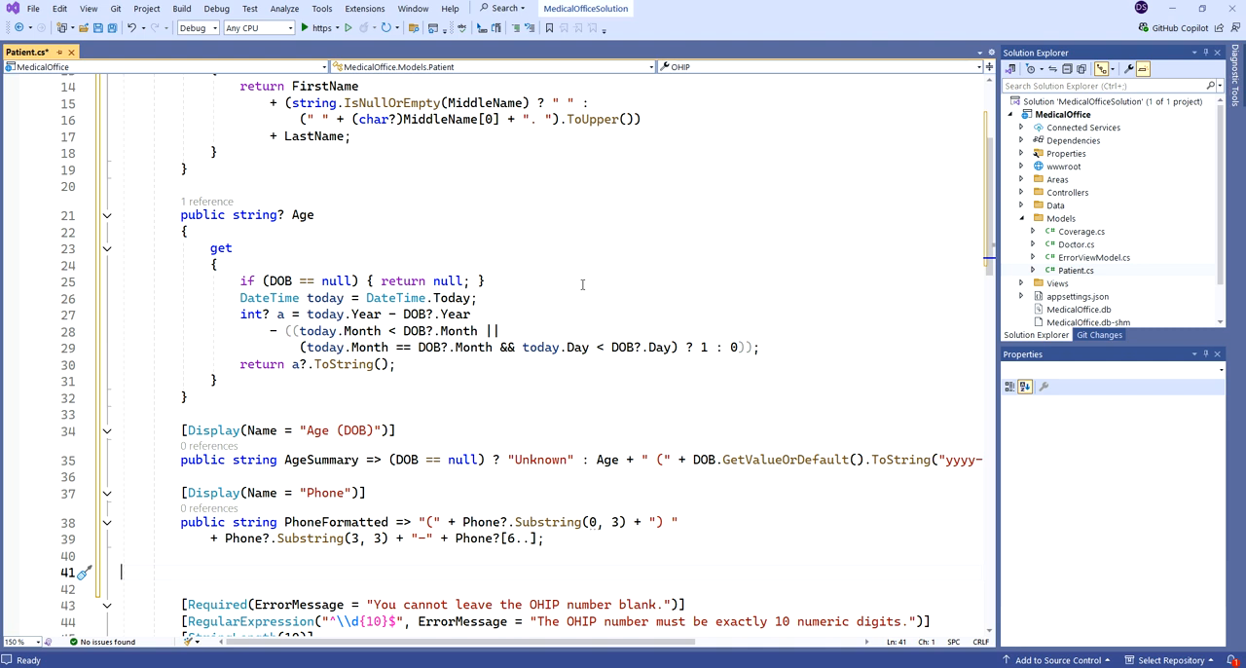
mouse_move(656, 302)
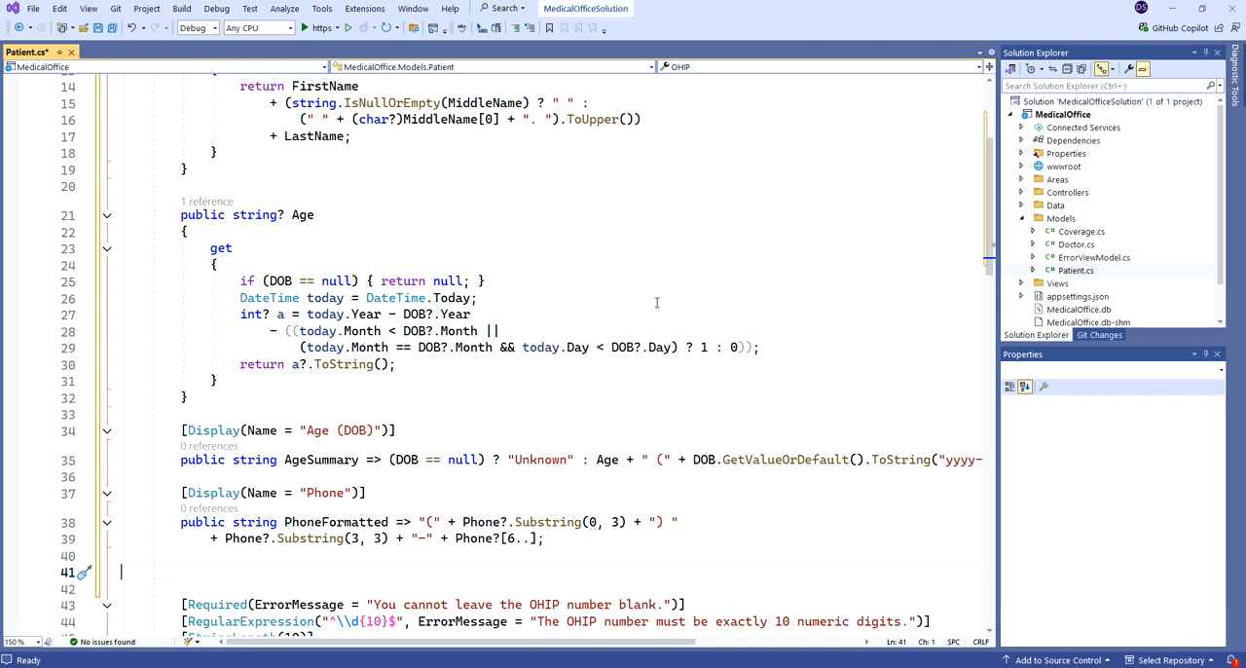
mouse_move(494, 300)
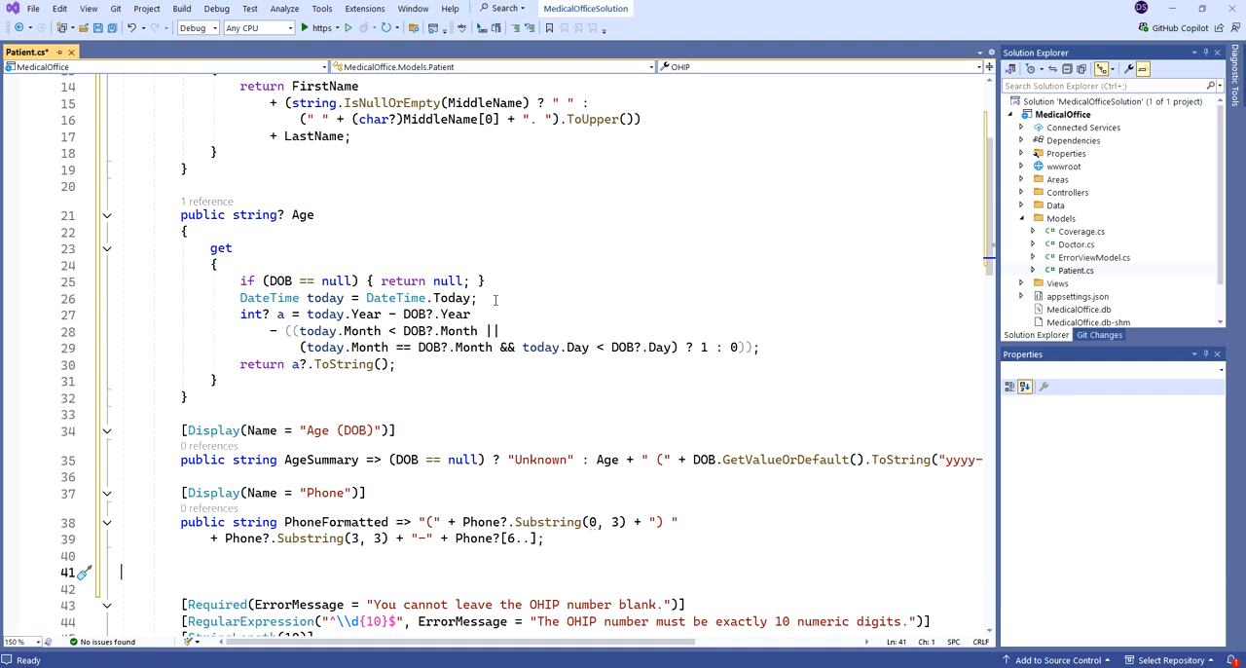
mouse_move(268, 335)
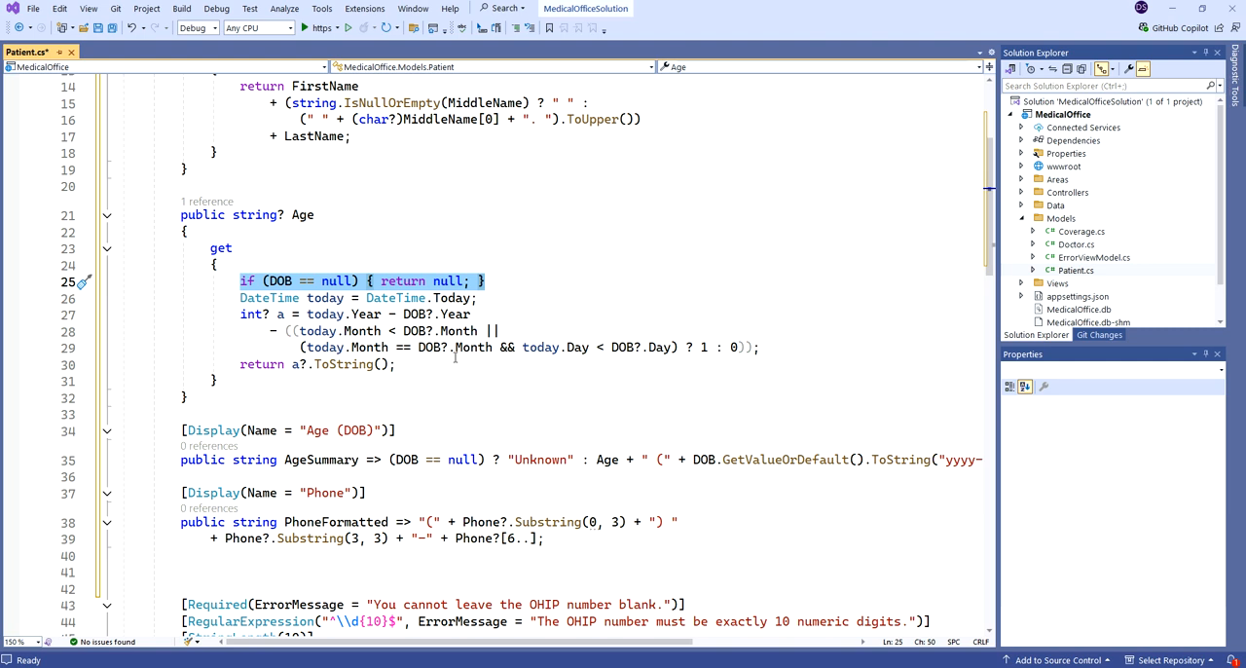
mouse_move(466, 369)
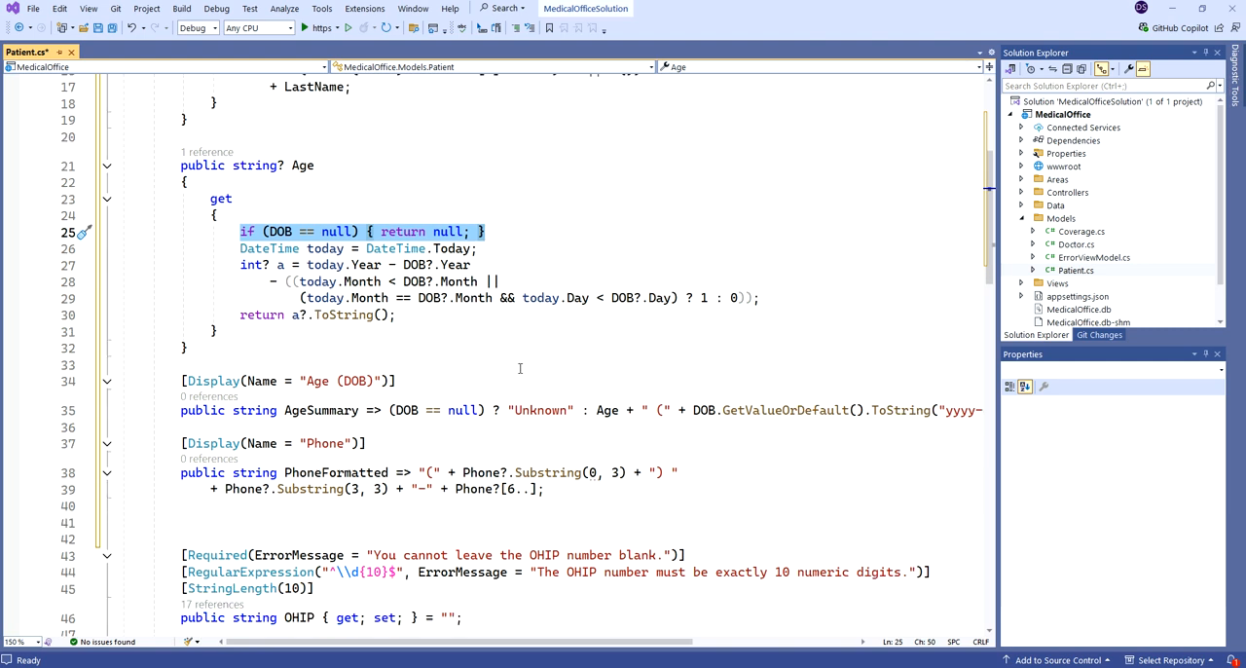
scroll(down, 3)
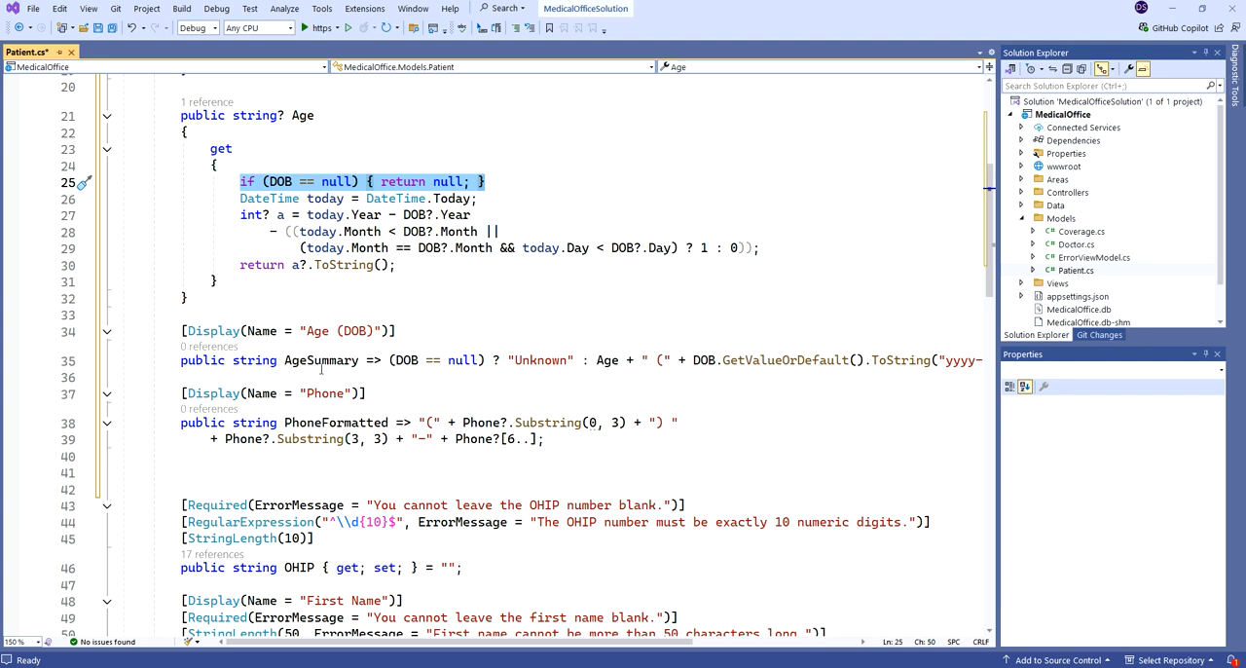
mouse_move(255, 360)
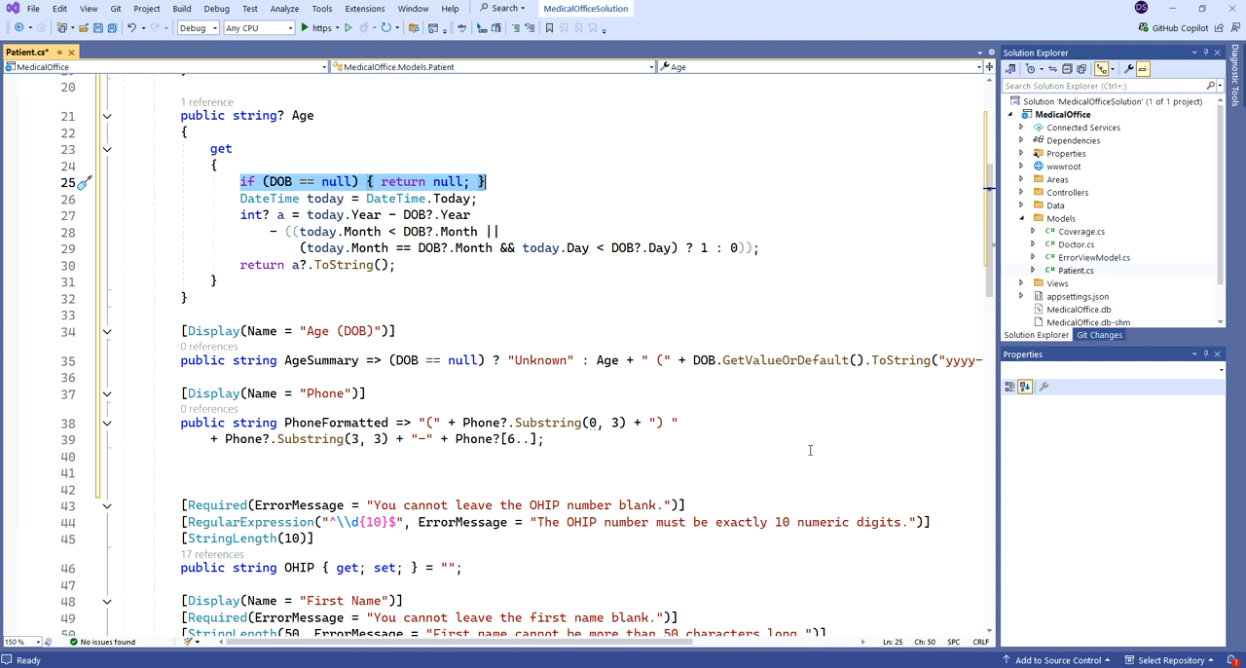
mouse_move(269, 416)
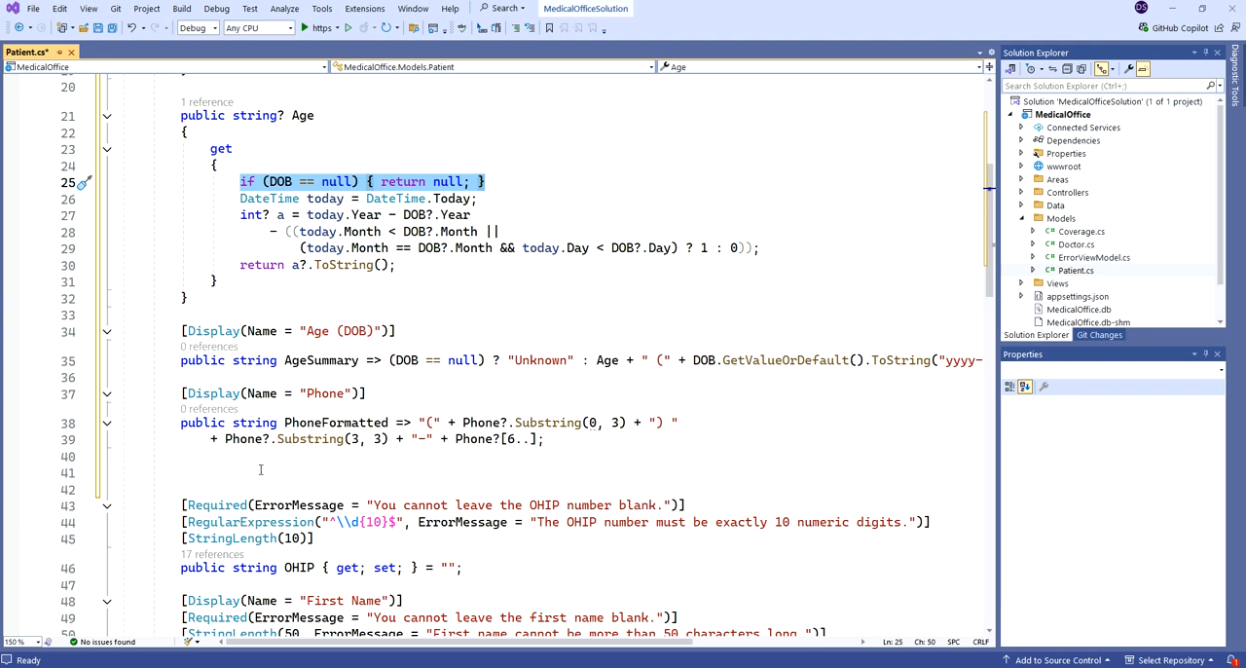
Review the Summary properties in Patient.cs and Doctor.cs, then save the files
click(146, 472)
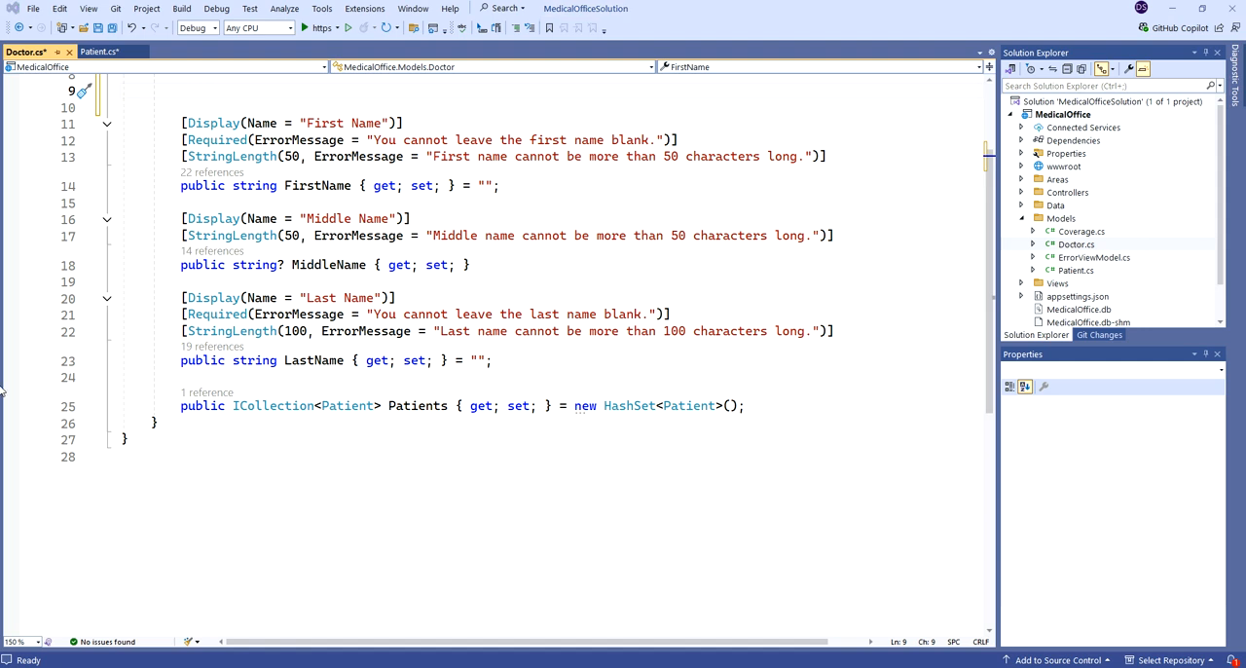
scroll(up, 3)
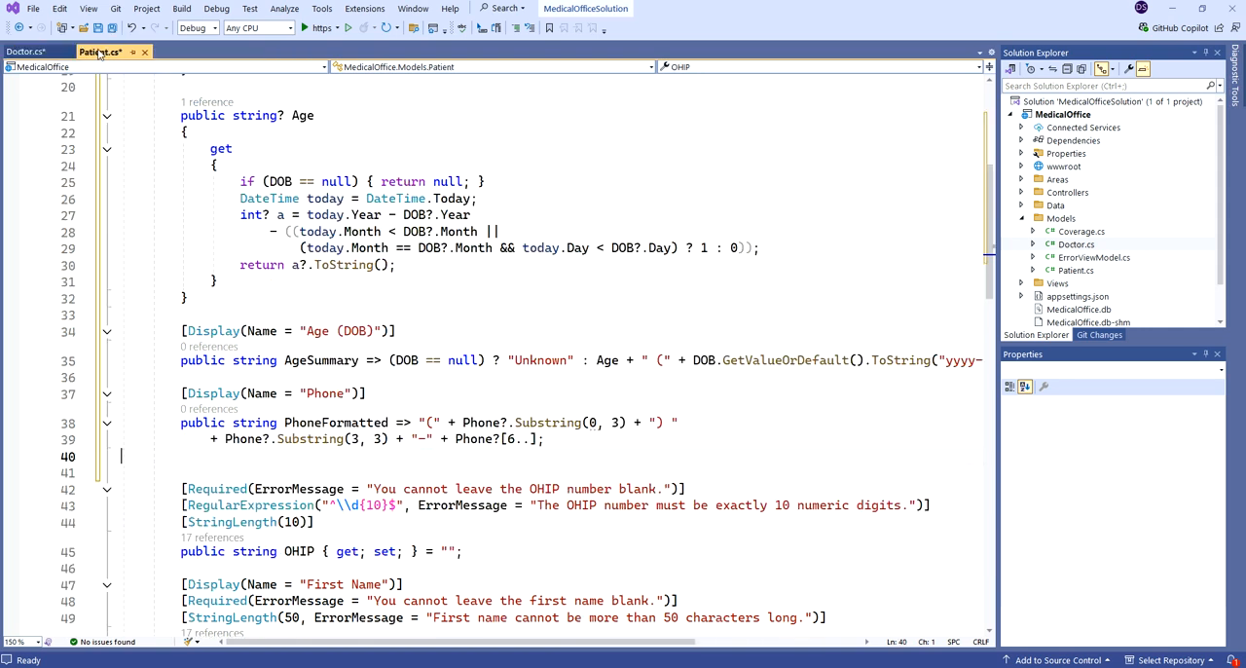
scroll(up, 3)
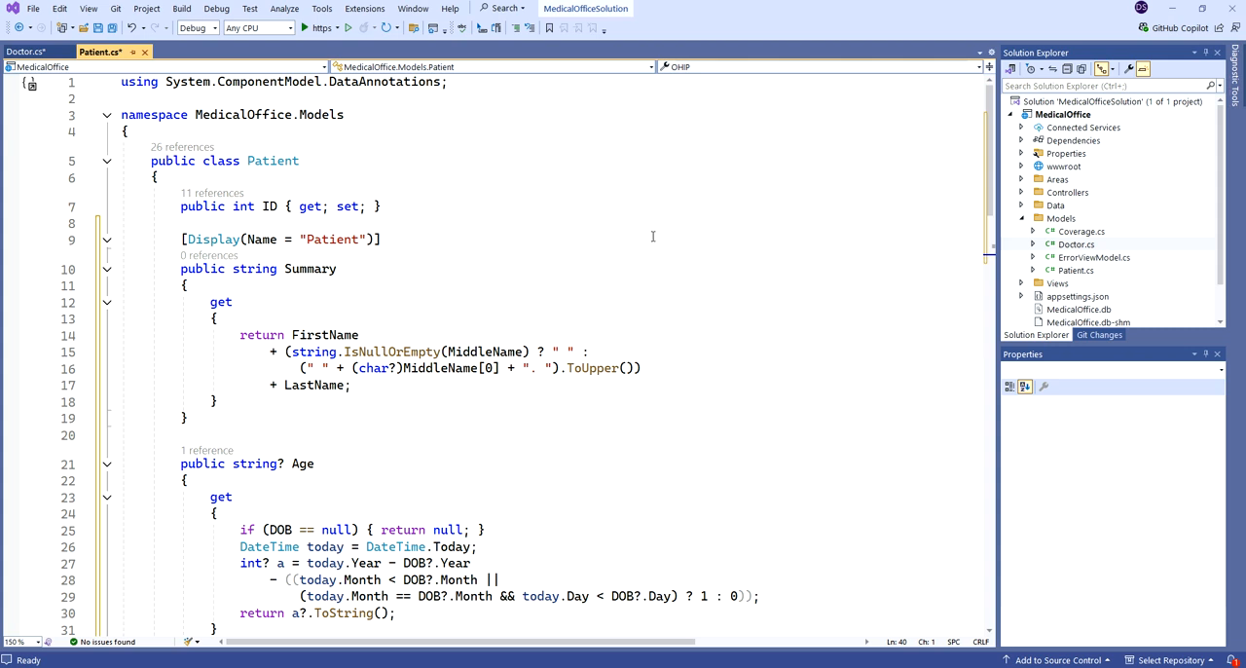
scroll(down, 3)
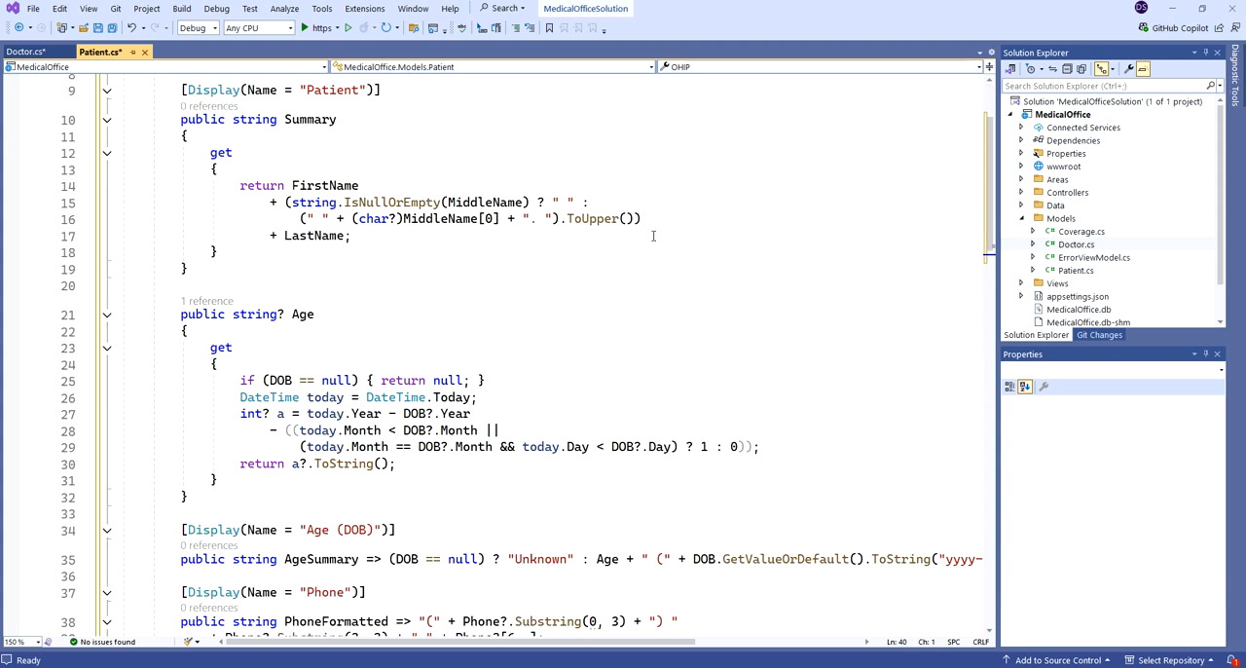
click(25, 52)
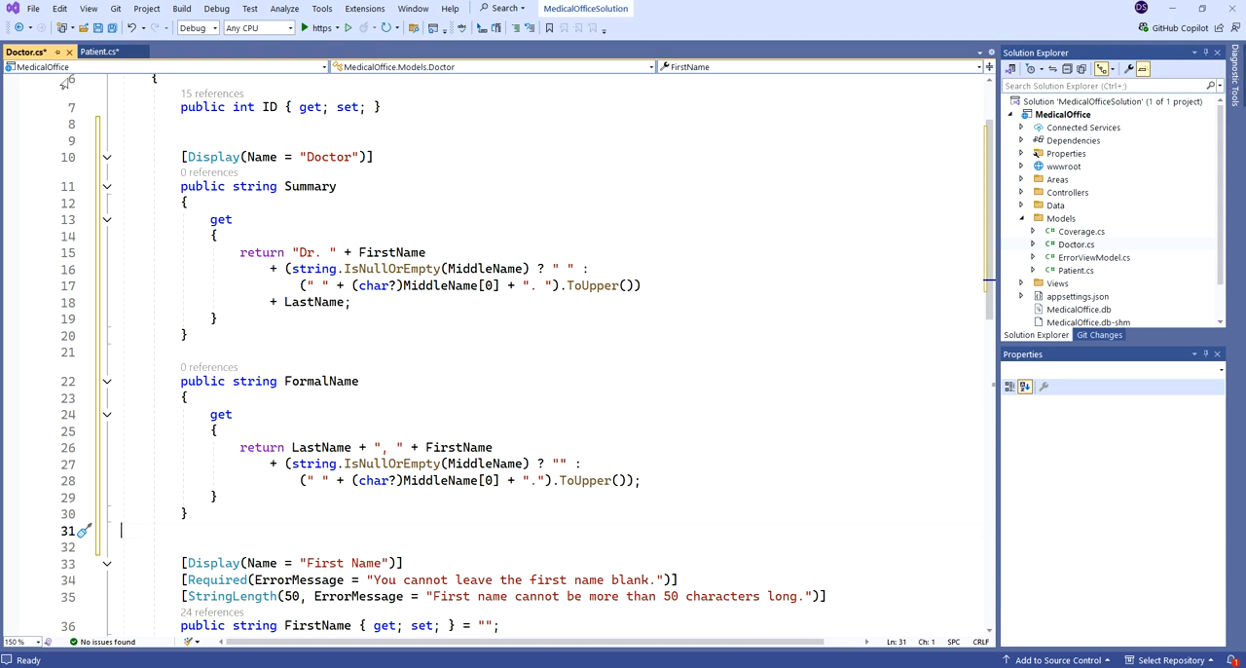
key(ctrl+s)
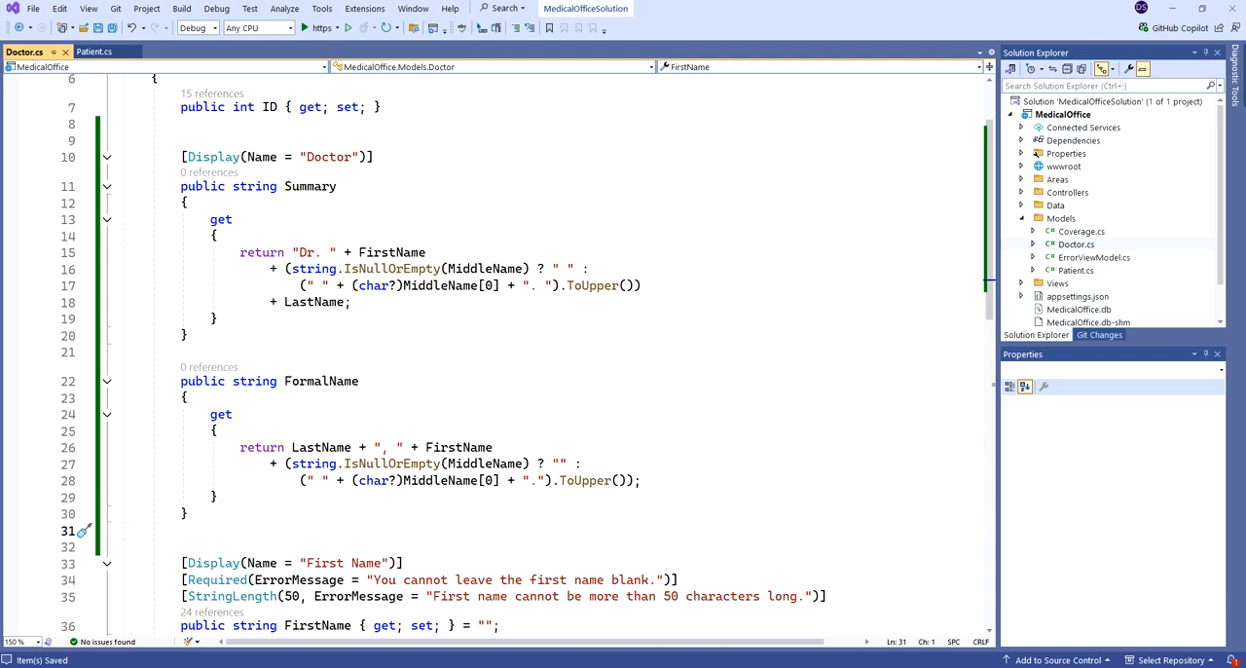
mouse_move(937, 233)
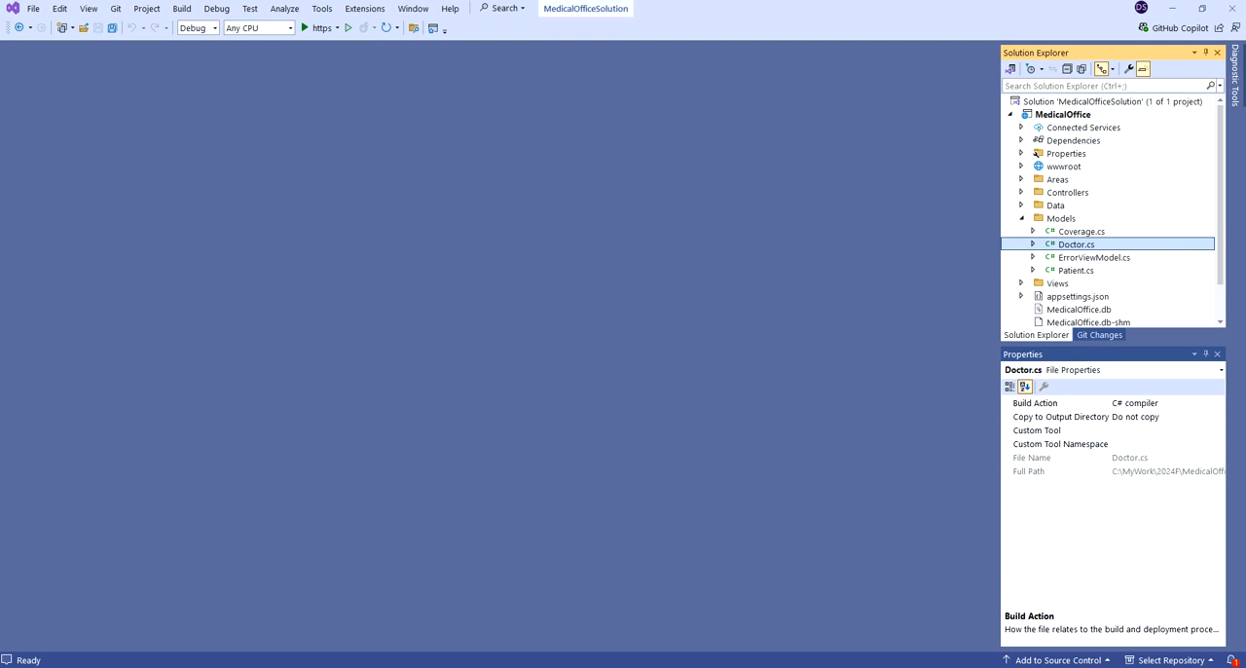
mouse_move(1134, 263)
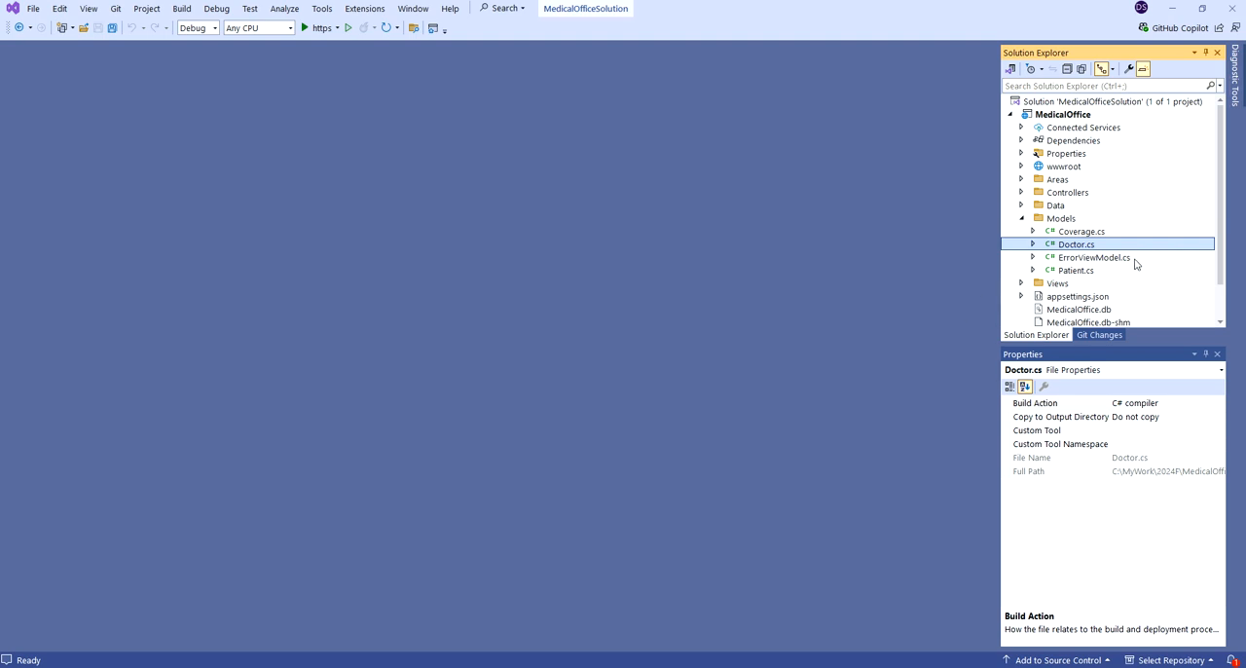
Collapse Models and expand Views and its Patient folder in Solution Explorer
click(1020, 218)
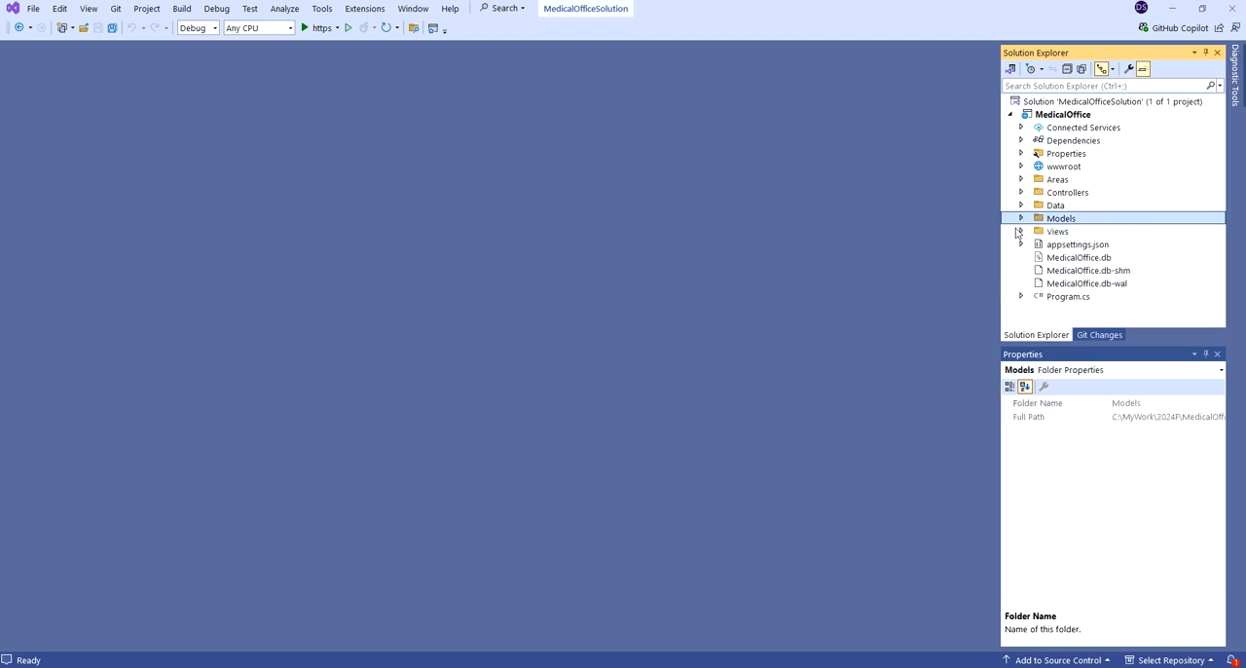
click(1033, 232)
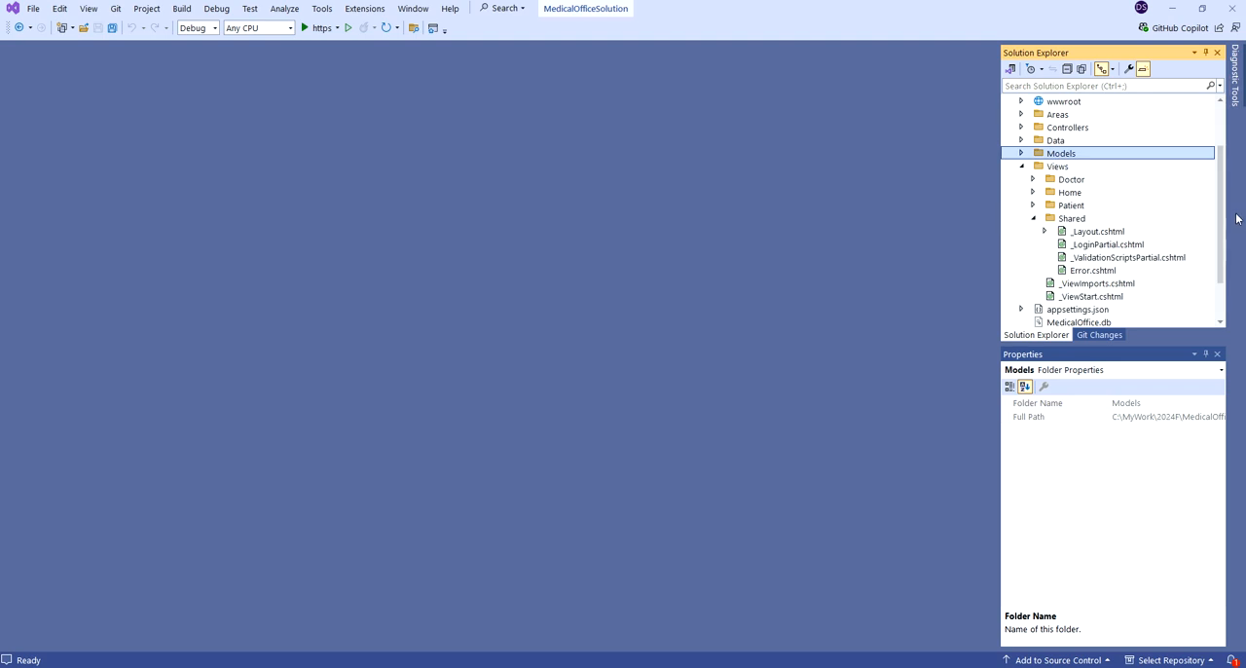
scroll(down, 3)
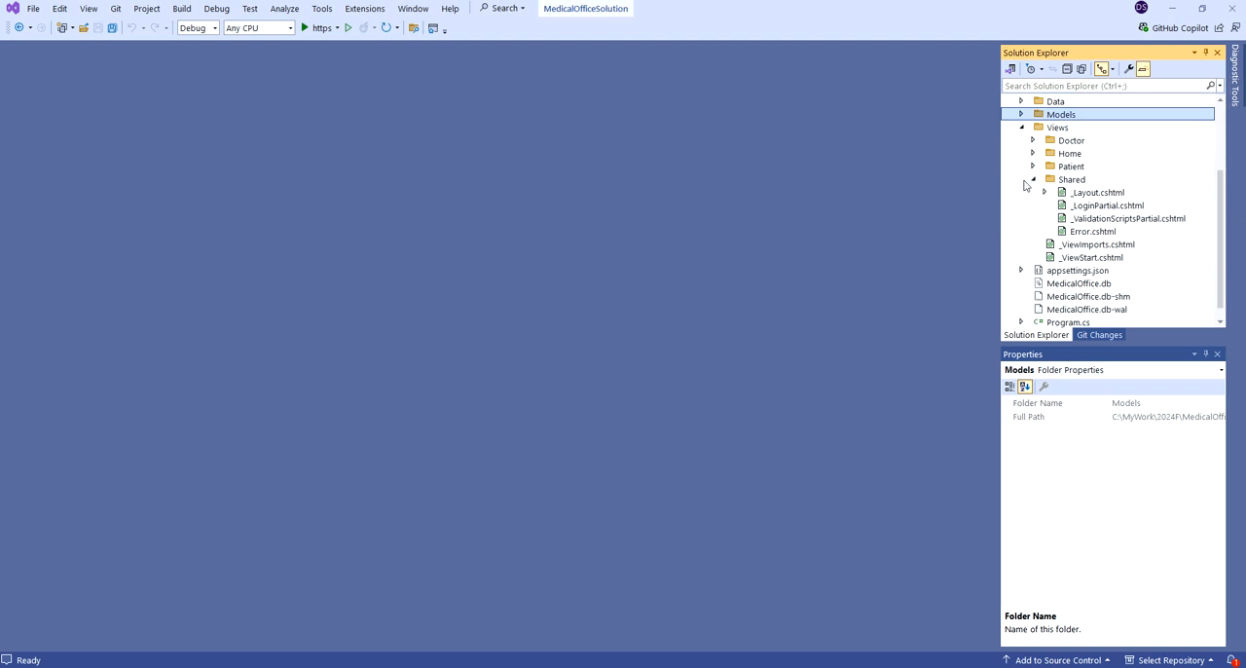
click(1033, 166)
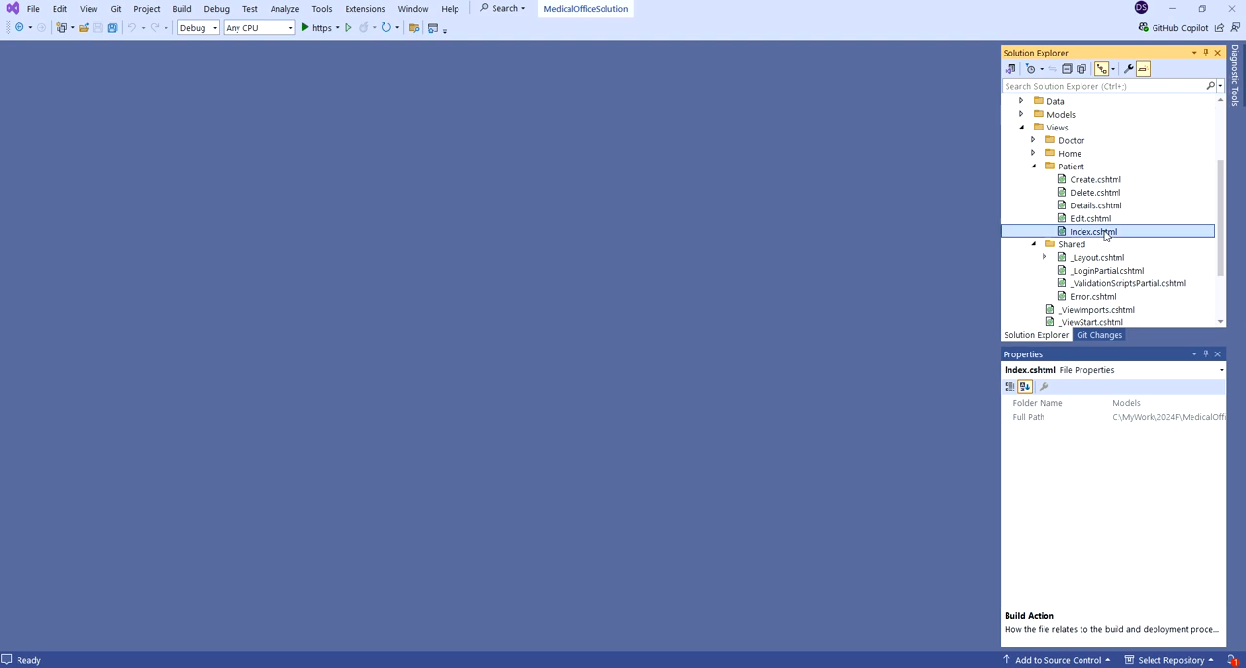
Open Views/Patient/Index.cshtml and delete the OHIP and ExpYrVisits header and body cells
double_click(1092, 231)
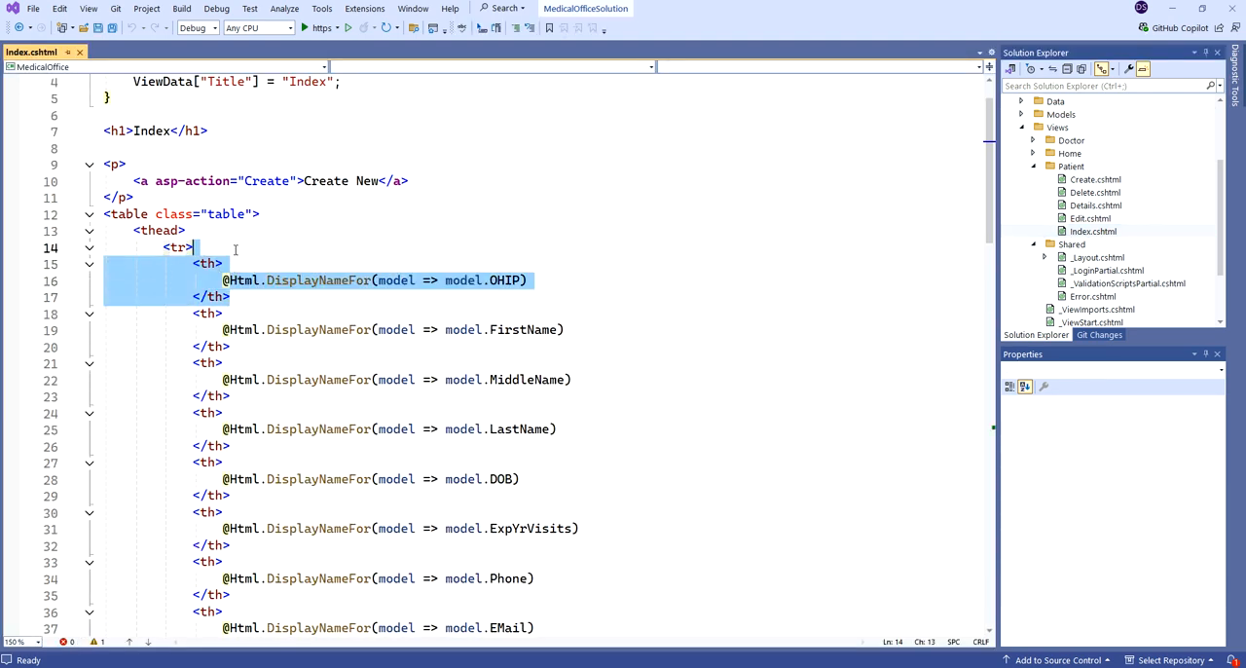
mouse_move(720, 323)
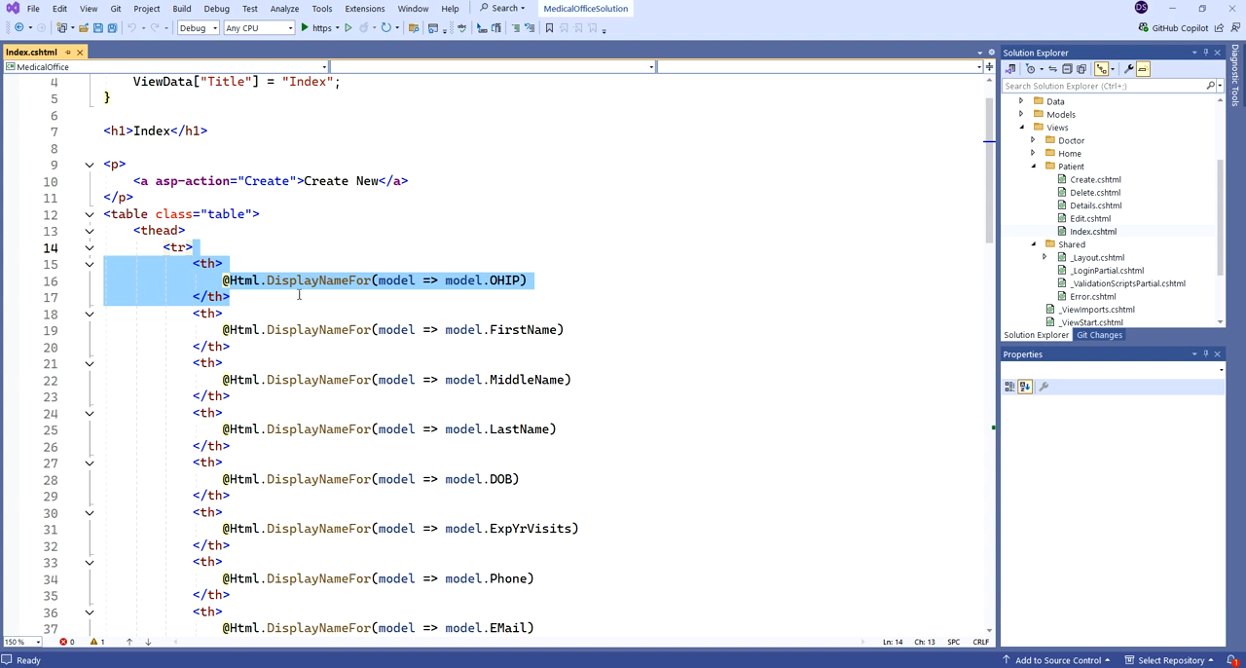
mouse_move(704, 269)
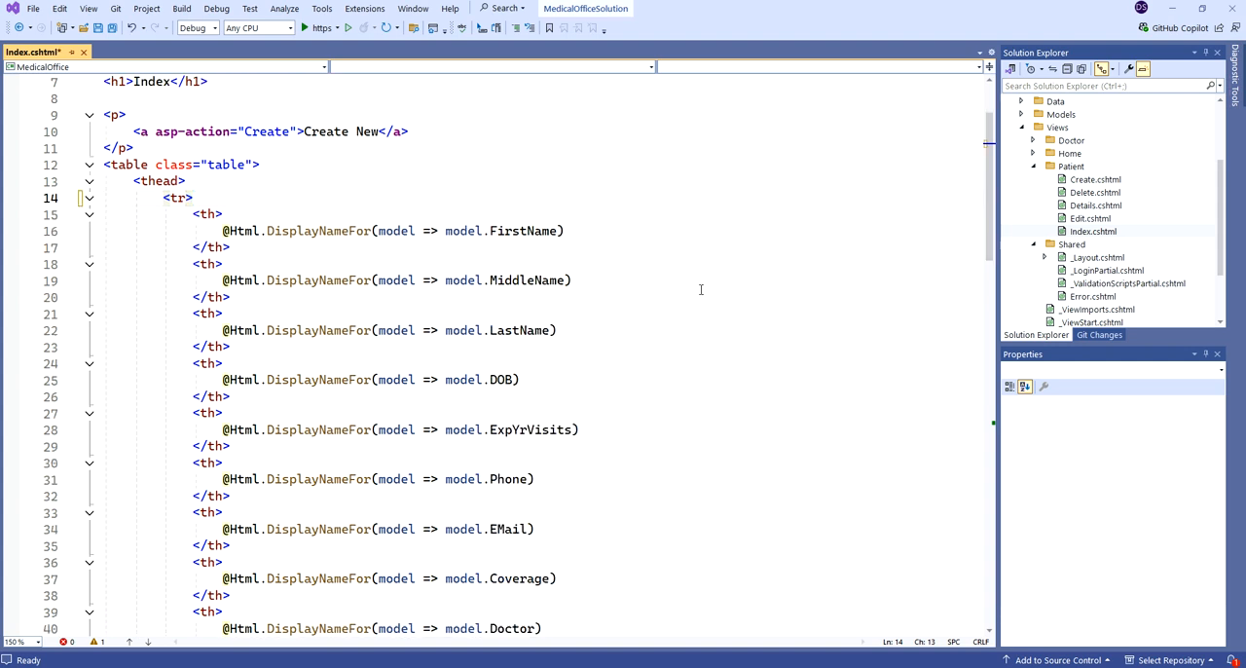
scroll(down, 3)
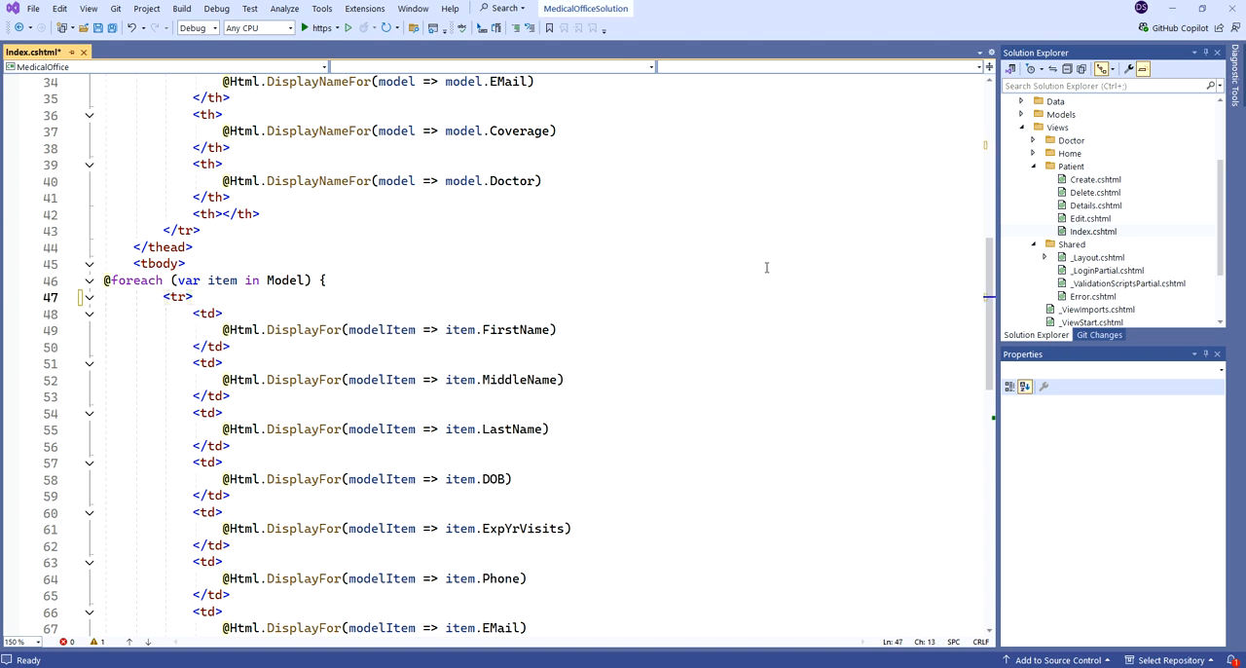
mouse_move(685, 294)
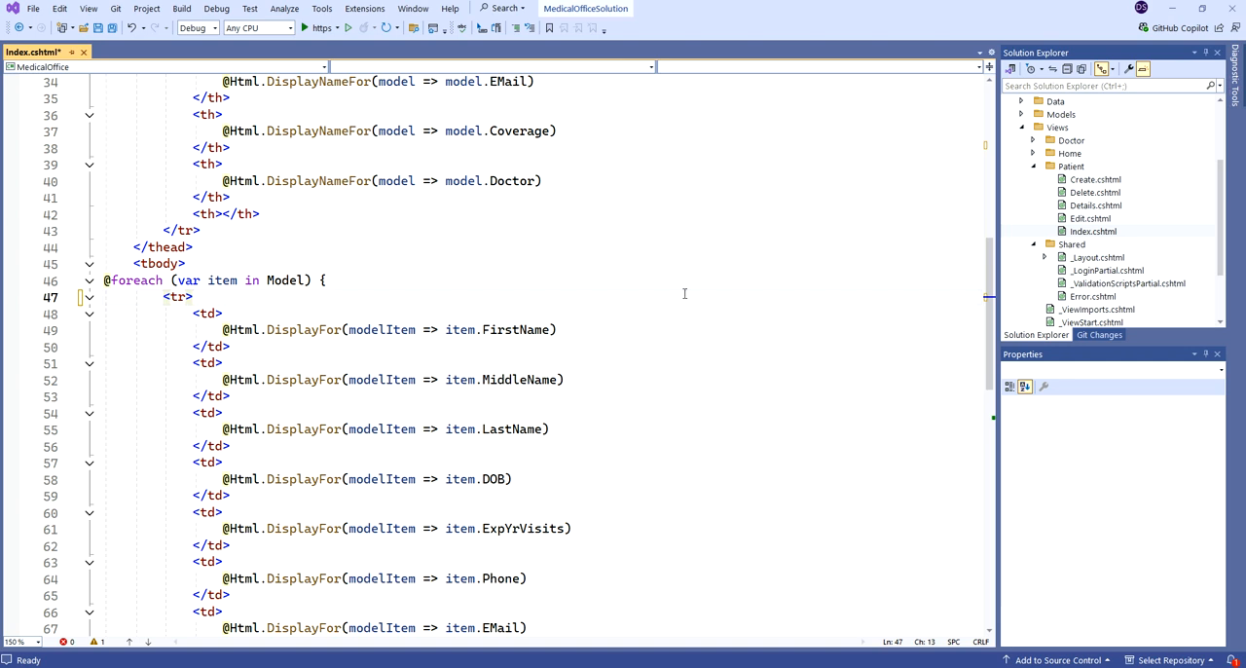
scroll(down, 3)
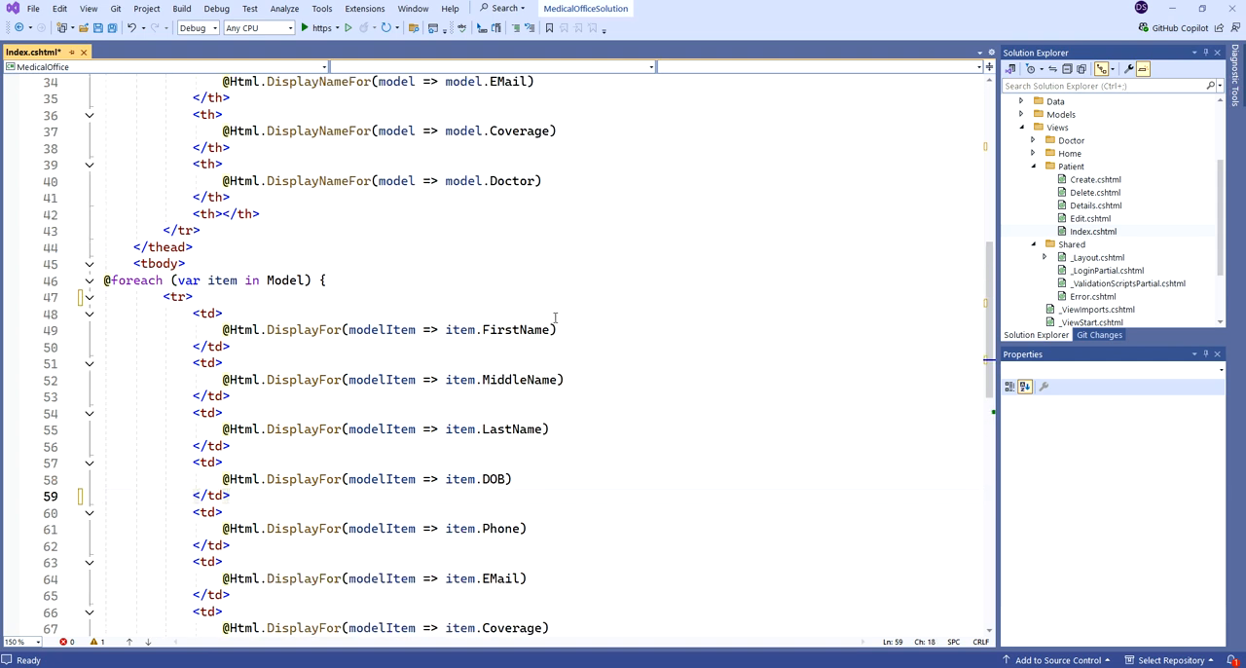
scroll(up, 3)
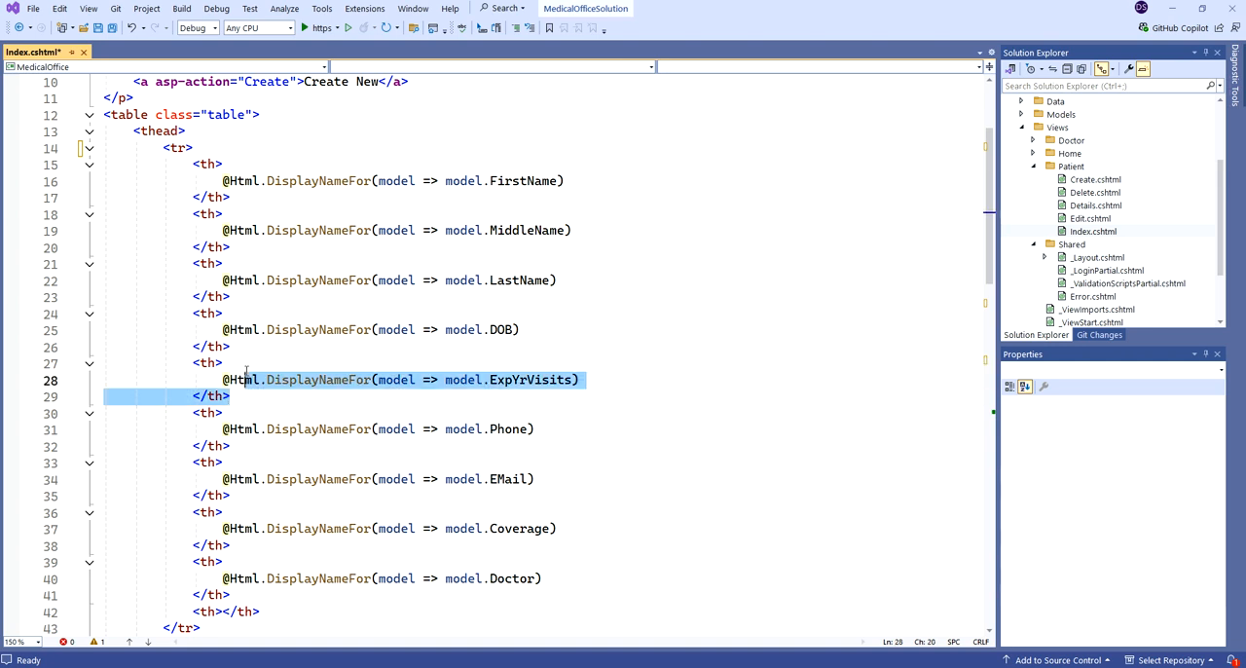
key(Delete)
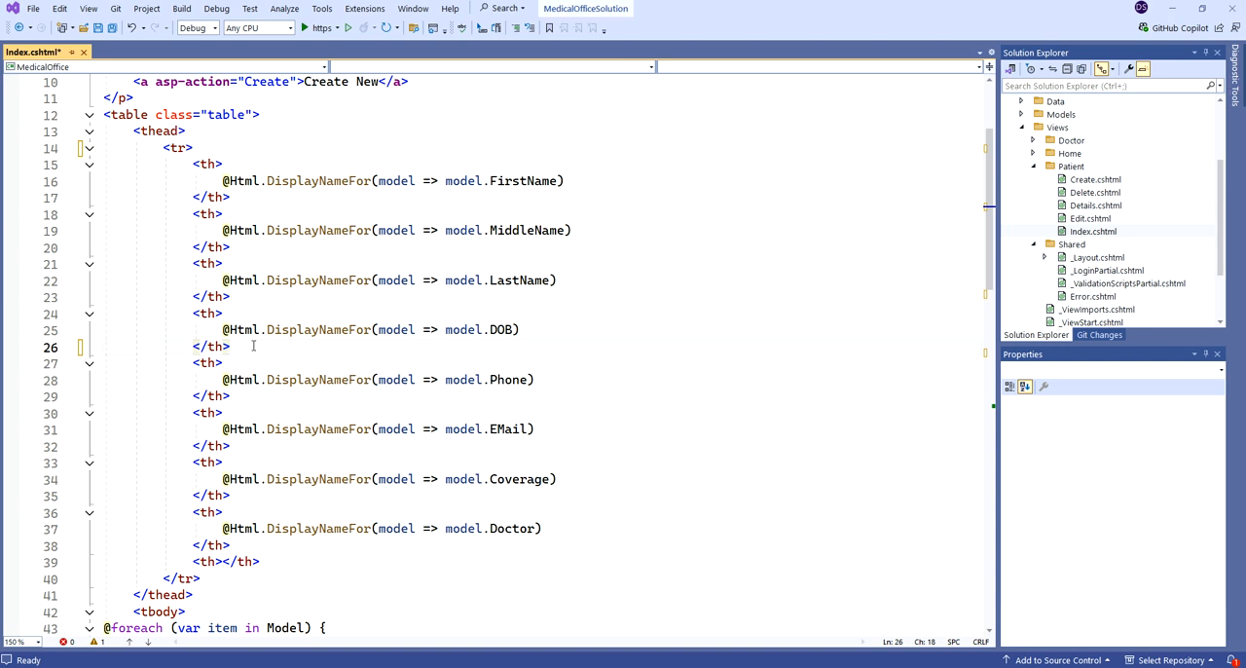
mouse_move(642, 315)
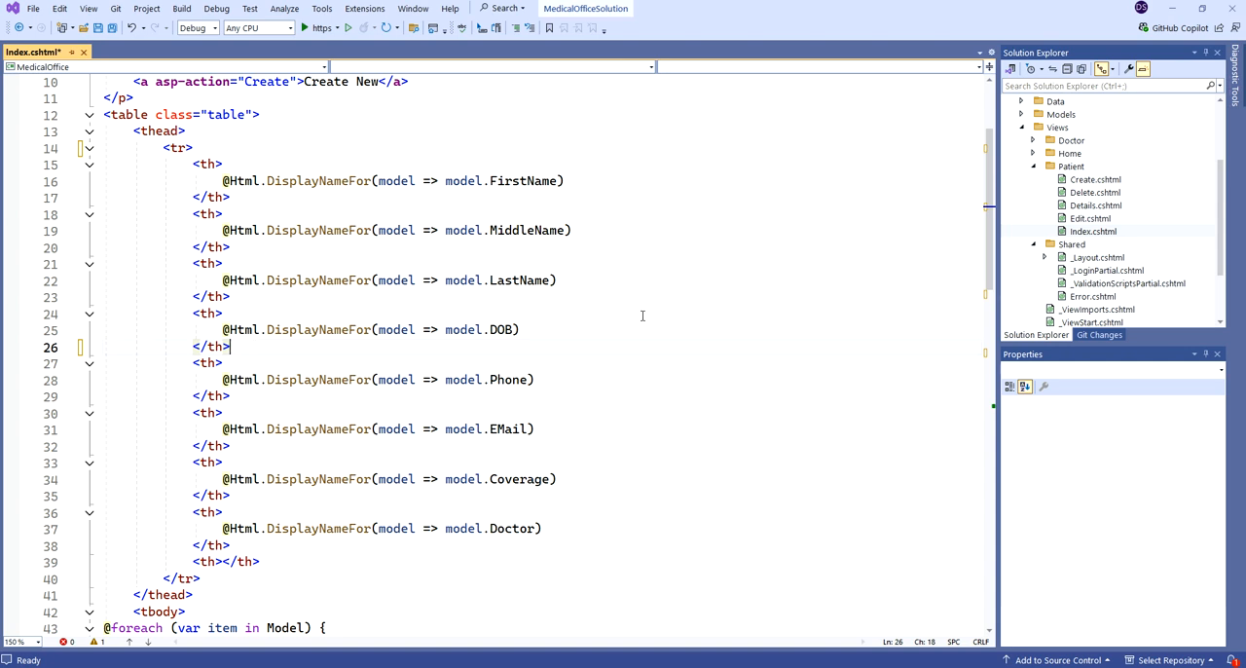
mouse_move(521, 225)
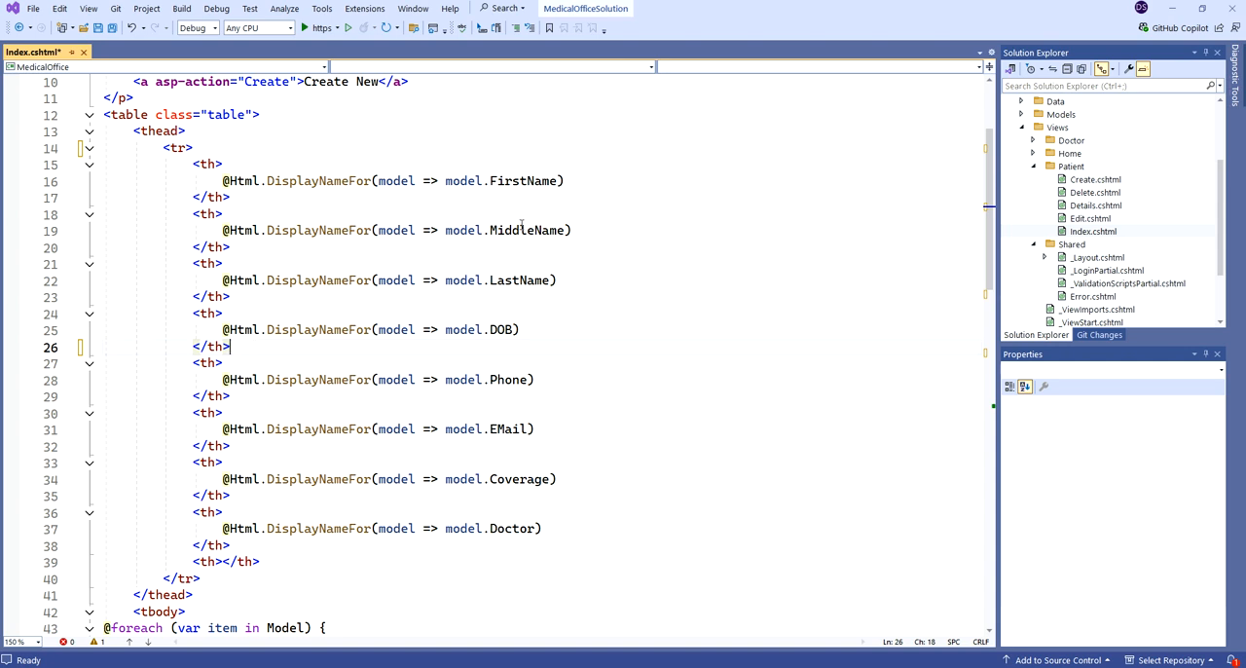
mouse_move(520, 180)
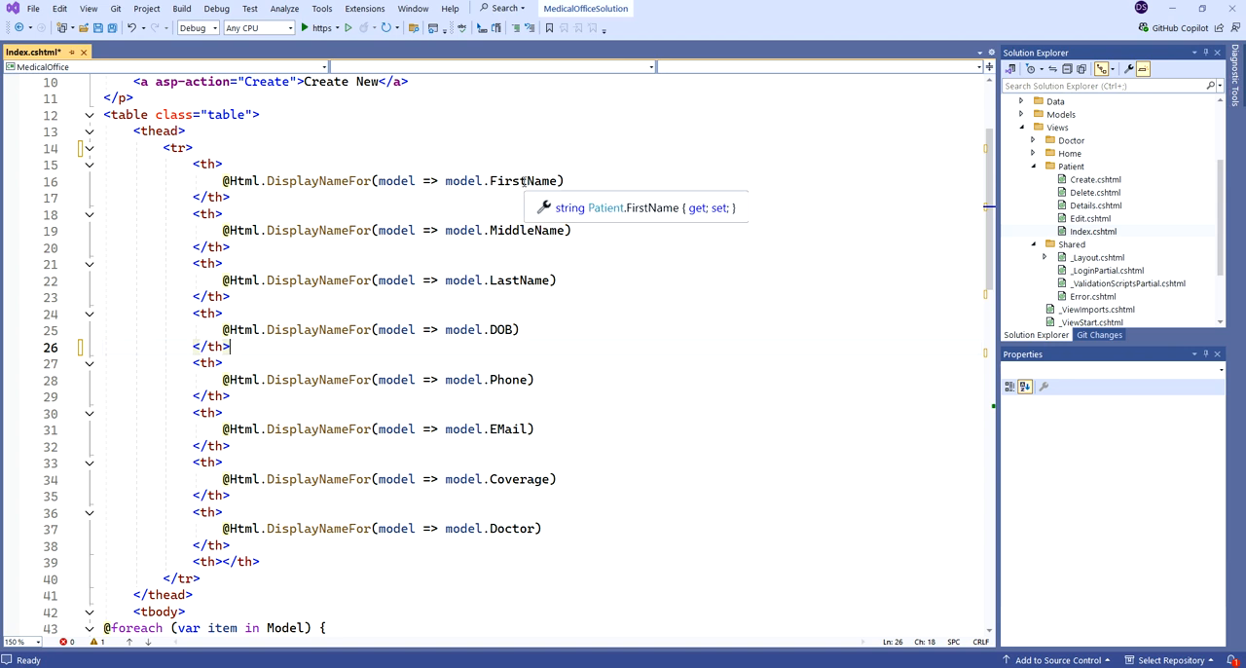
Change the FirstName header and body fields to Summary and remove the MiddleName and LastName headers
text(Summary)
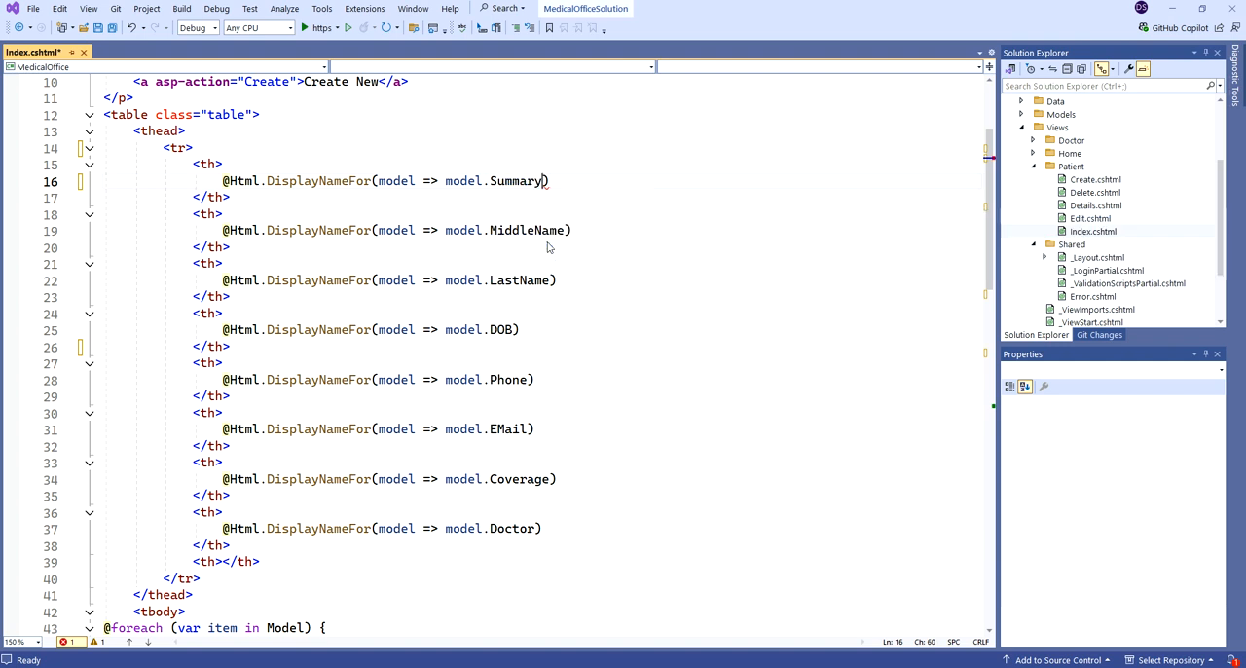
click(231, 296)
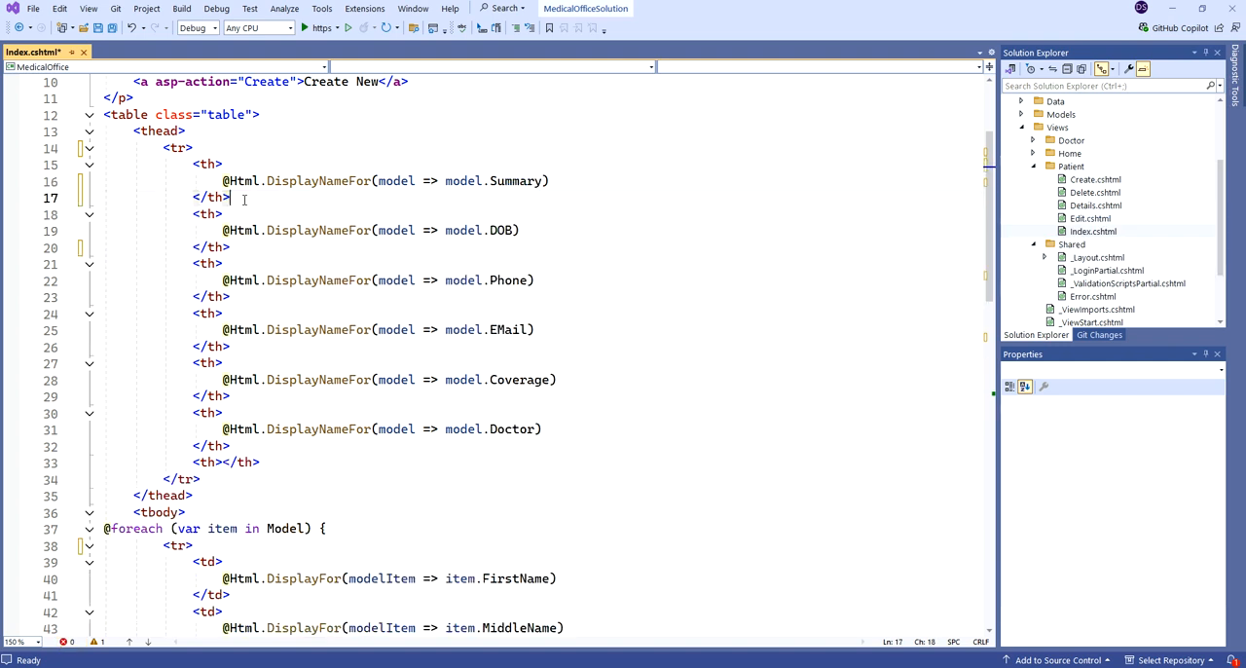
mouse_move(660, 211)
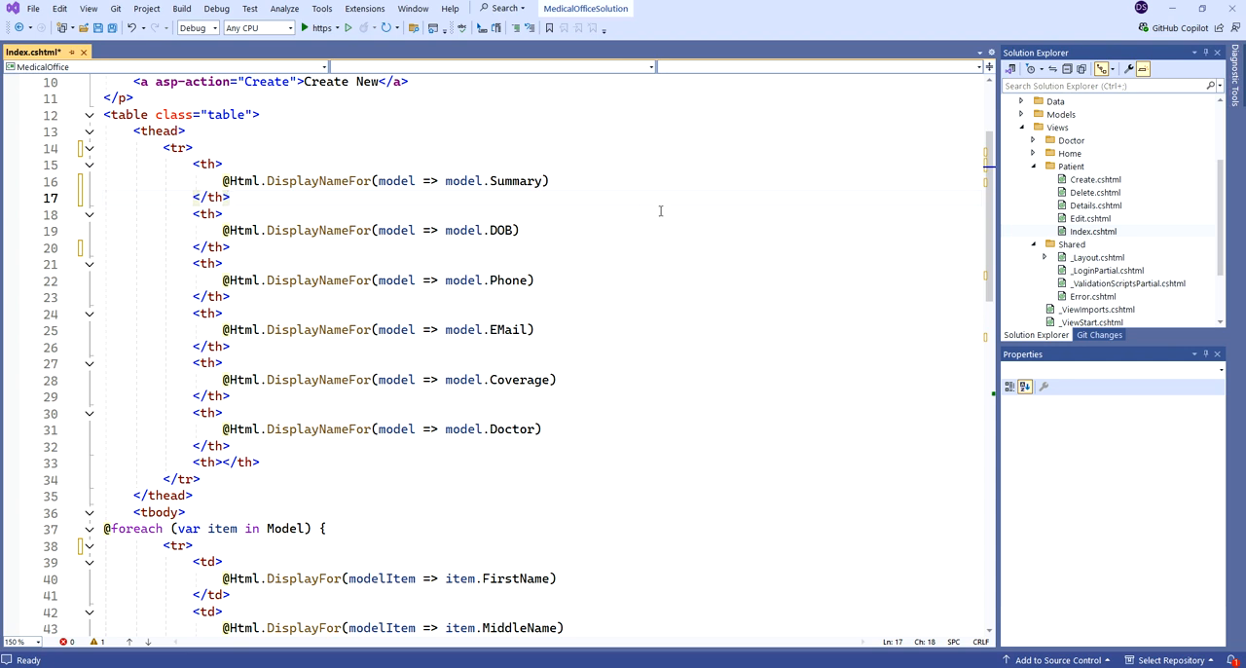
scroll(down, 3)
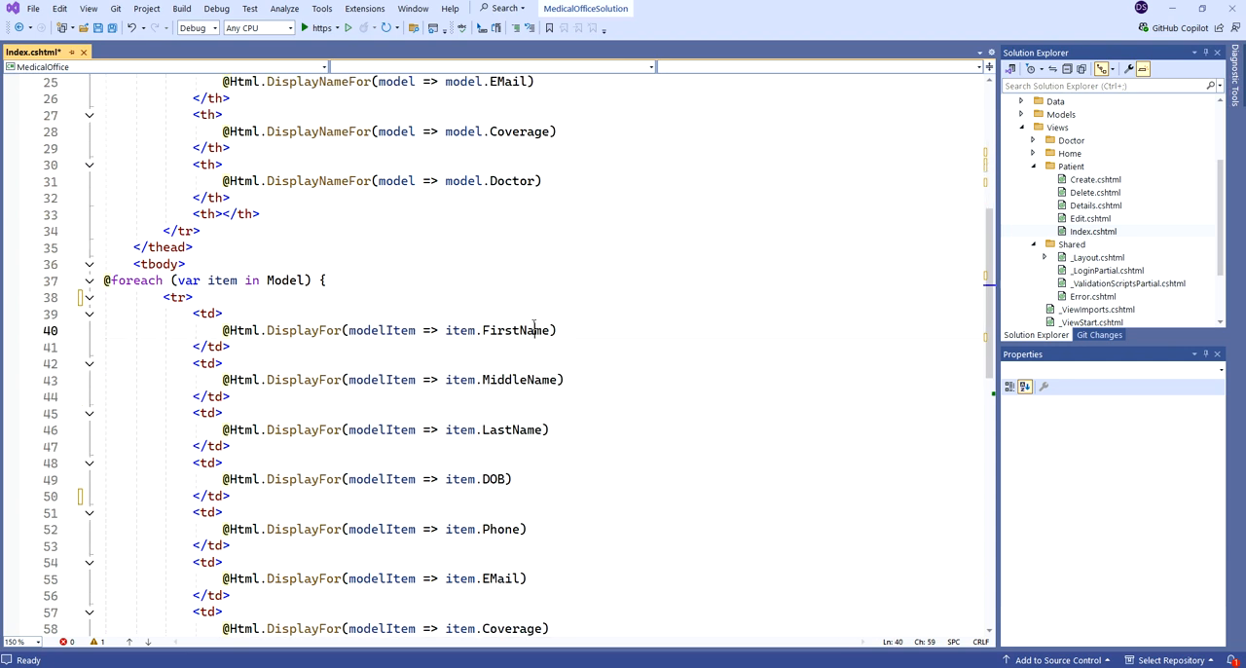
text(Summary)
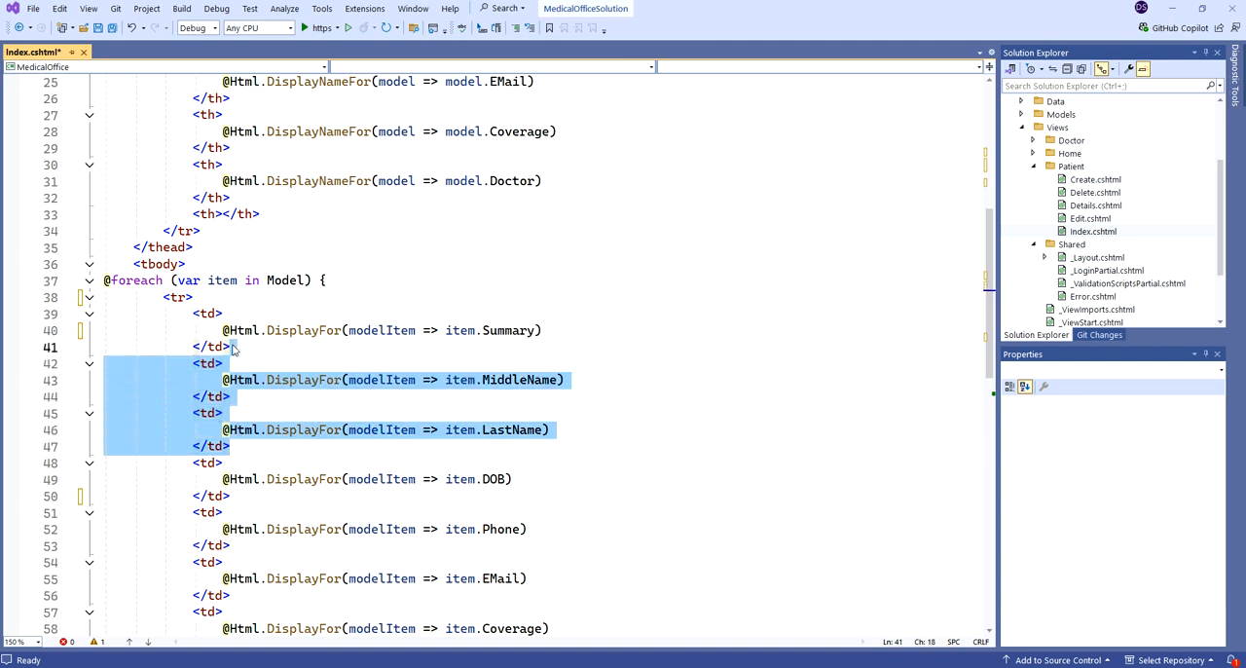
Delete the MiddleName and LastName body cells and switch the DOB fields to Age
key(Delete)
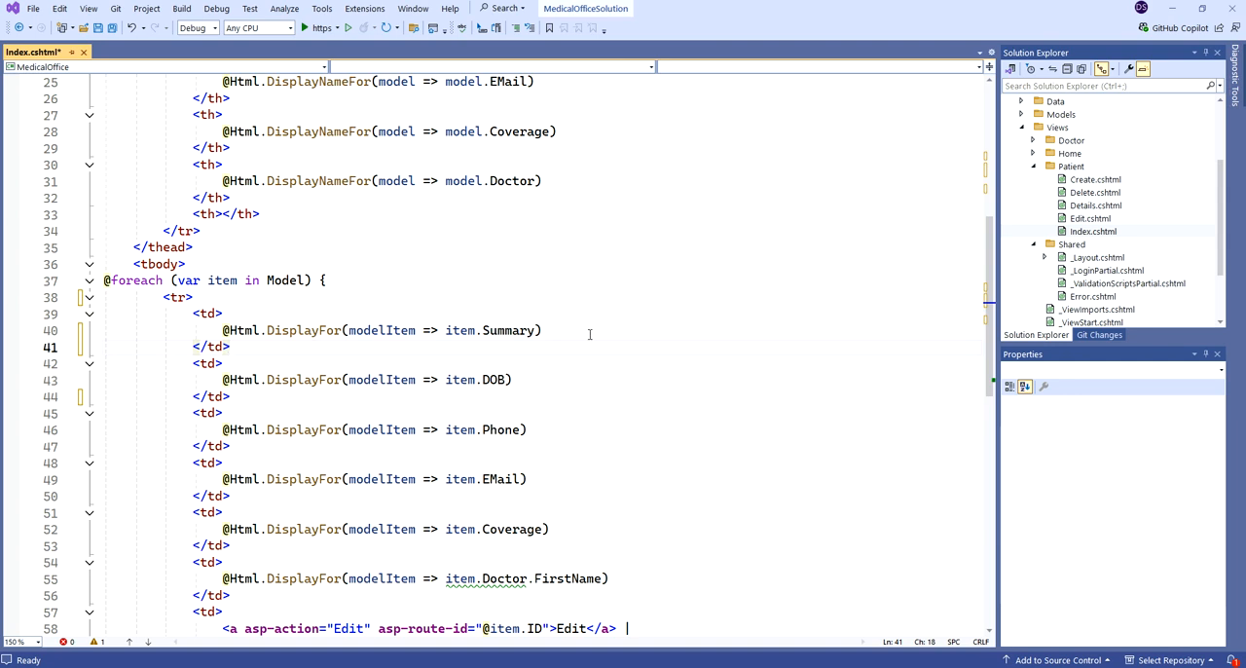
mouse_move(756, 328)
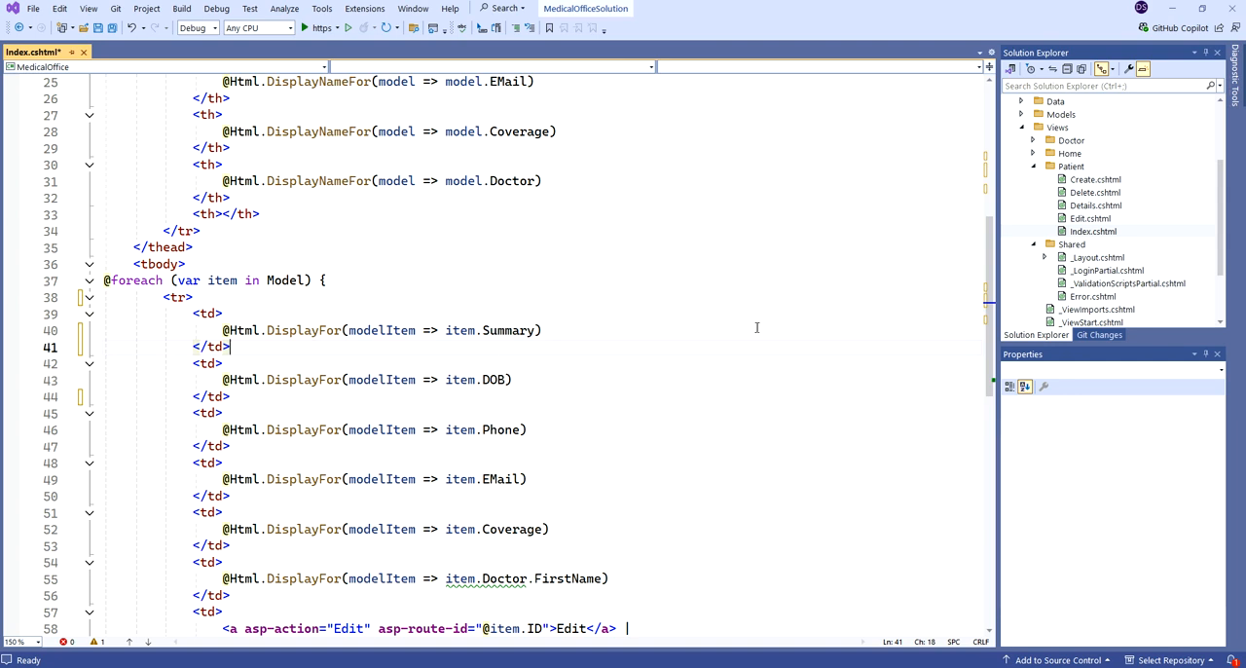
mouse_move(622, 327)
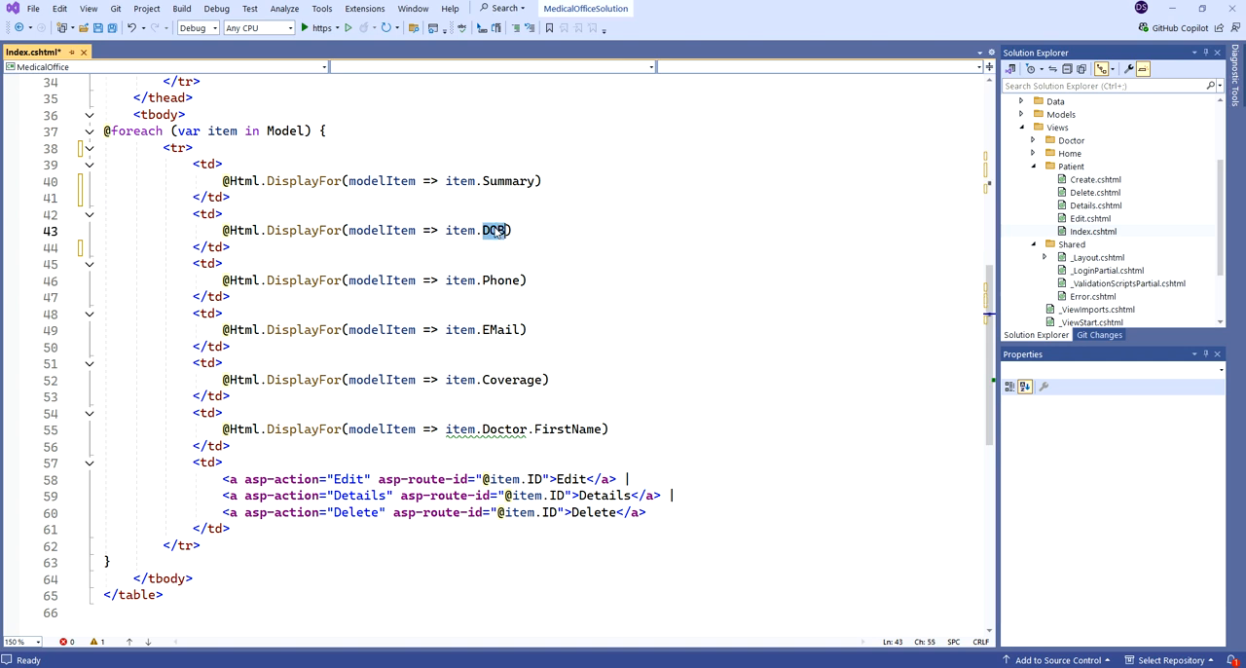
text(Age)
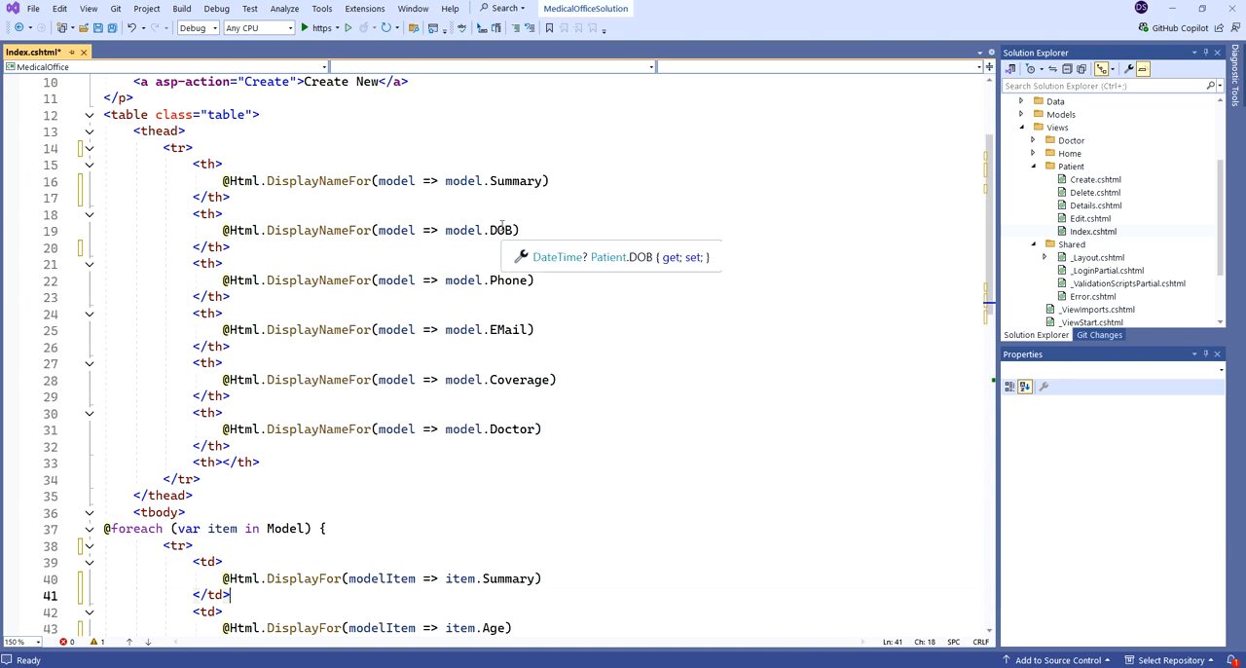
text(Age)
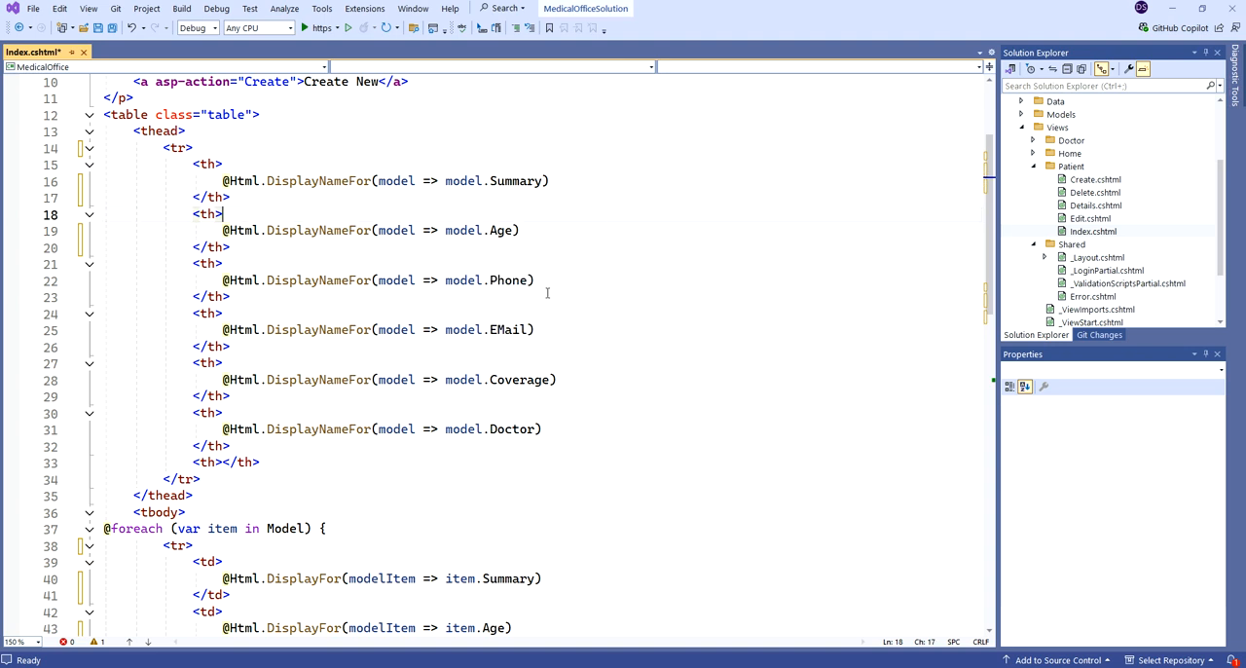
mouse_move(561, 303)
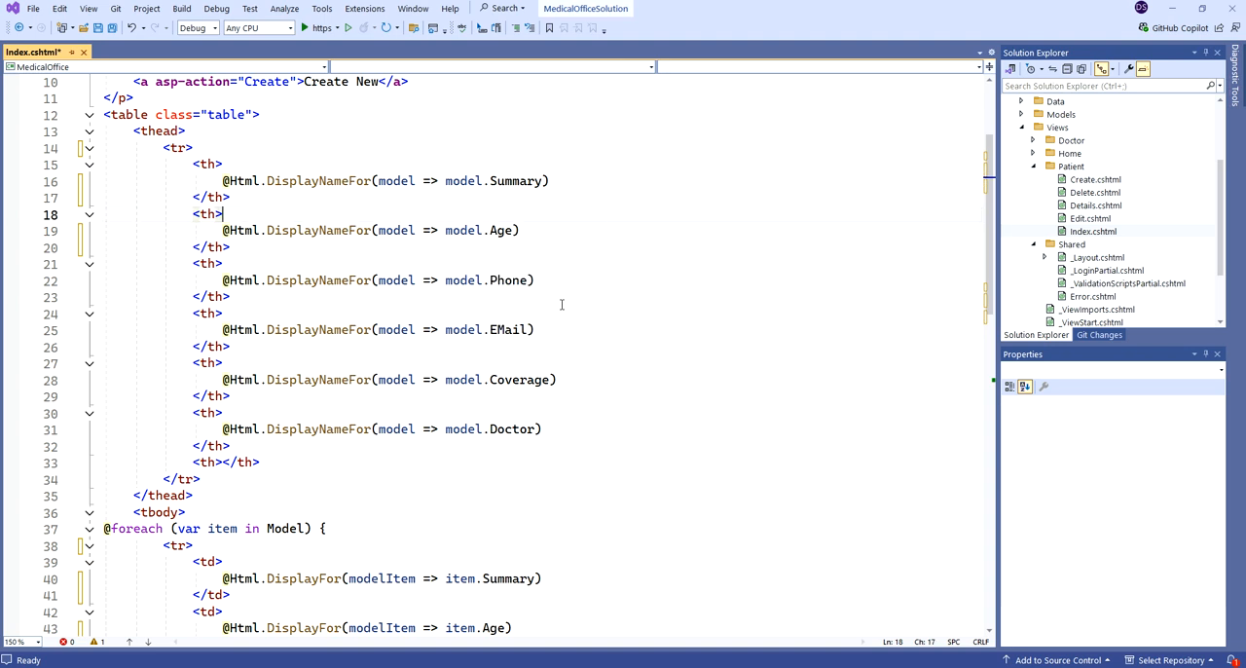
Replace the Phone fields with PhoneFormatted in the header and body rows
double_click(509, 280)
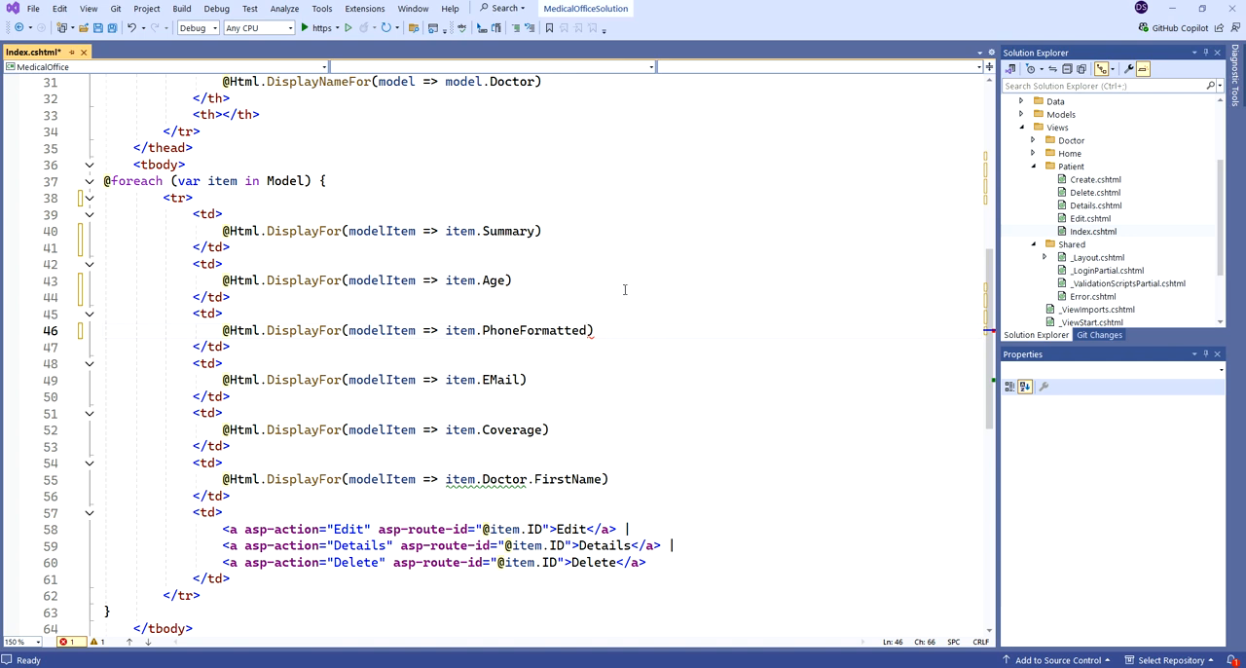
scroll(up, 3)
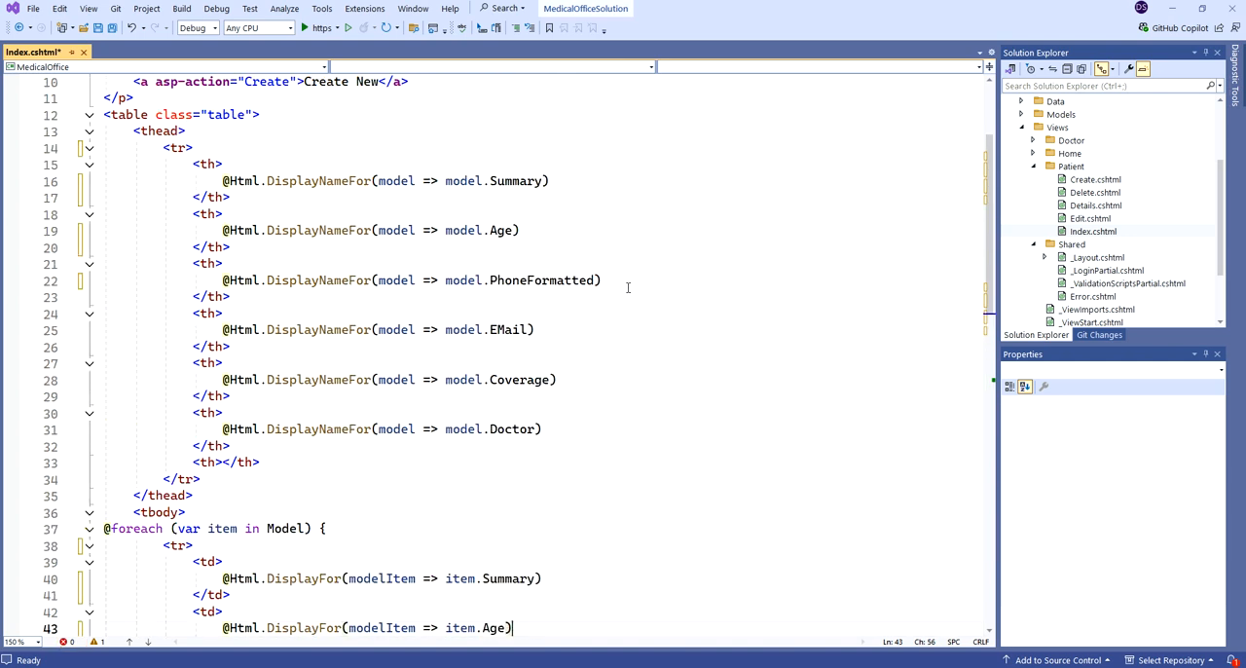
scroll(up, 3)
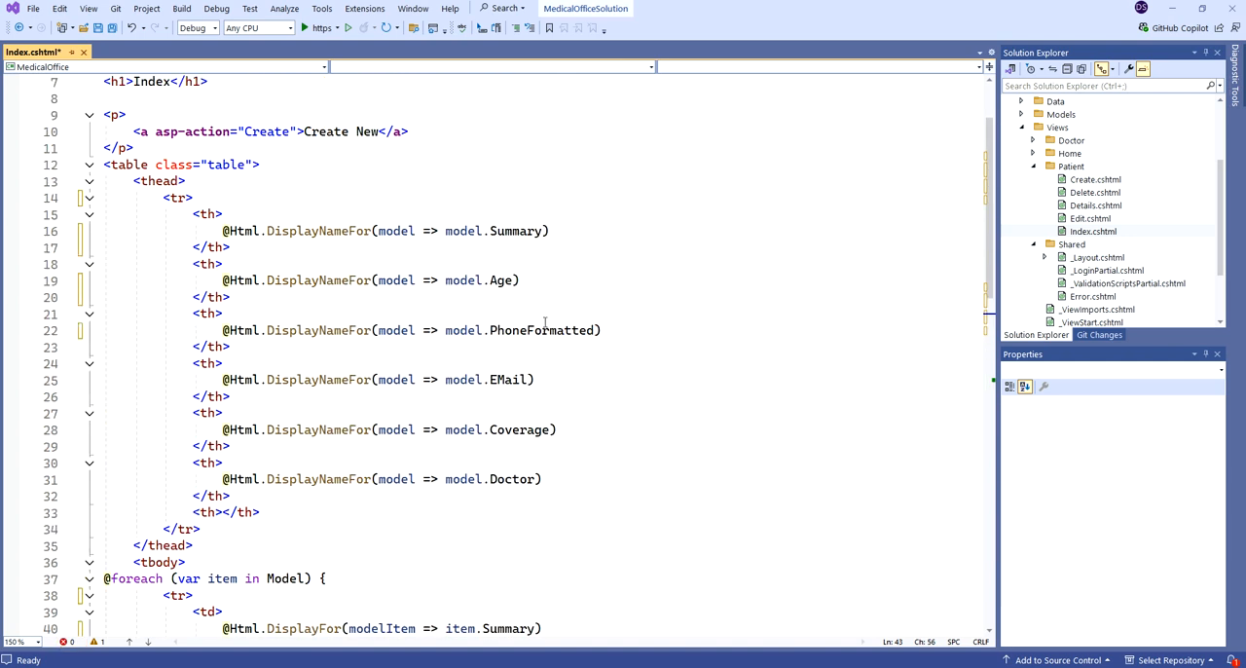
mouse_move(542, 329)
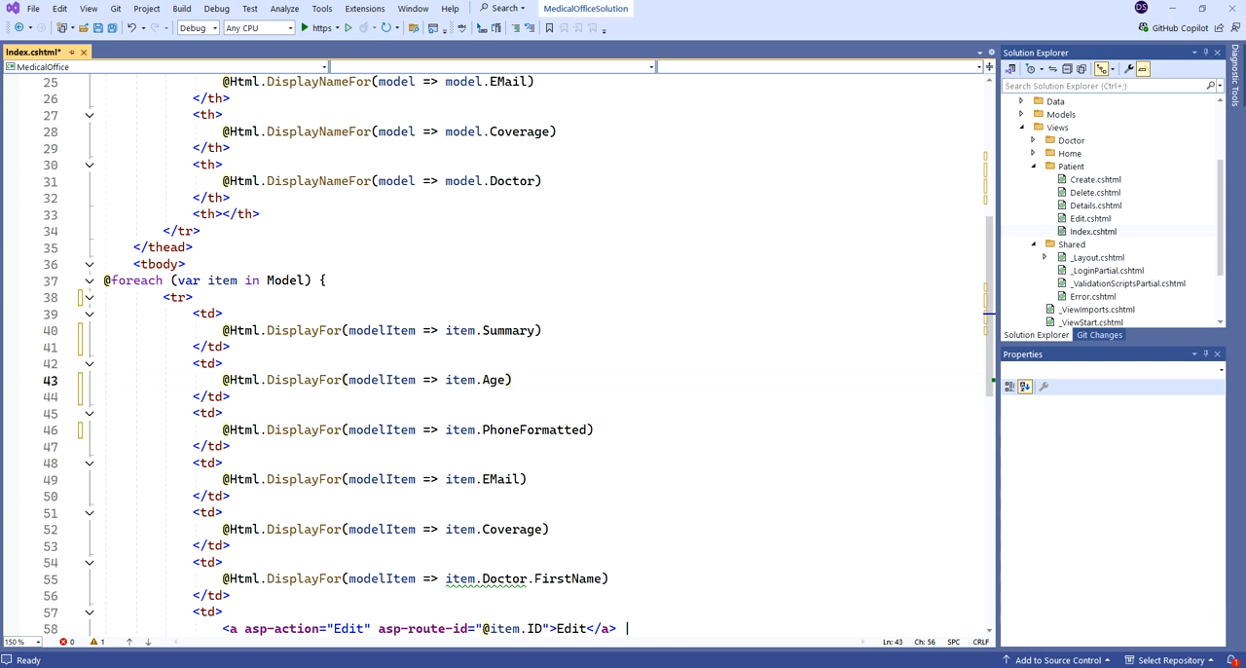
click(512, 380)
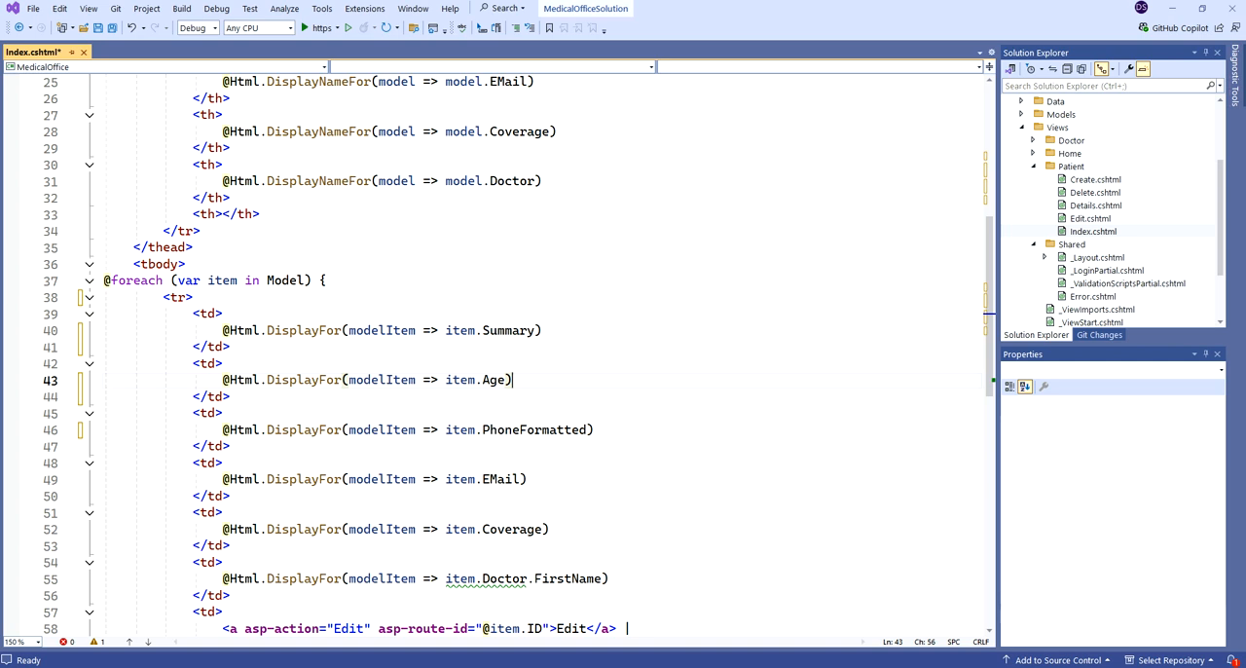
scroll(up, 3)
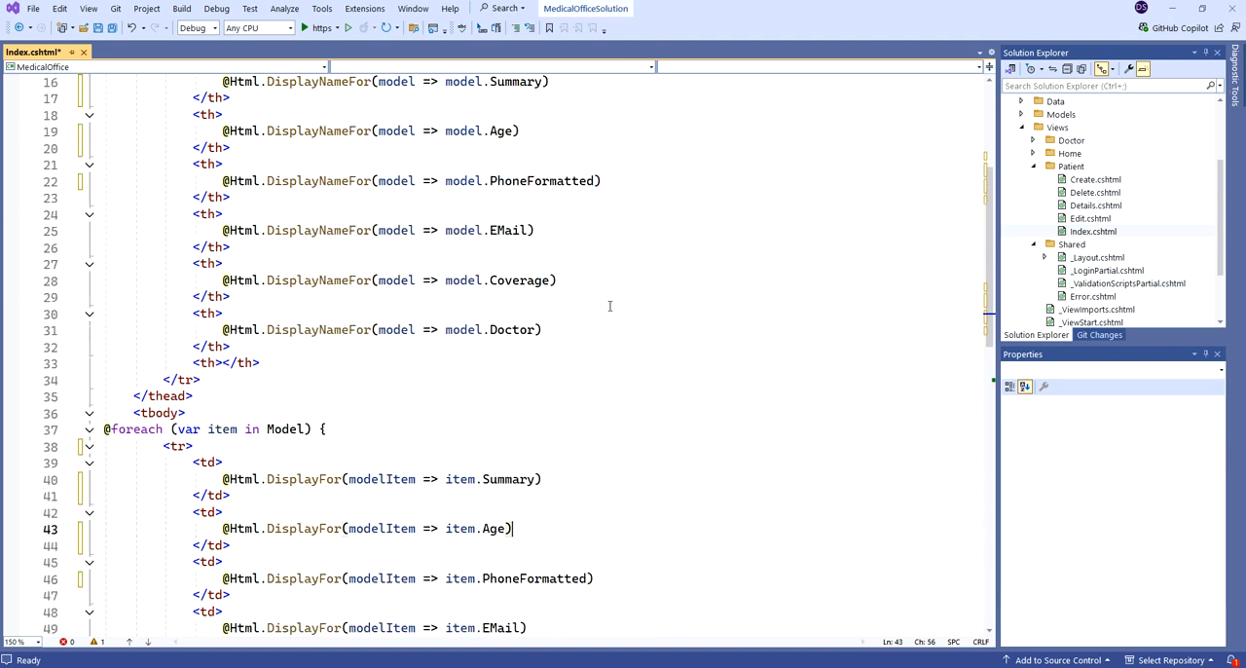
Change item.Doctor.FirstName to item.Doctor.Summary in the doctor body cell
scroll(down, 3)
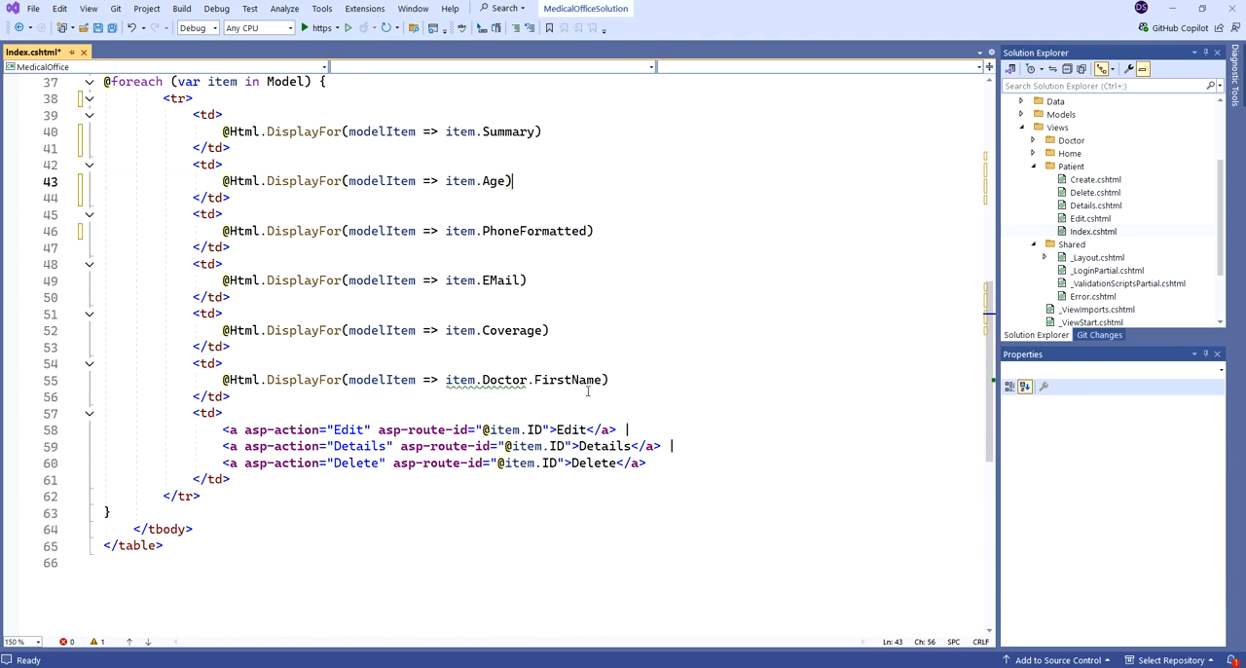
mouse_move(563, 380)
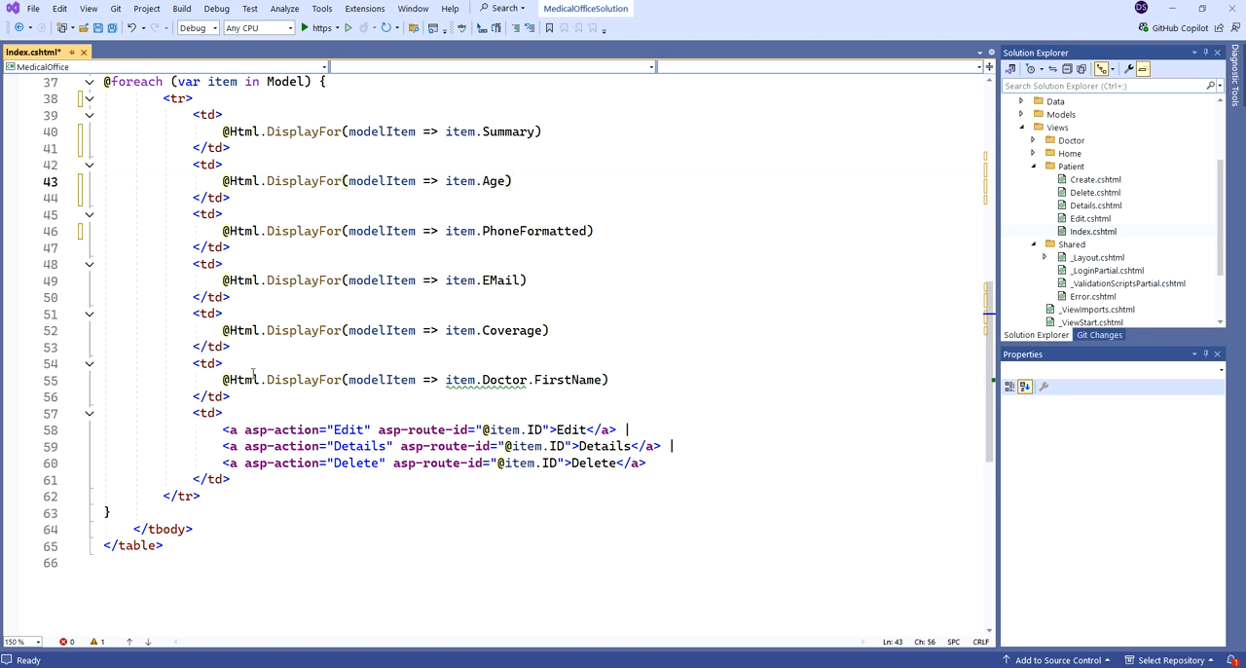
mouse_move(570, 379)
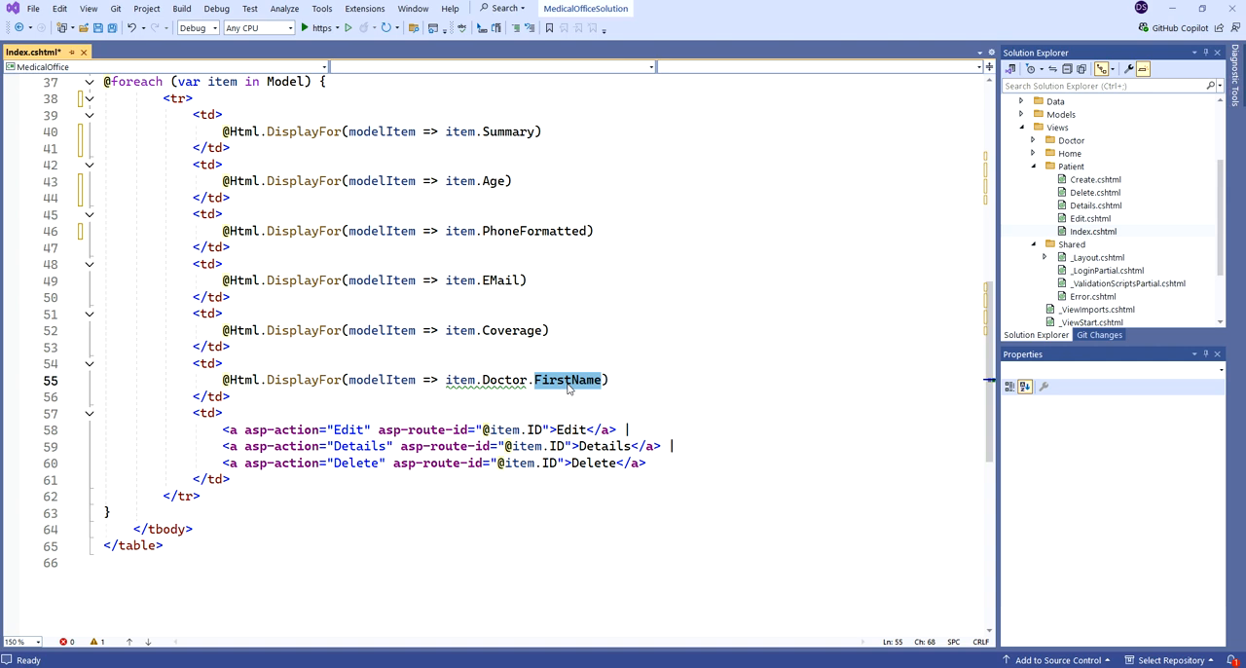
text(Summary)
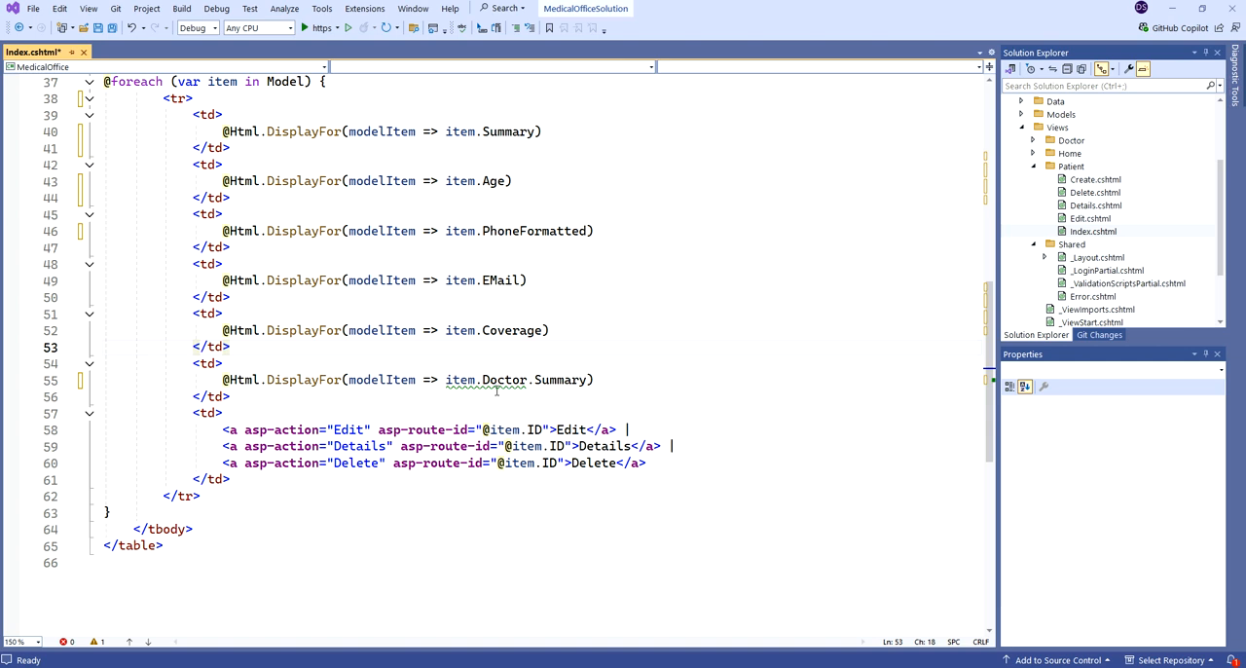
mouse_move(505, 379)
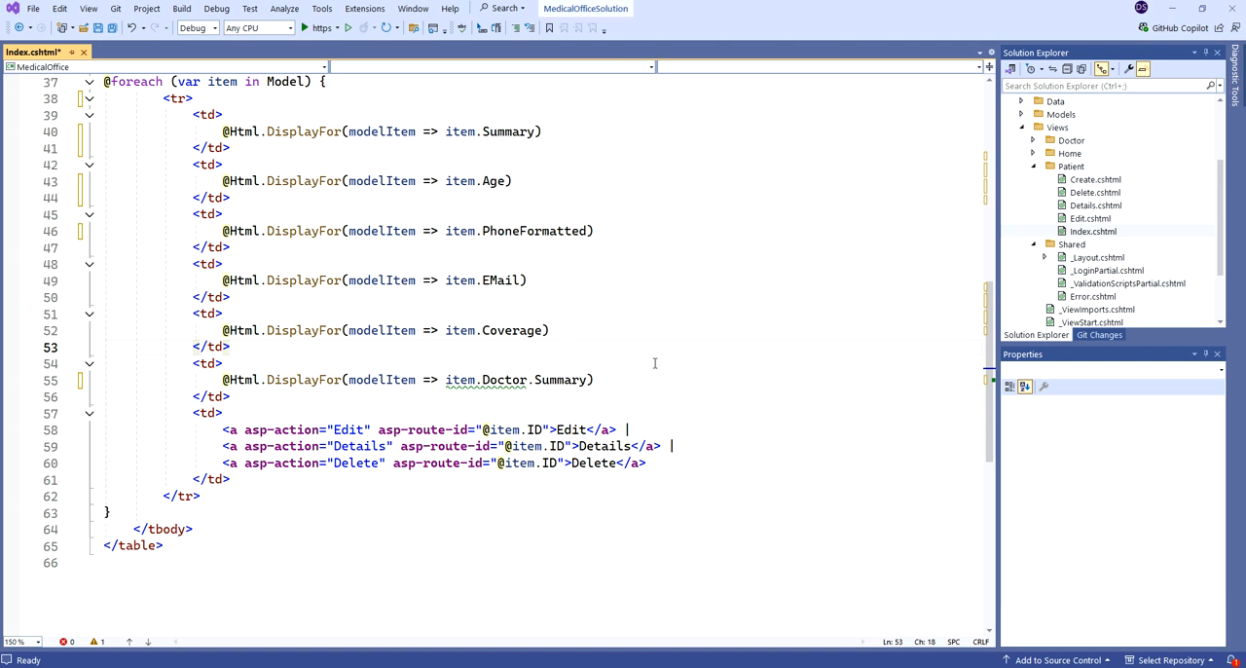
mouse_move(668, 382)
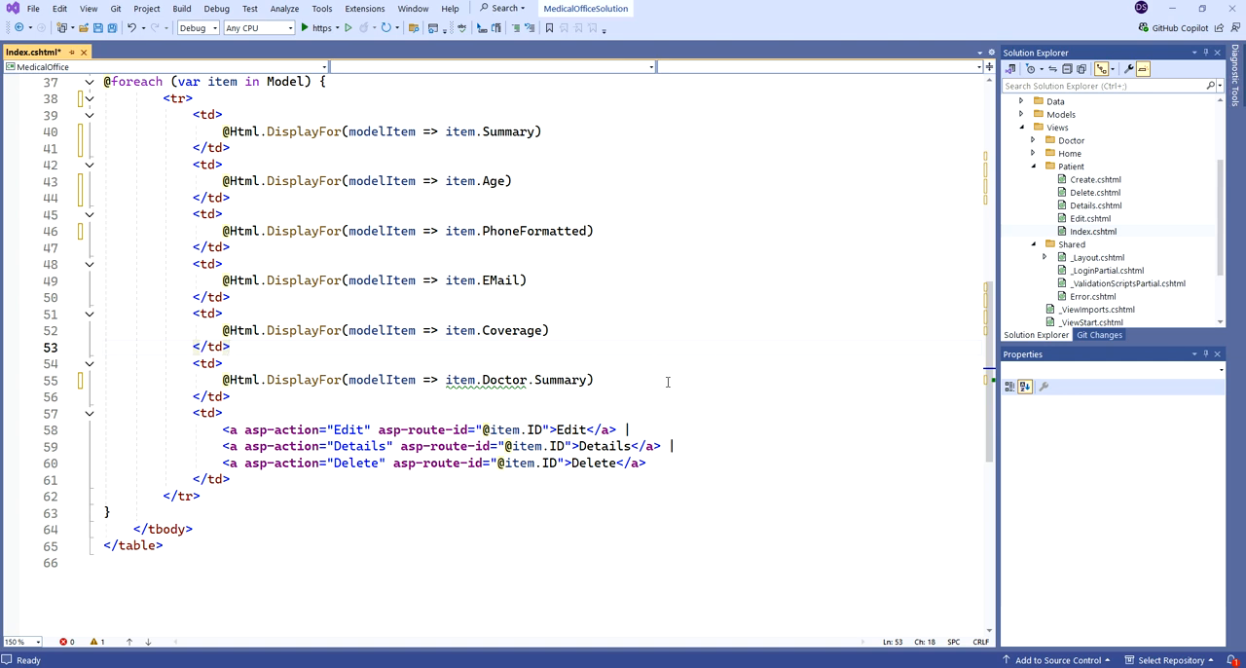
mouse_move(667, 382)
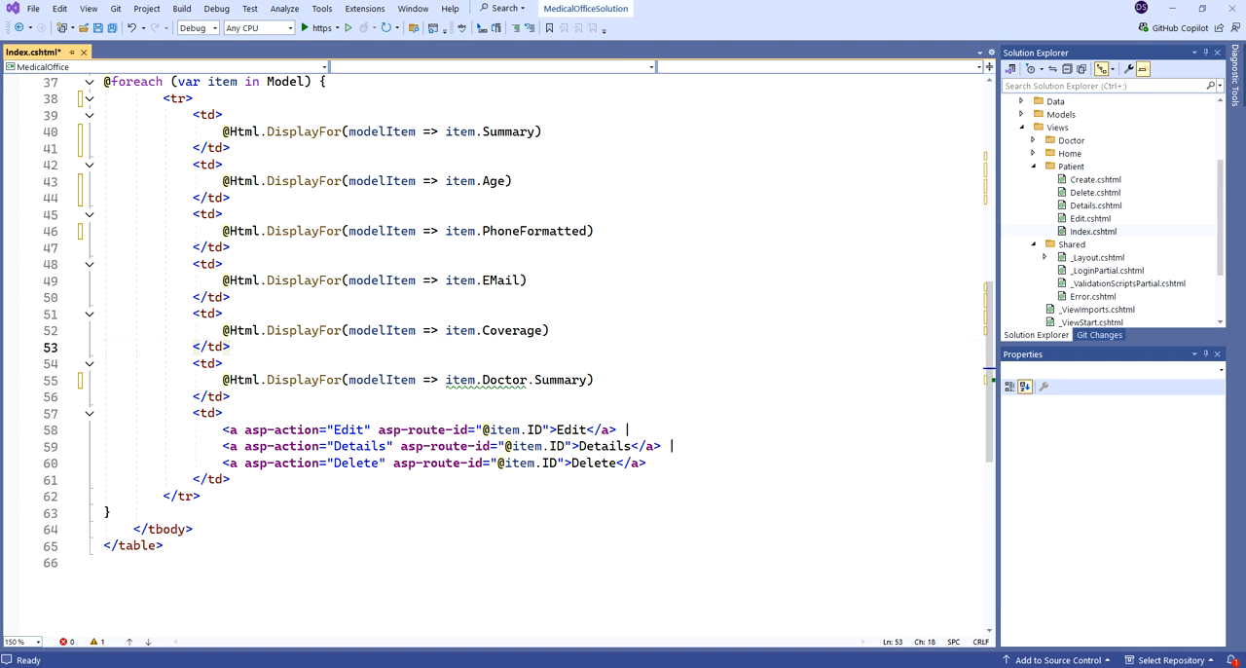
scroll(up, 3)
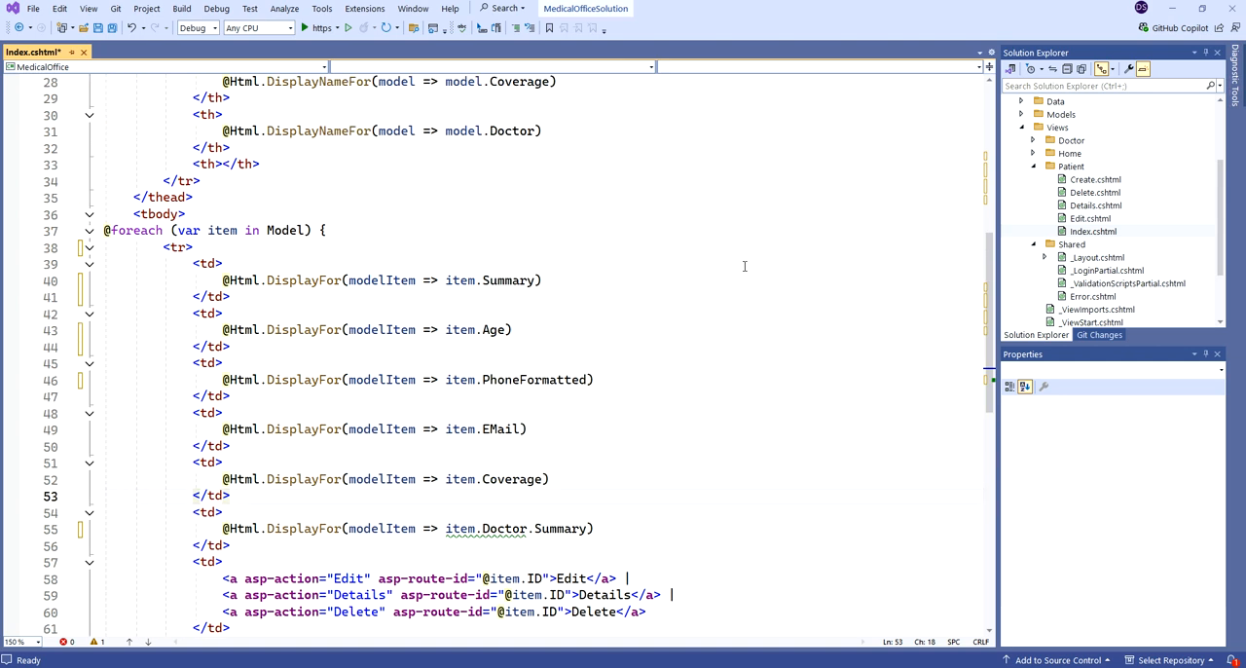
scroll(up, 3)
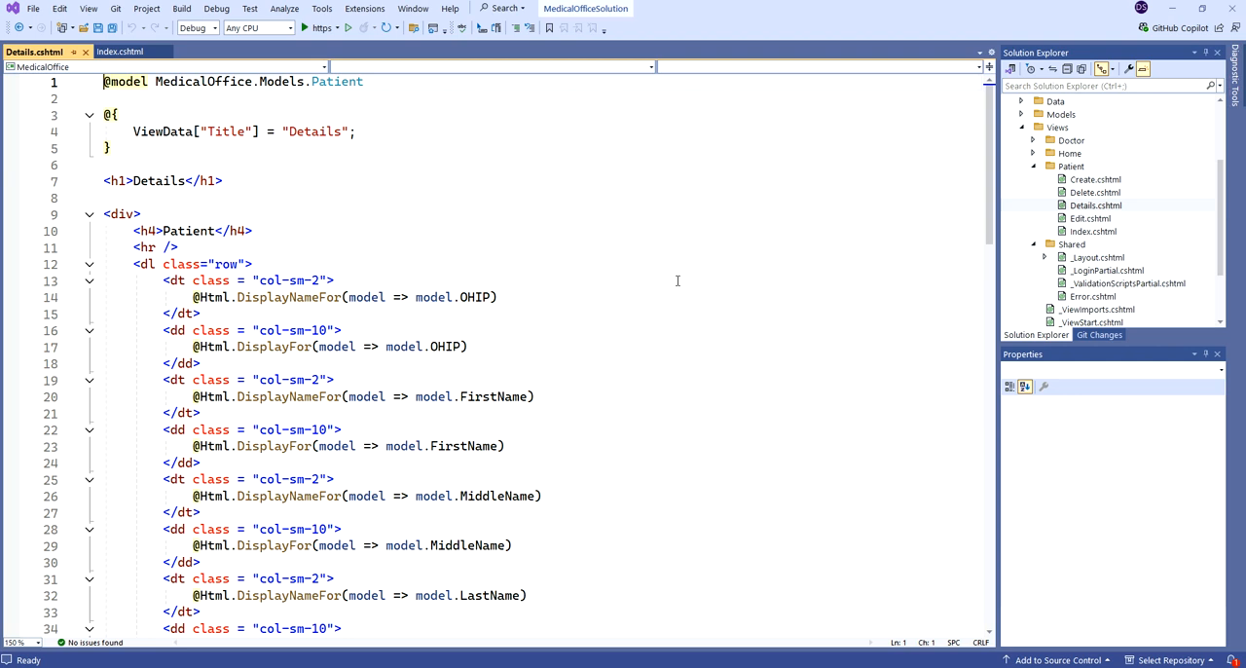
In Details.cshtml, change both DOB references to AgeSummary and the phone display to PhoneFormatted
scroll(down, 3)
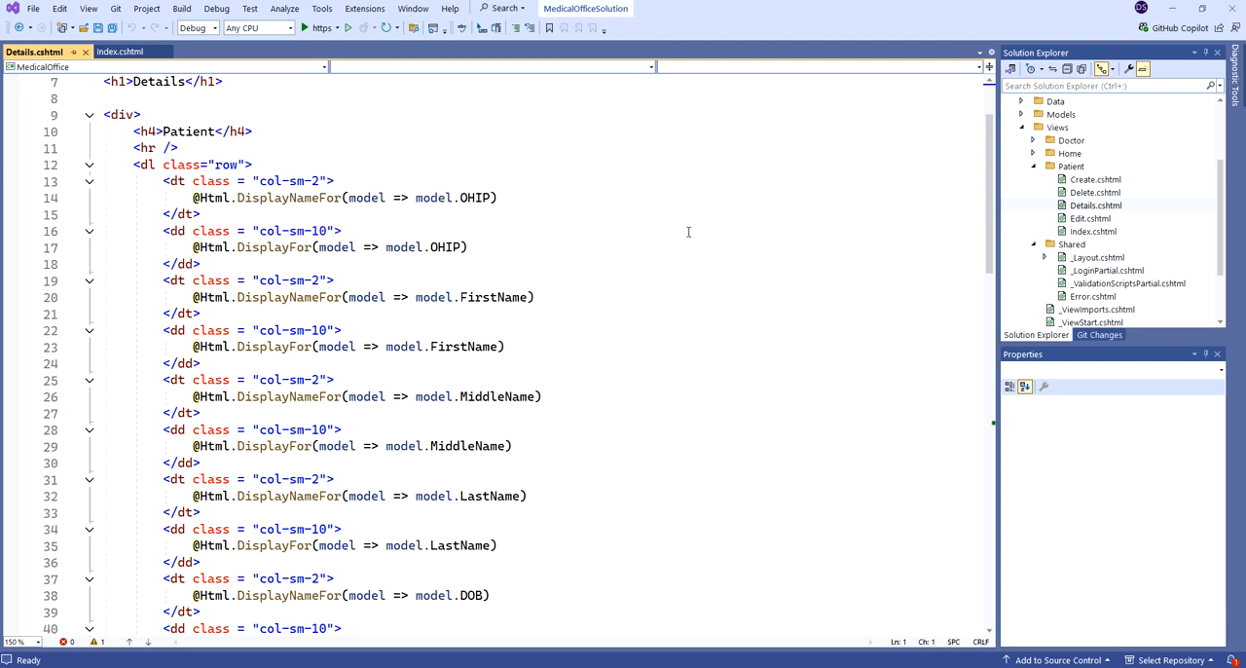
mouse_move(144, 181)
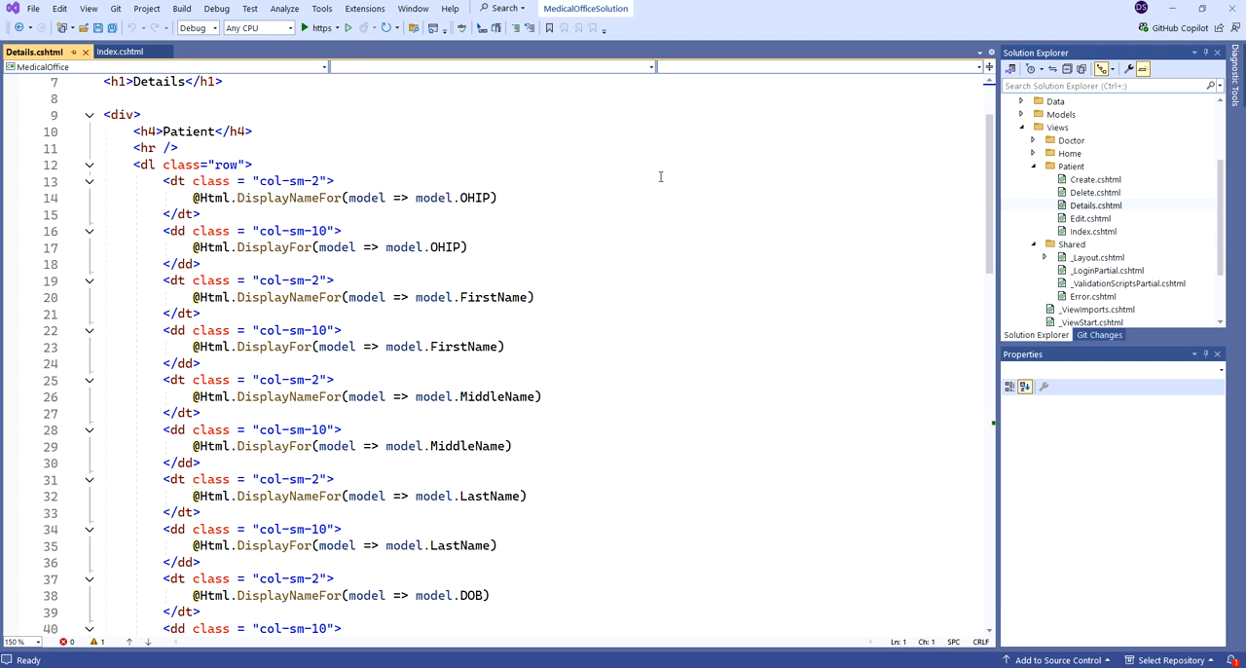
mouse_move(642, 283)
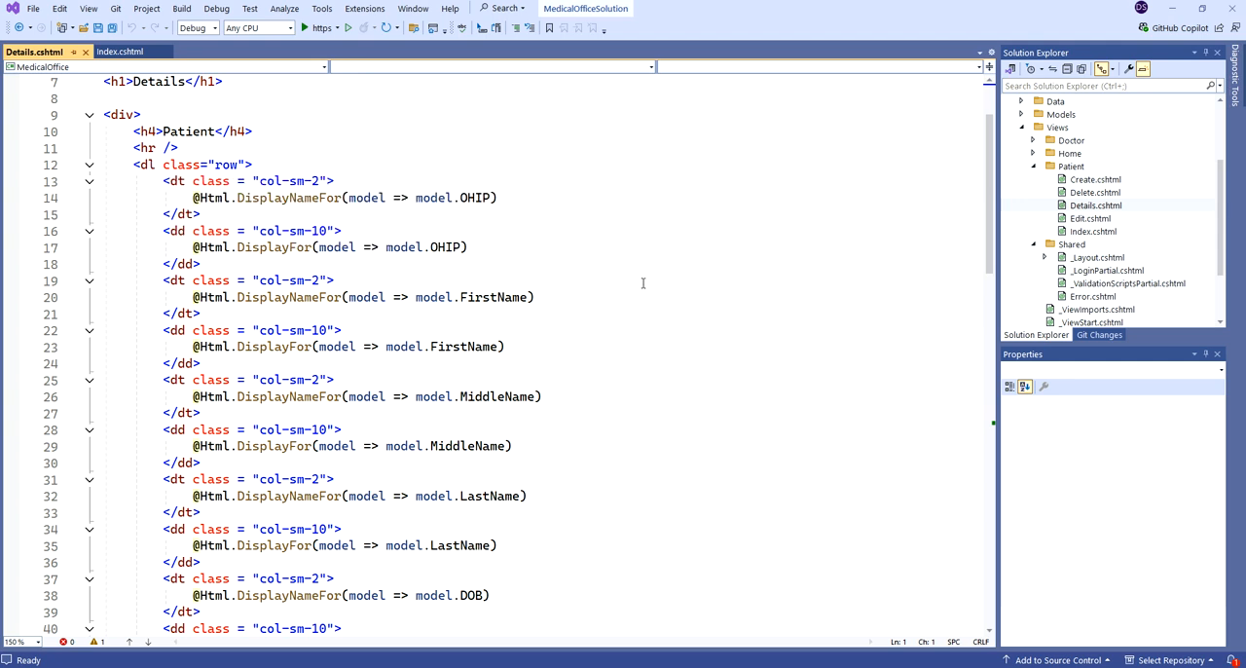
scroll(down, 3)
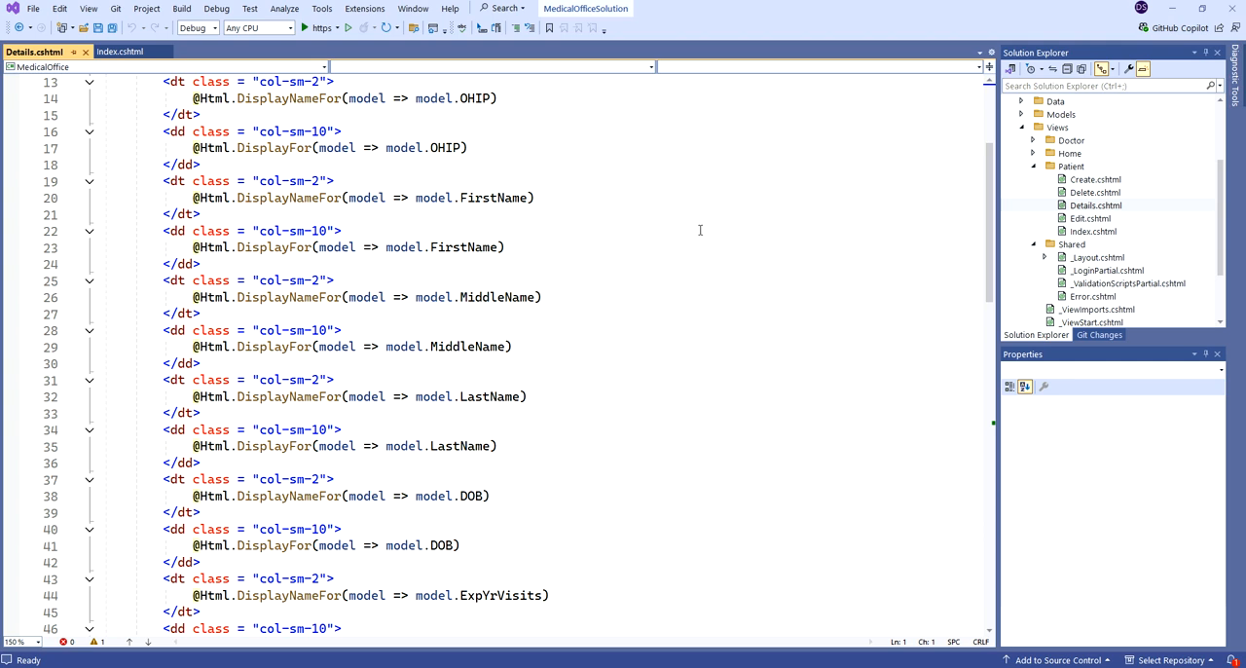
mouse_move(714, 330)
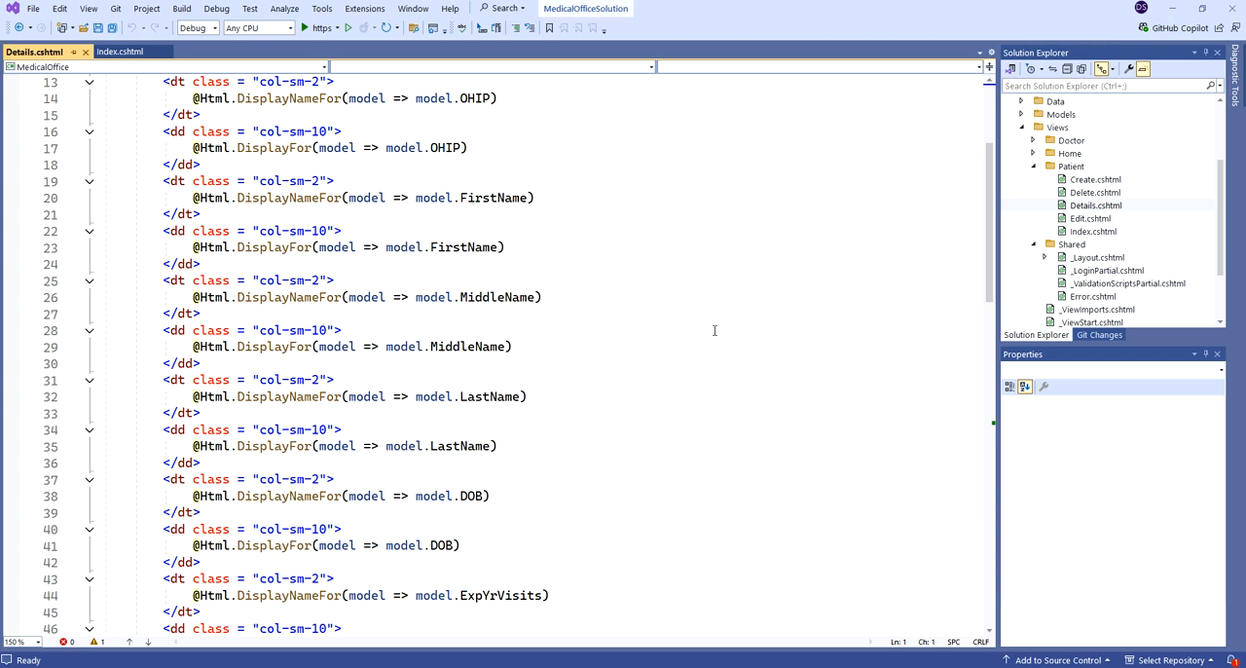
mouse_move(663, 324)
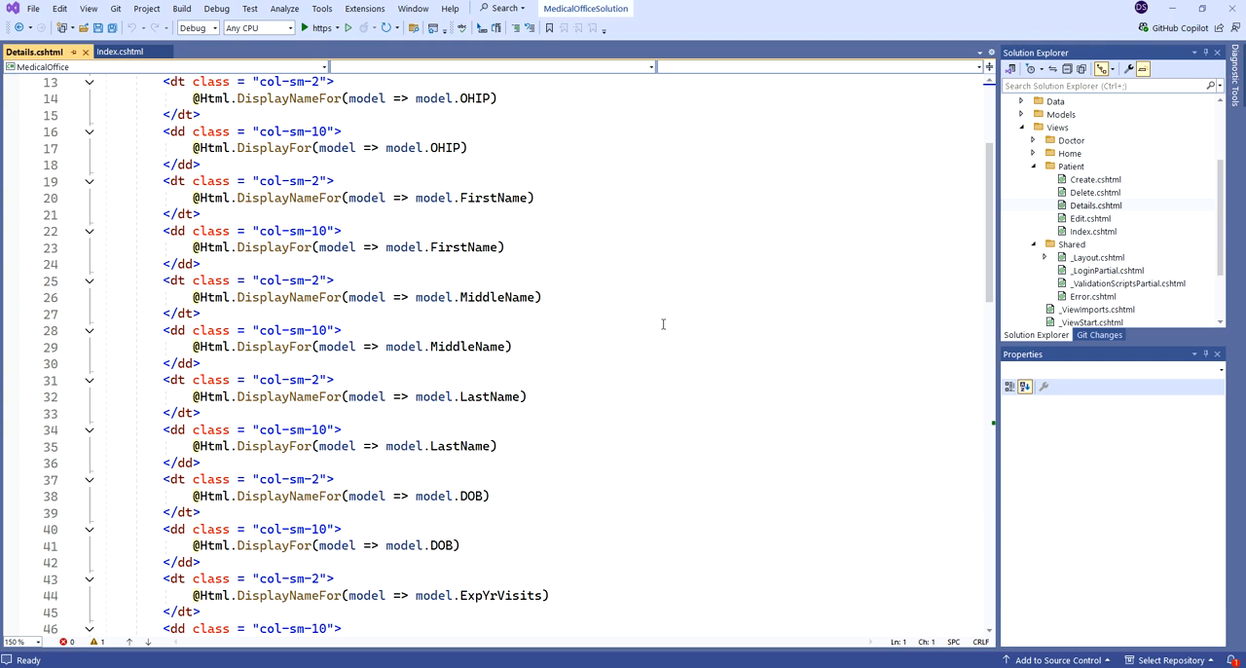
scroll(down, 3)
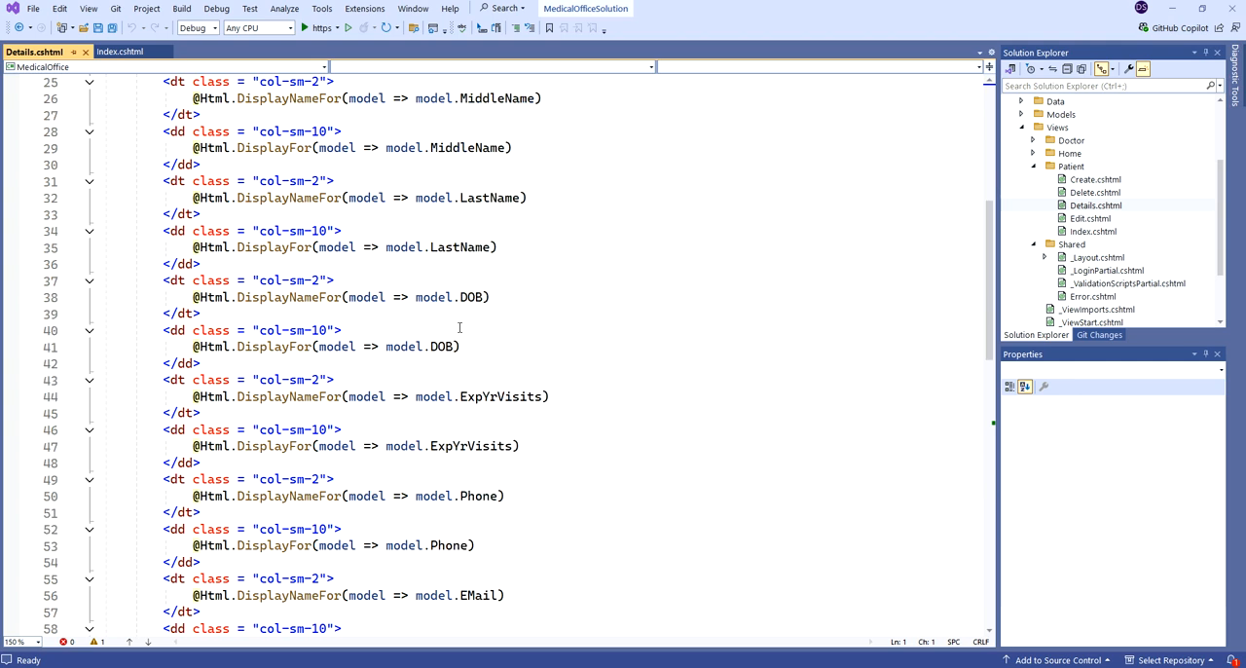
double_click(474, 297)
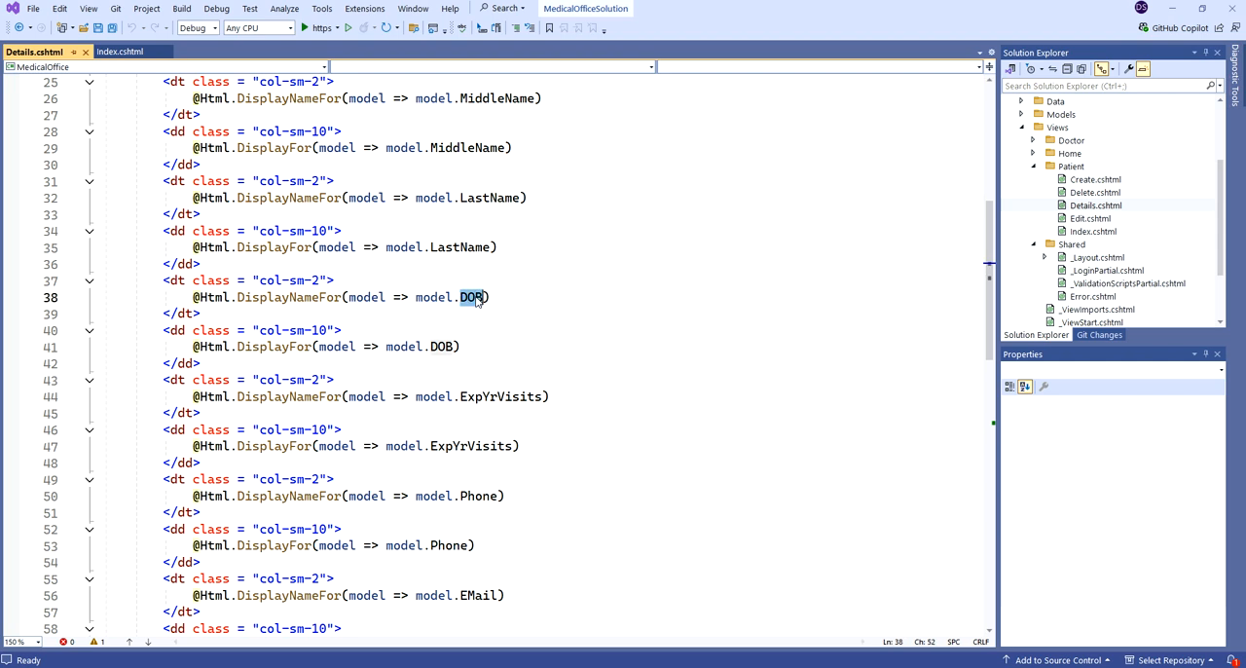
mouse_move(474, 297)
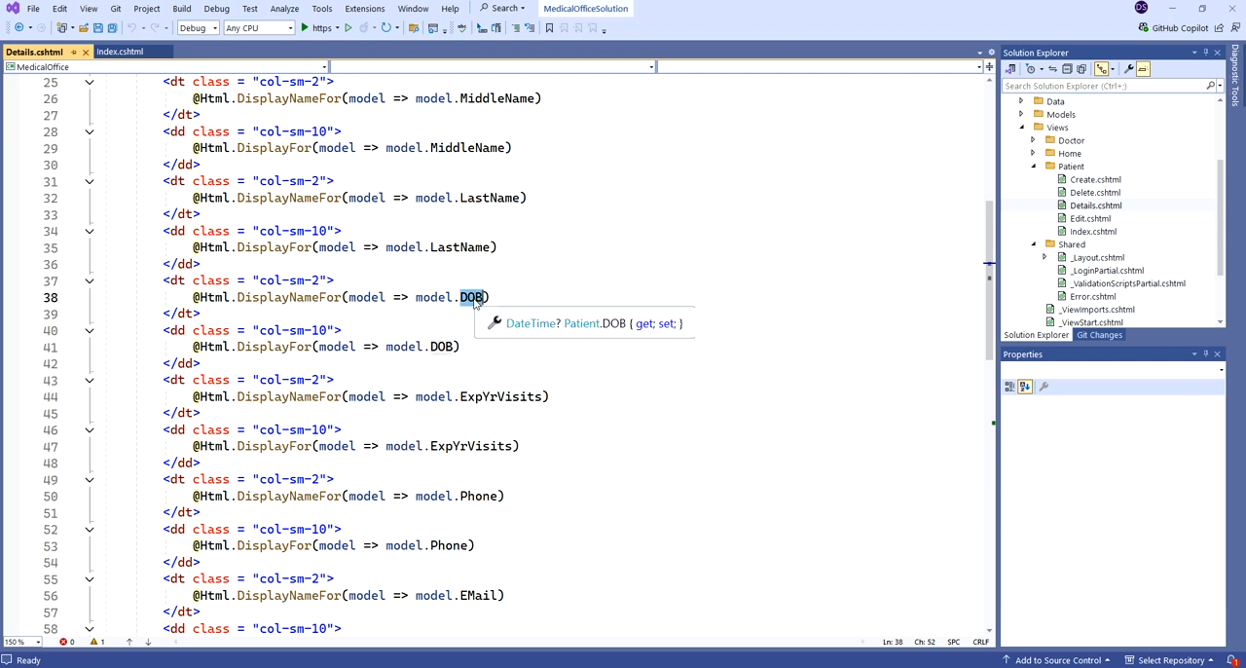
text(AgeSummary)
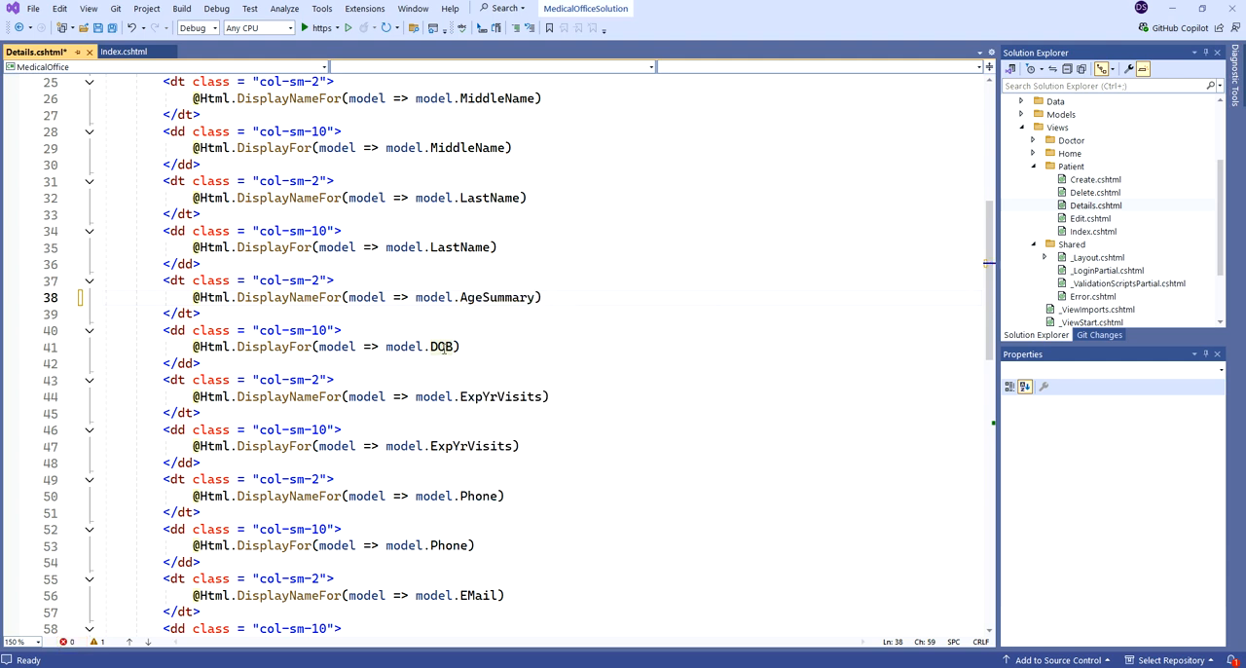
text(AgeSummary)
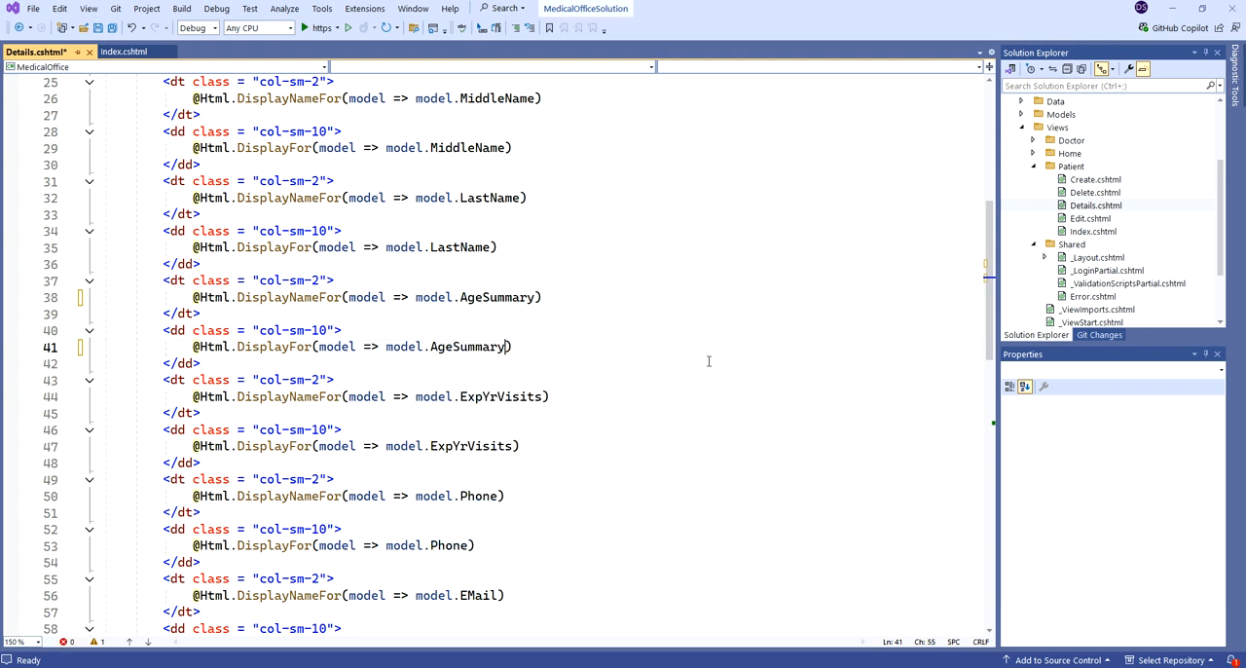
scroll(down, 3)
text(Formatted)
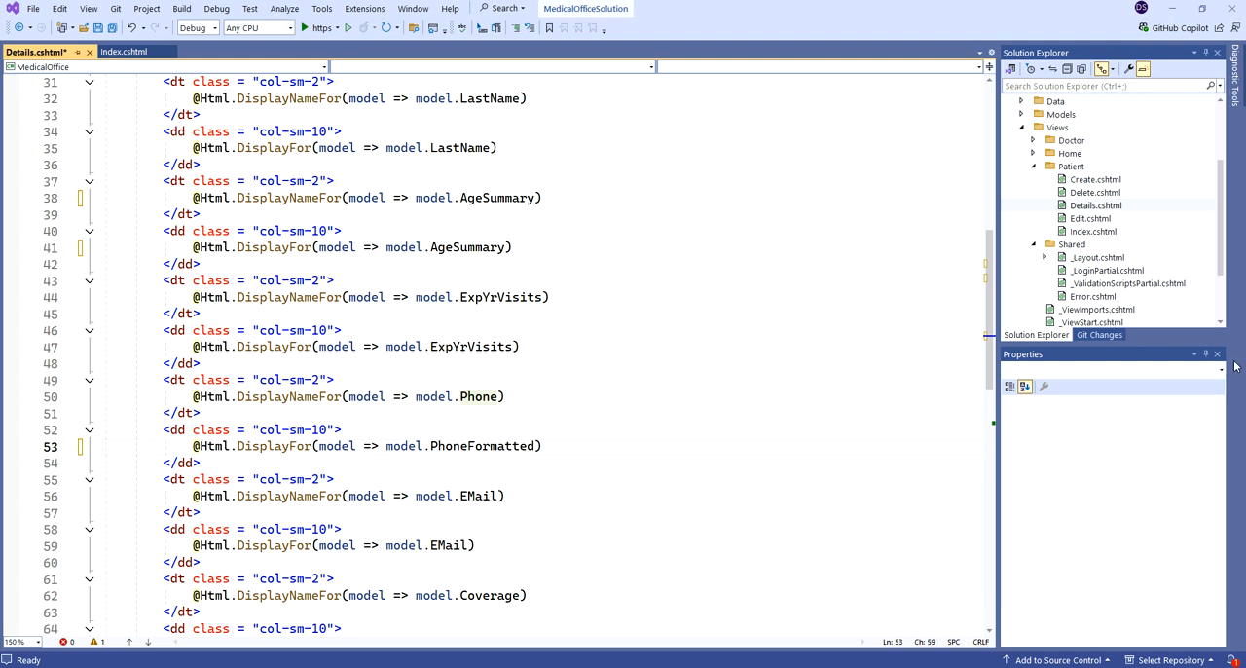
Change model.Doctor.FirstName to model.Doctor.Summary in the Details view
scroll(down, 3)
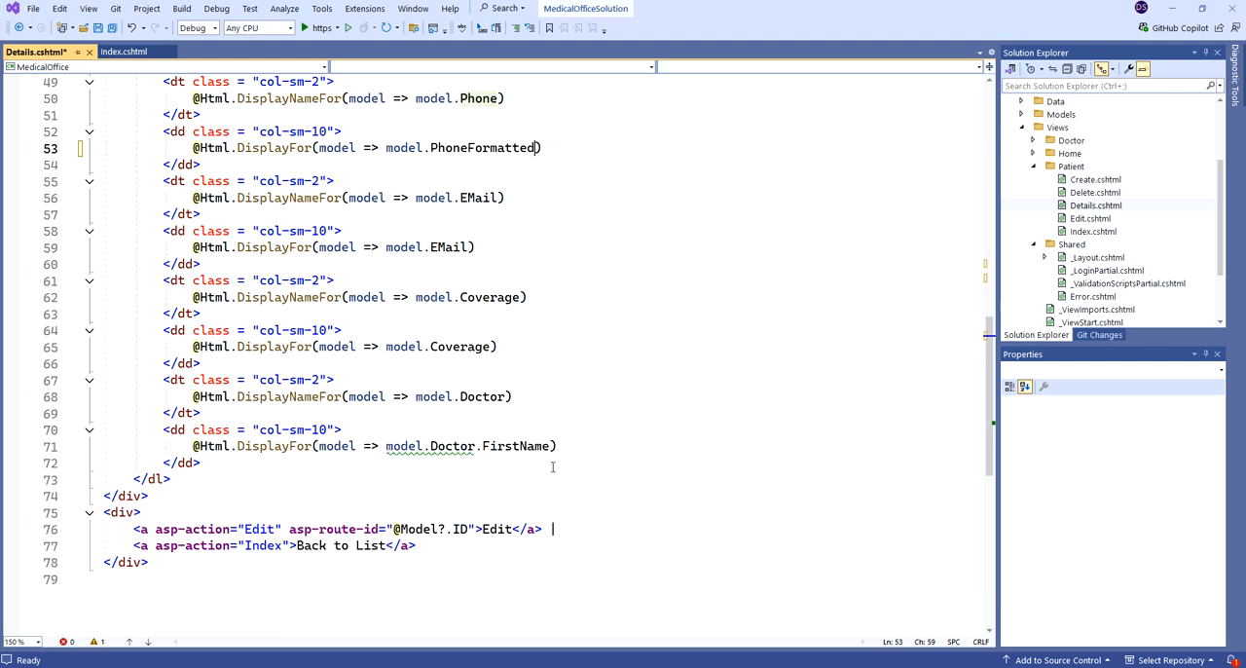
mouse_move(516, 446)
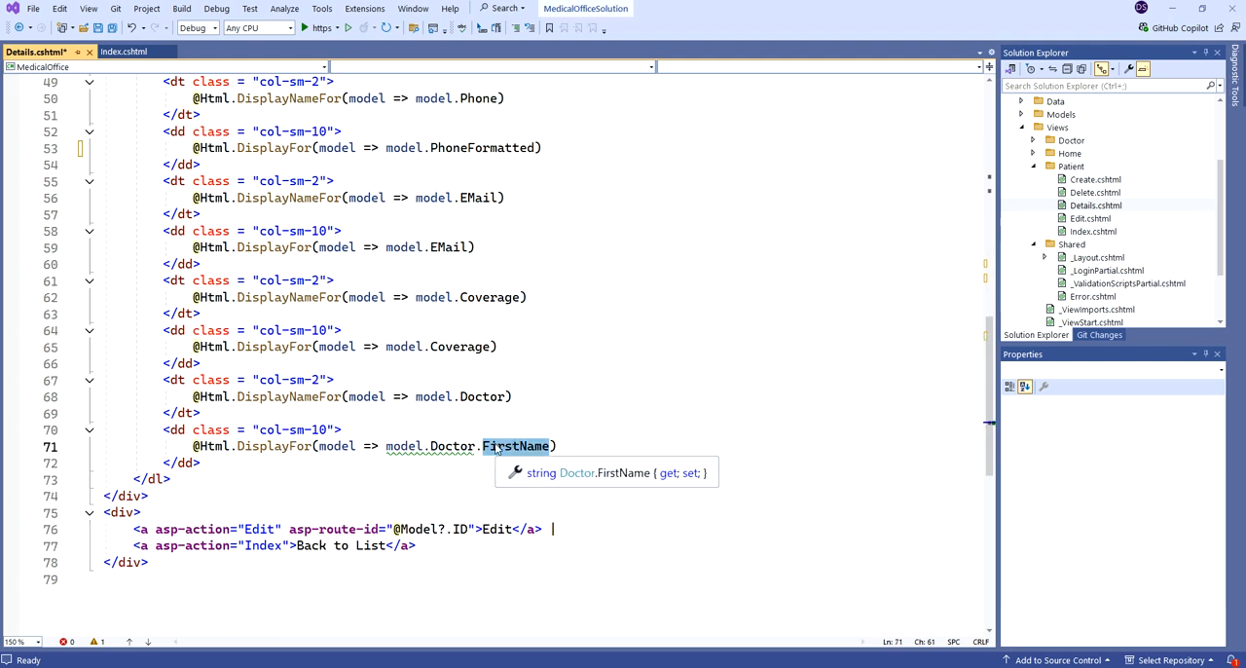
text(Summary)
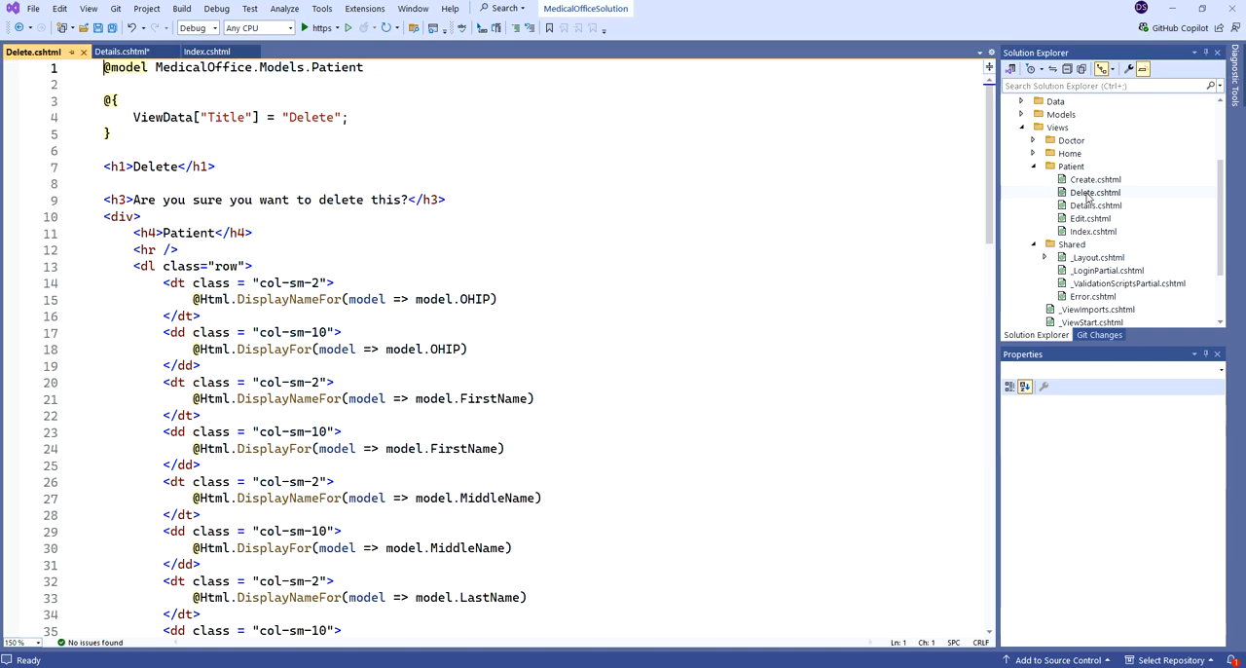
Replace both model.DOB references with AgeSummary in Delete.cshtml
scroll(down, 3)
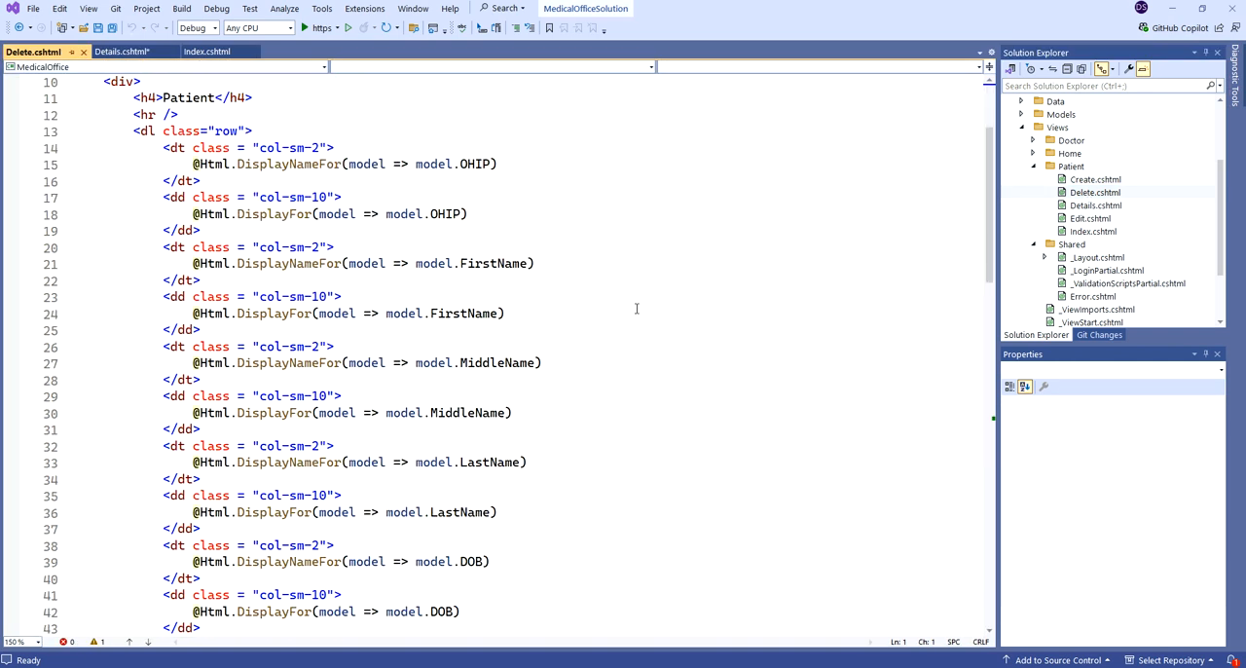
scroll(down, 3)
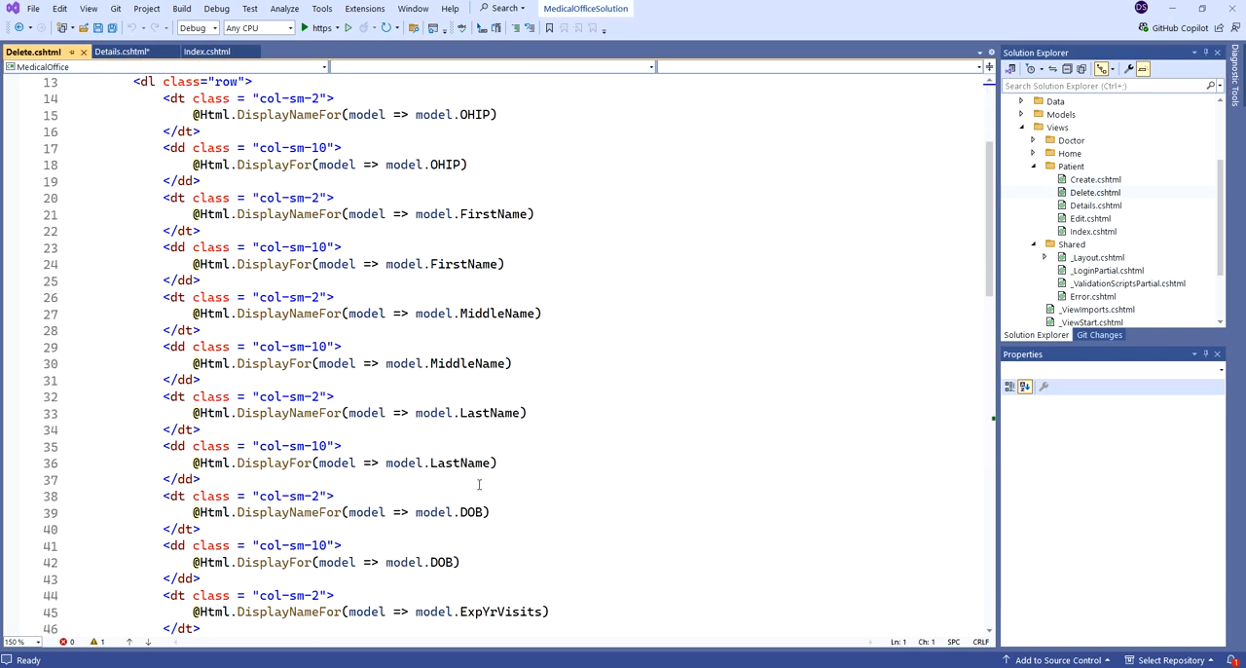
double_click(472, 512)
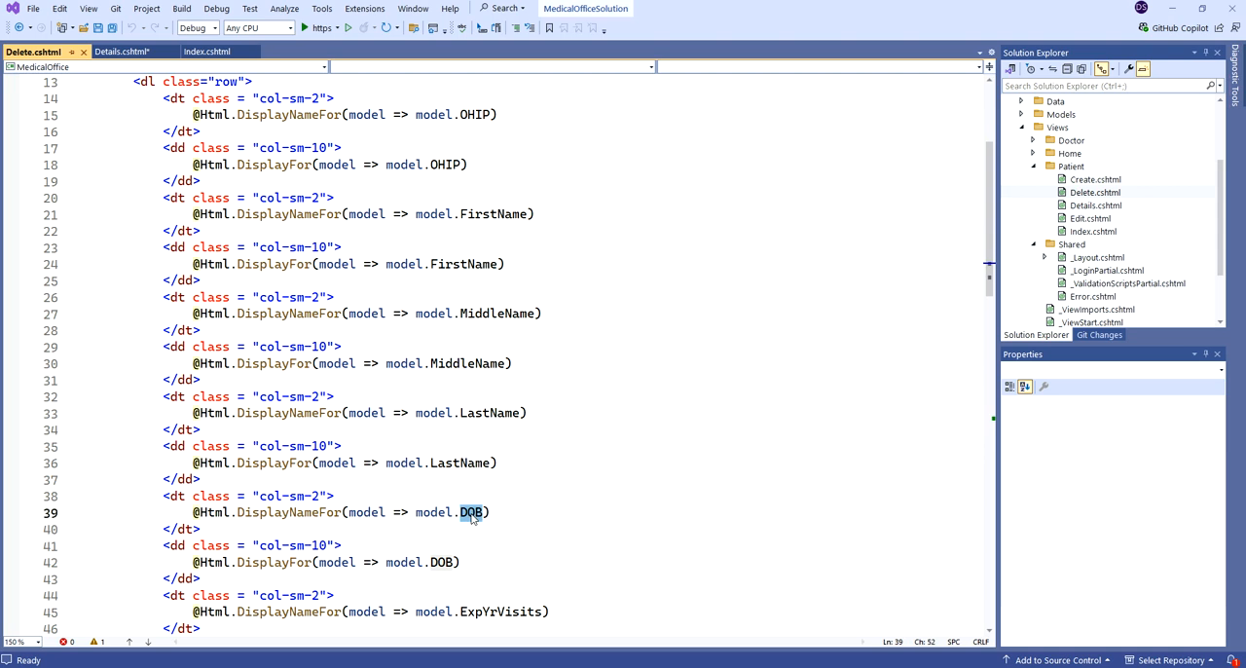
text(Age)
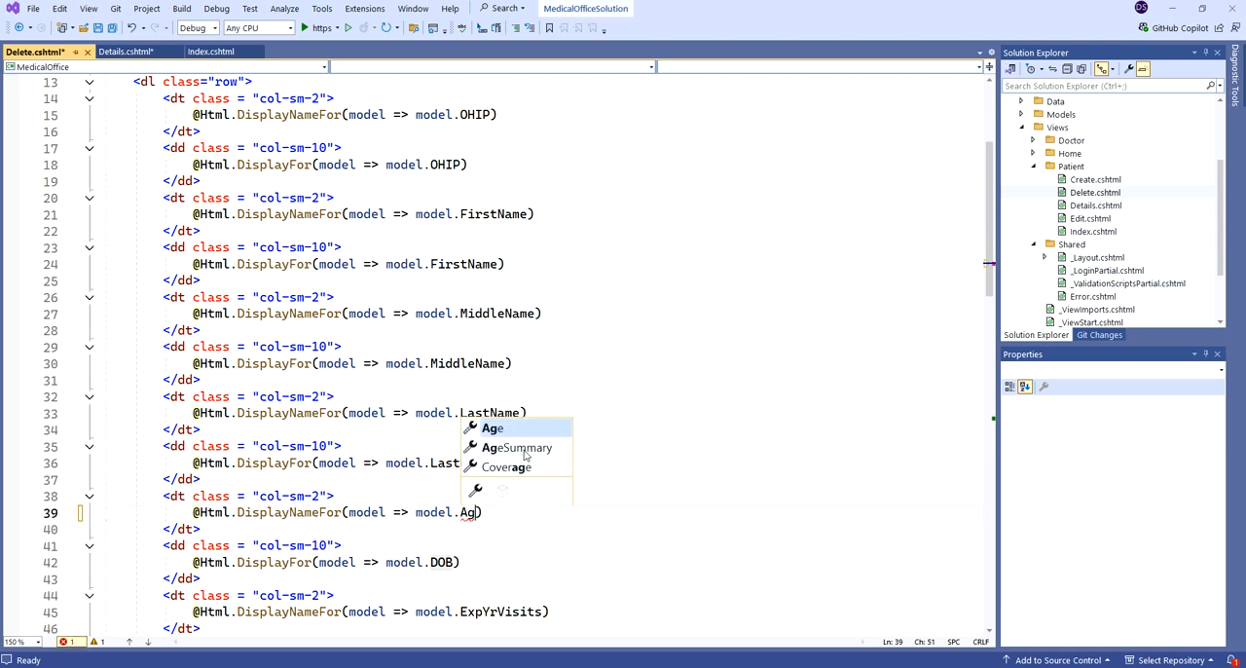
click(517, 447)
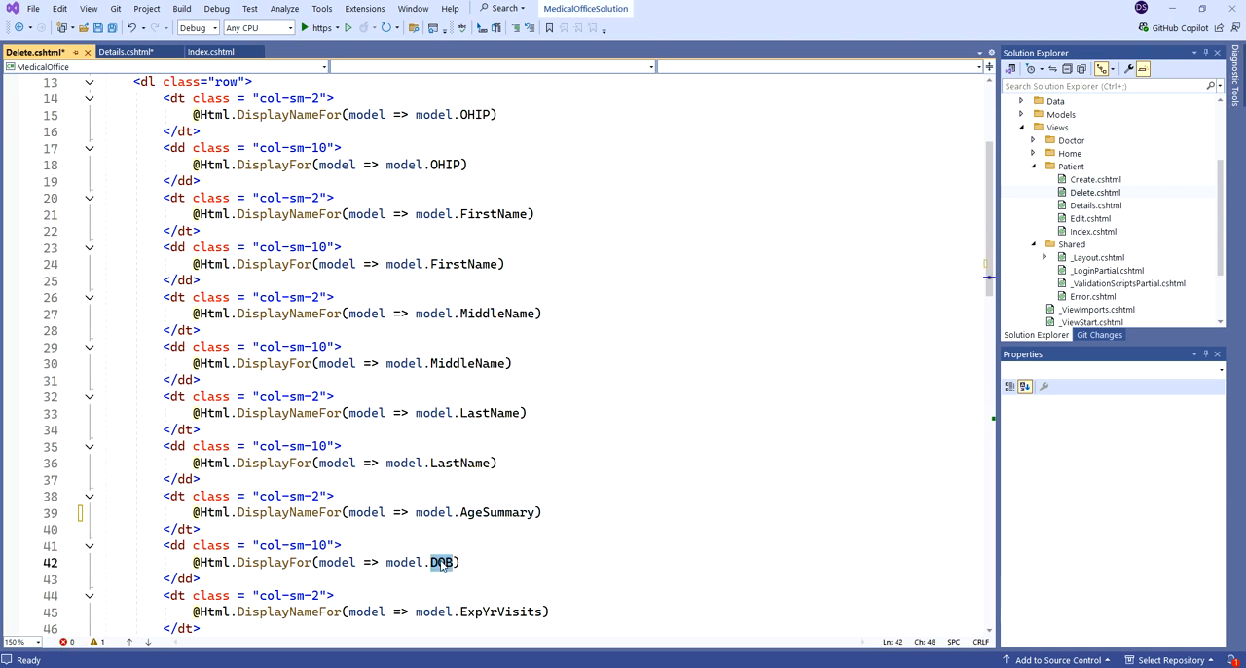
text(AgeSummary)
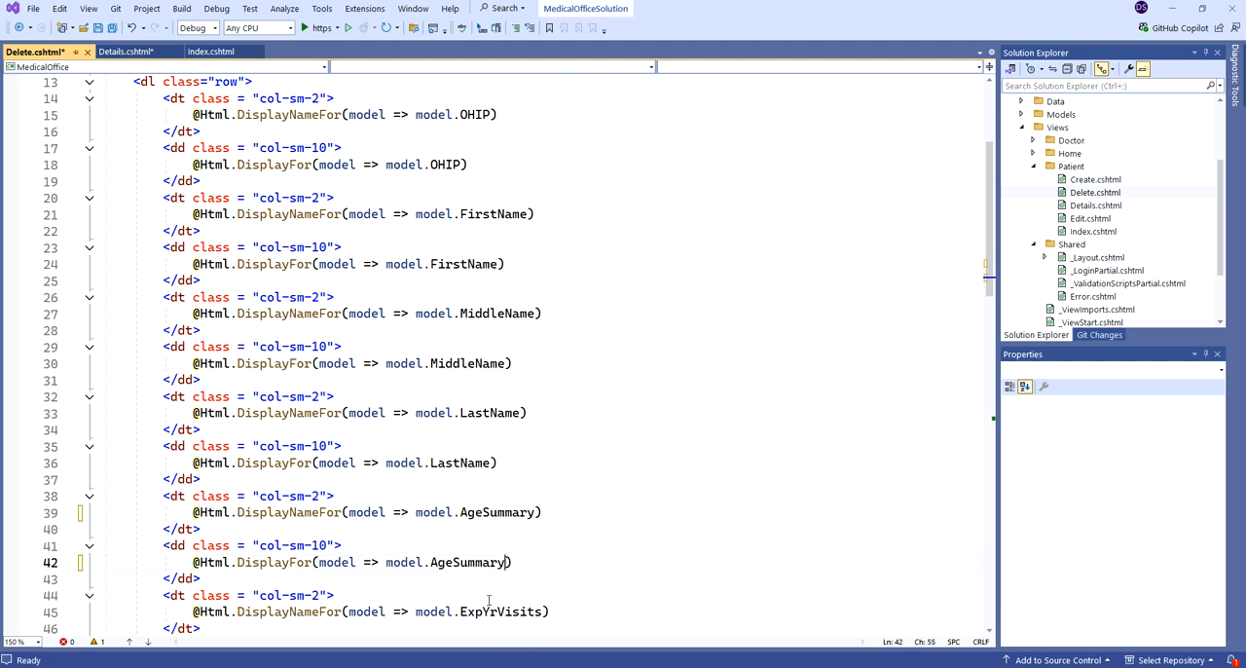
Change Doctor.FirstName to Doctor.Summary and save the Delete view
scroll(down, 3)
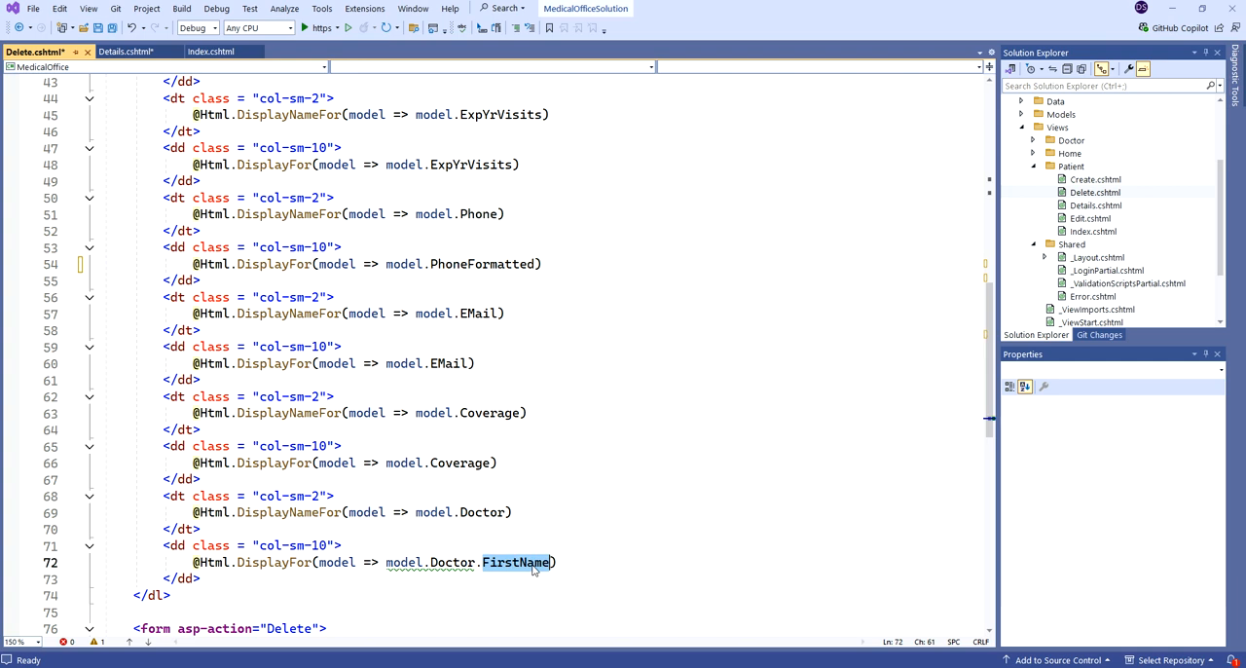
text(Summary)
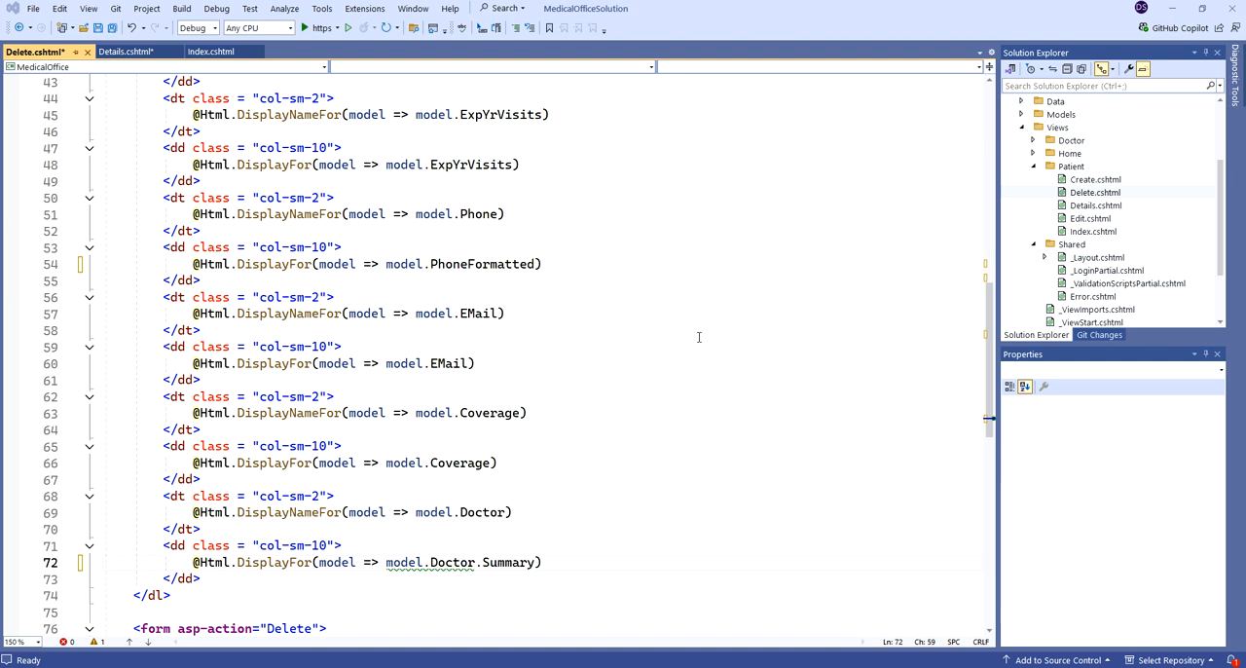
scroll(up, 3)
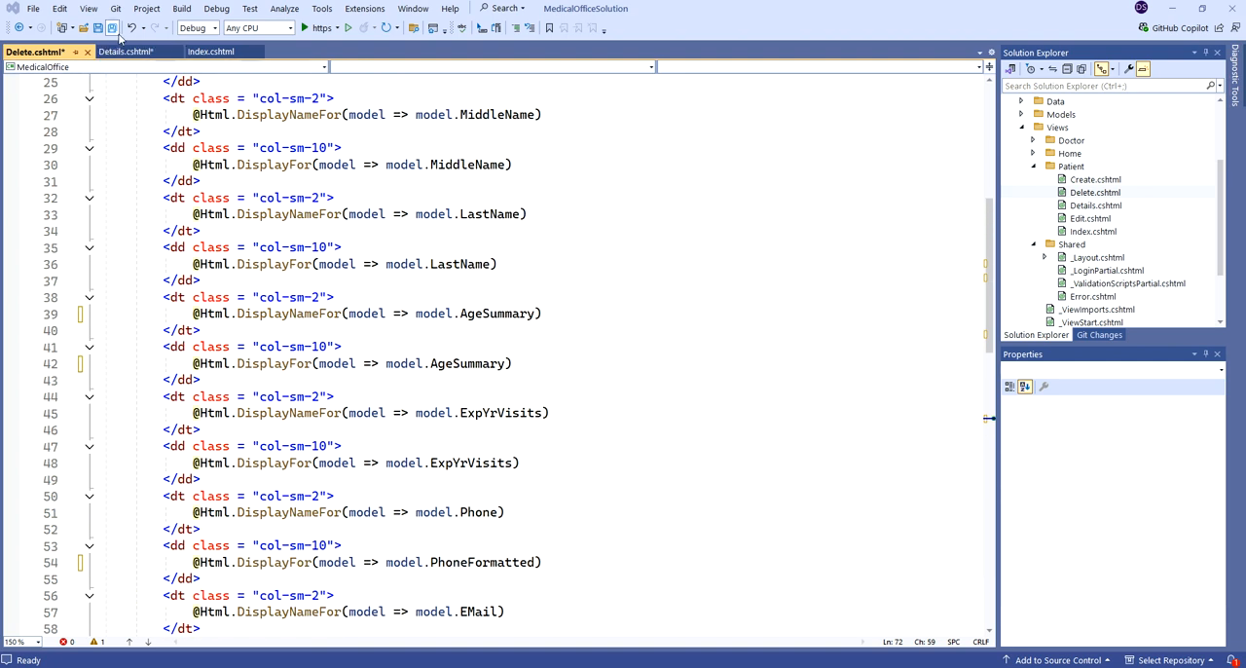
key(ctrl+s)
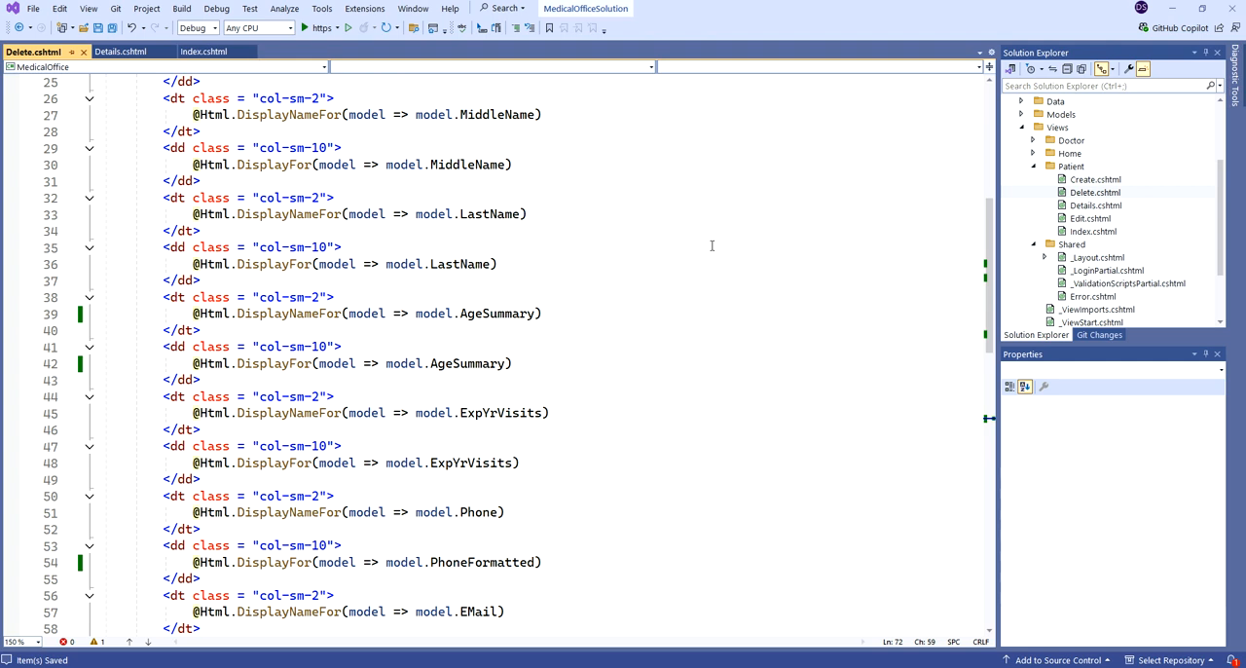
mouse_move(631, 105)
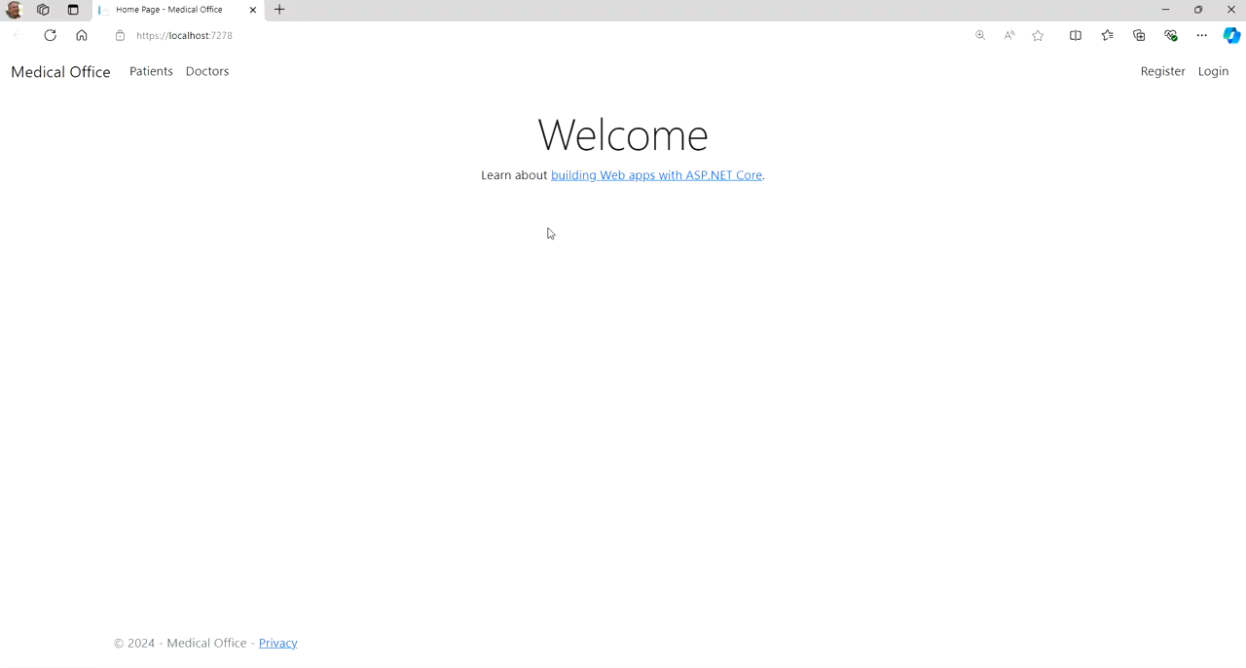
From the Patients list, view the second patient's Details, then return to the list
click(151, 71)
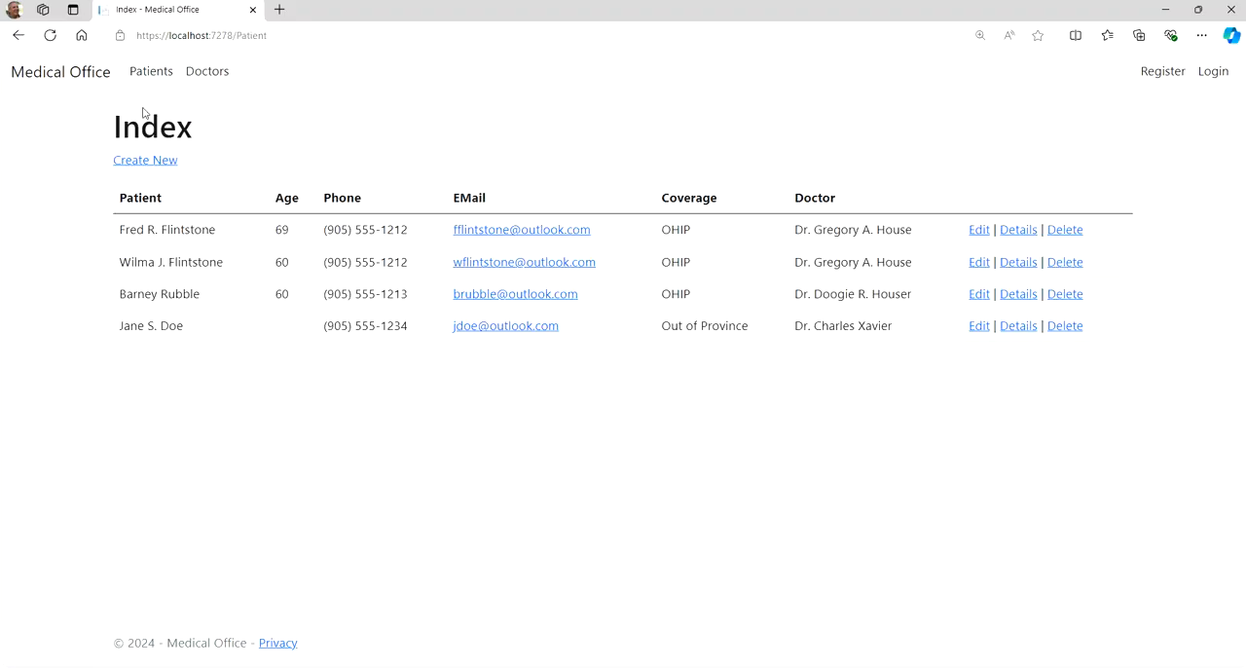
mouse_move(1127, 154)
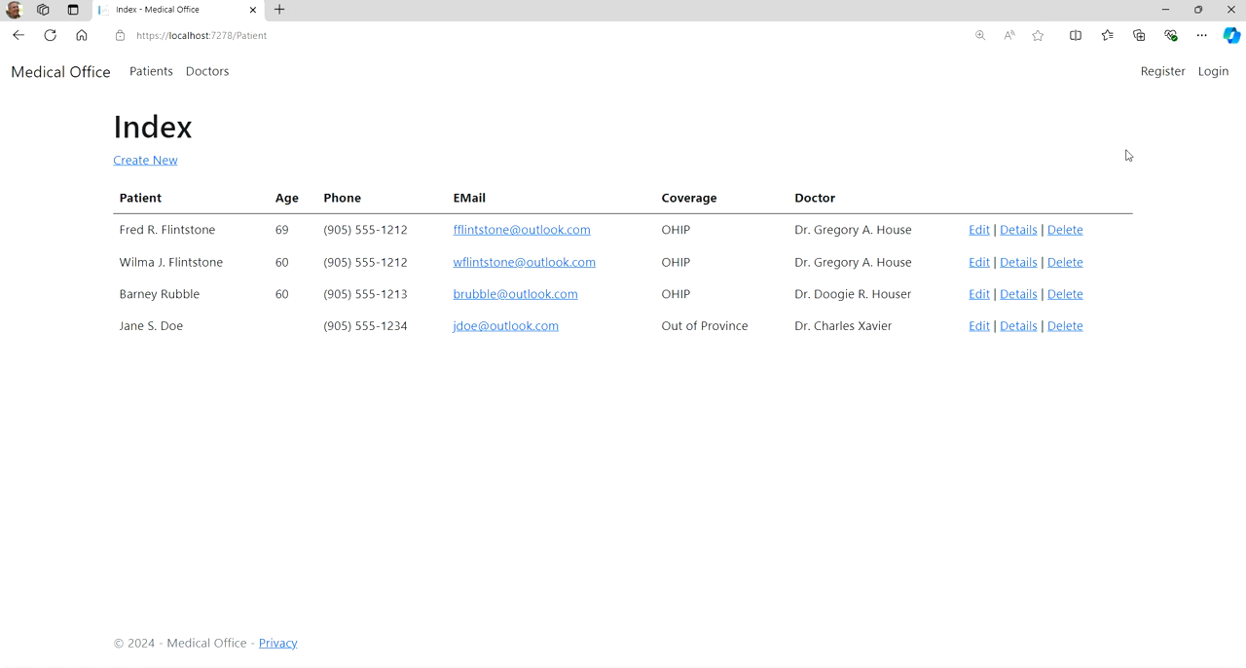
mouse_move(124, 320)
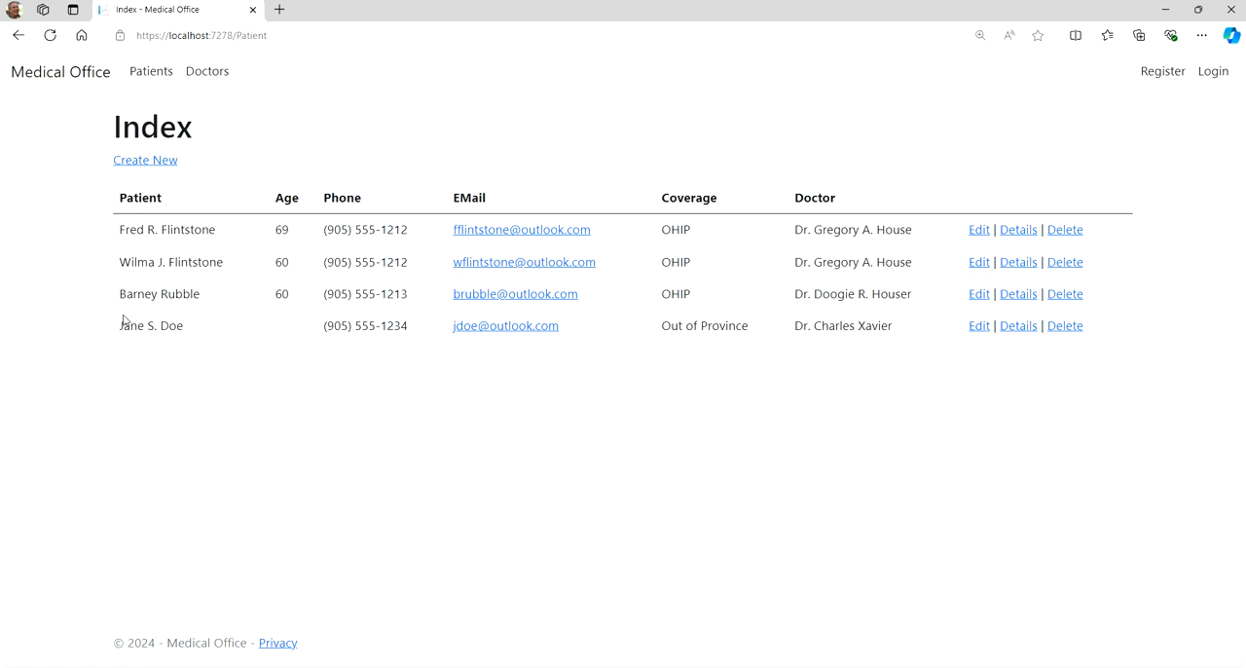
mouse_move(282, 230)
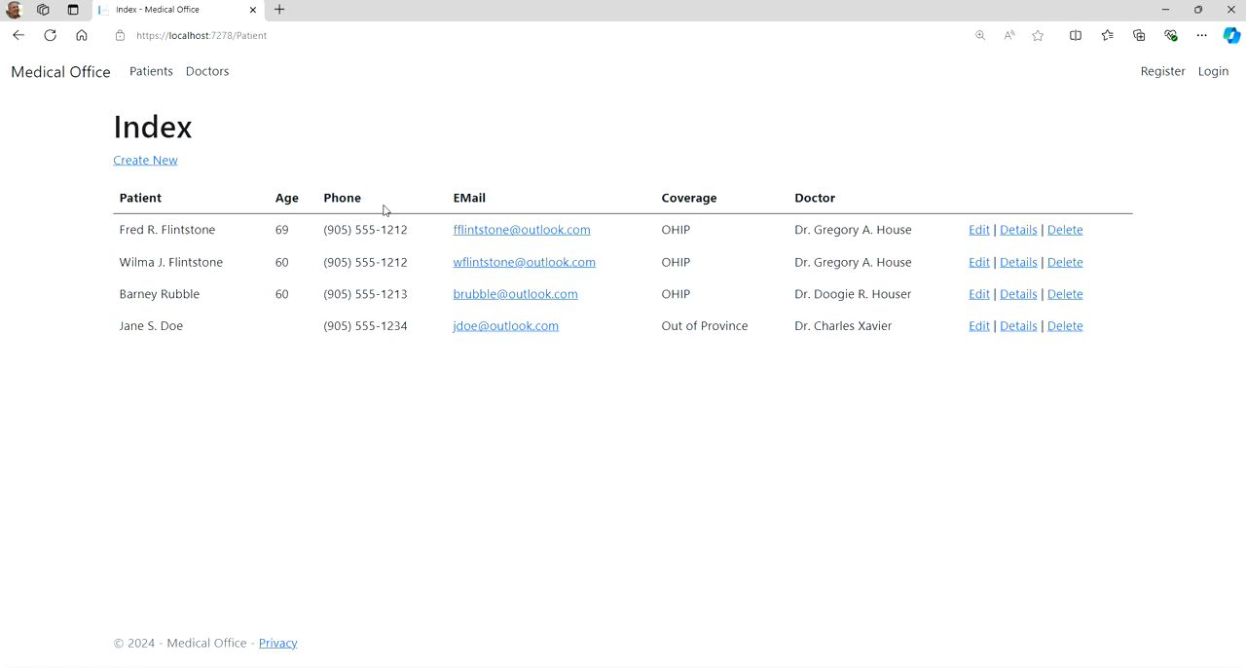
mouse_move(703, 389)
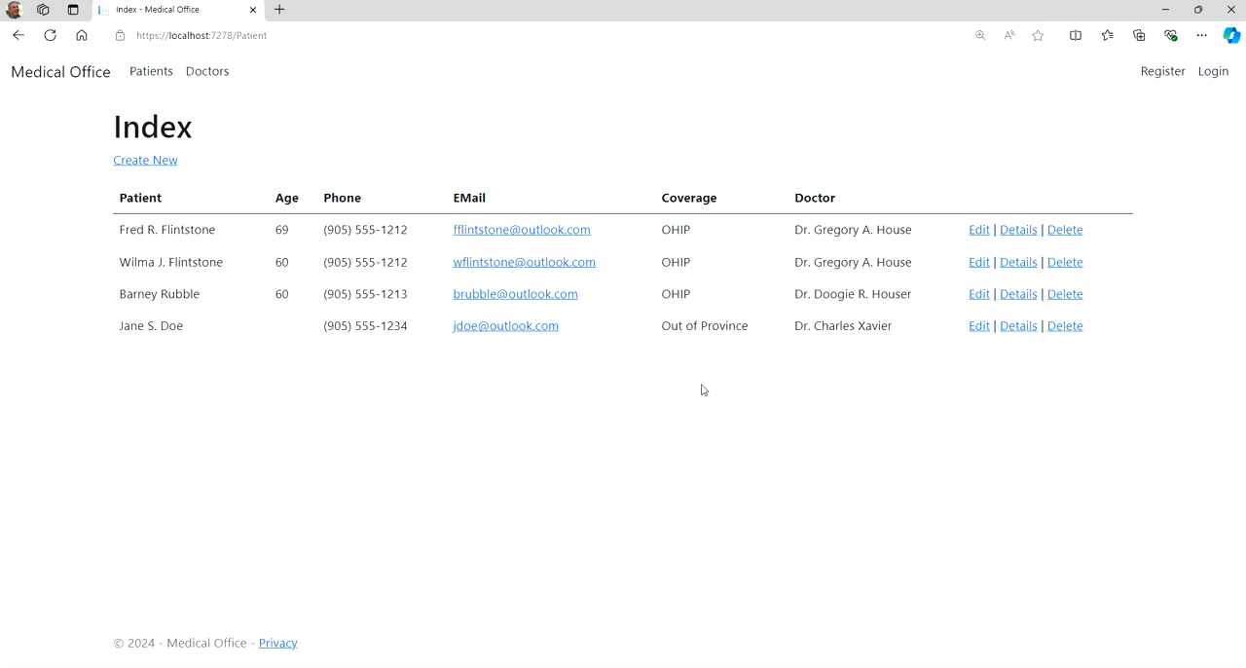
mouse_move(886, 309)
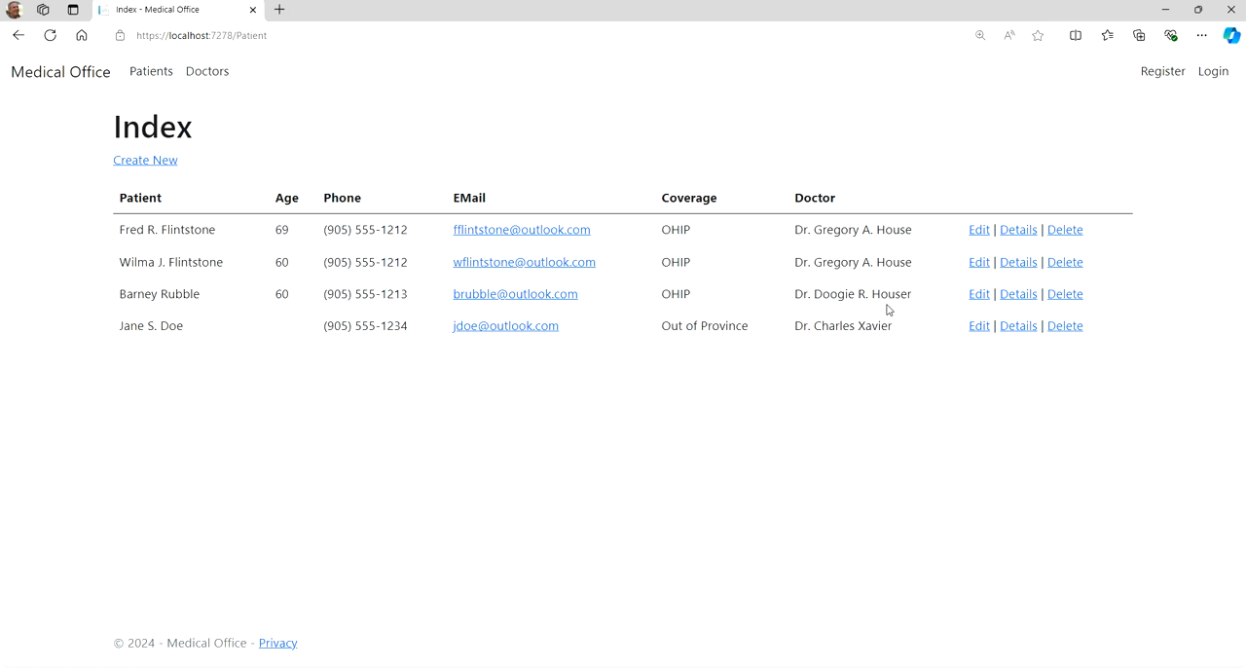
mouse_move(854, 339)
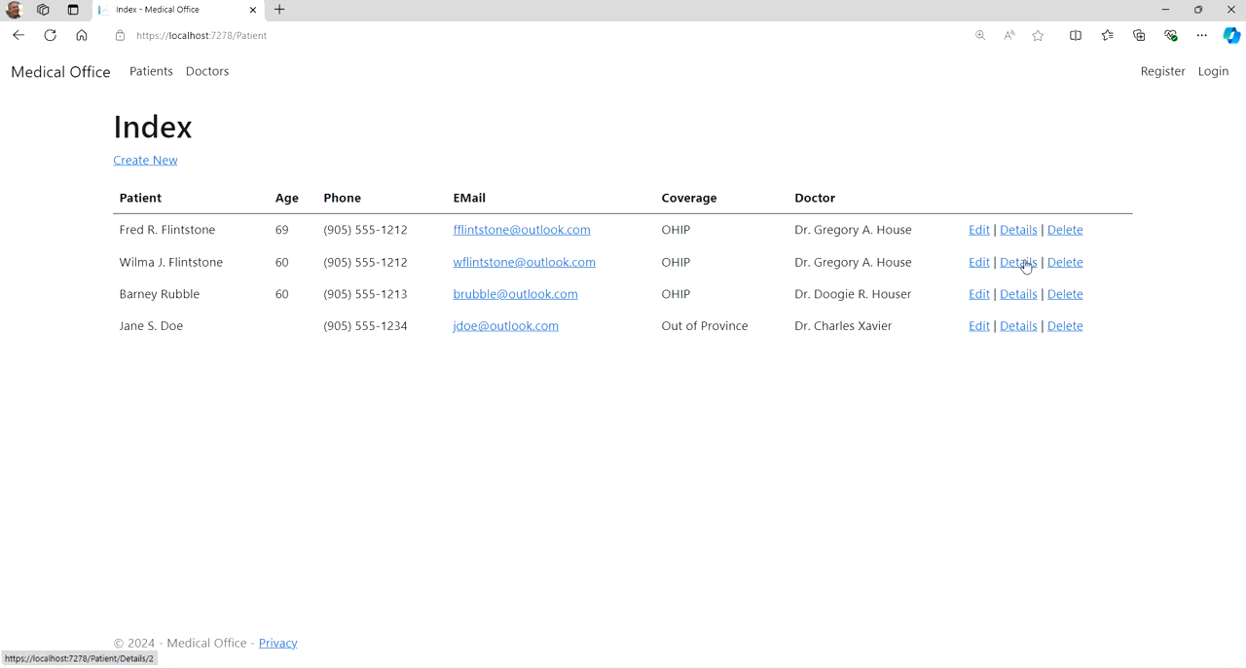
click(1017, 262)
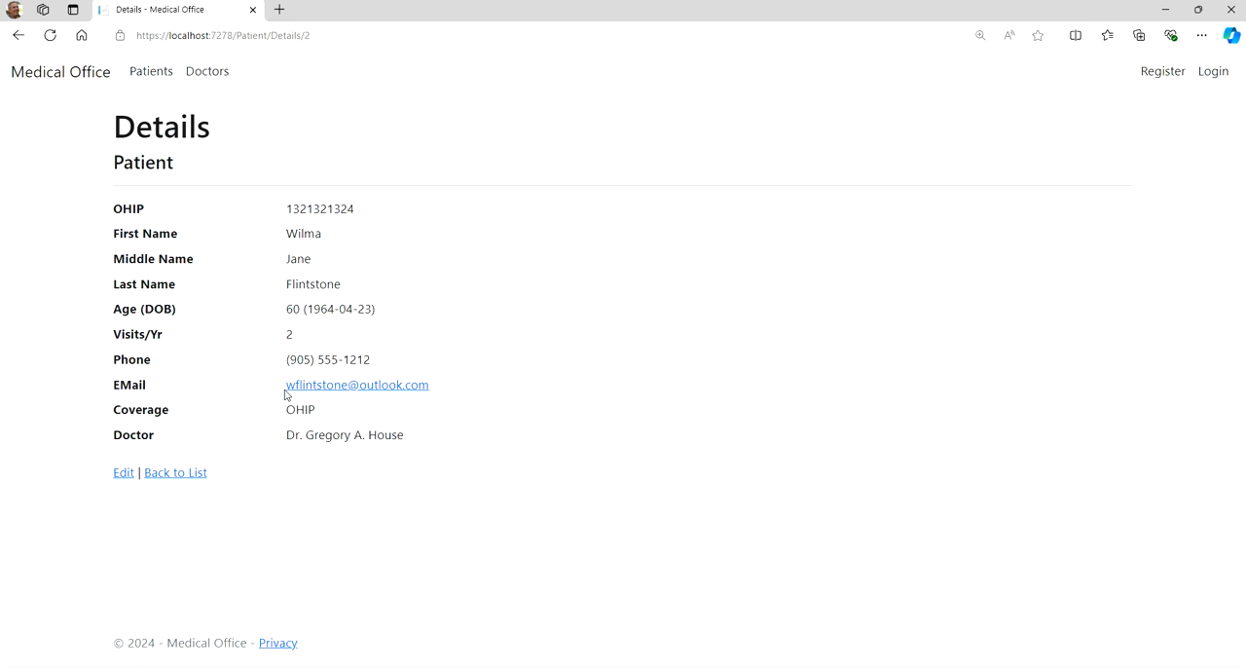
mouse_move(364, 312)
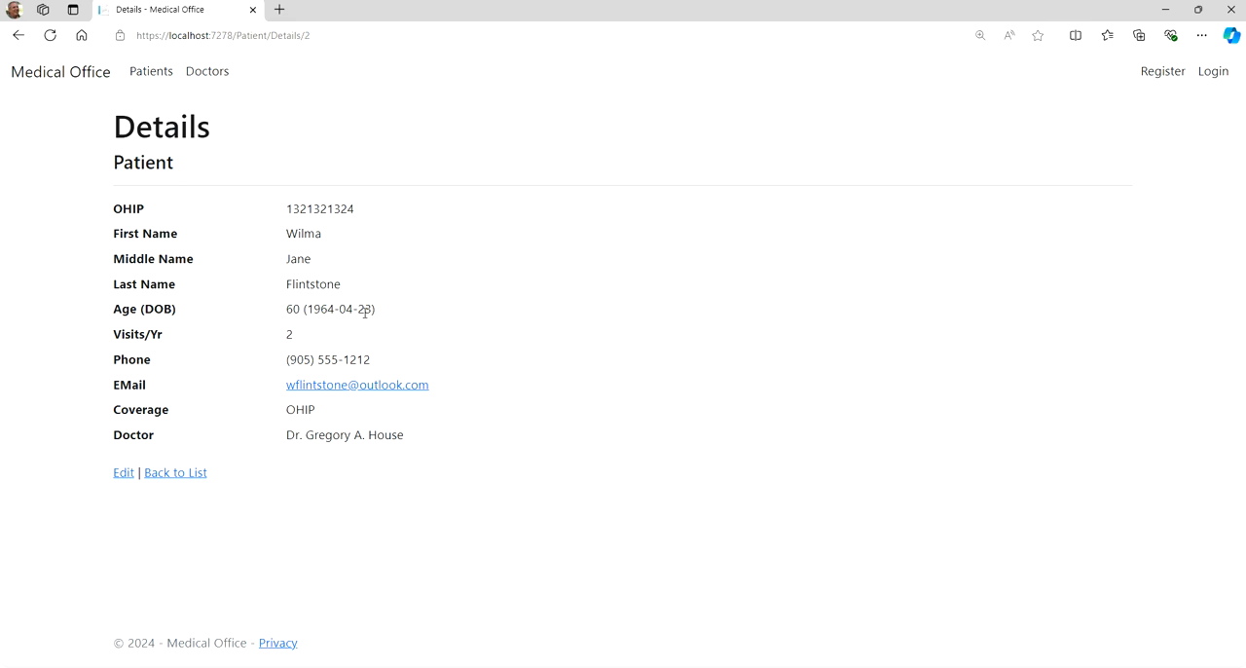
mouse_move(175, 472)
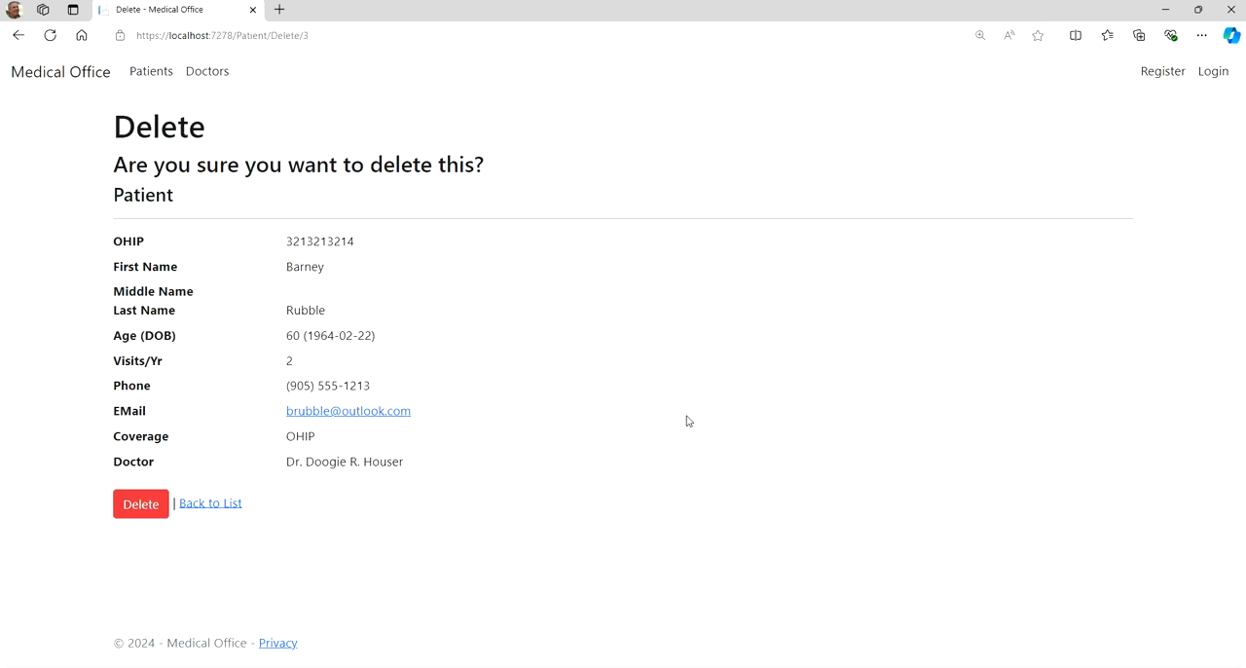
mouse_move(316, 443)
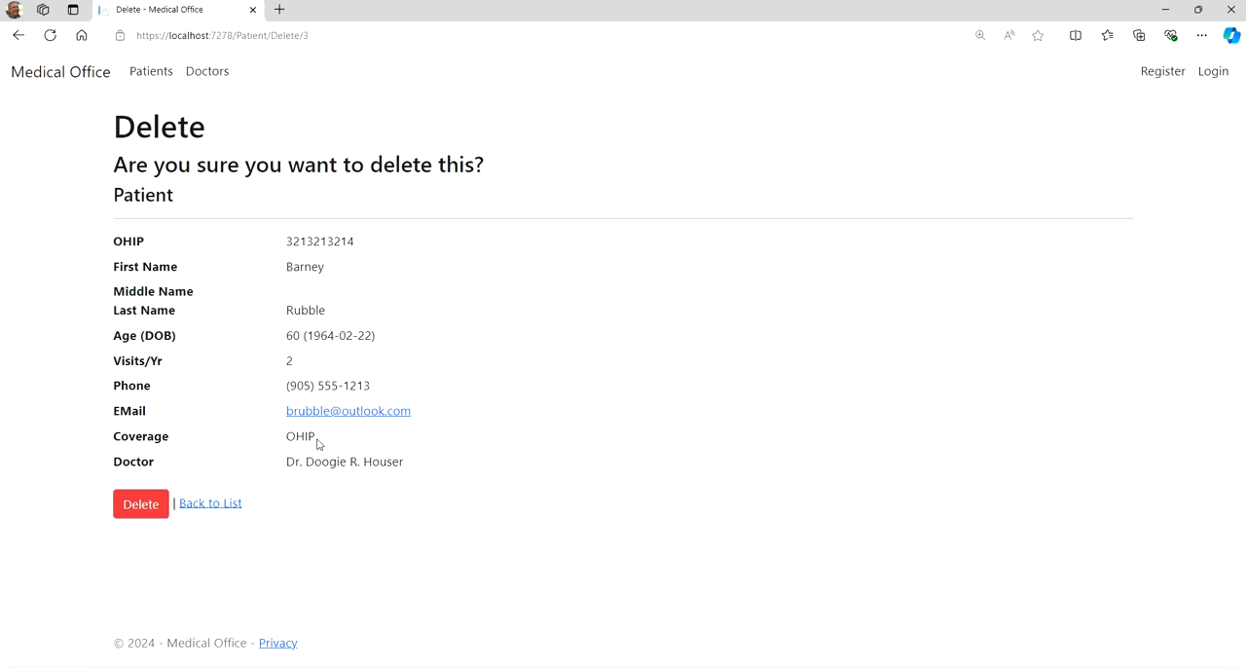
click(140, 503)
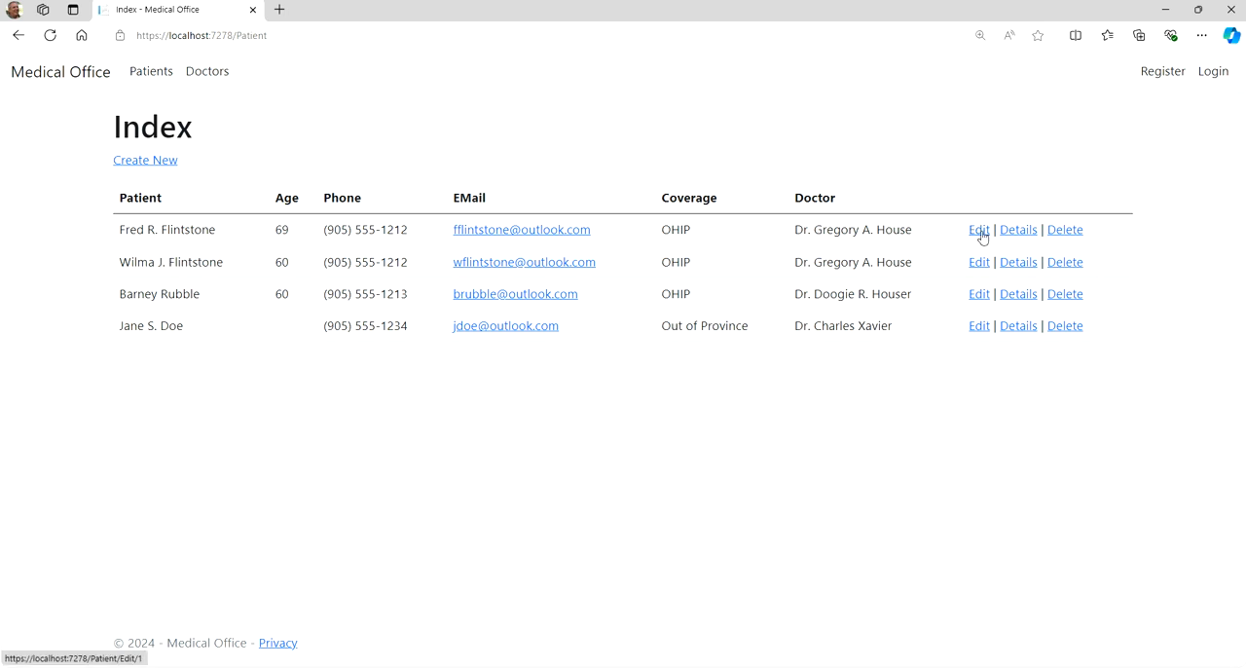
Open Fred Flintstone's Edit page and inspect the Coverage and Doctor dropdowns, keeping Gregory
click(977, 228)
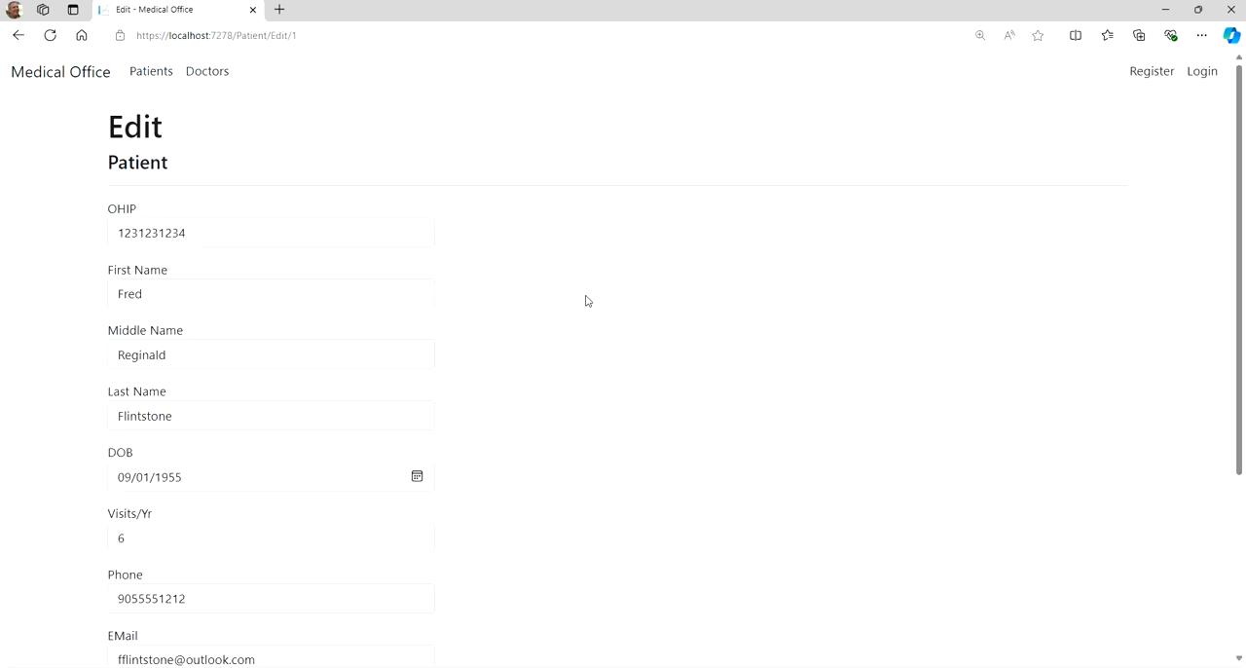
scroll(down, 3)
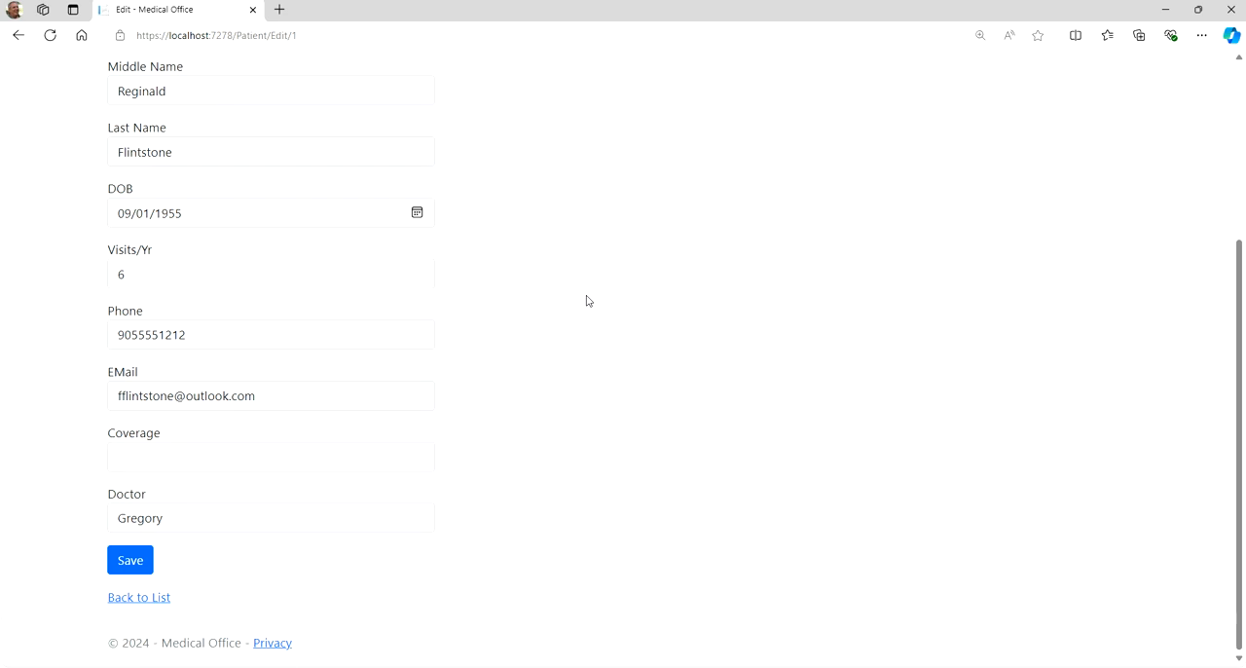
click(271, 457)
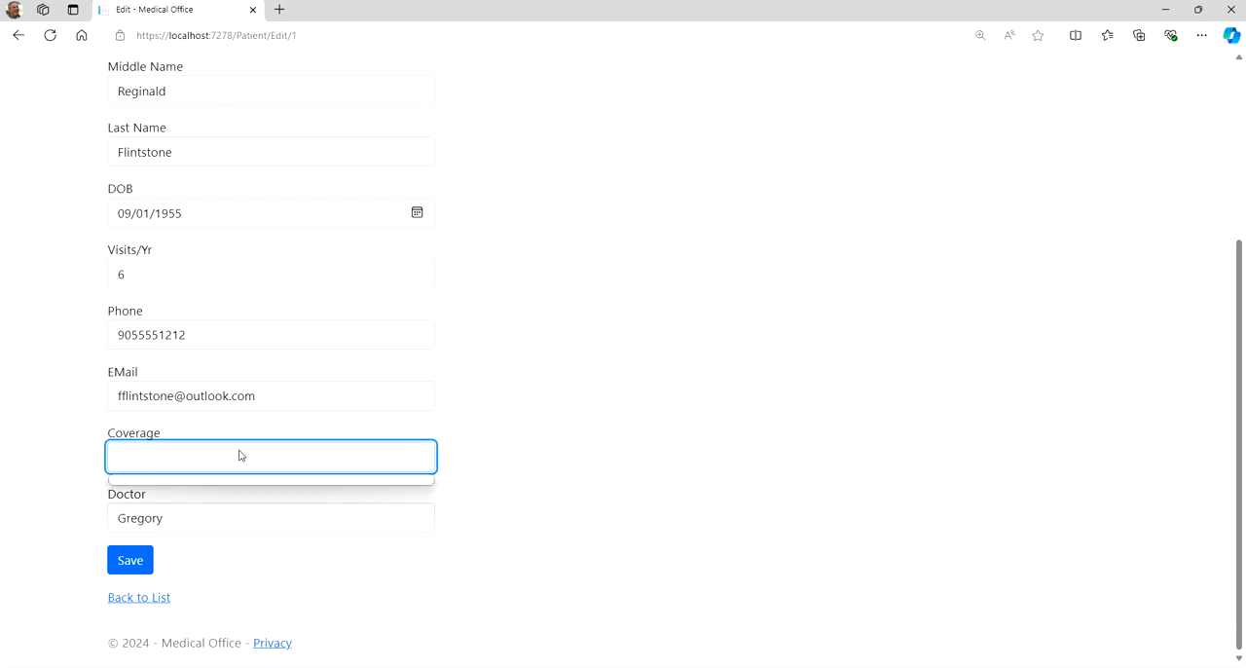
mouse_move(627, 418)
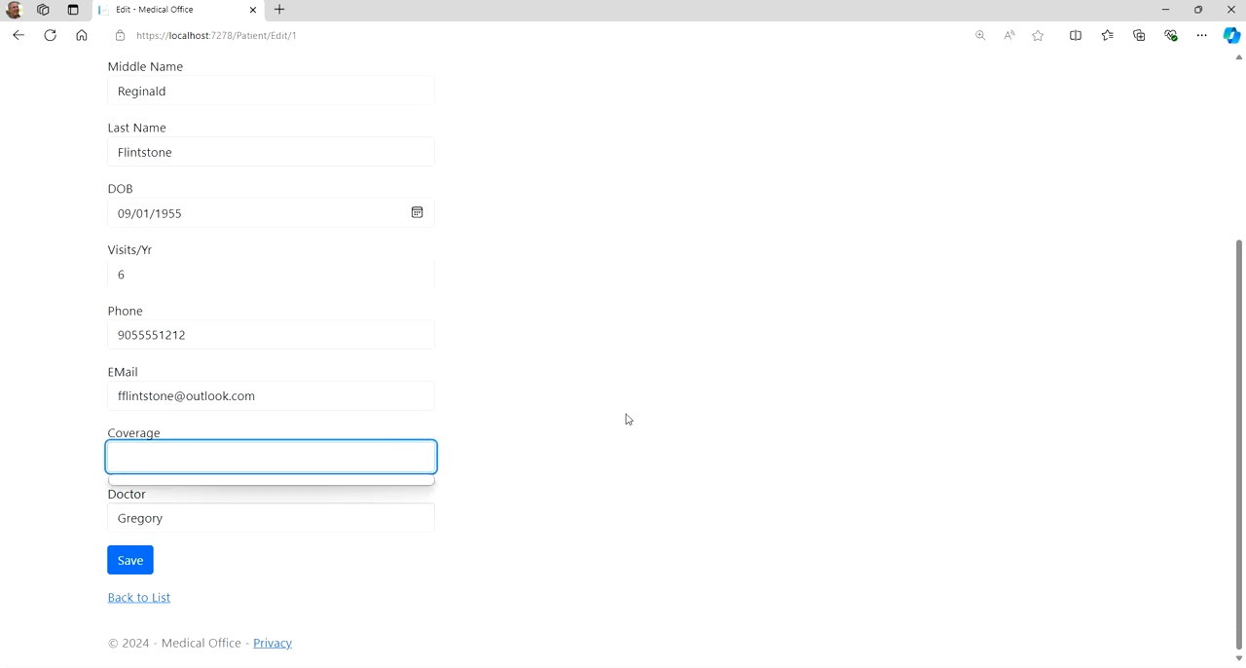
click(270, 517)
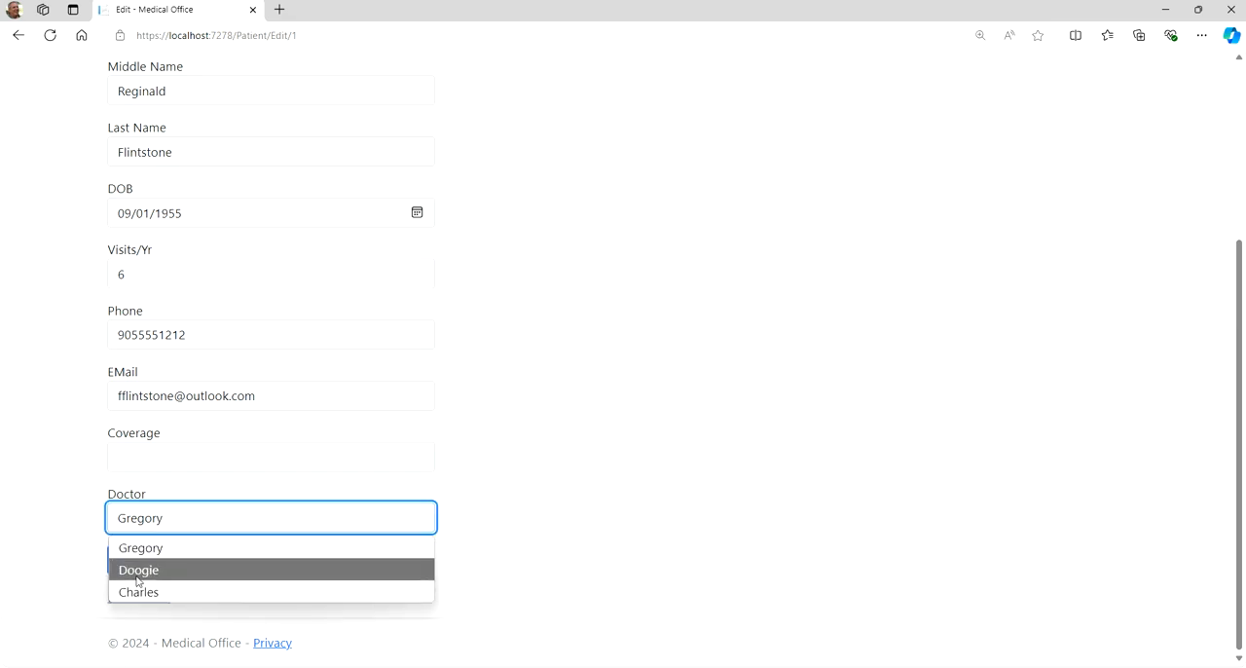
mouse_move(139, 592)
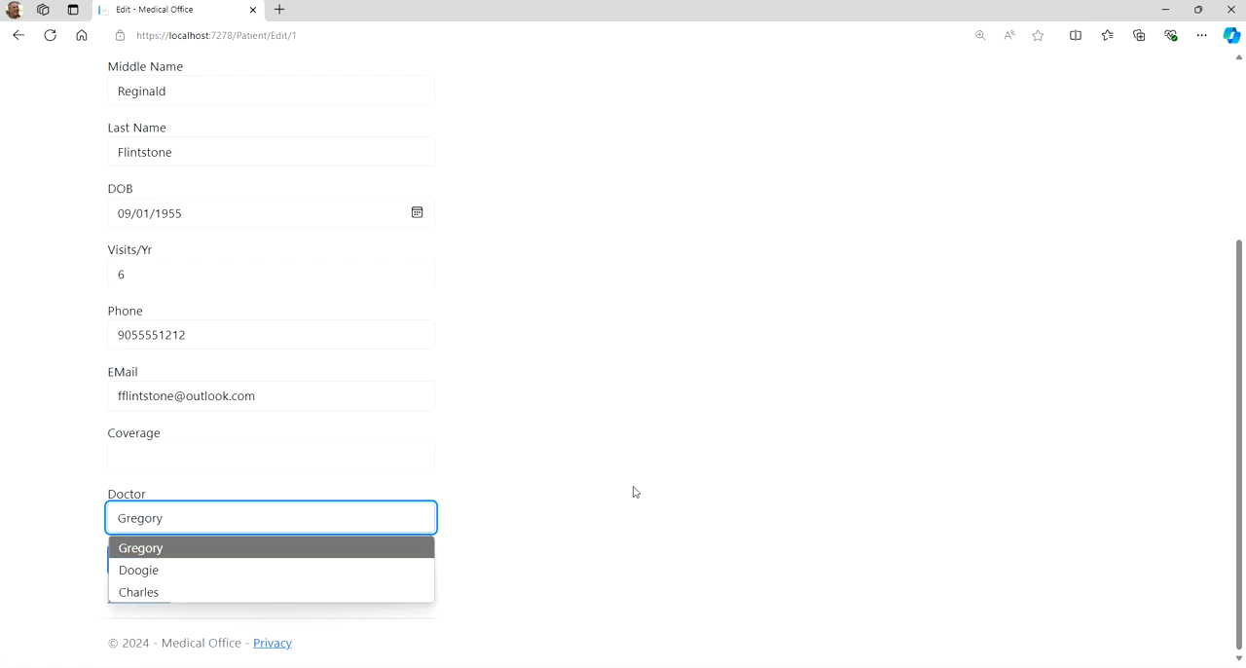
click(140, 547)
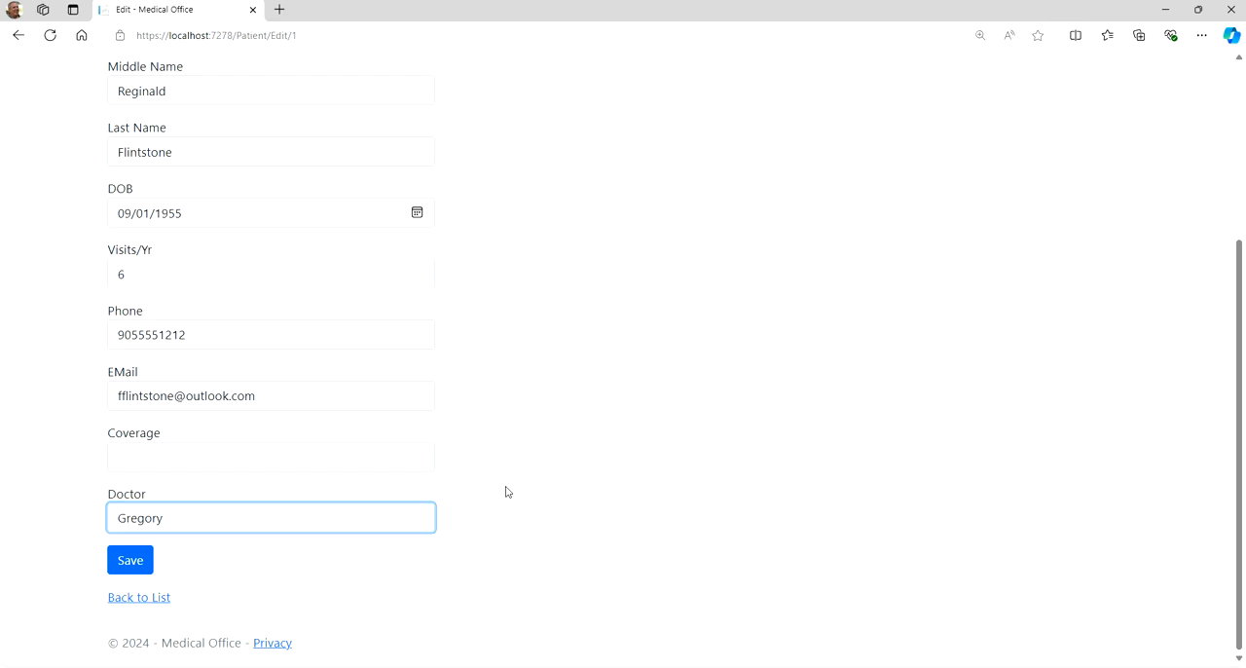
scroll(up, 3)
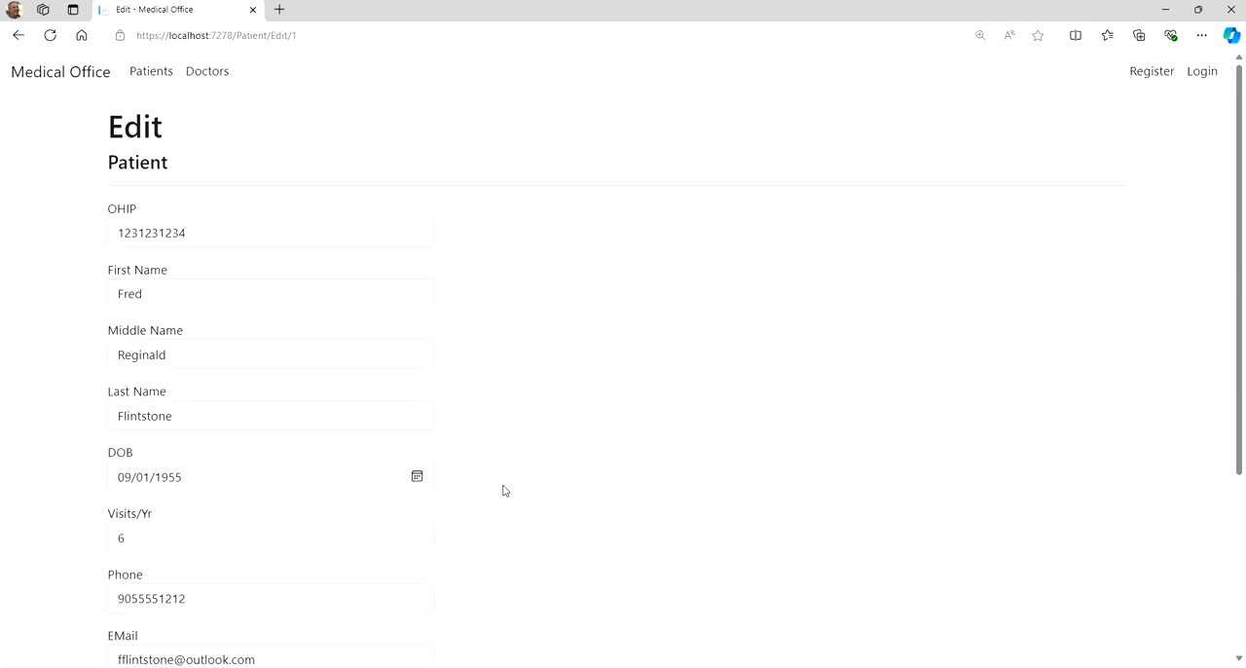
scroll(down, 3)
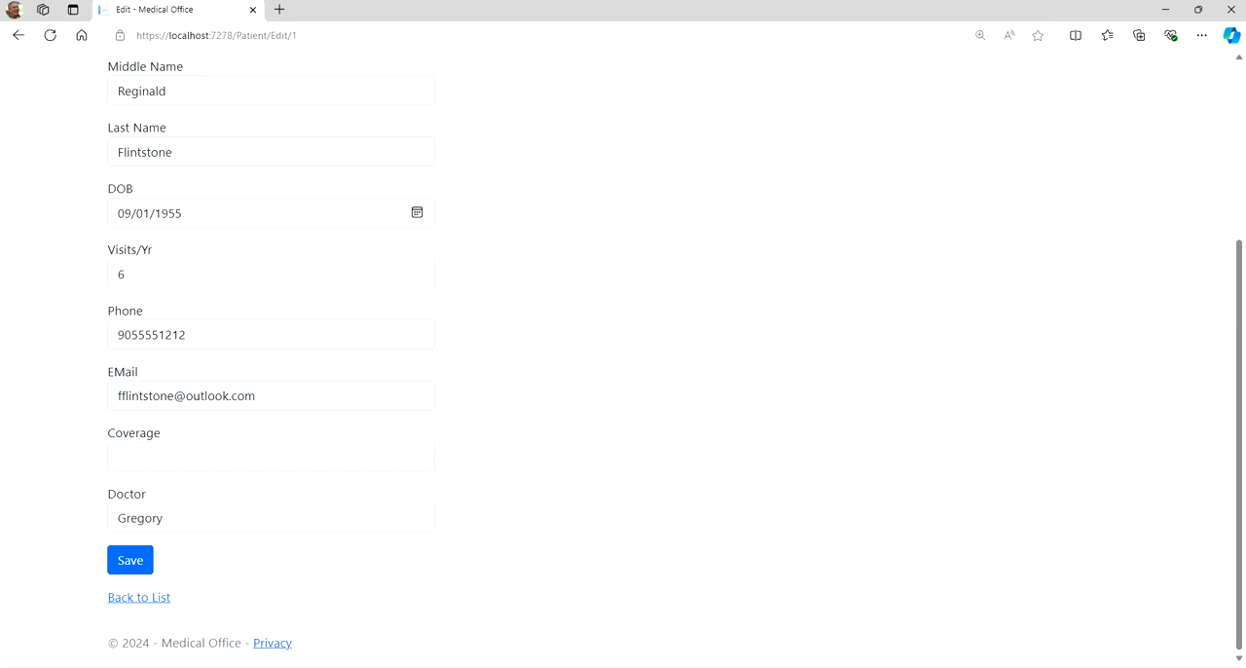
scroll(up, 3)
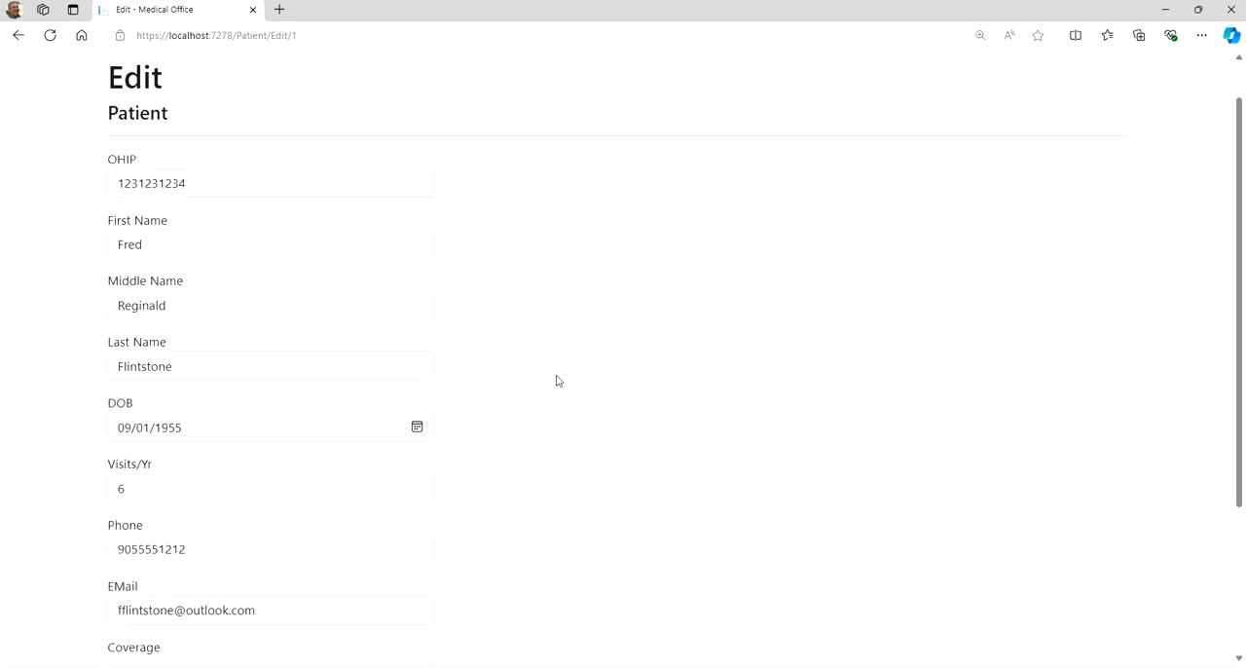
scroll(down, 3)
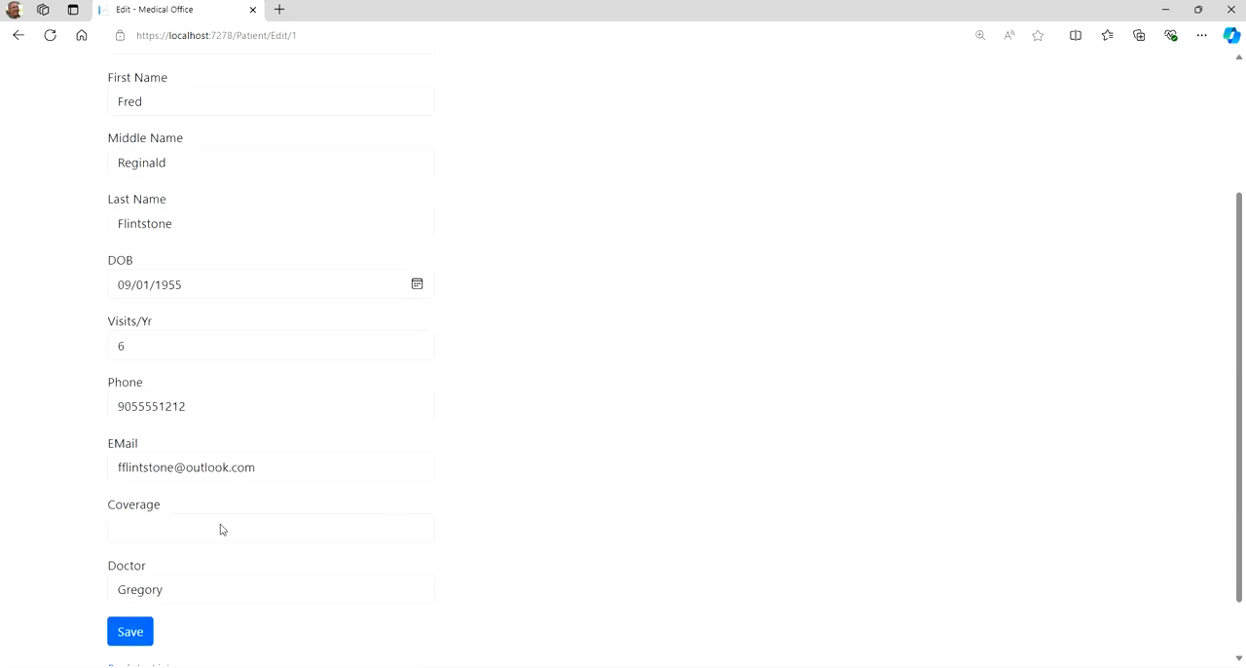
scroll(down, 3)
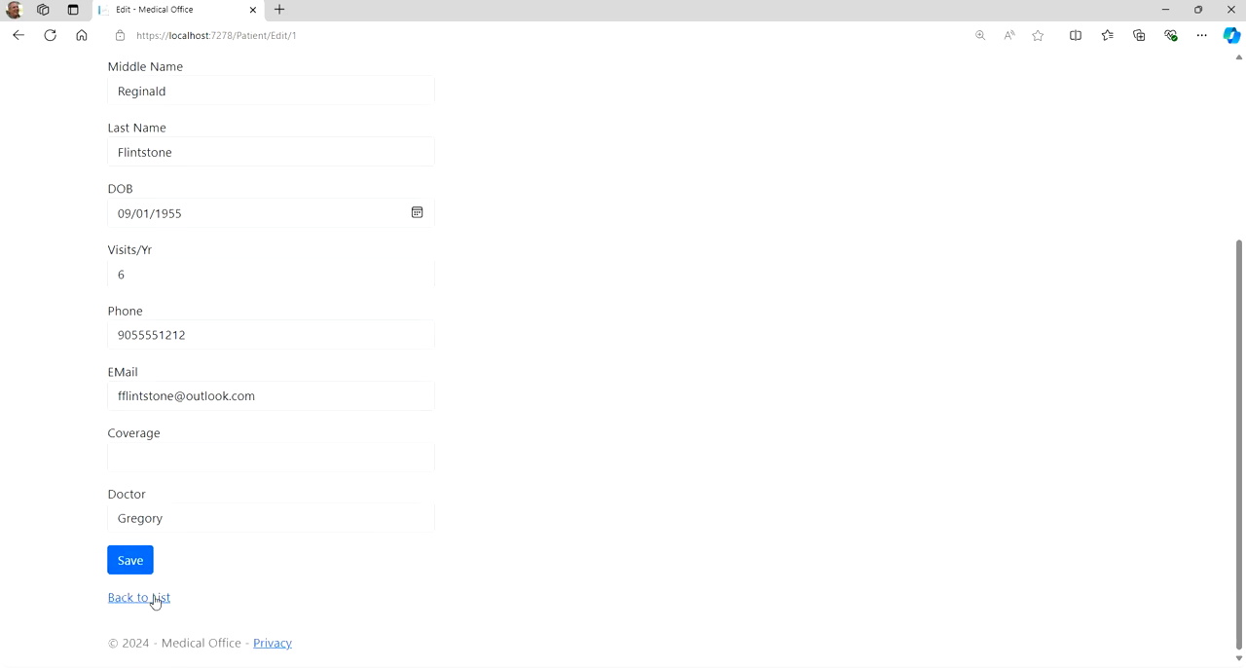
Open Jane S. Doe's Edit page and clear her OHIP number
click(138, 597)
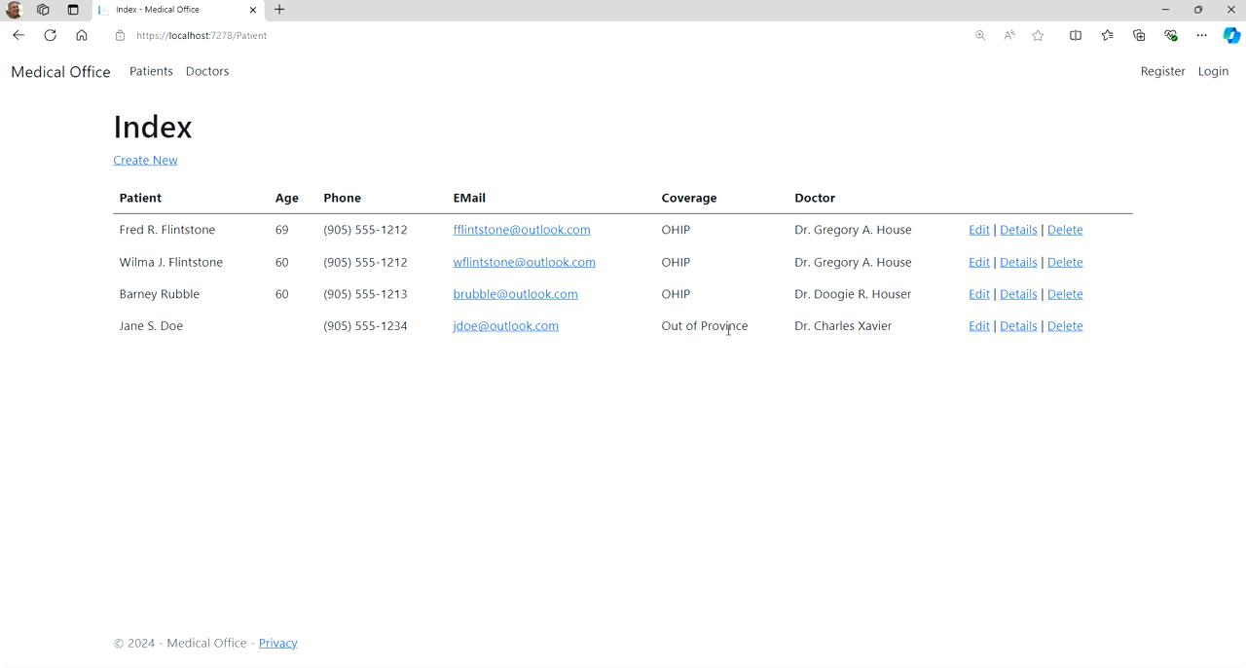
click(978, 325)
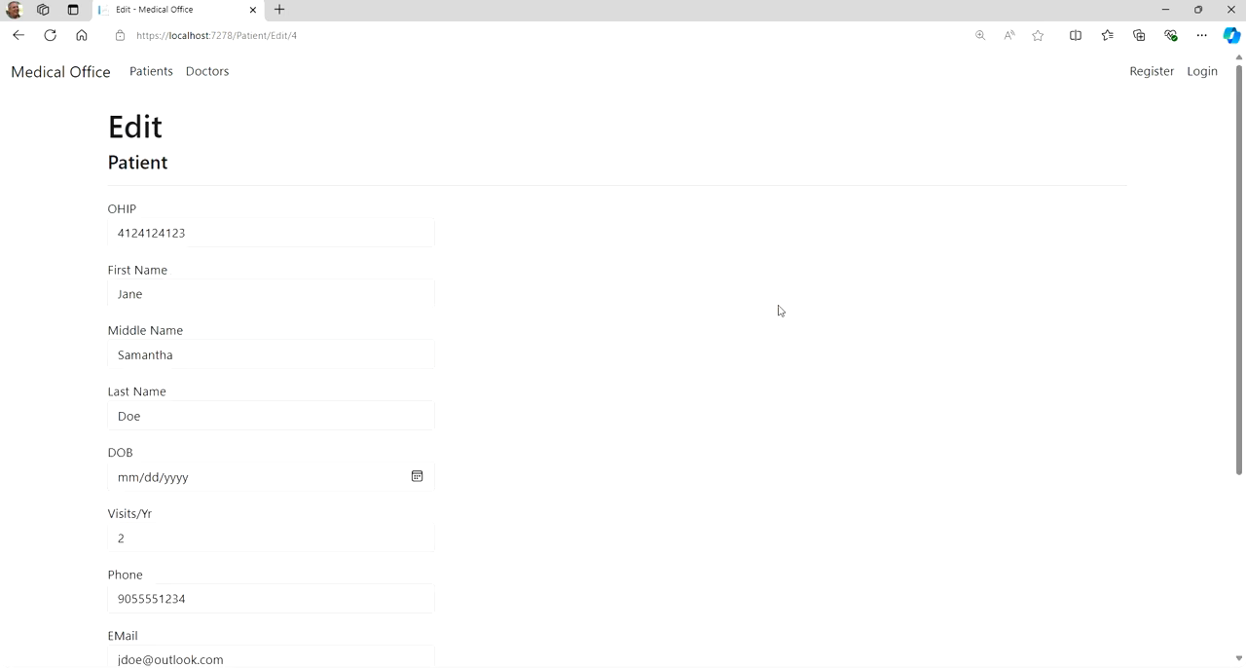
triple_click(270, 232)
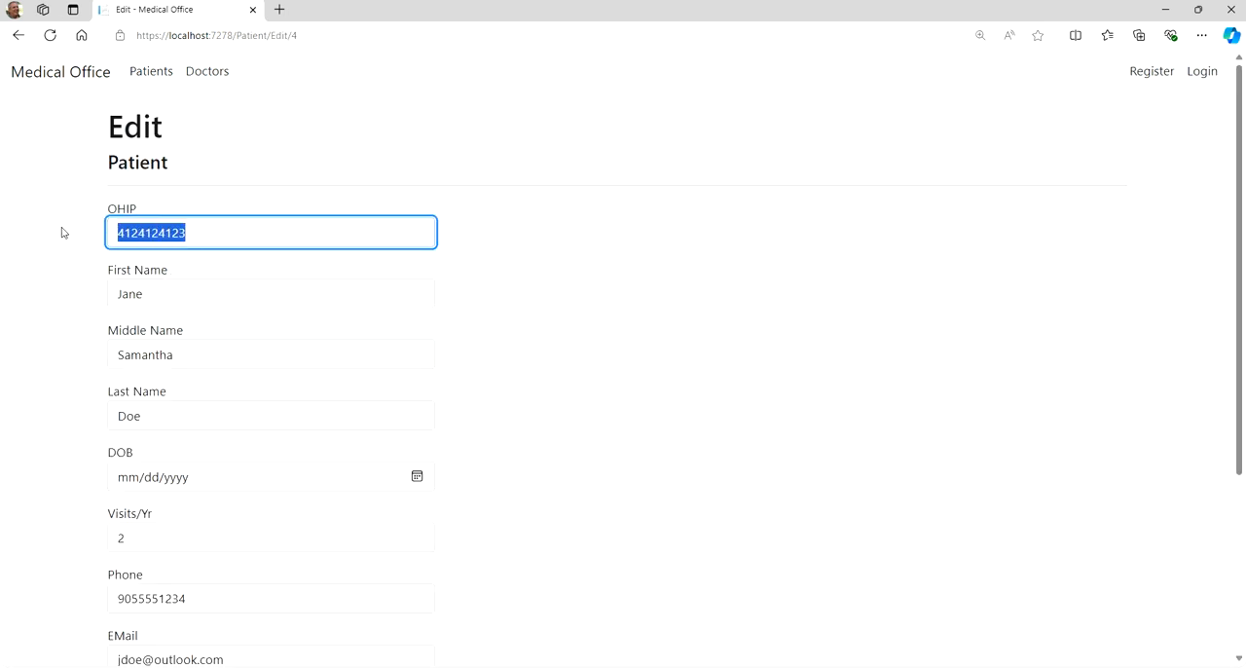
key(Delete)
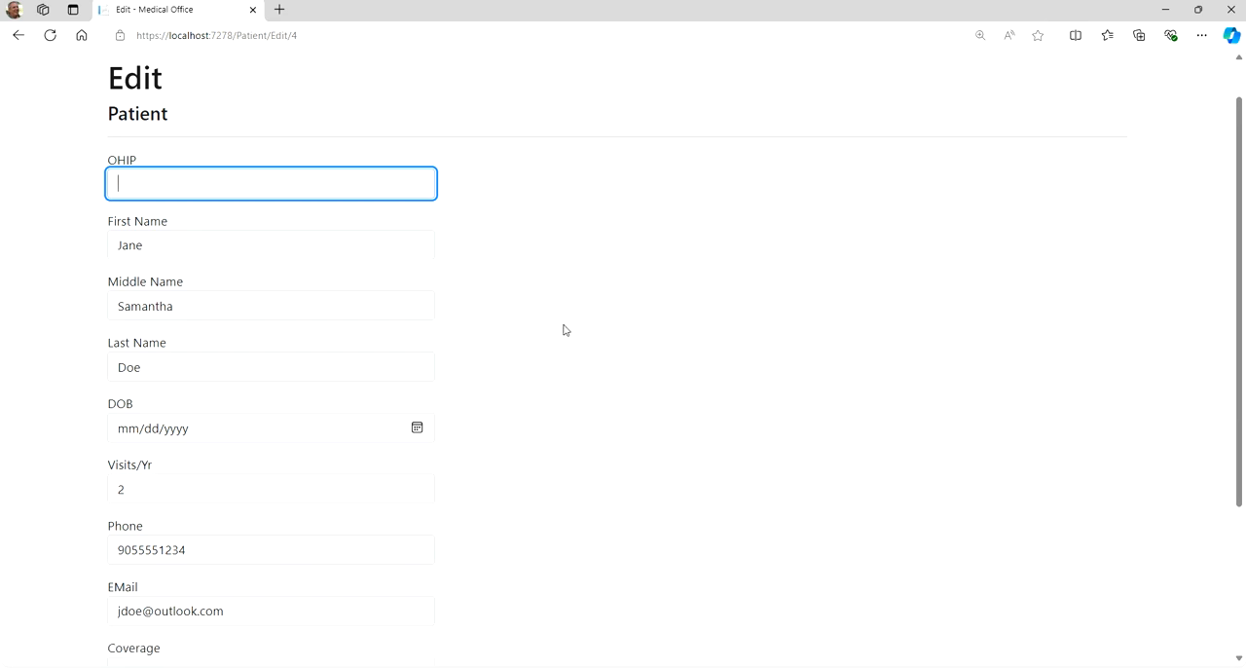
Submit the blank-OHIP edit, review the validation messages, and return to the patient list
scroll(down, 3)
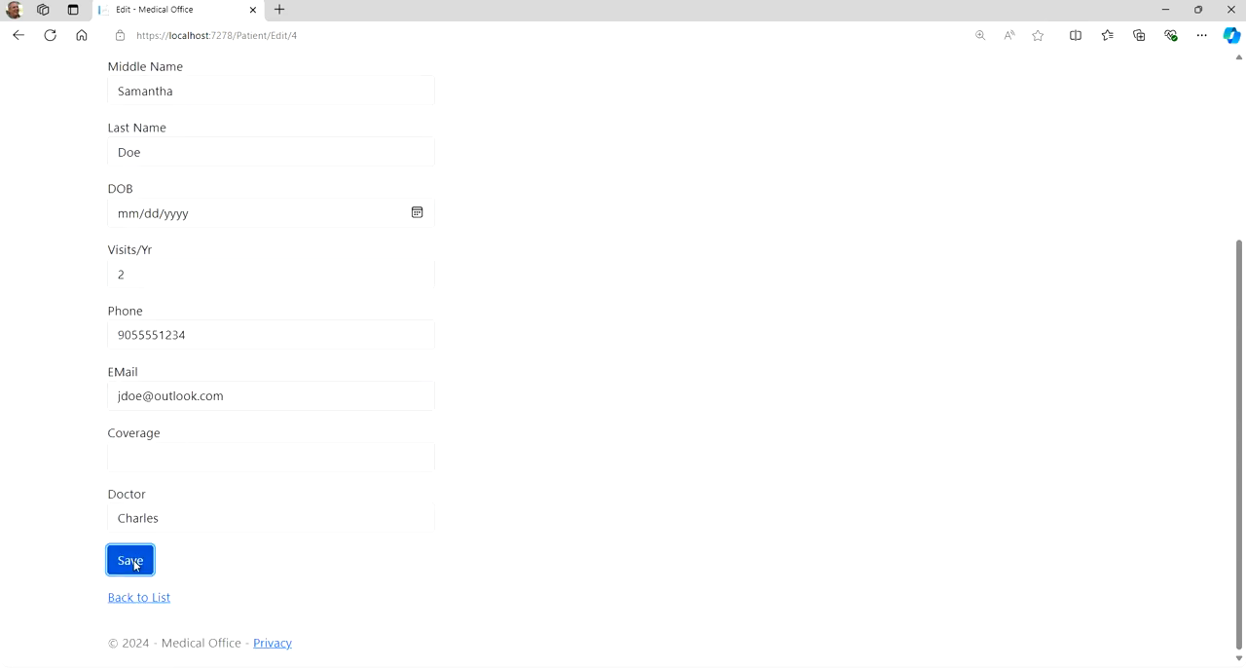
click(130, 559)
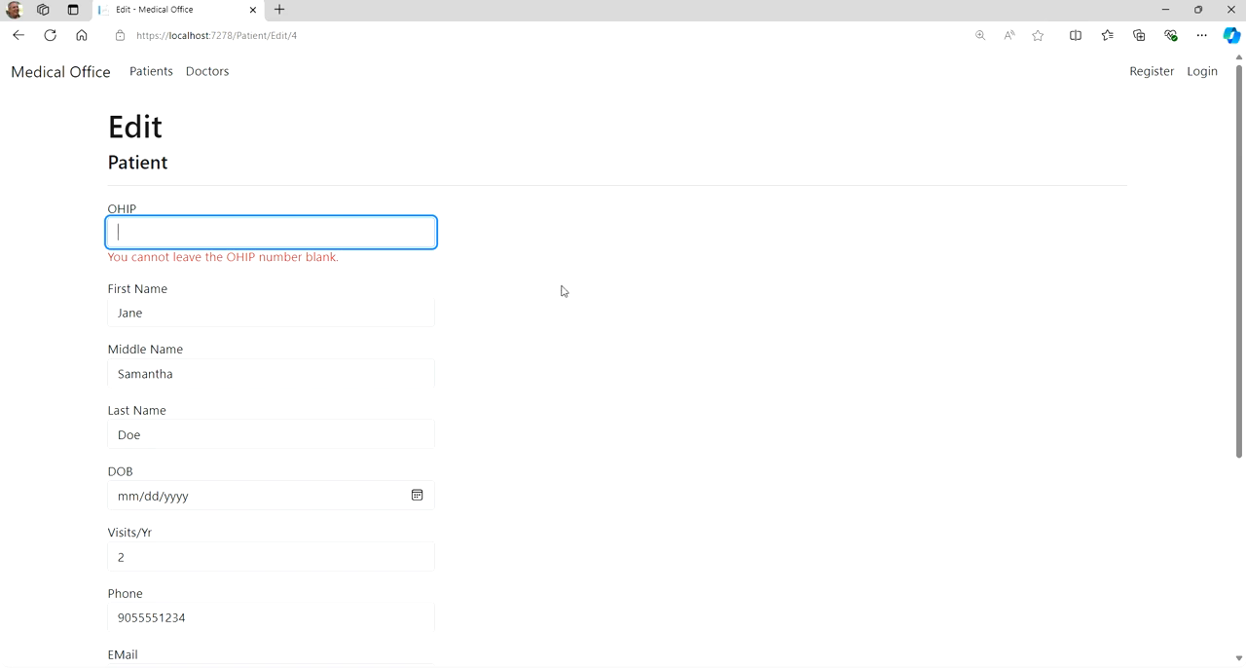
mouse_move(531, 325)
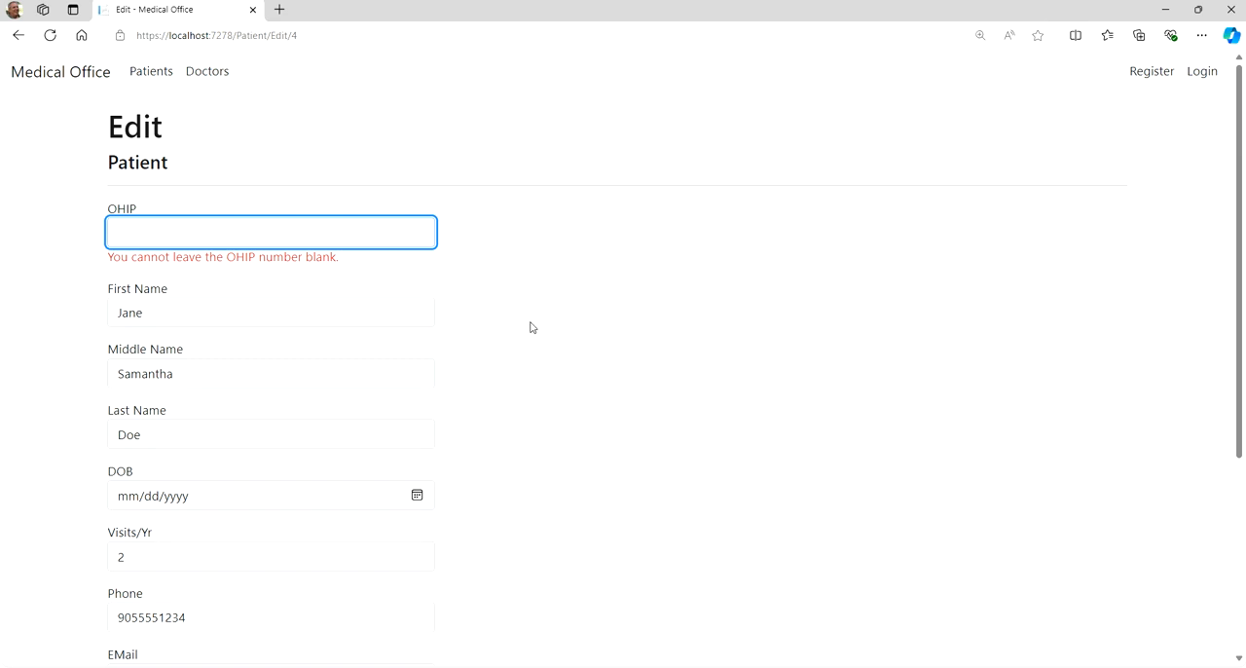
scroll(down, 3)
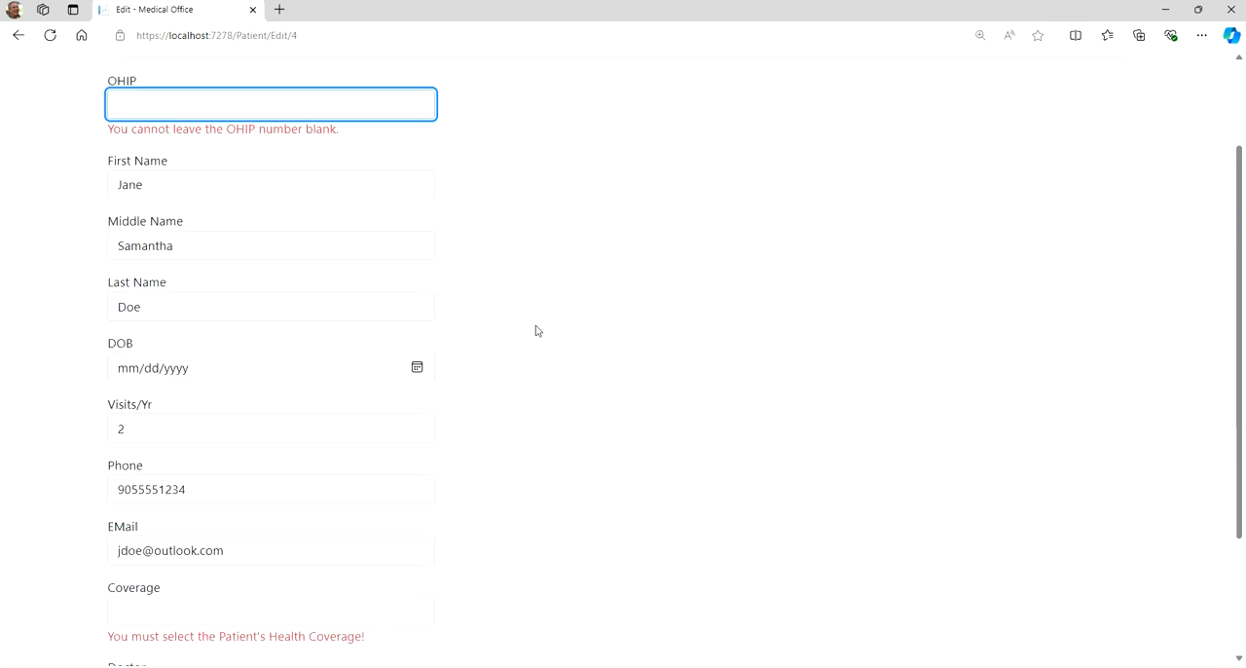
scroll(down, 3)
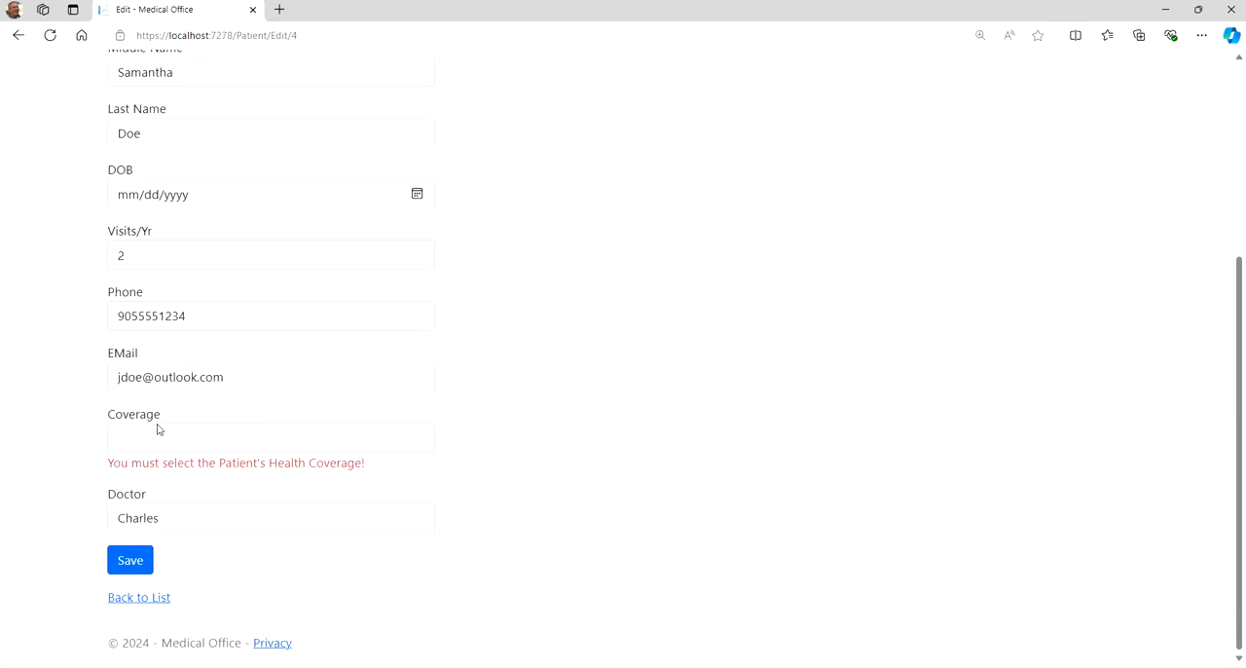
mouse_move(149, 450)
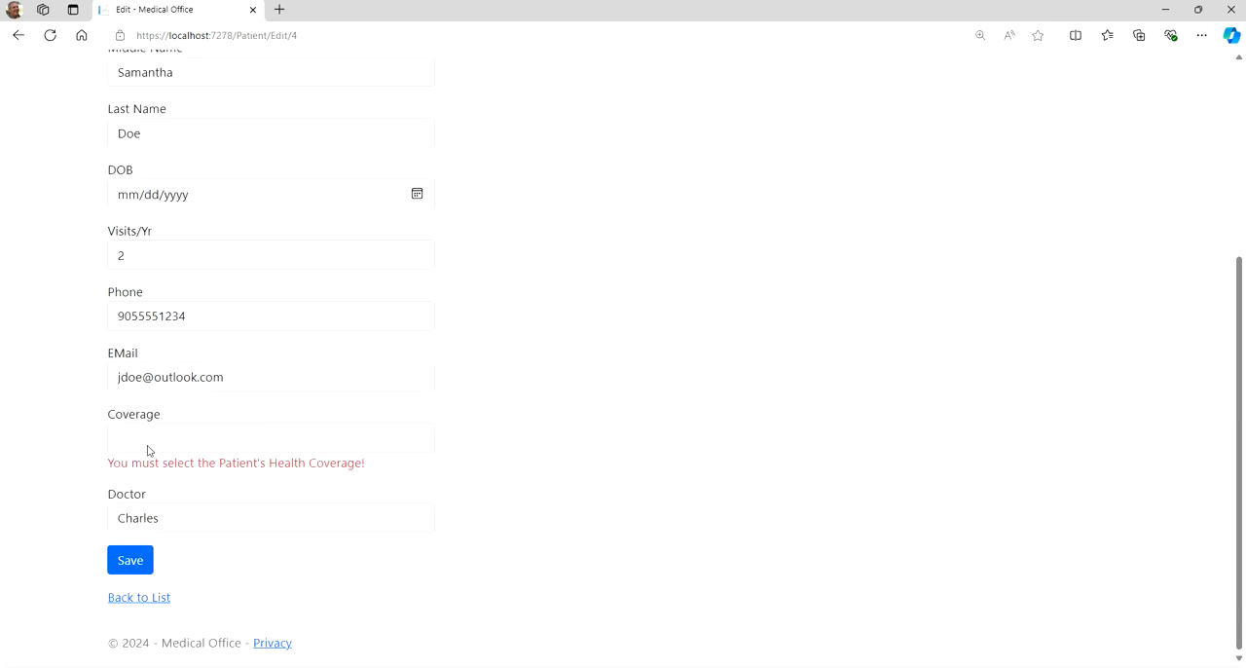
mouse_move(343, 486)
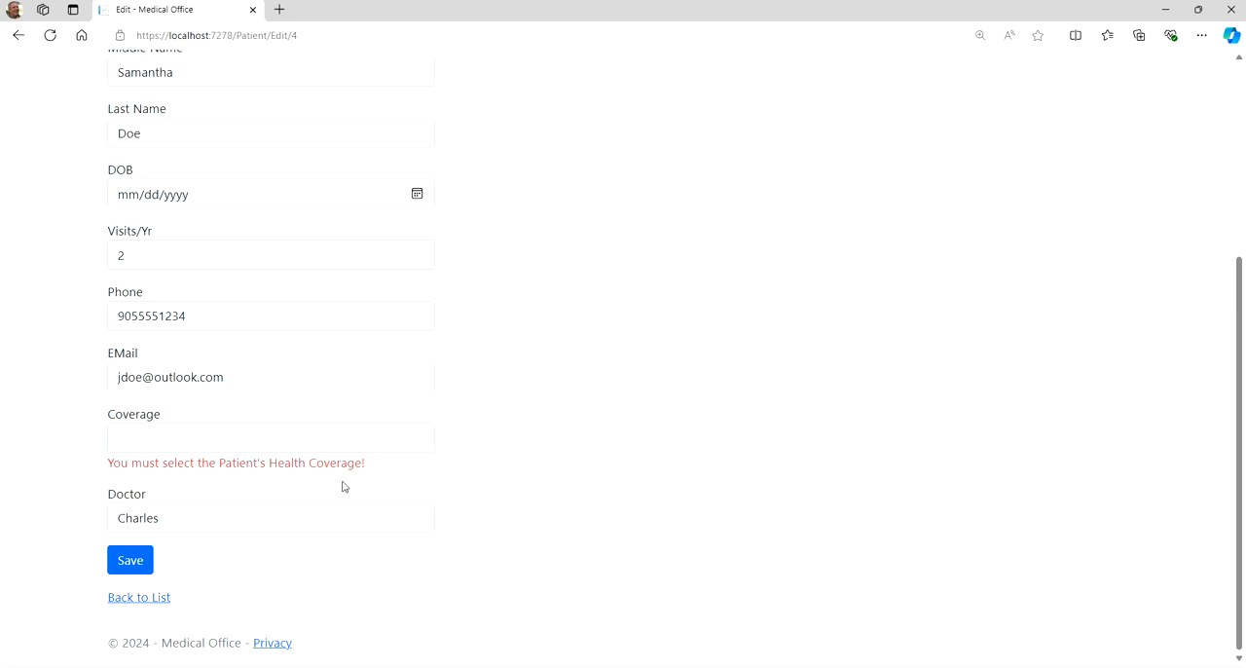
click(138, 596)
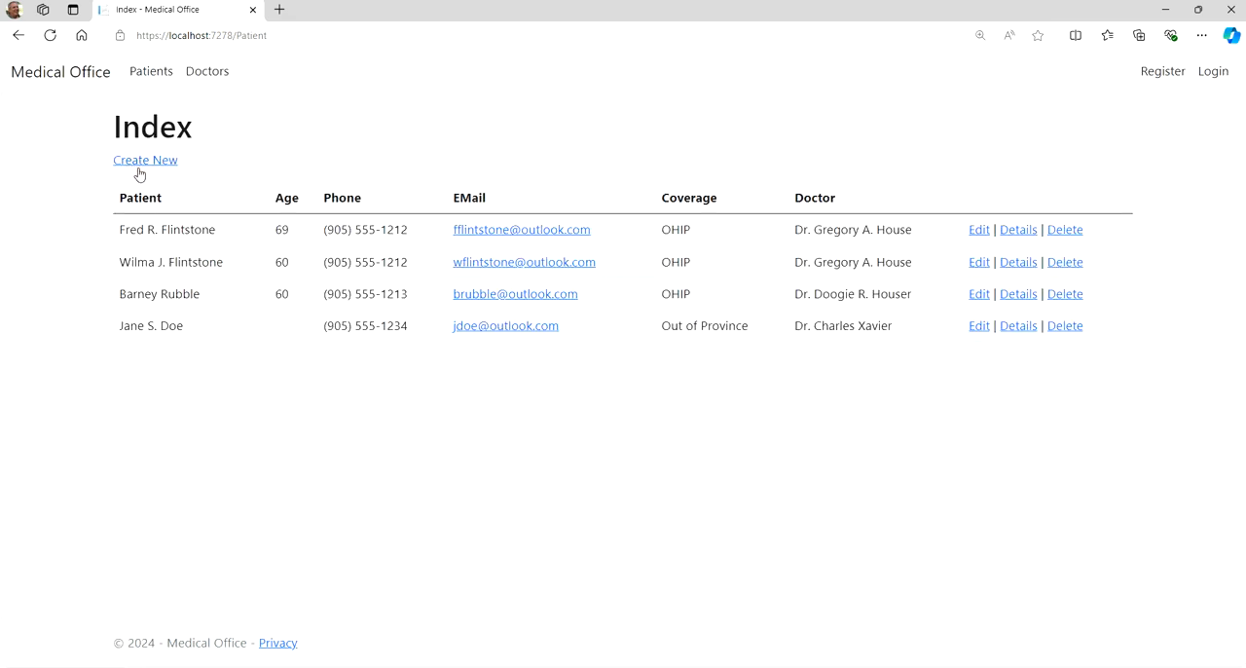
Submit an empty Create New patient form and scroll through the required-field errors
click(145, 159)
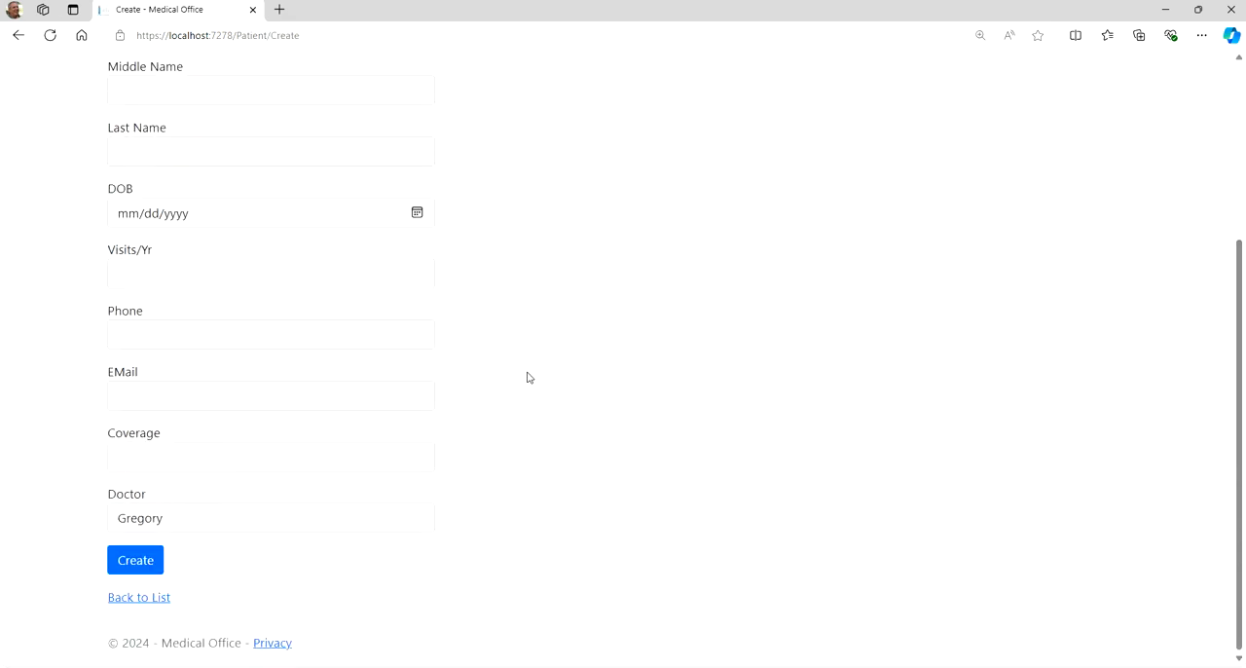
click(135, 559)
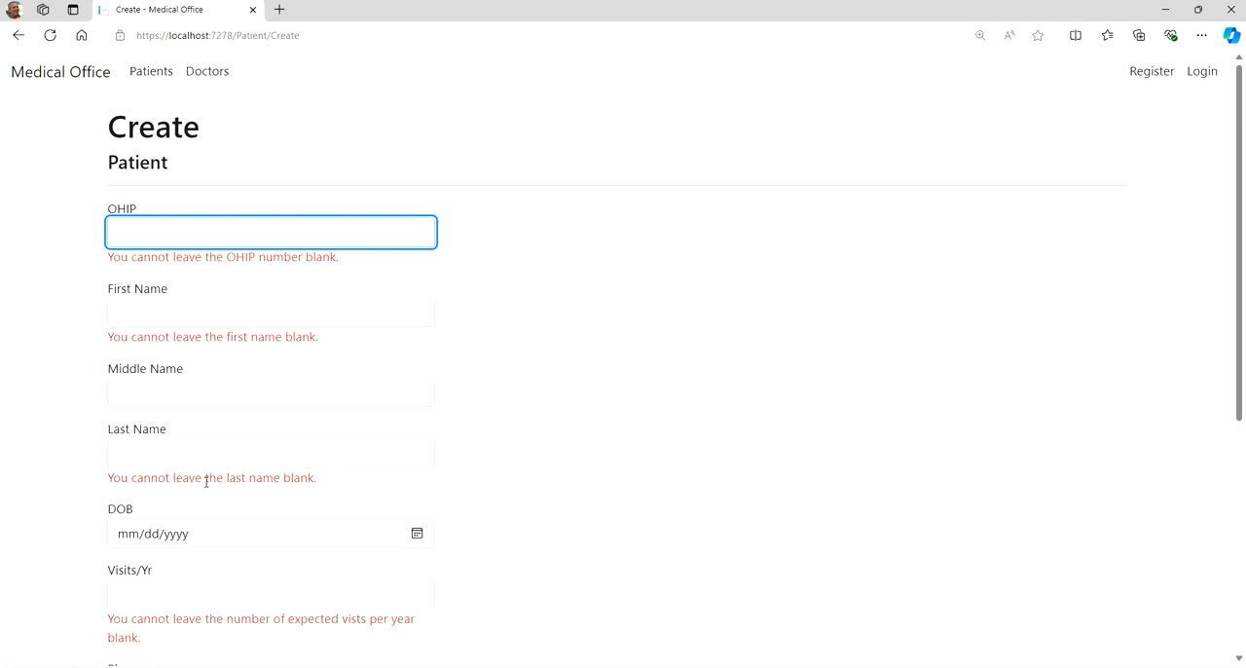
scroll(down, 3)
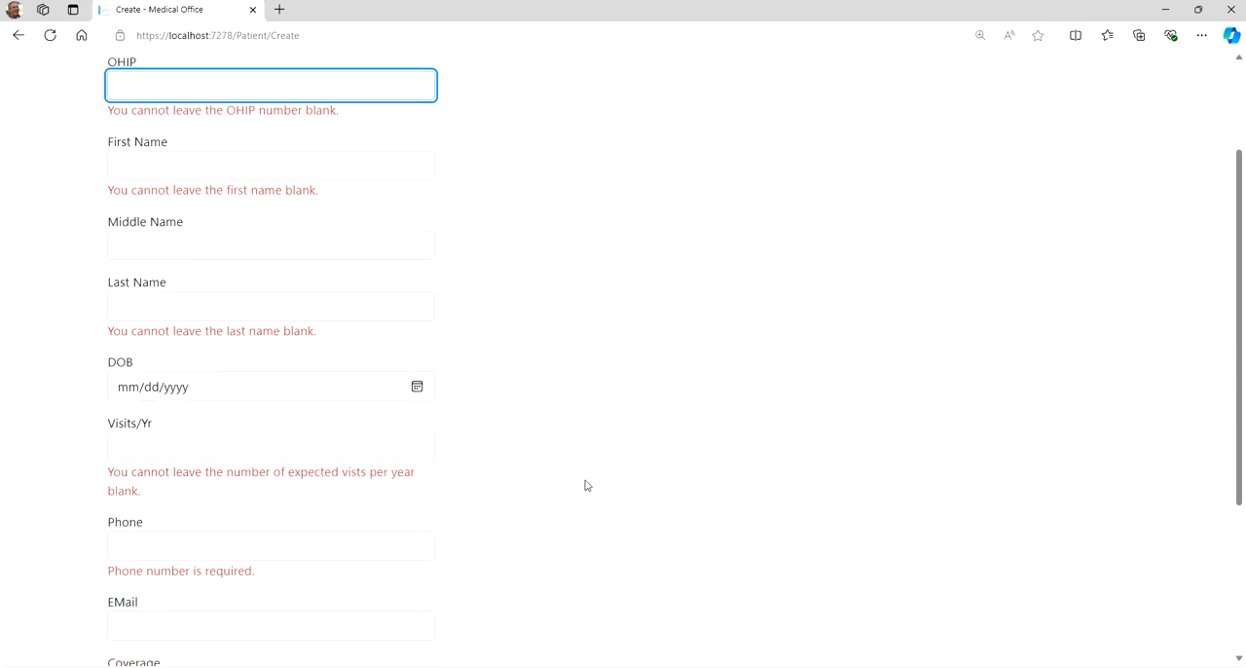
scroll(down, 3)
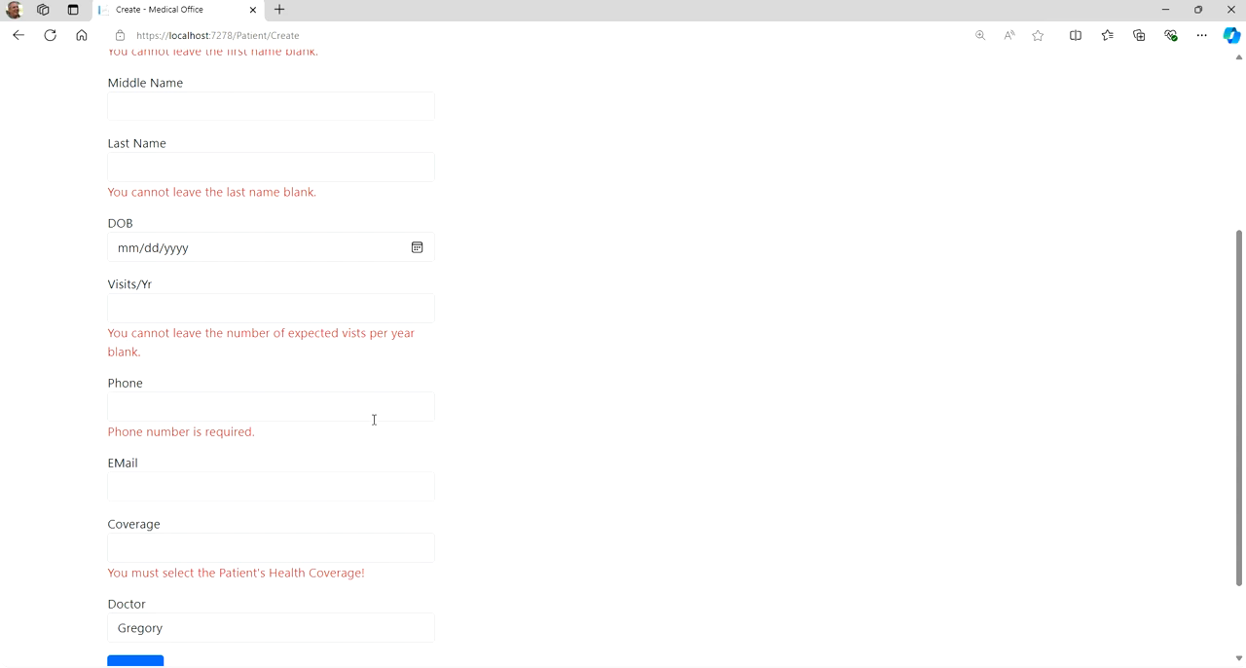
scroll(down, 3)
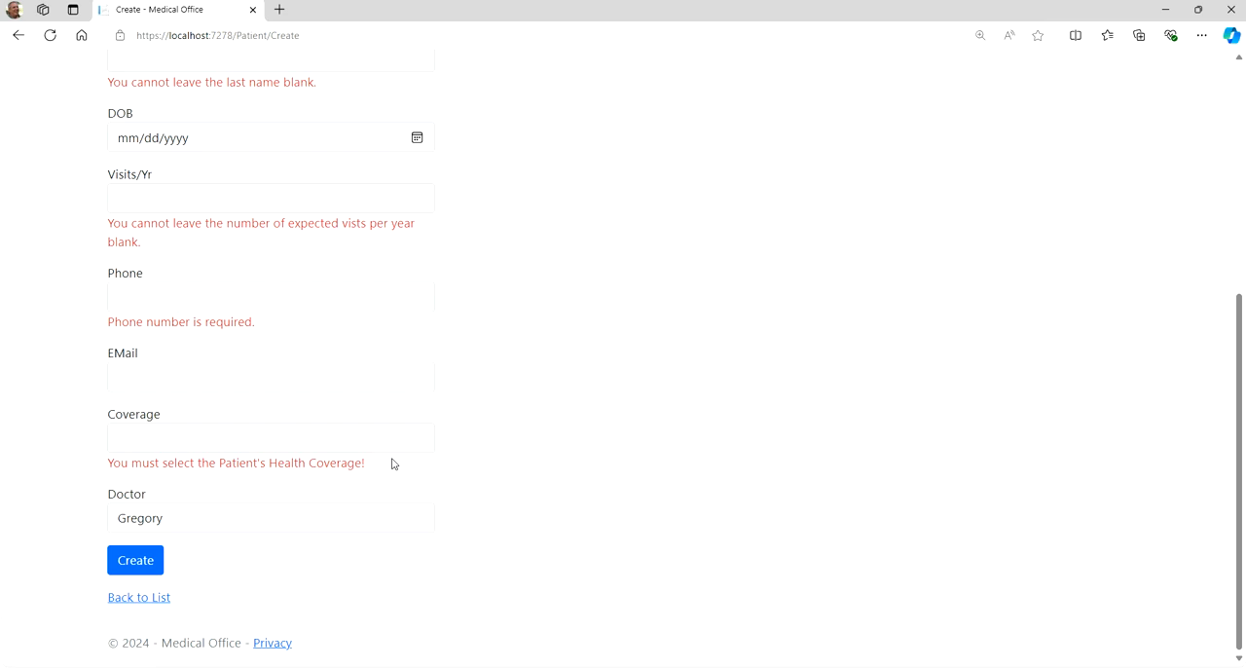
mouse_move(179, 525)
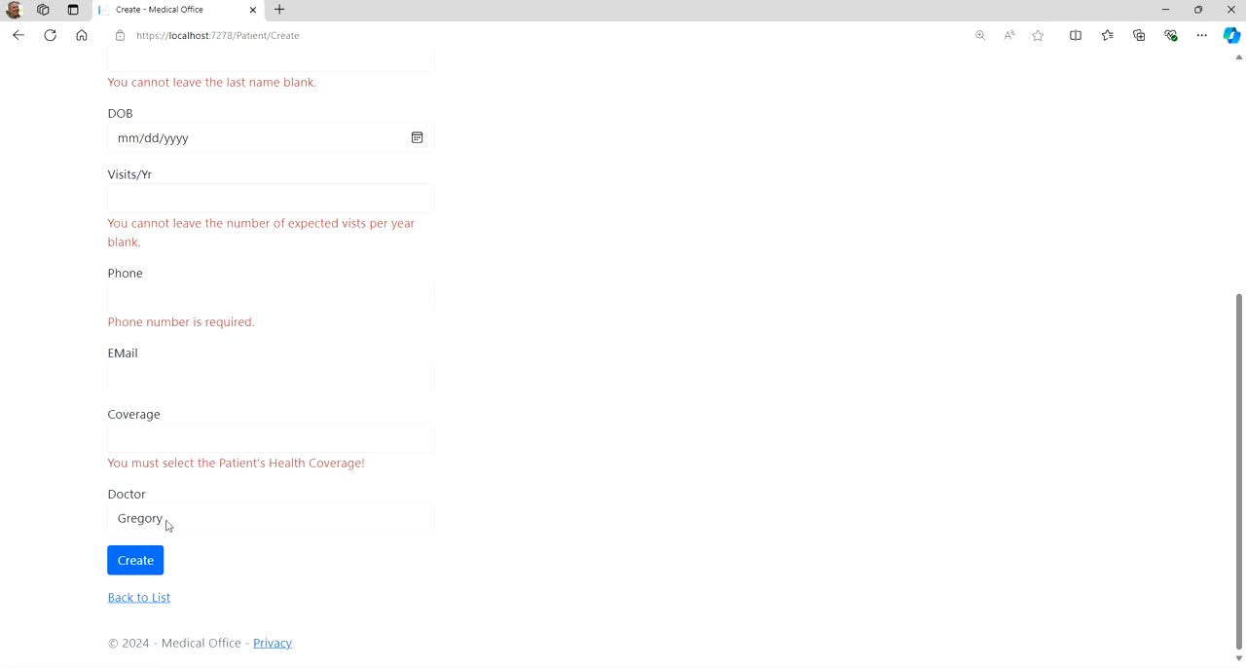
mouse_move(201, 522)
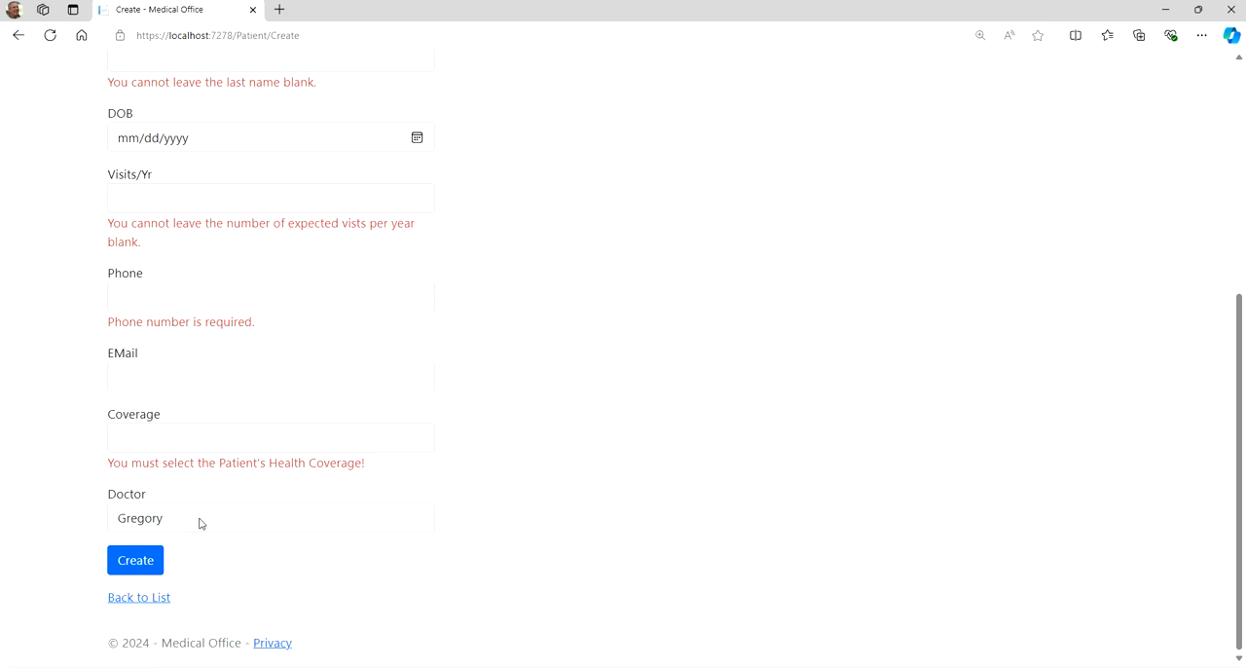
mouse_move(572, 393)
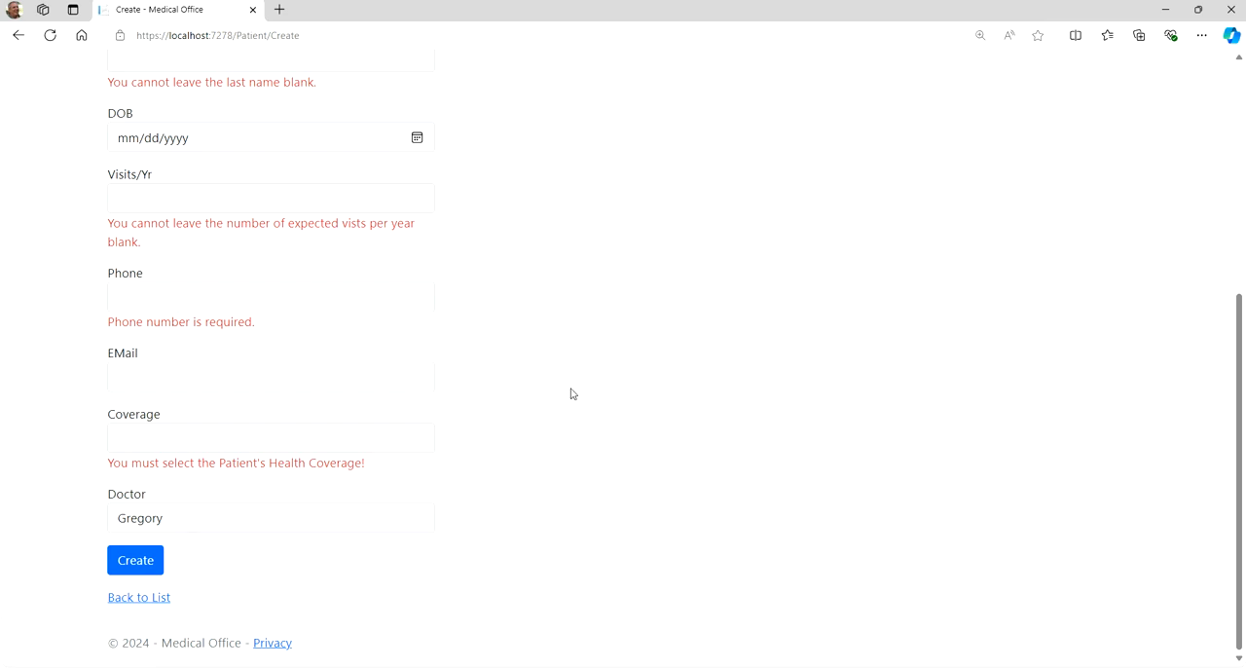
mouse_move(560, 392)
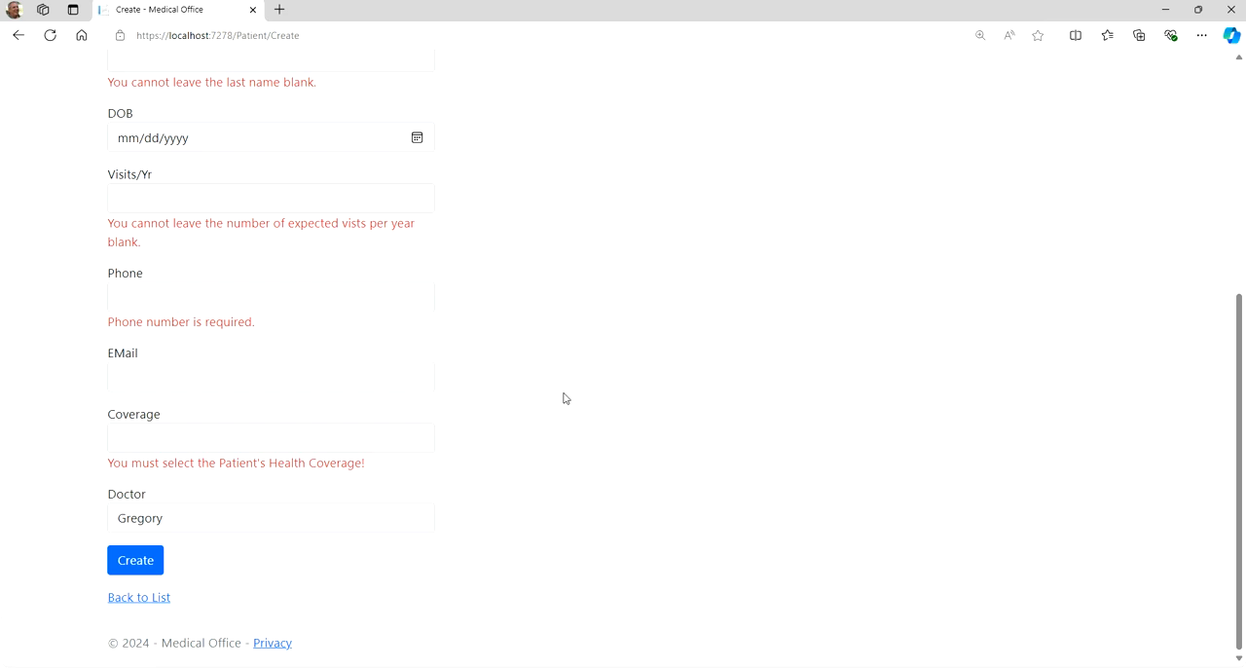
mouse_move(181, 520)
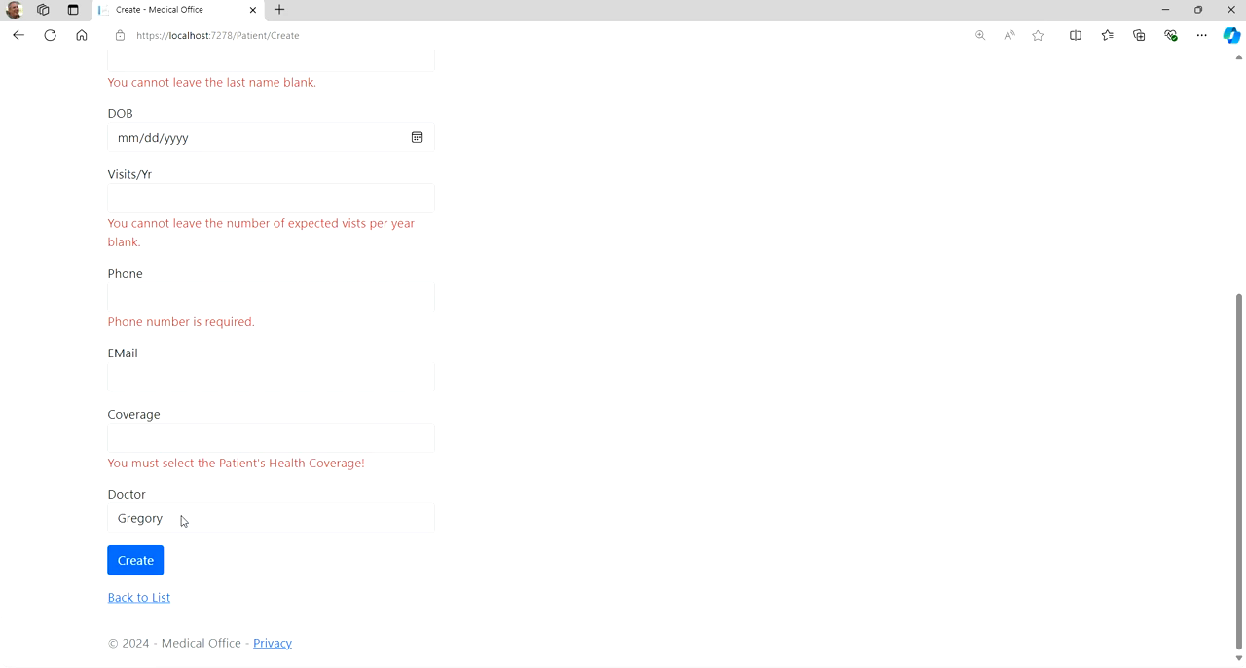
mouse_move(190, 517)
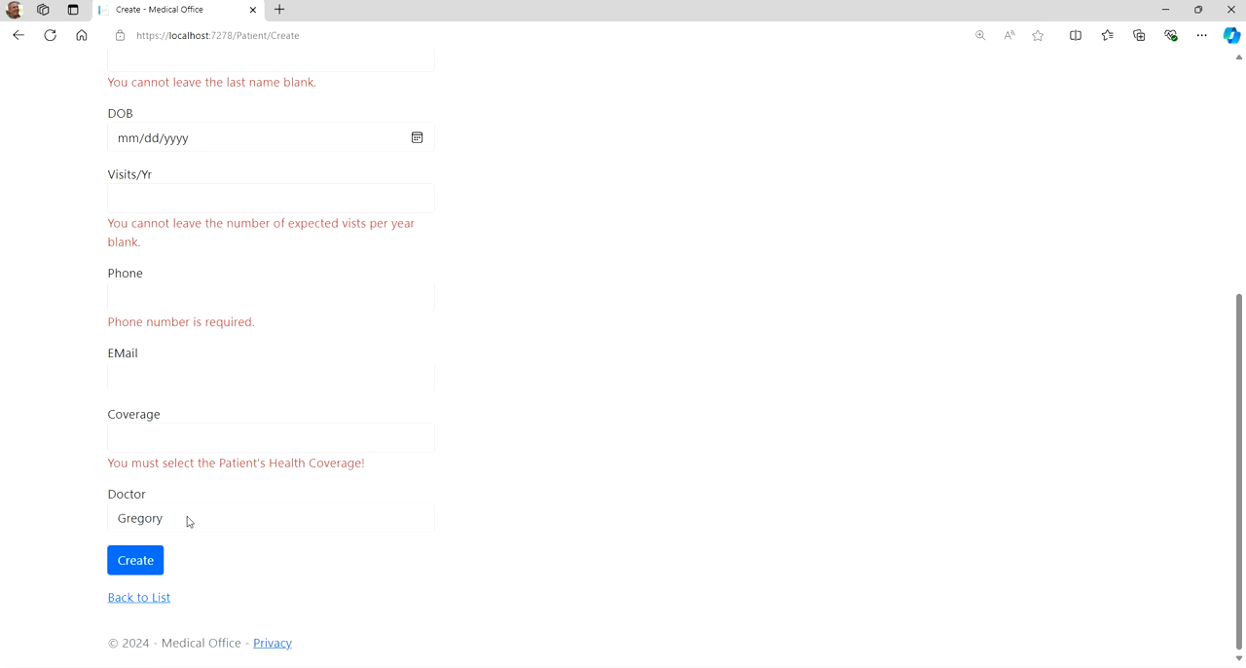
mouse_move(171, 521)
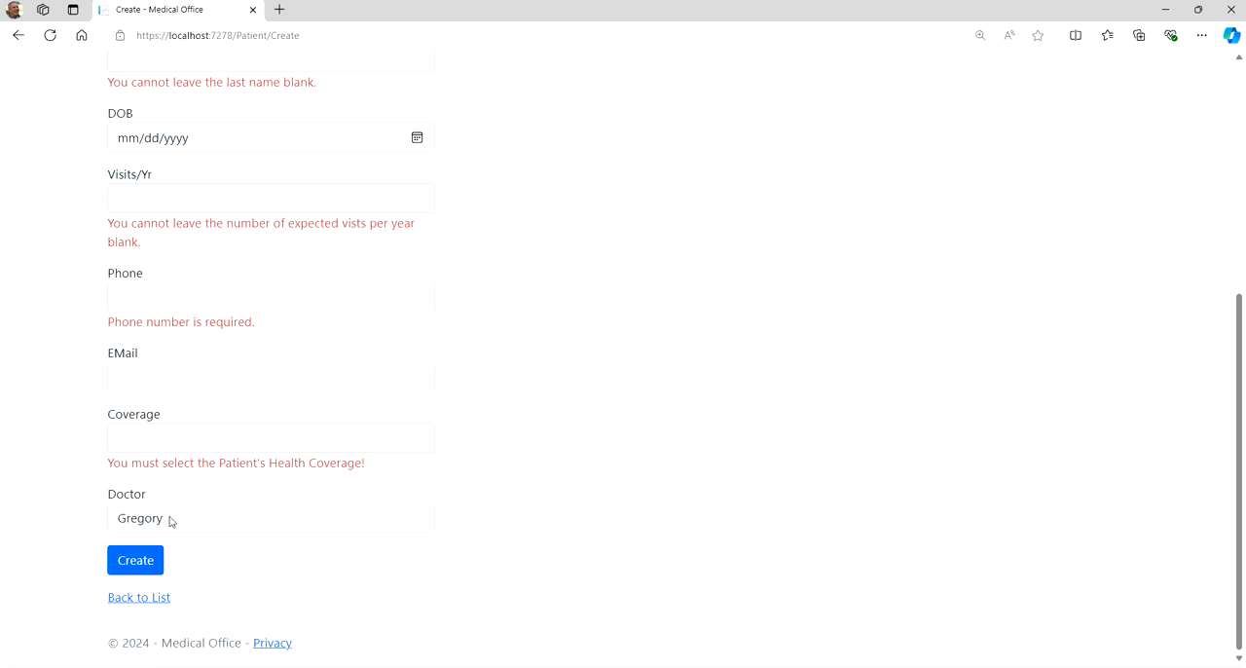
mouse_move(204, 520)
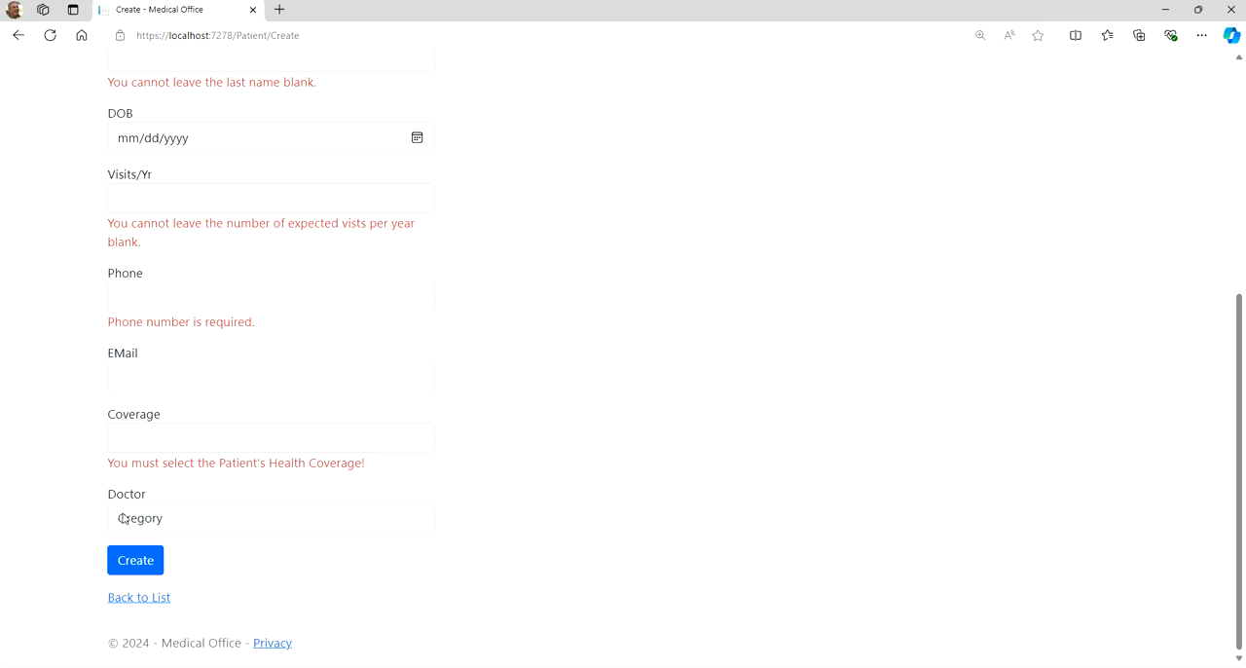
mouse_move(218, 526)
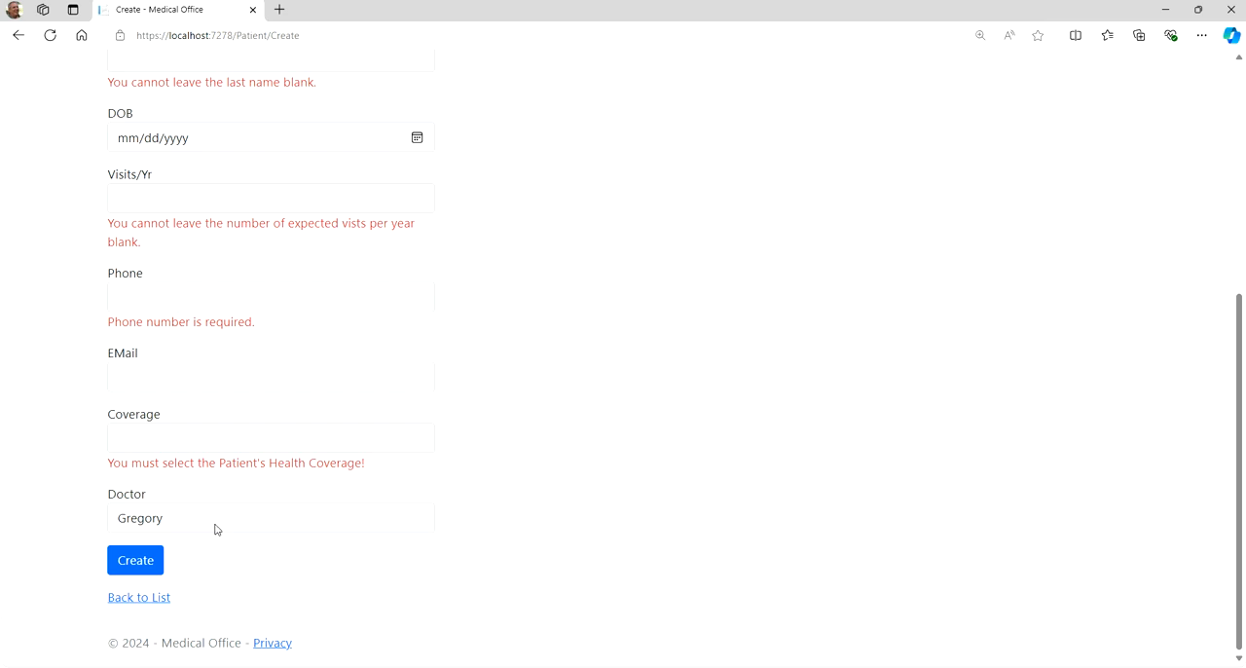
mouse_move(434, 409)
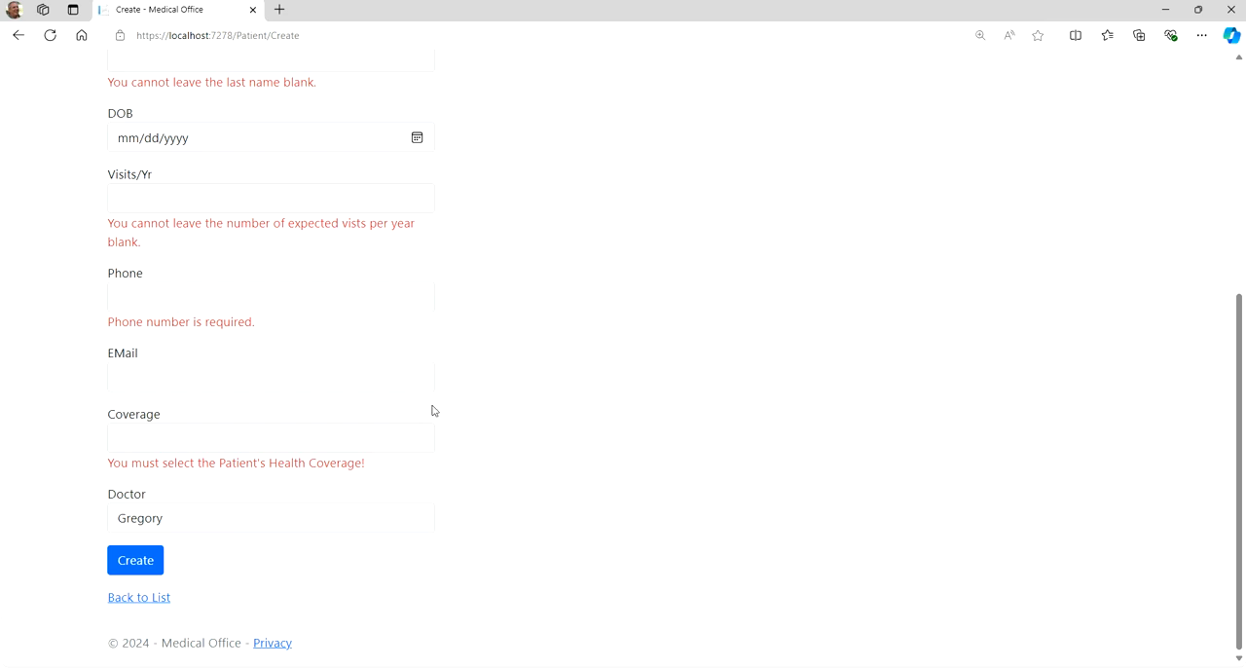
scroll(up, 3)
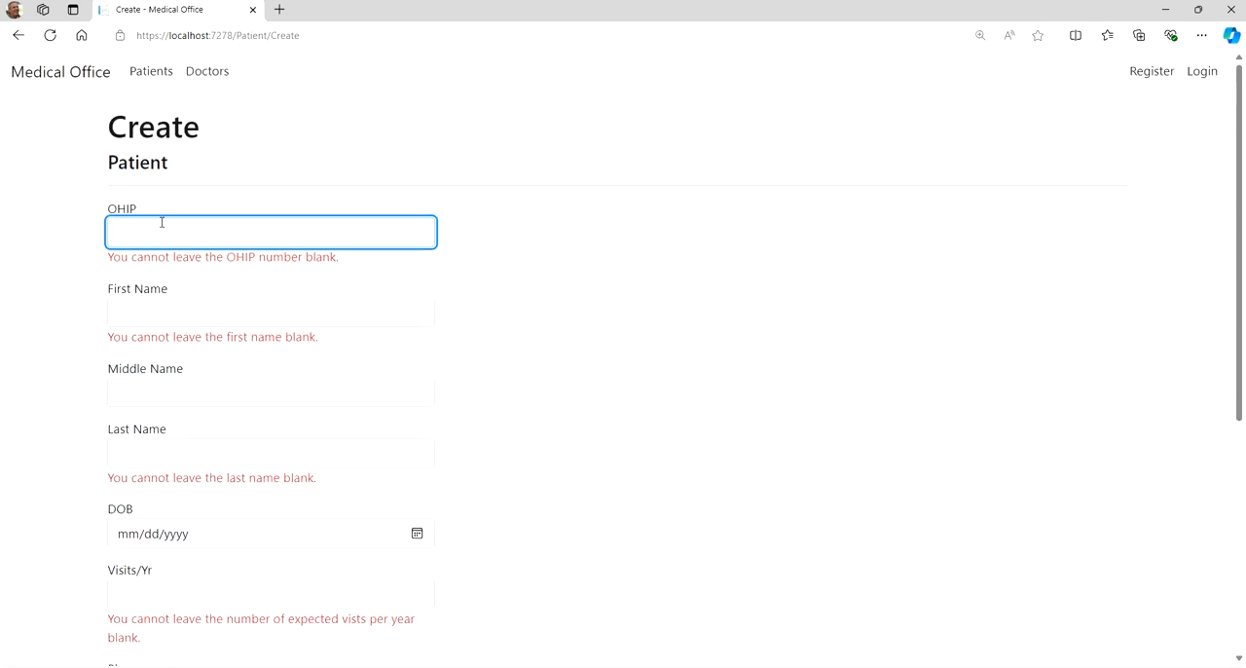
mouse_move(621, 390)
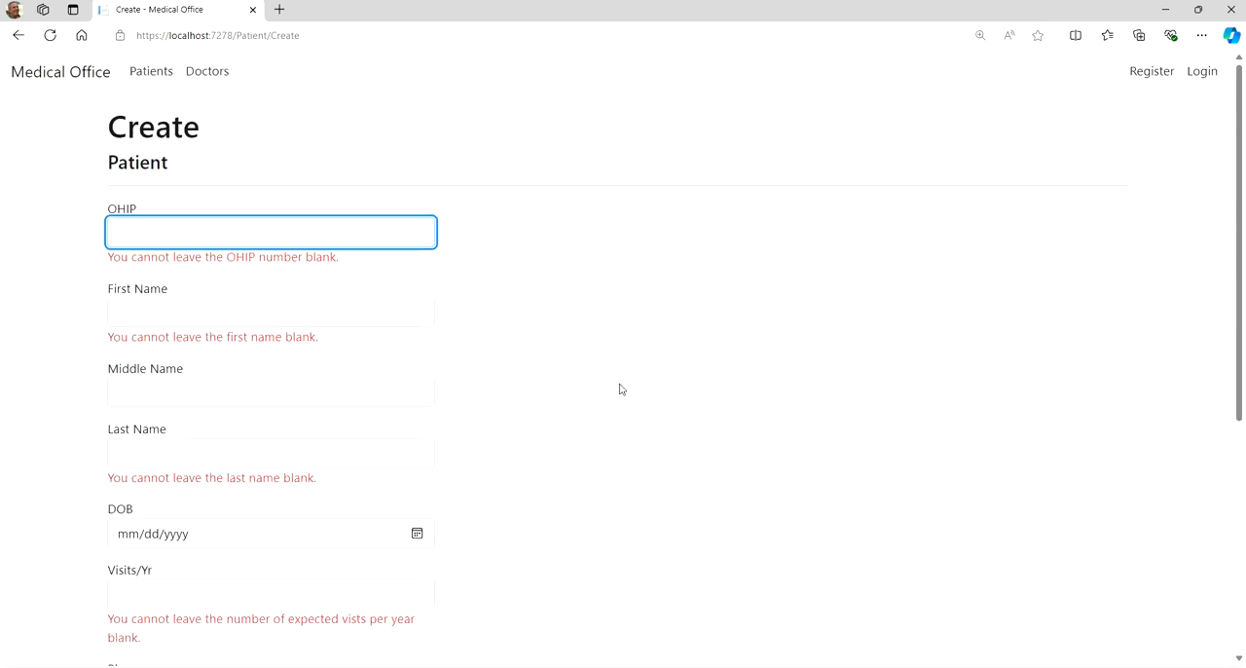
scroll(down, 3)
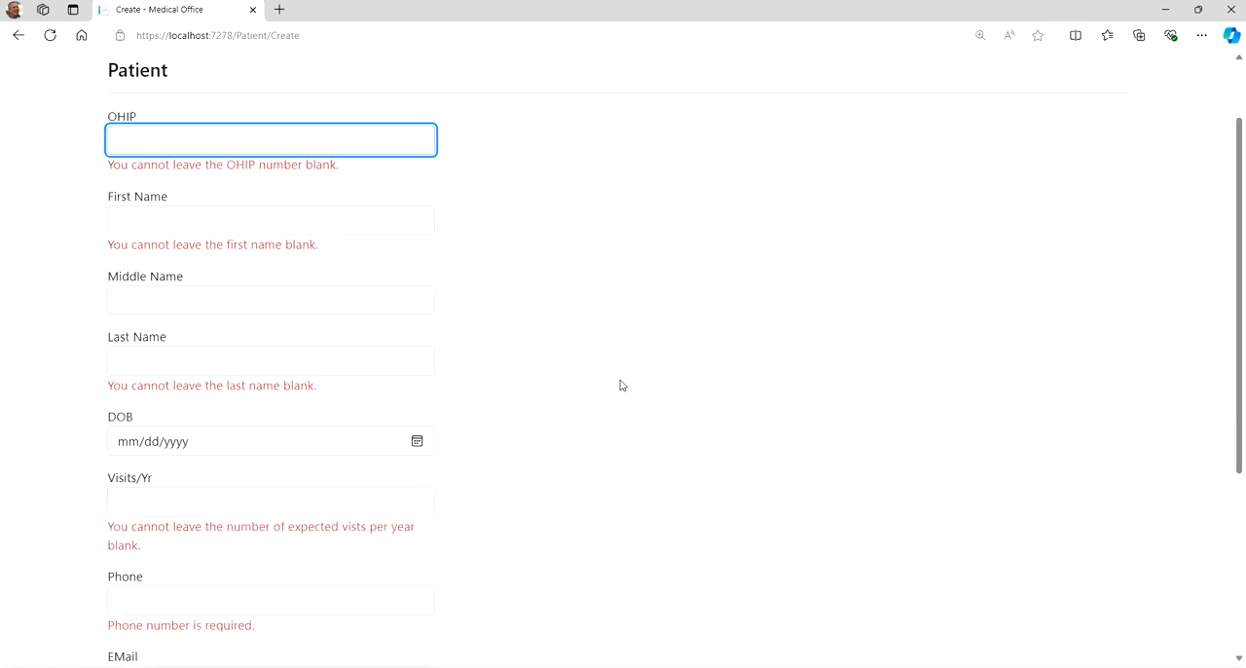
scroll(down, 3)
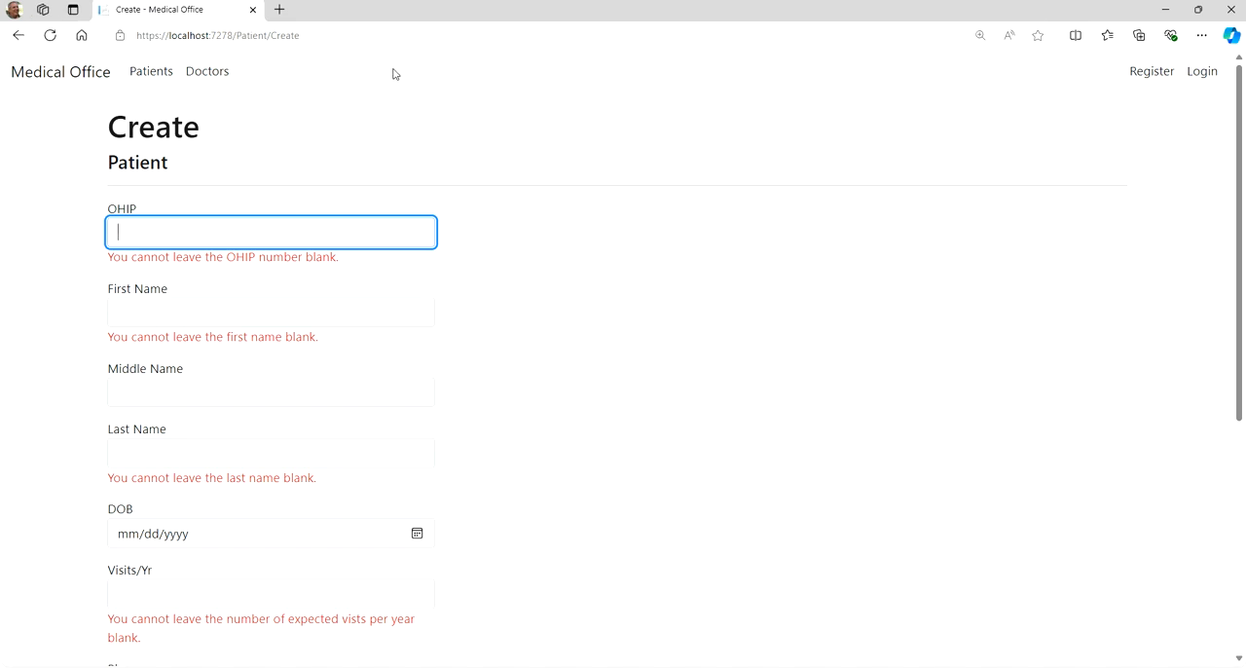
mouse_move(545, 156)
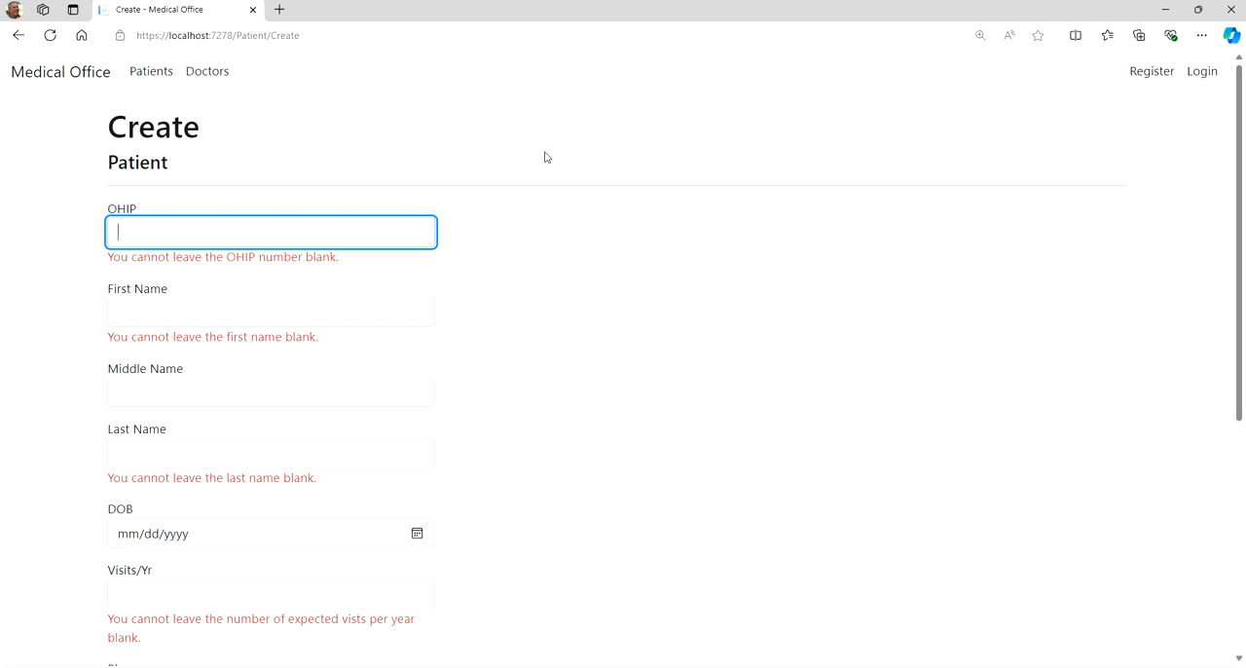
scroll(down, 3)
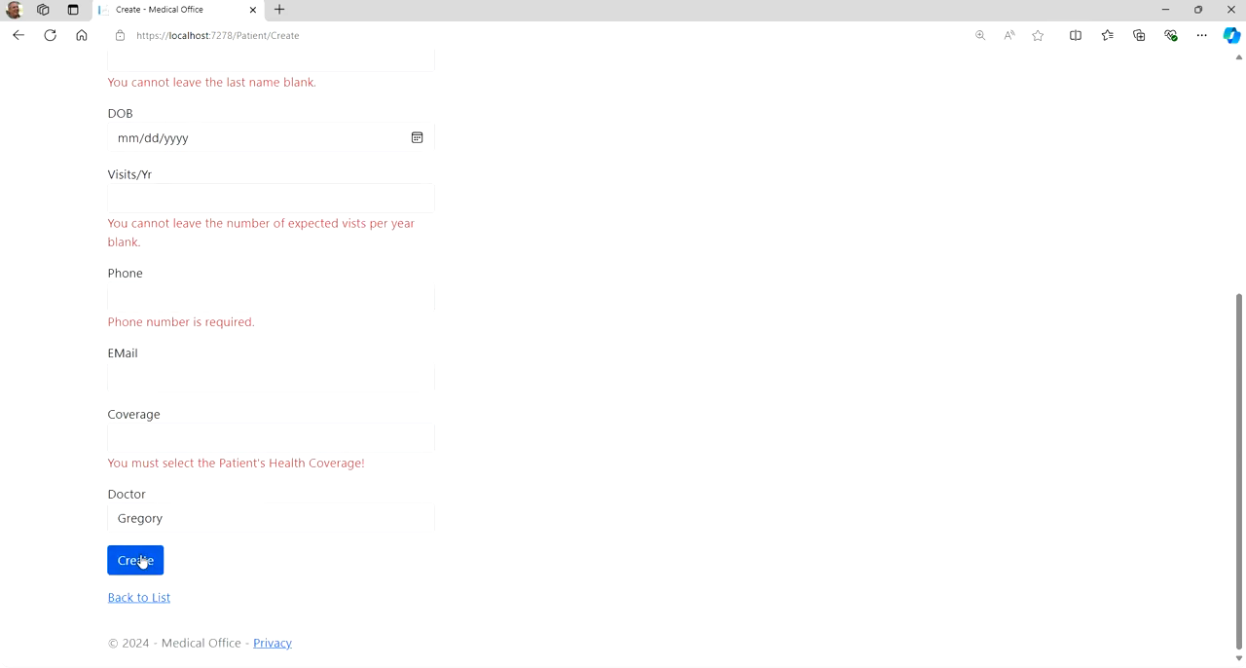
mouse_move(621, 415)
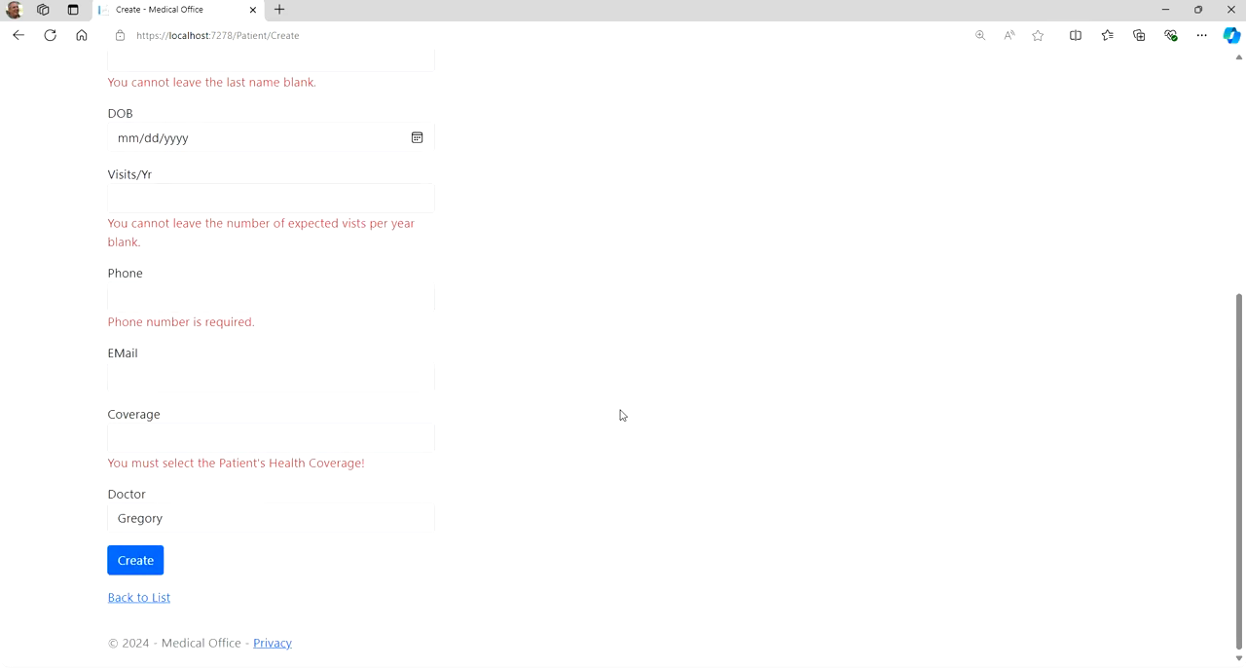
scroll(up, 3)
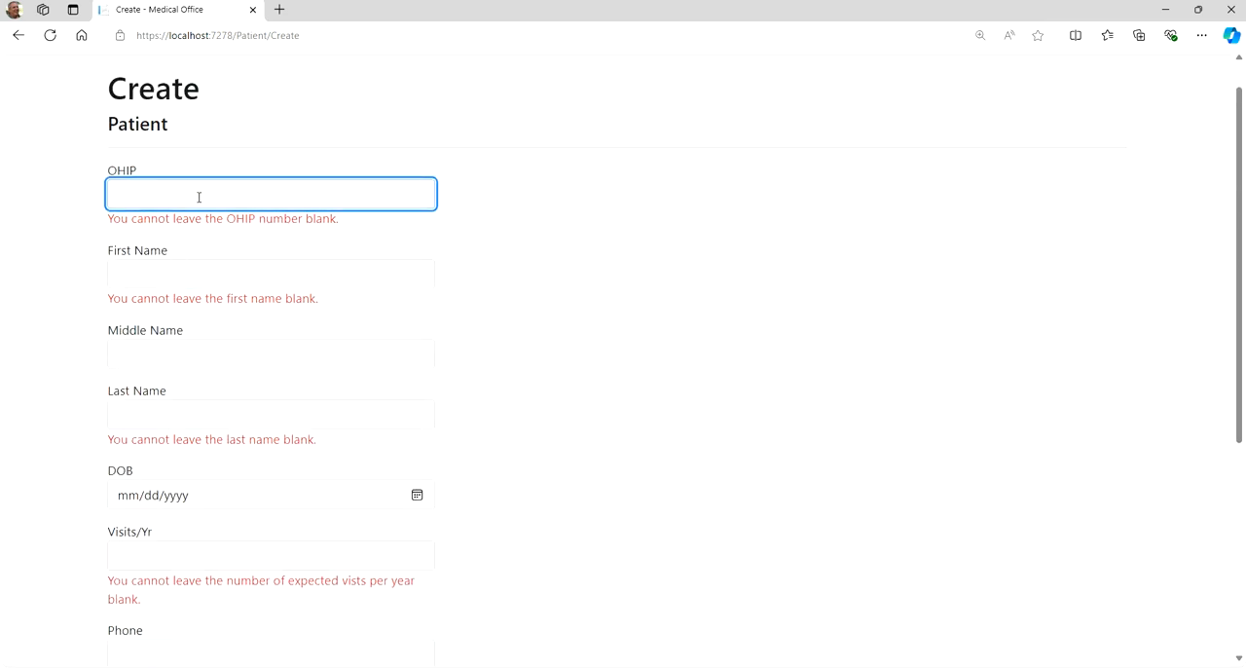
mouse_move(640, 442)
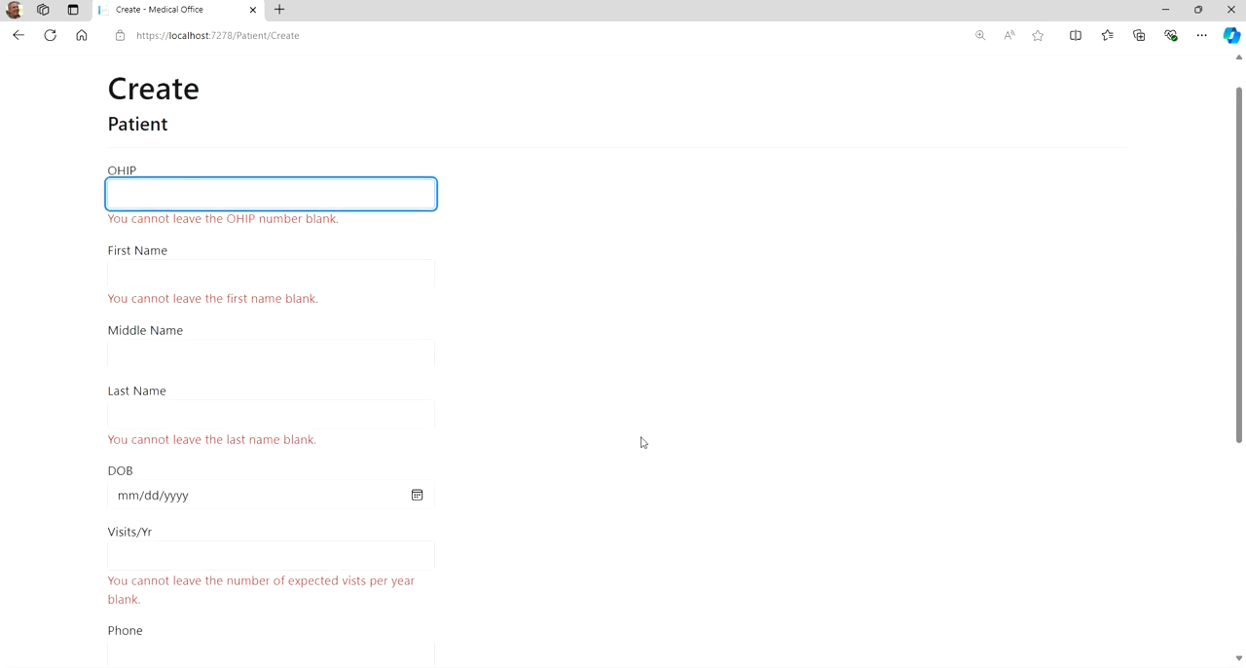
scroll(down, 3)
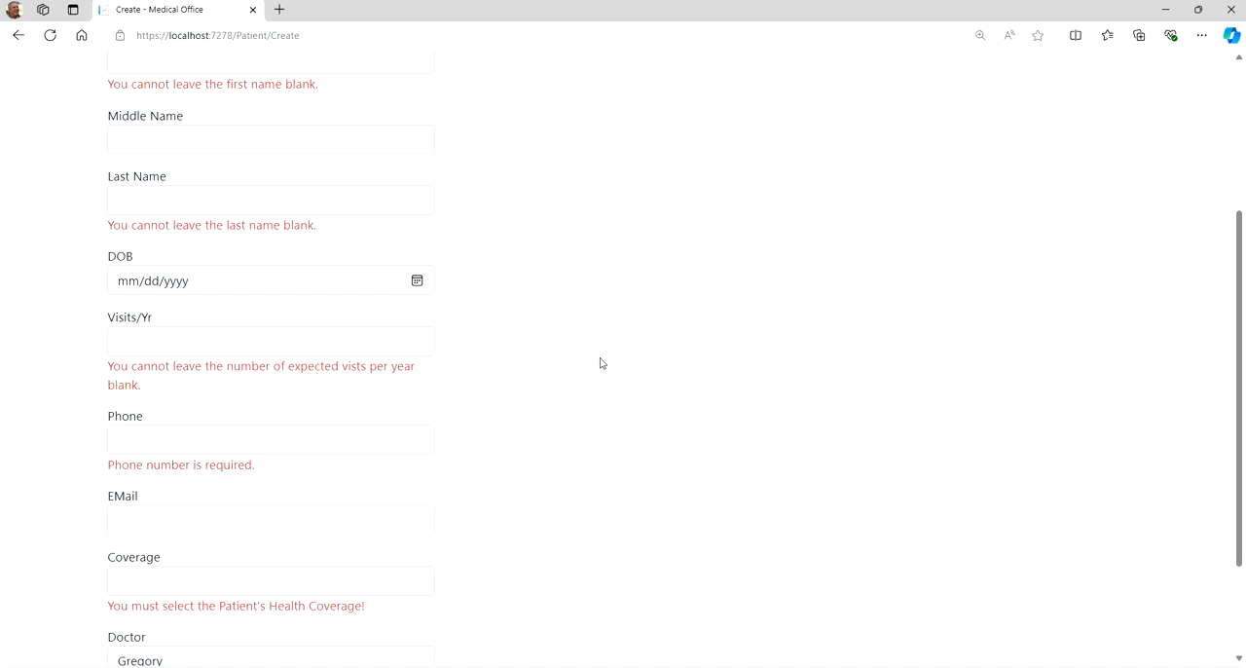
right_click(477, 235)
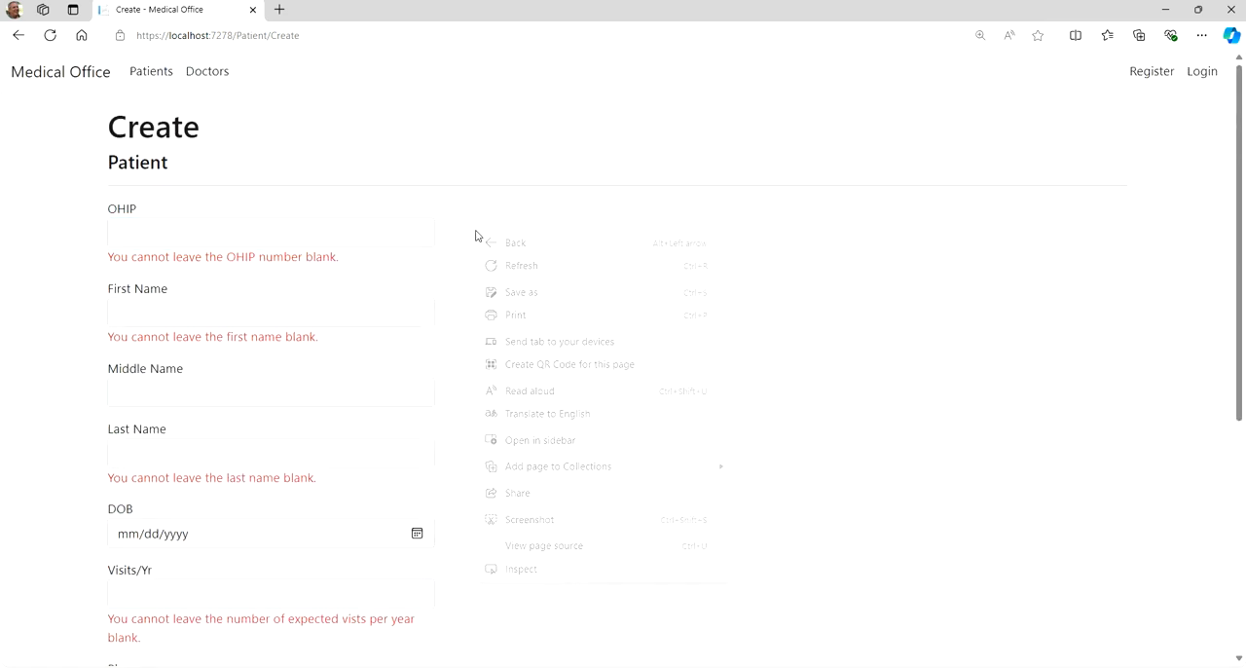
click(544, 545)
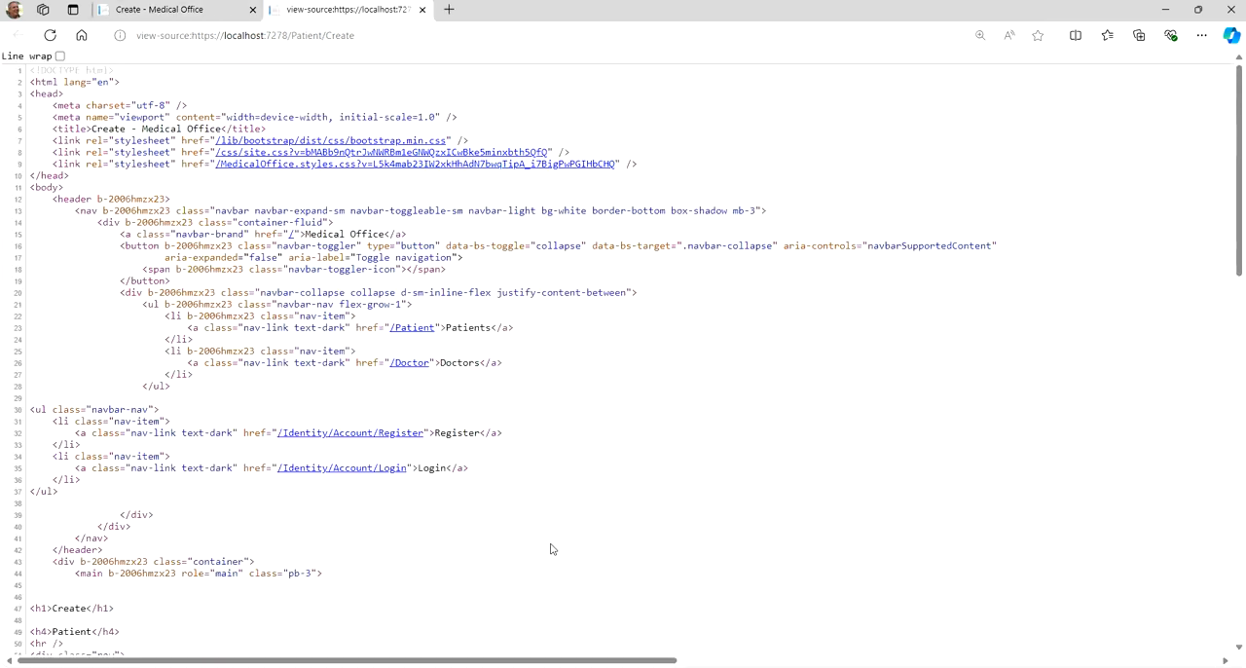
scroll(down, 3)
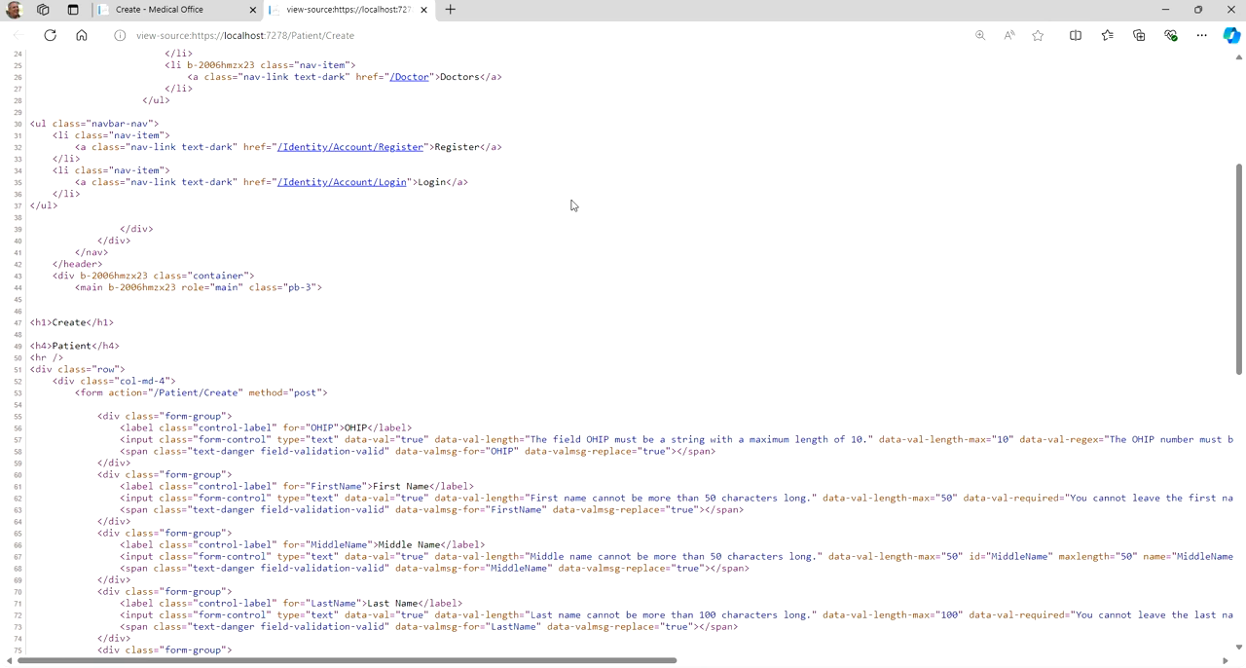
scroll(down, 3)
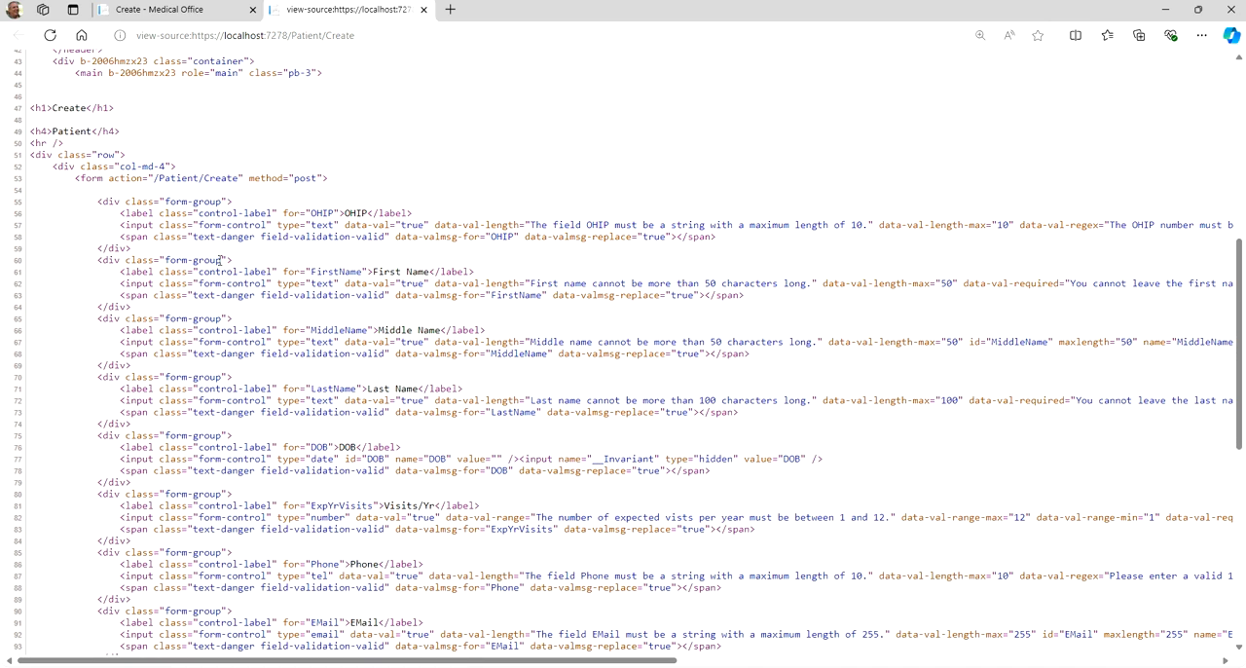
mouse_move(187, 251)
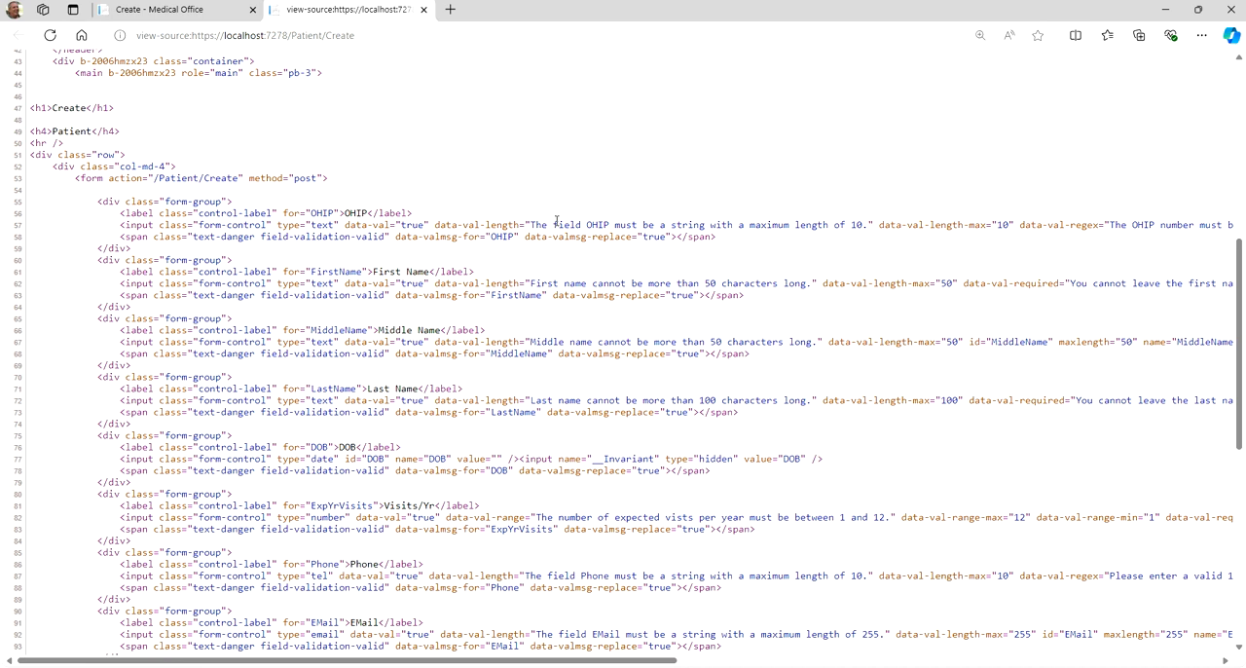
mouse_move(698, 575)
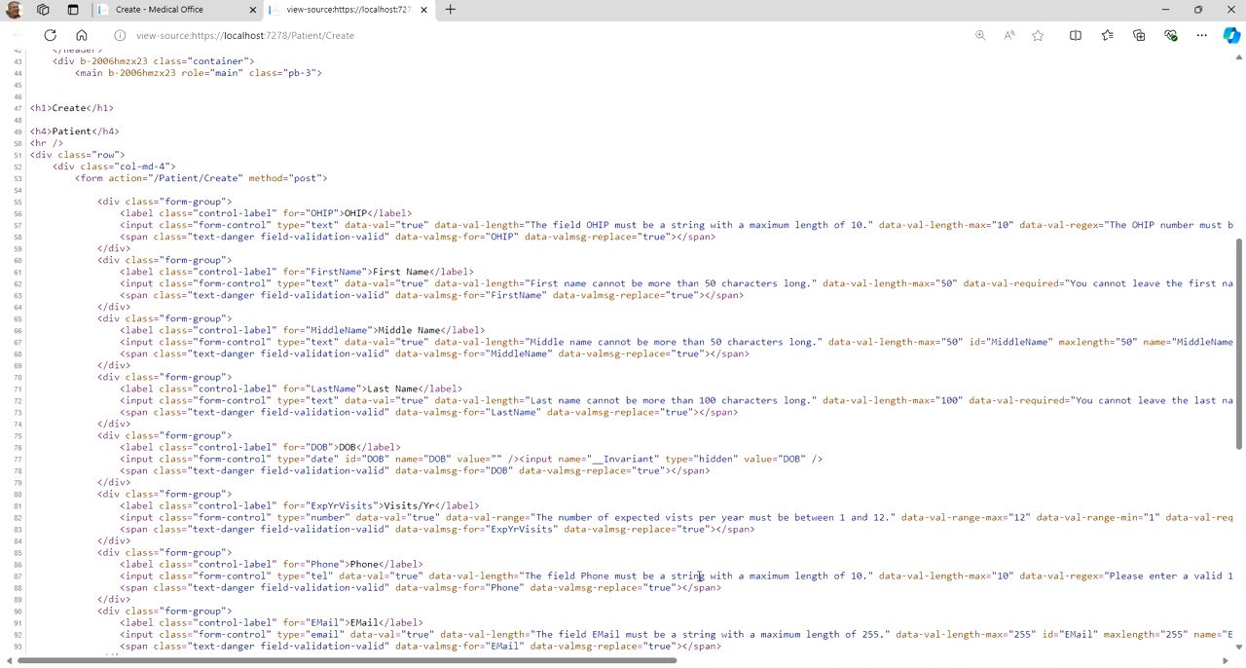
scroll(right, 3)
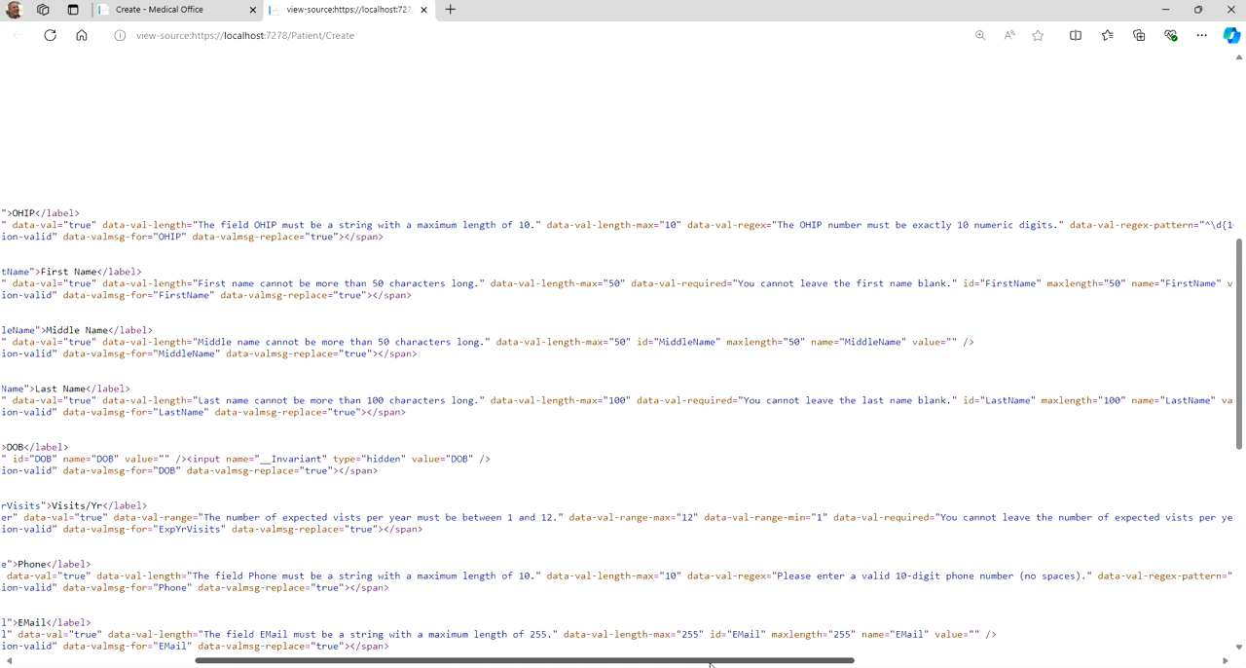
scroll(right, 3)
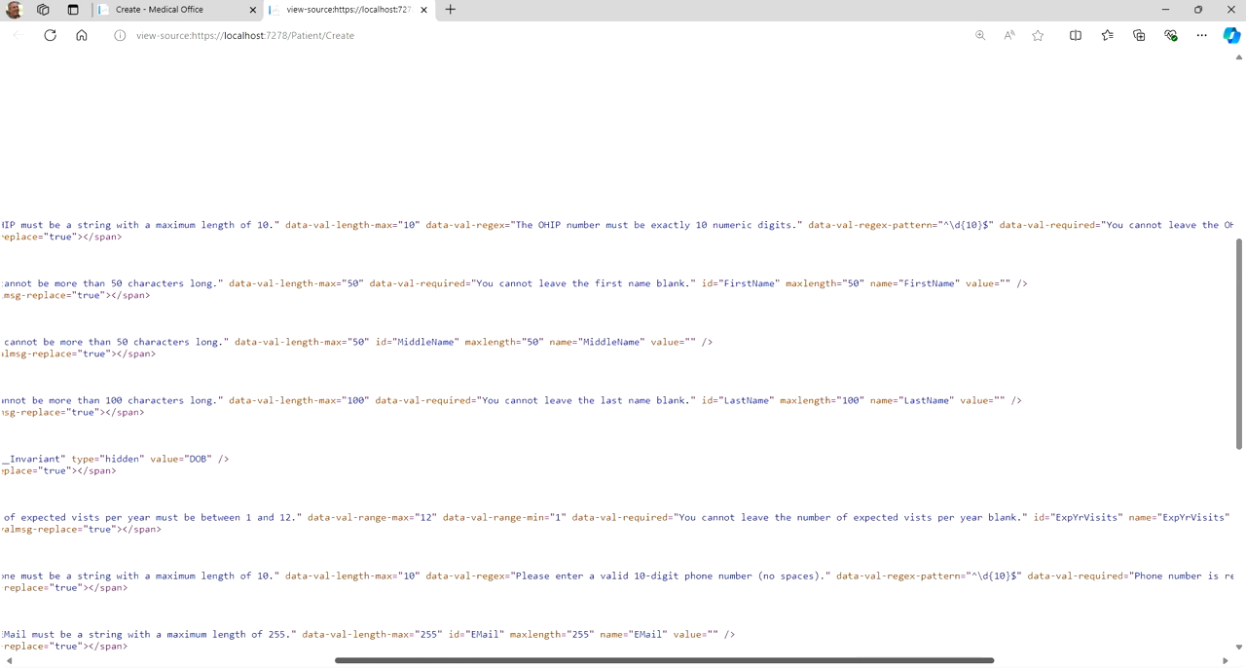
scroll(right, 3)
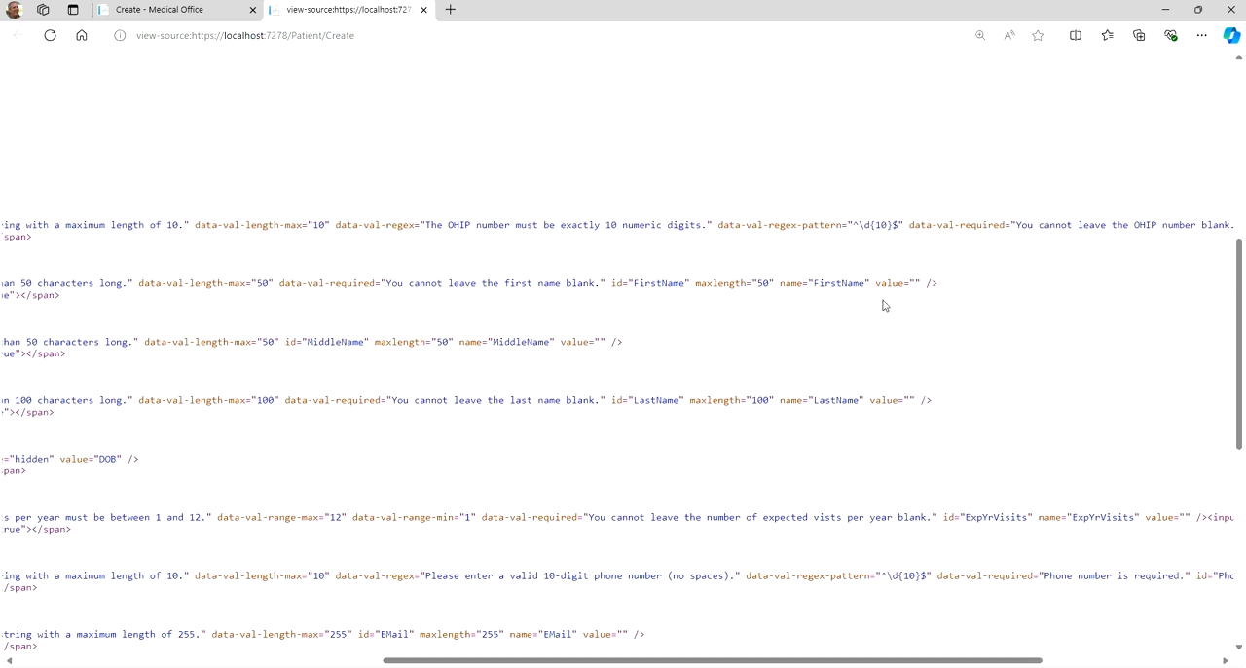
mouse_move(760, 224)
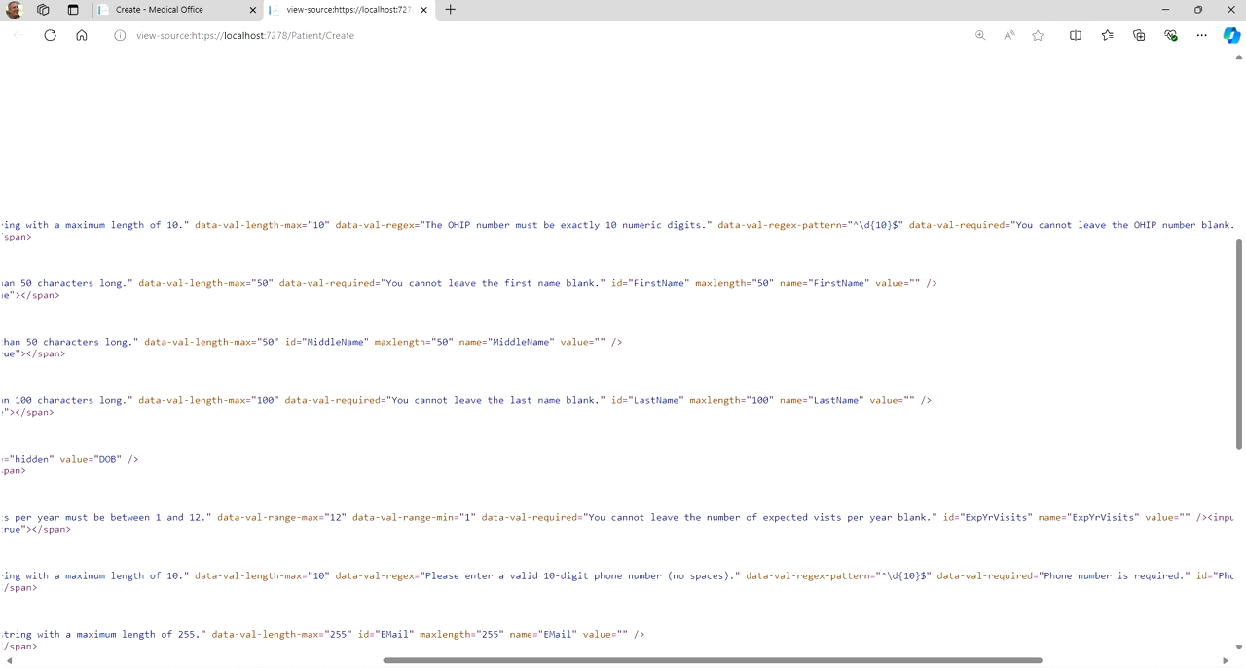
scroll(up, 3)
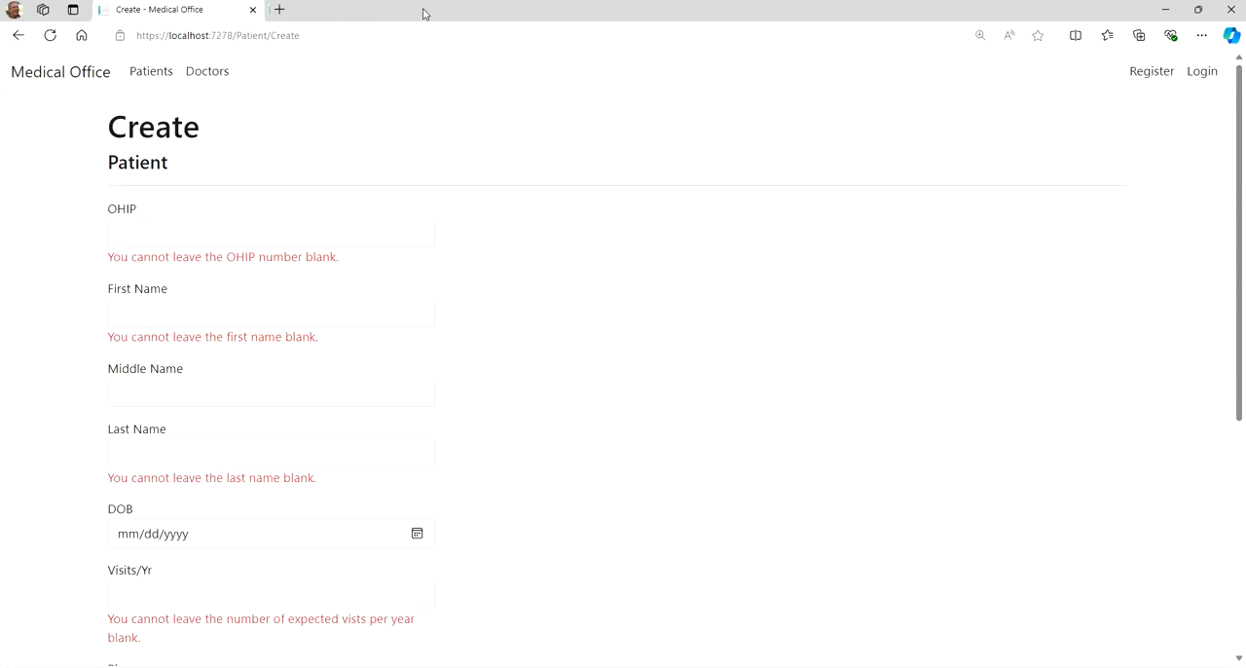
Scroll through the Create form's OHIP, name, visits, phone and coverage errors to the Doctor dropdown
scroll(down, 3)
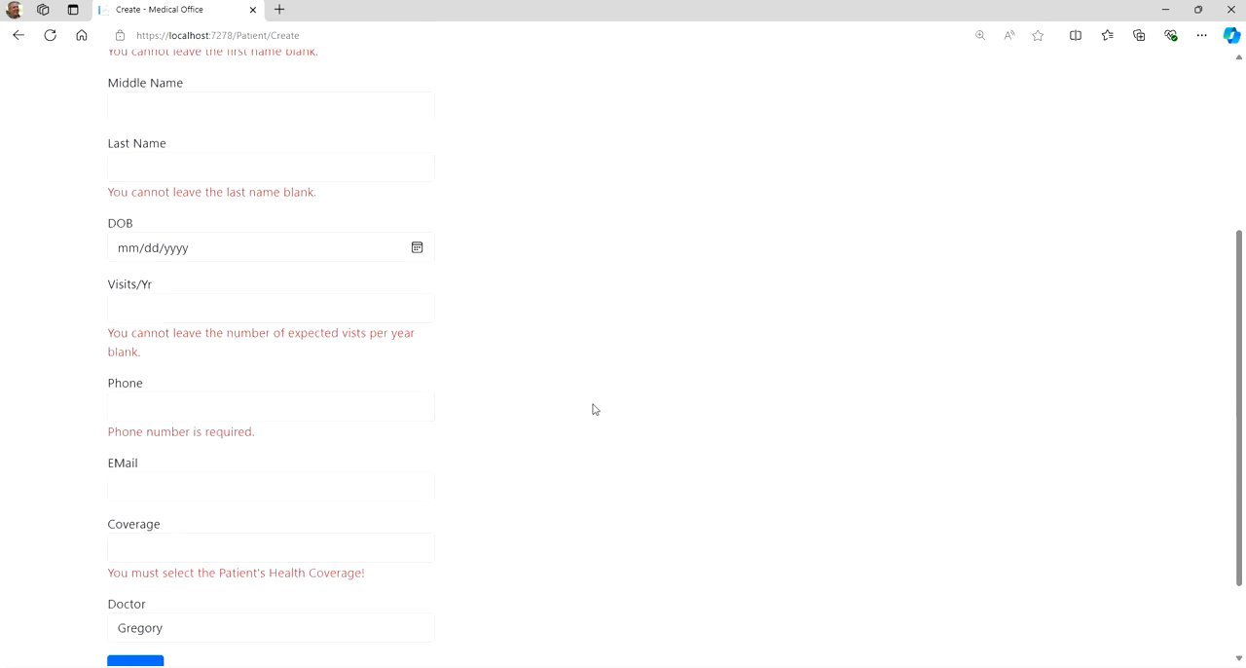
scroll(down, 3)
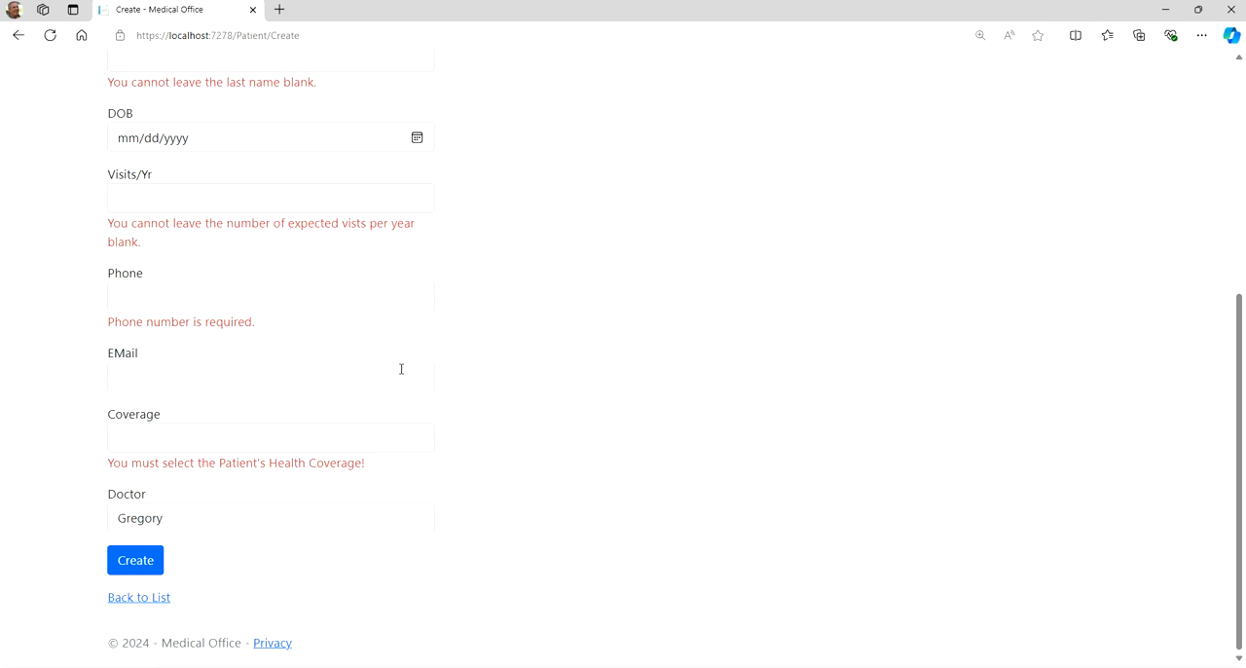
mouse_move(497, 389)
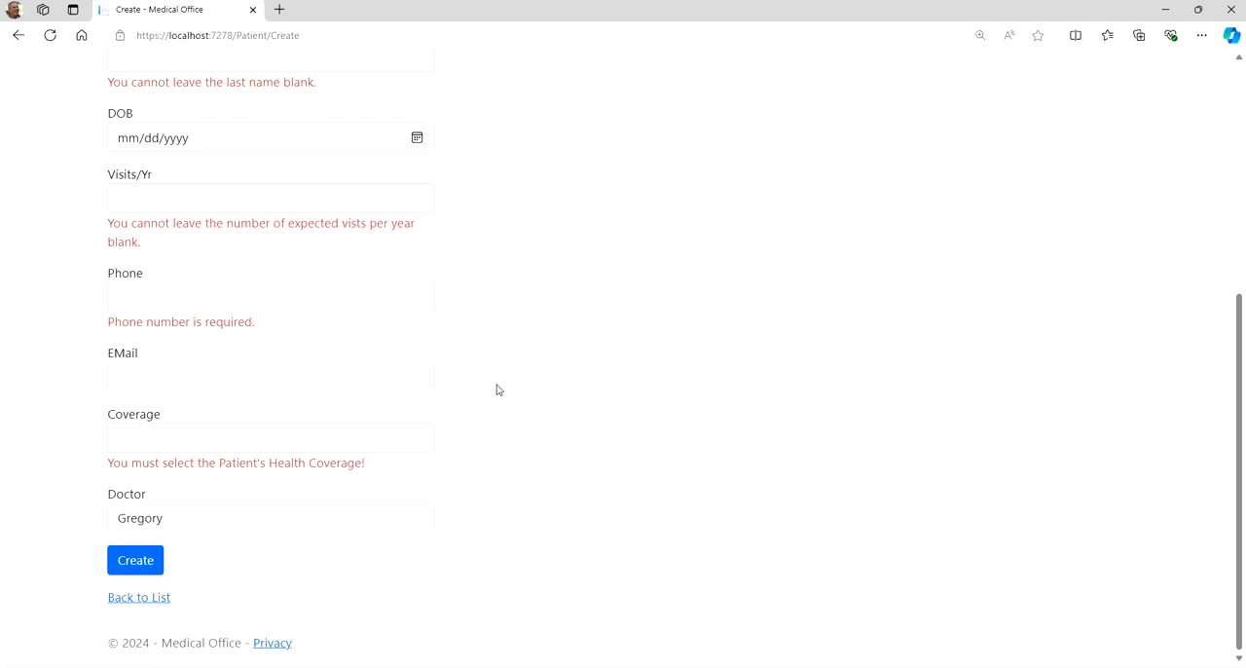
mouse_move(505, 392)
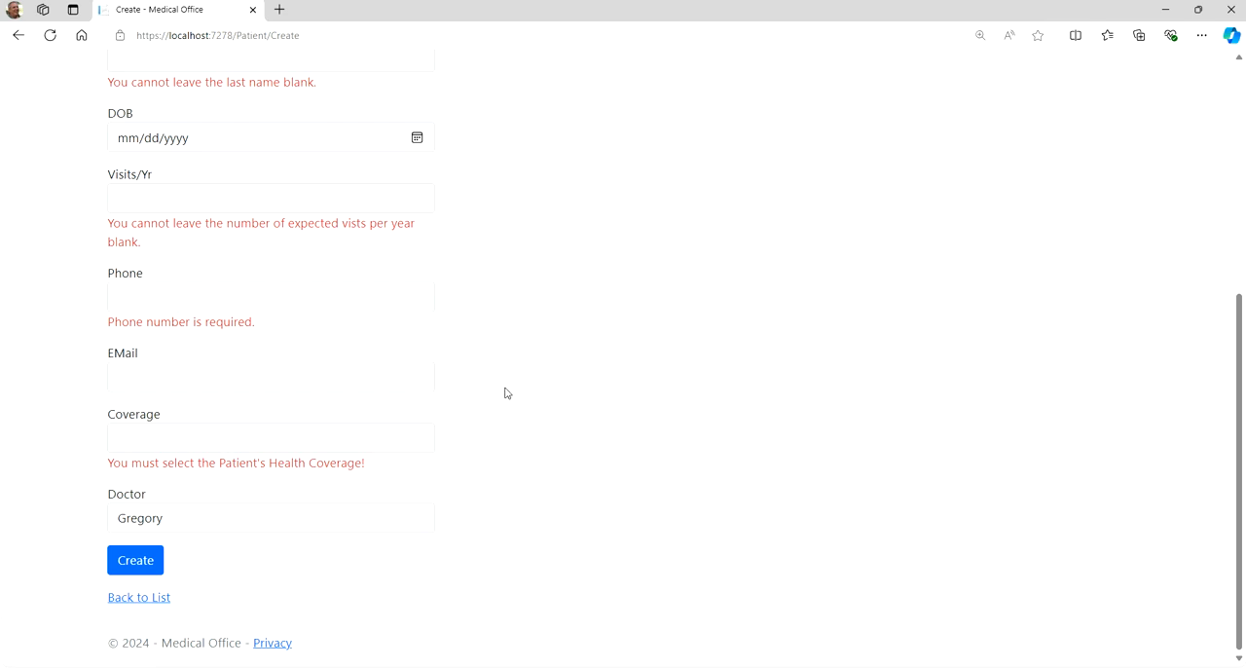
scroll(up, 3)
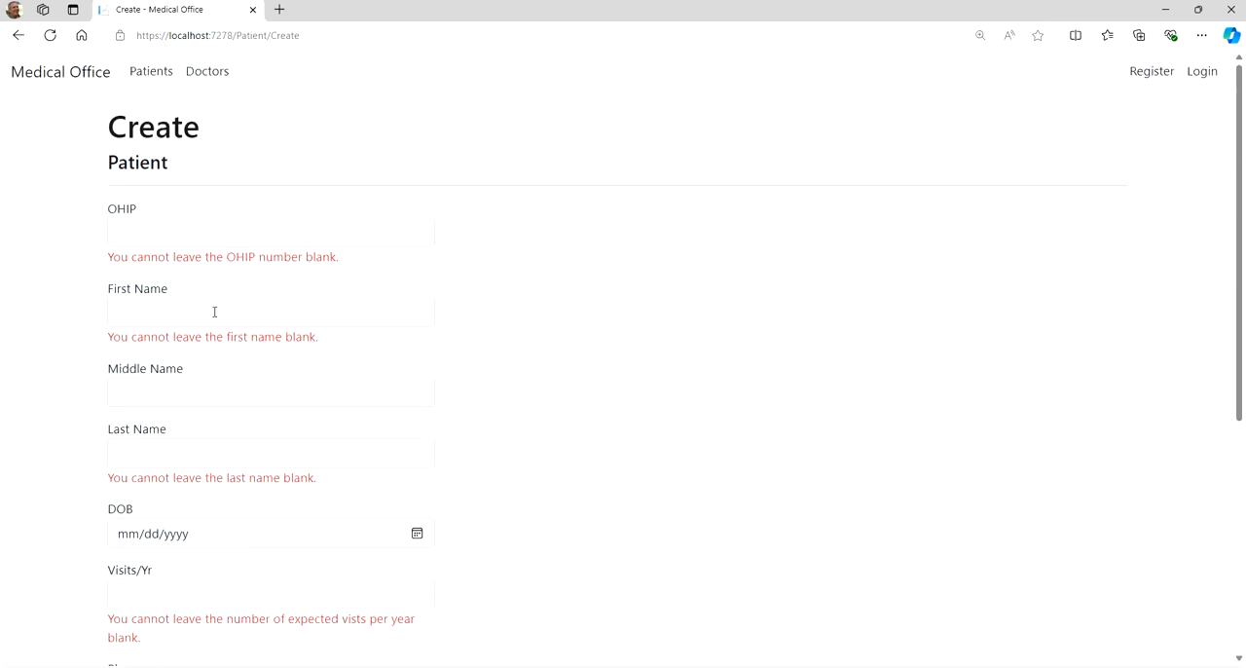
mouse_move(596, 310)
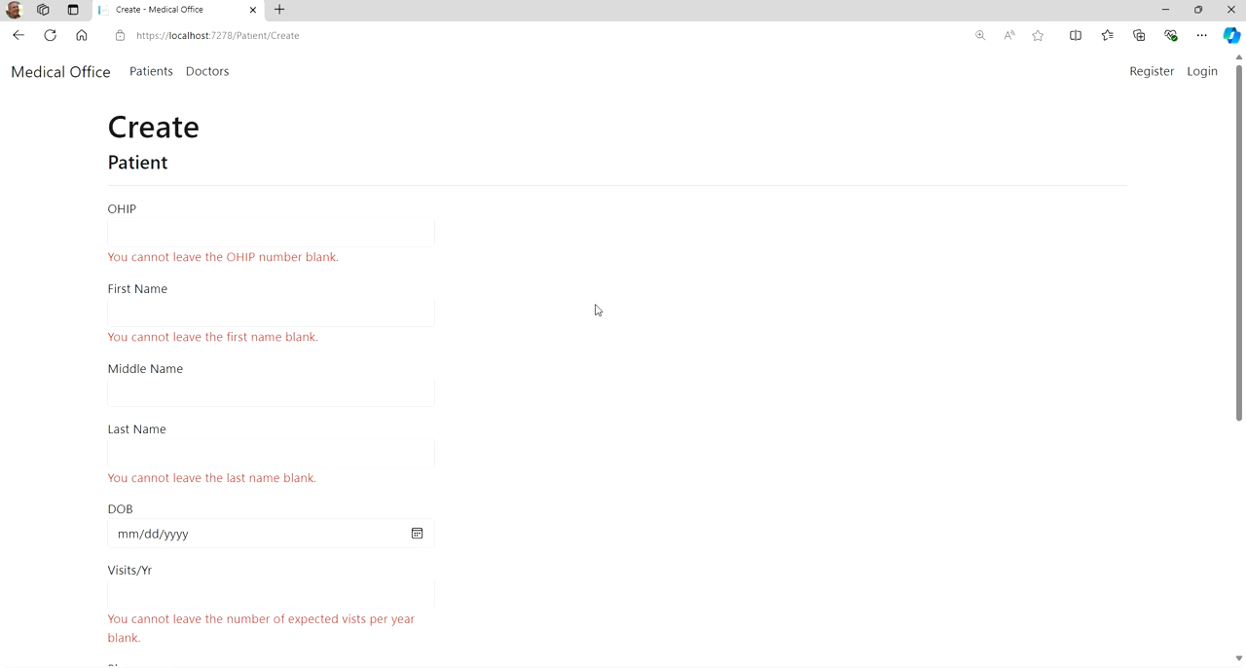
scroll(down, 3)
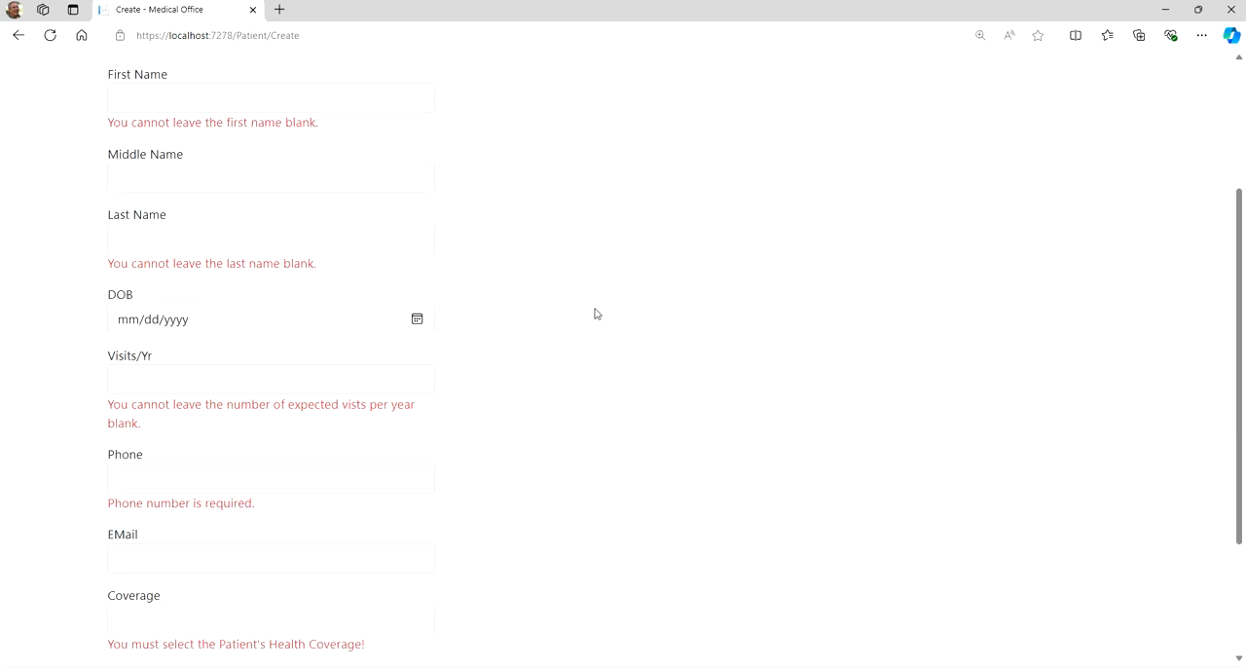
mouse_move(115, 258)
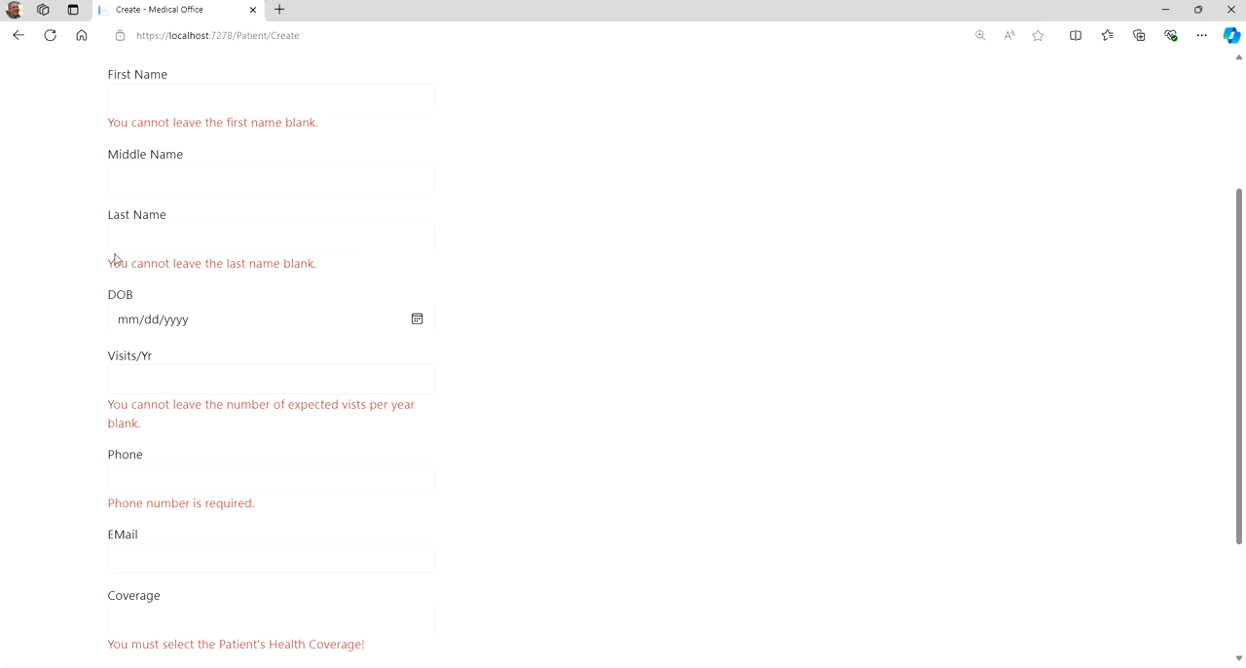
mouse_move(554, 254)
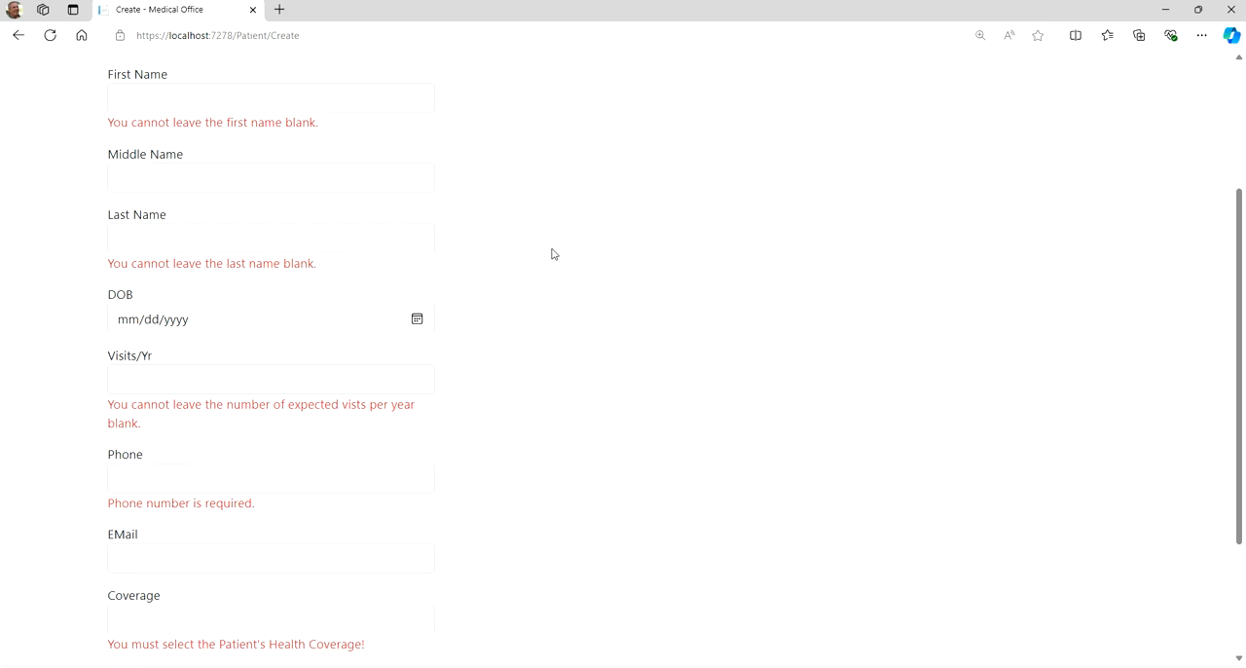
mouse_move(588, 250)
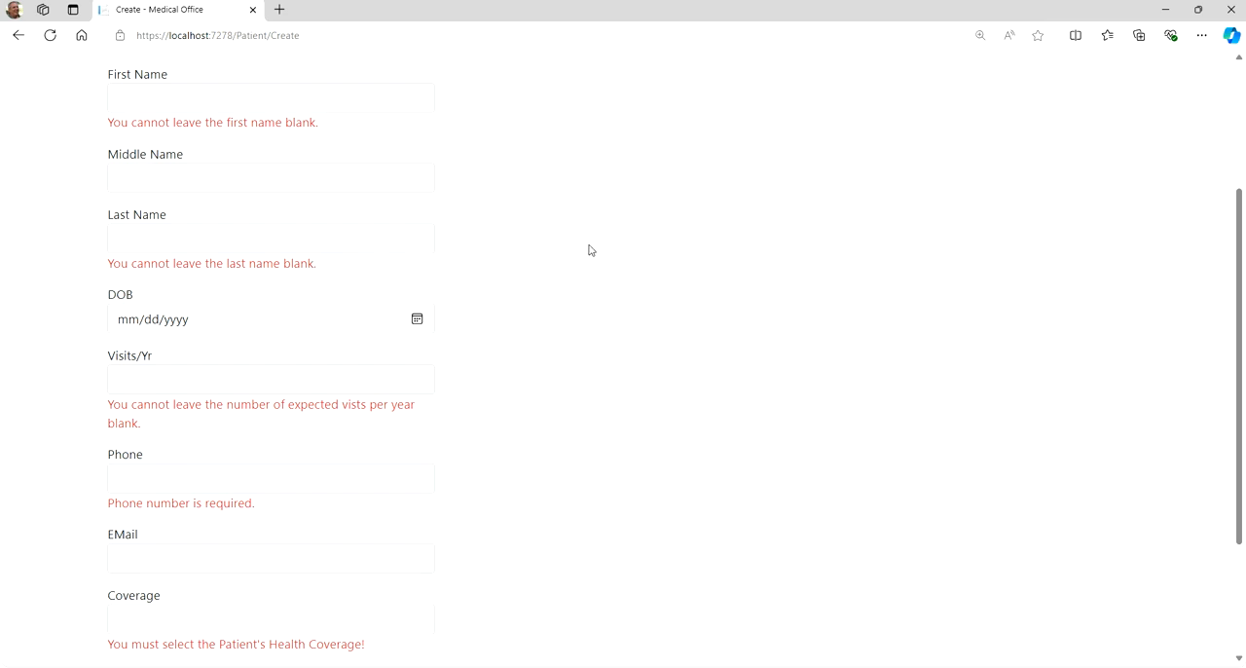
scroll(down, 3)
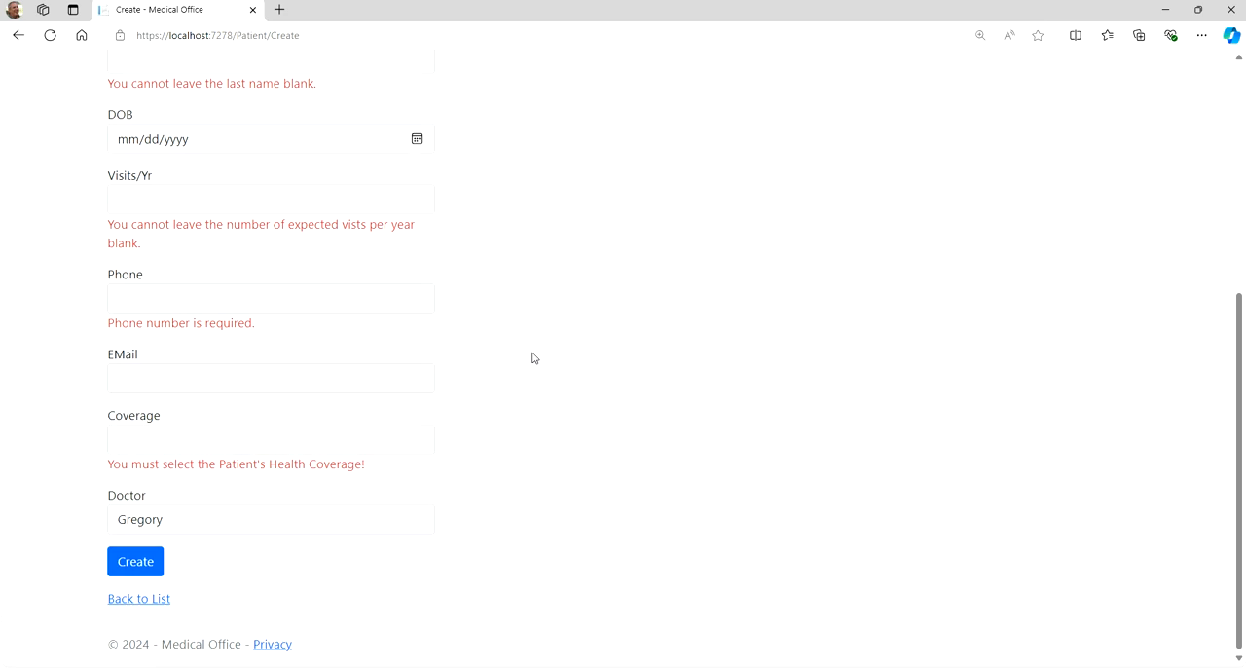
scroll(up, 3)
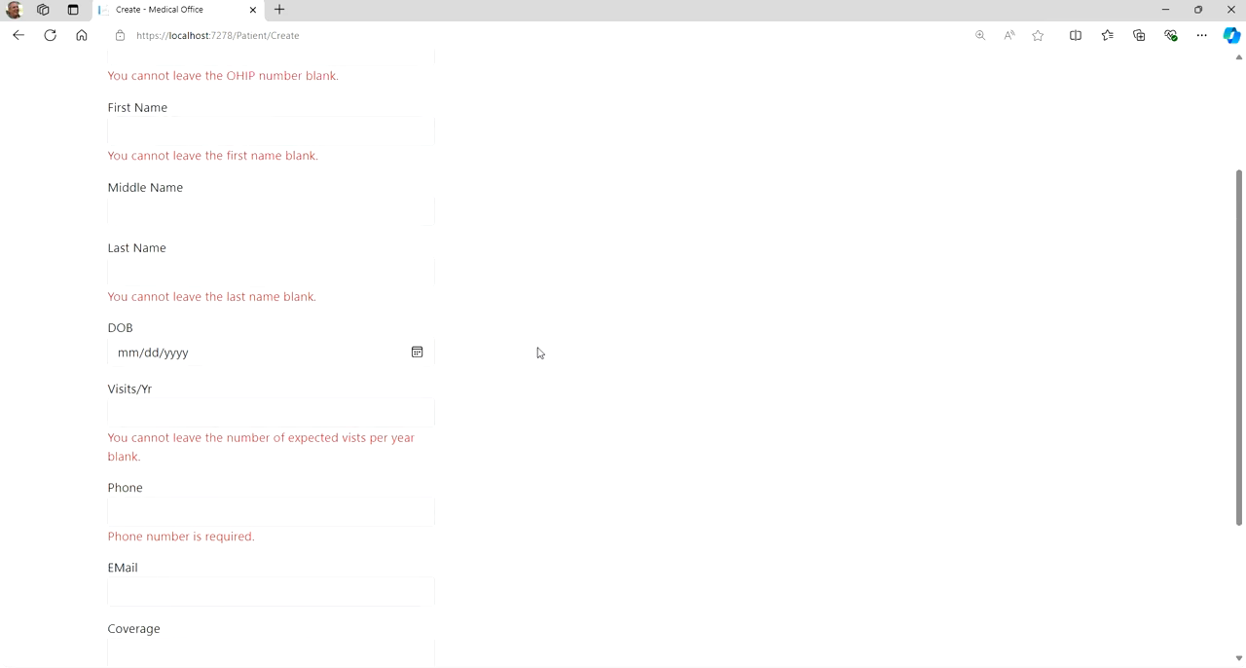
scroll(up, 3)
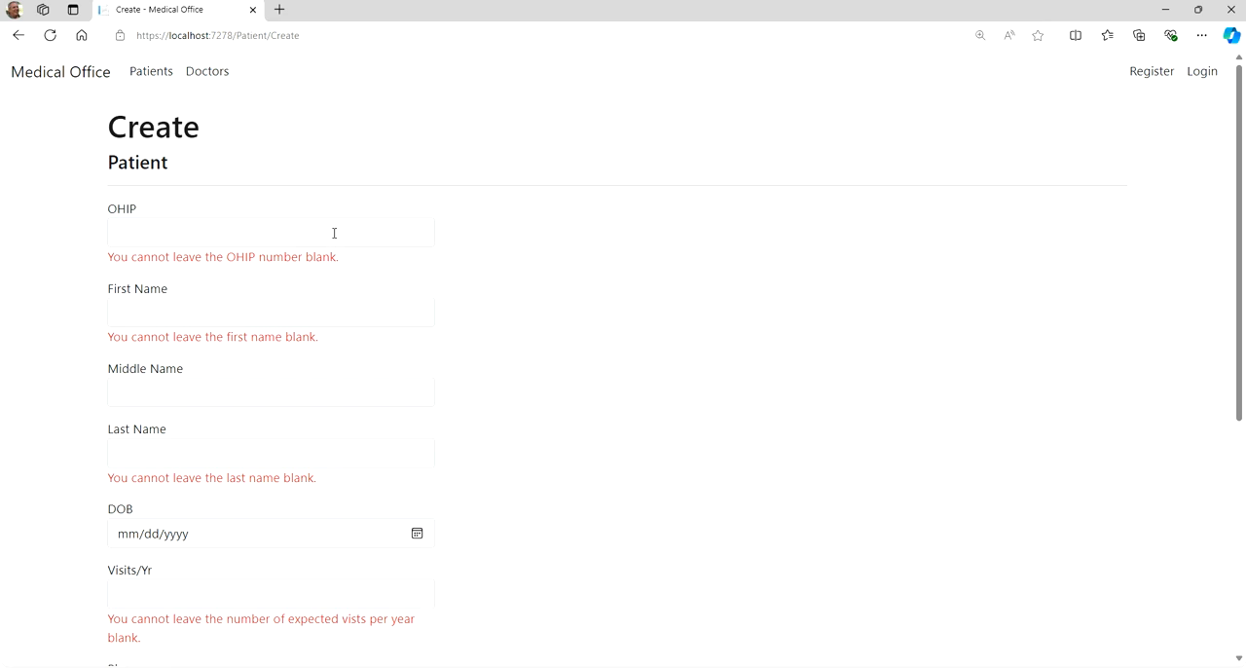
mouse_move(525, 264)
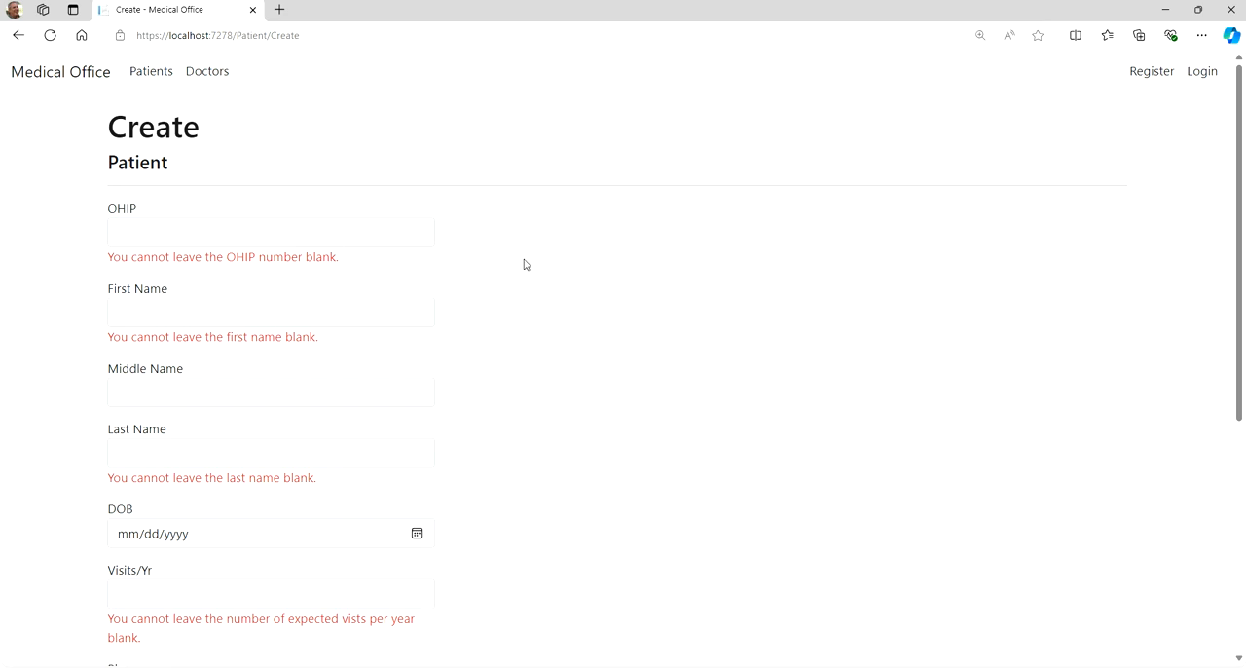
mouse_move(533, 276)
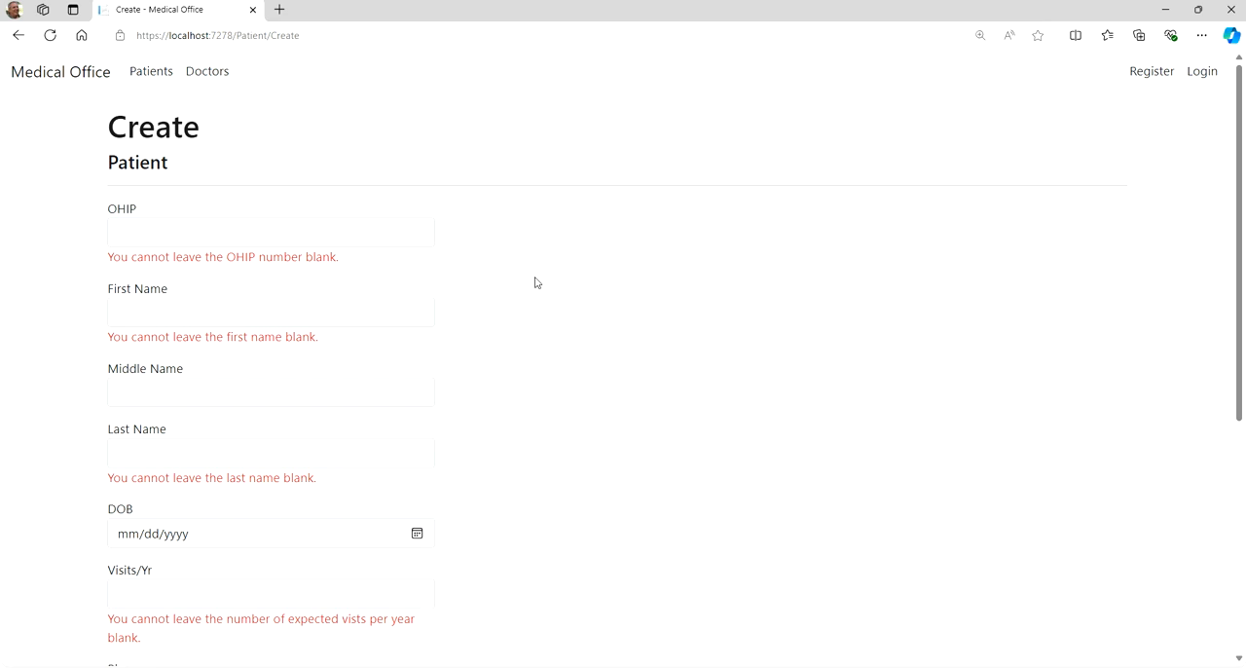
mouse_move(542, 280)
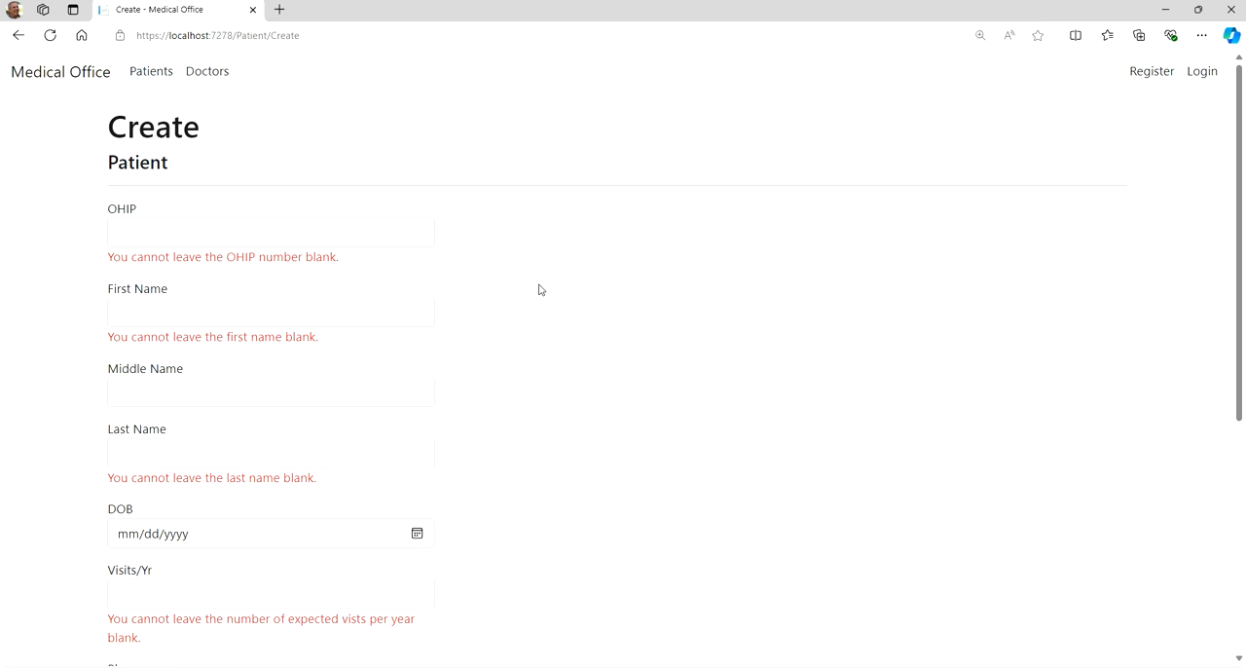
scroll(down, 3)
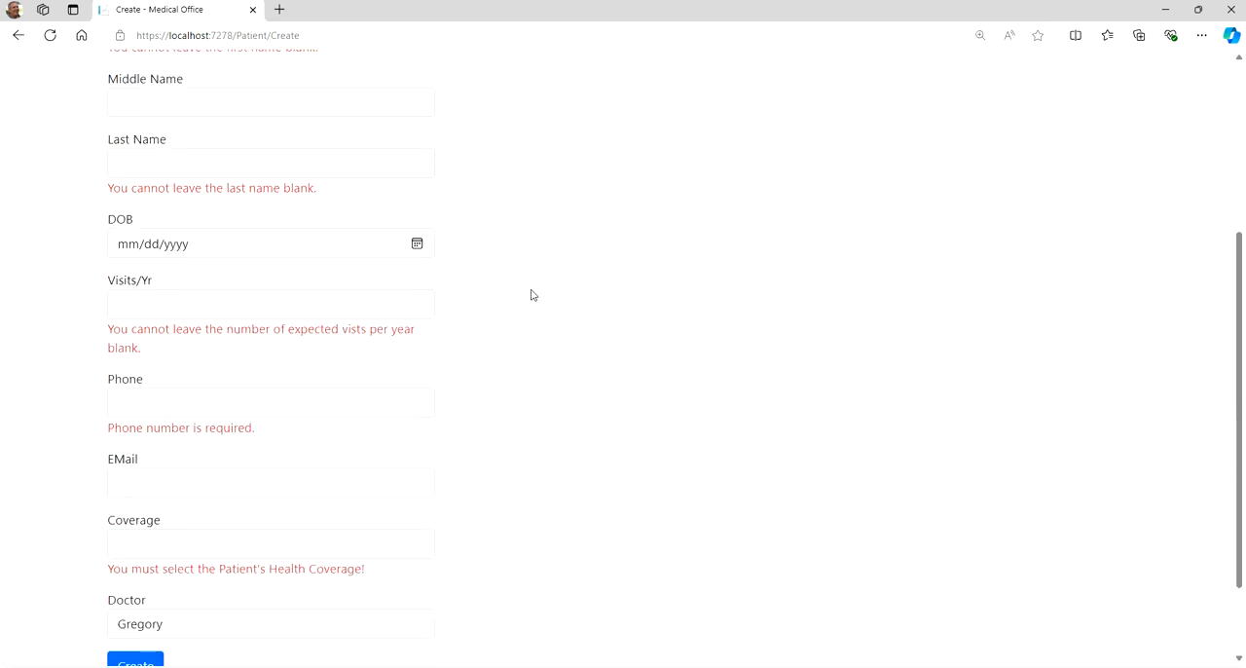
Leave the Create Patient form via Back to List
scroll(down, 3)
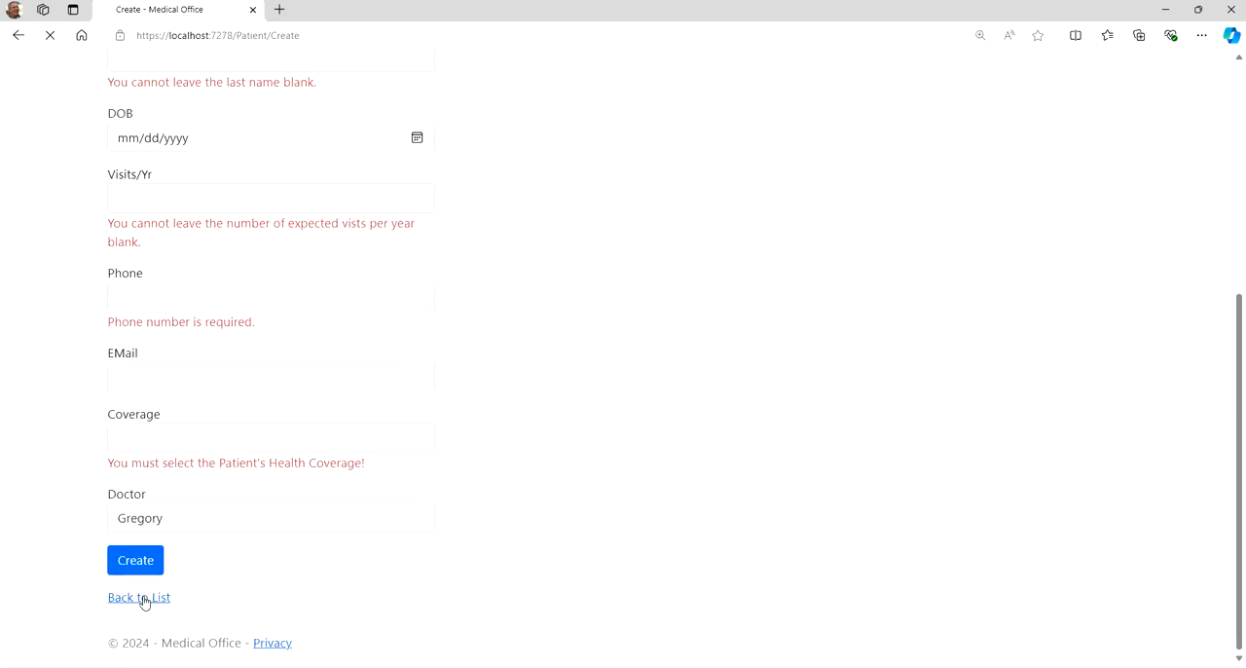
click(138, 596)
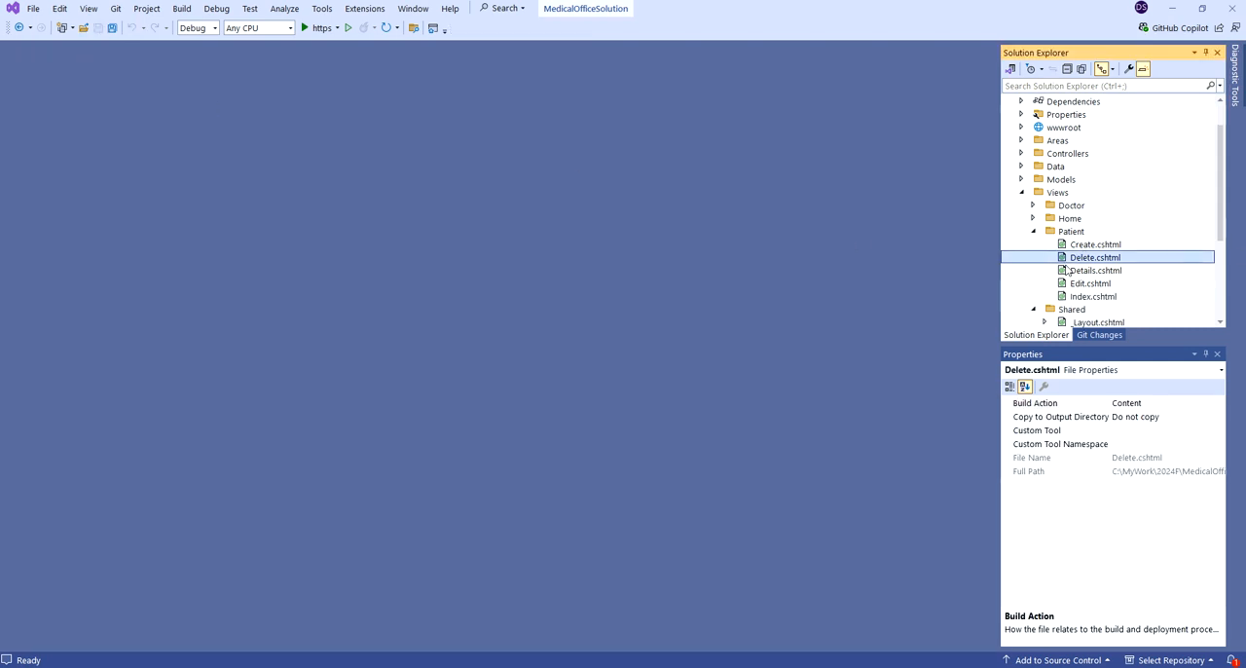
Open Views/Patient/Create.cshtml and scroll to the DoctorID select using ViewBag.DoctorID
double_click(1096, 244)
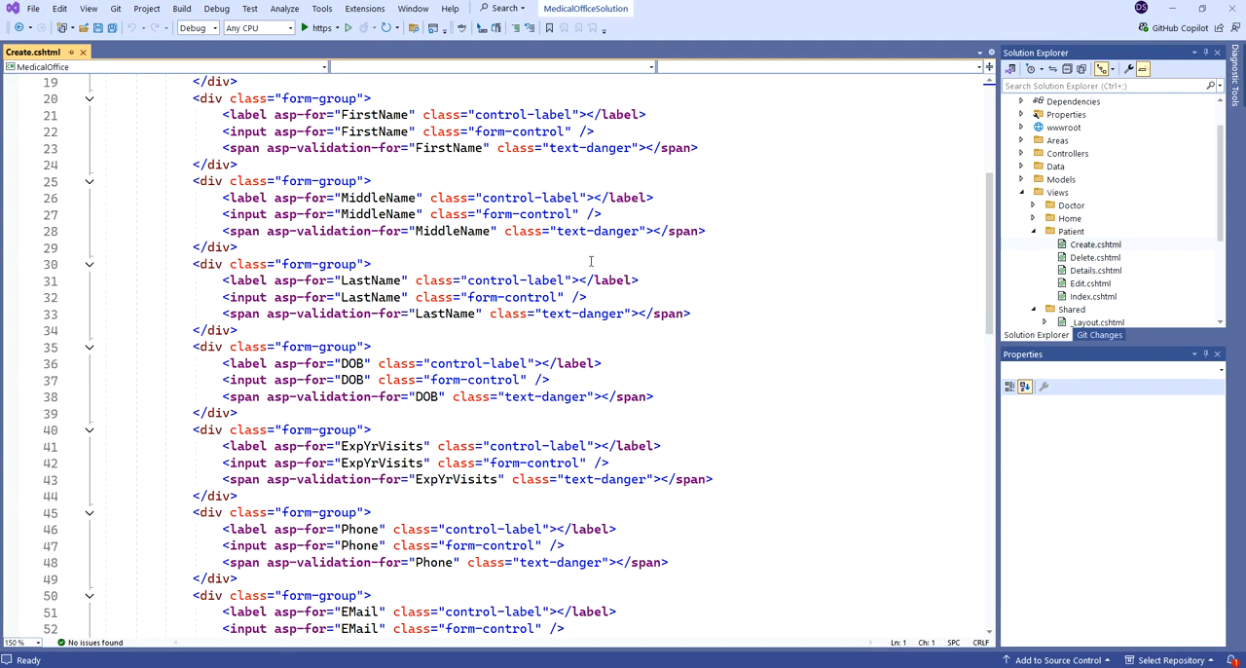
scroll(down, 3)
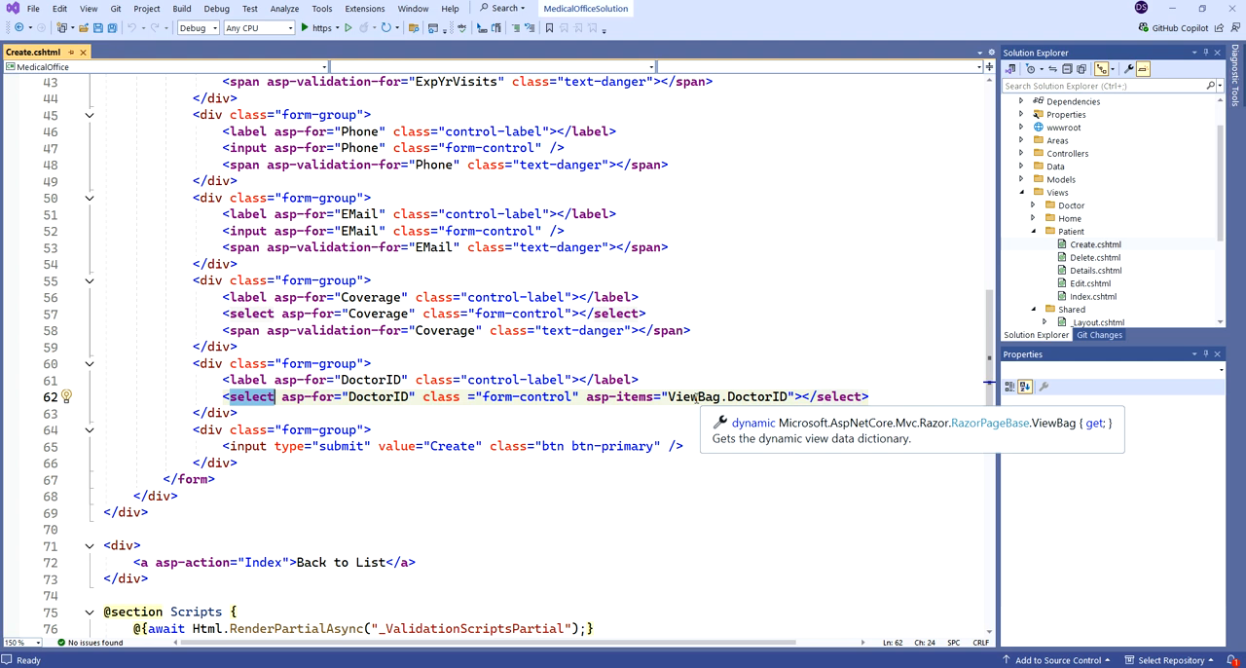
mouse_move(710, 378)
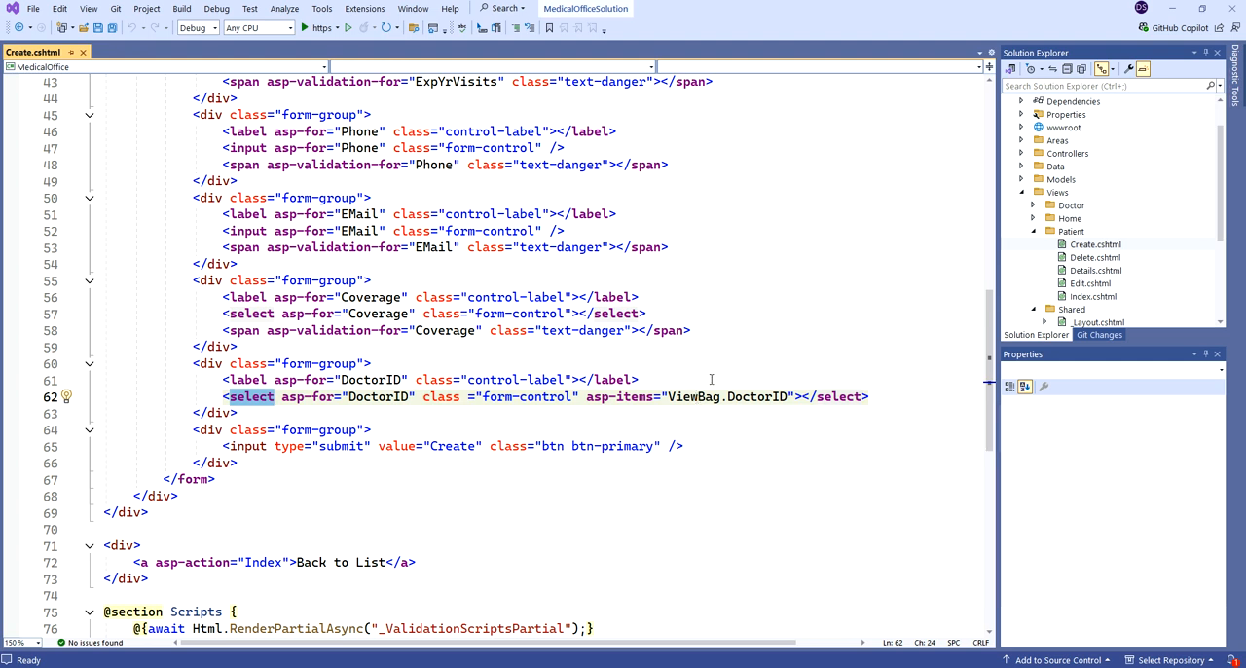
mouse_move(1135, 227)
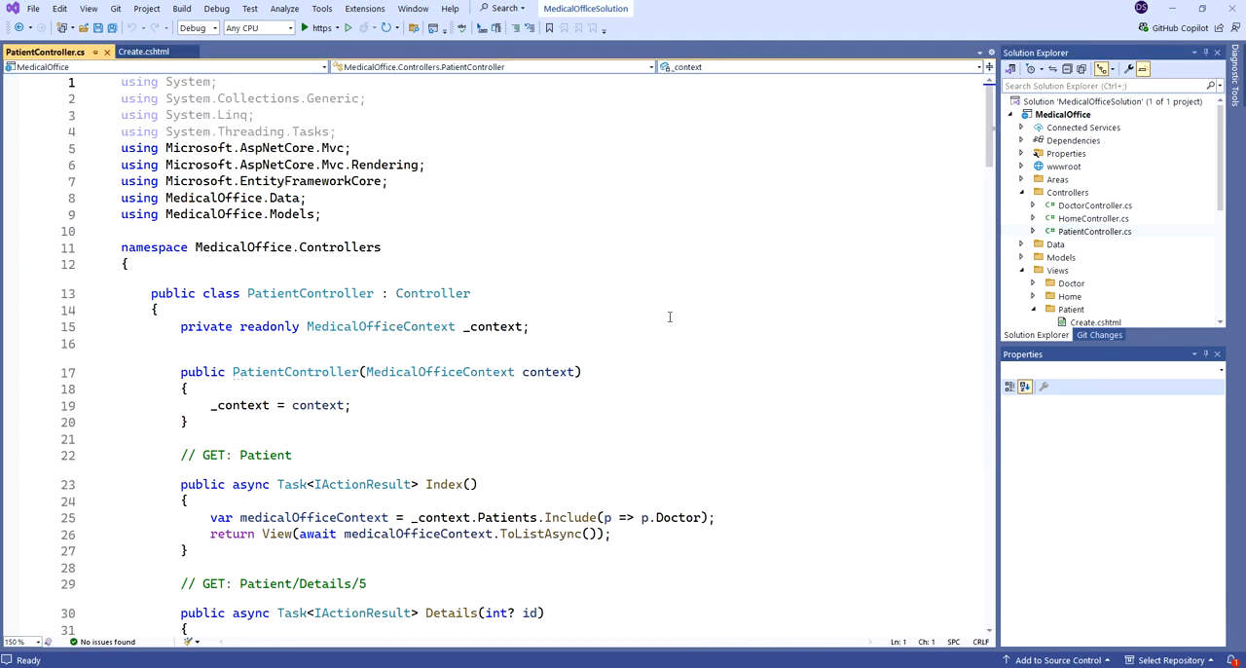
Scroll down PatientController.cs past the ViewData["DoctorID"] SelectList lines toward PatientExists
scroll(down, 3)
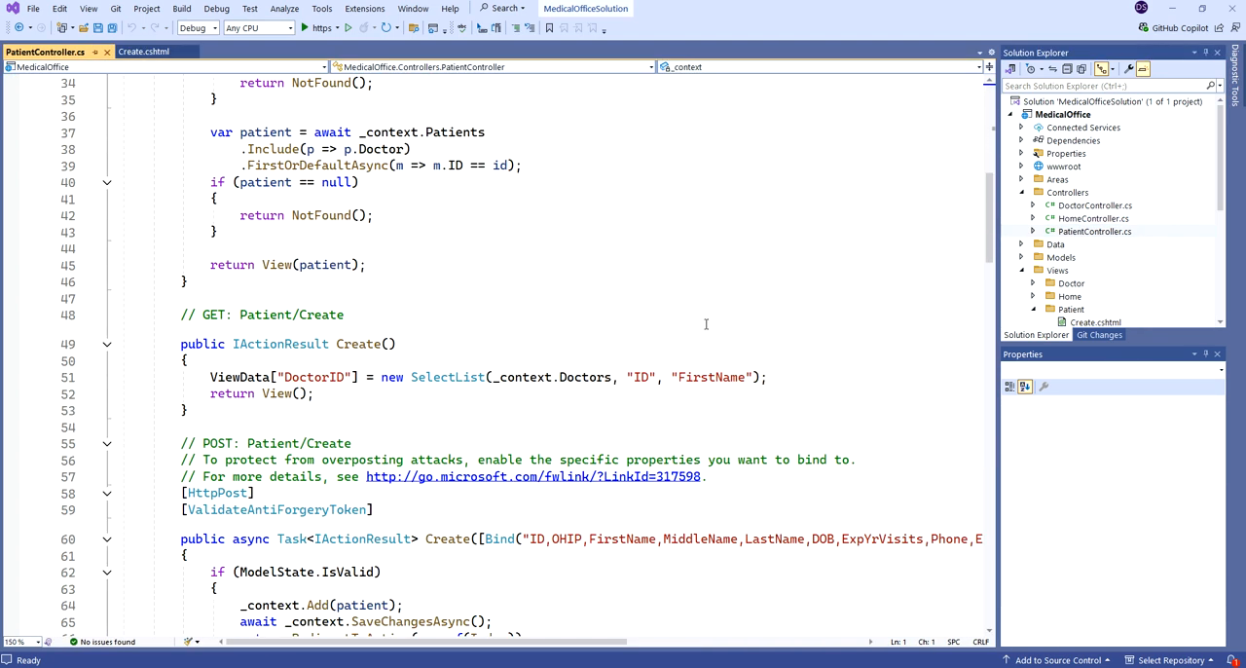
scroll(down, 3)
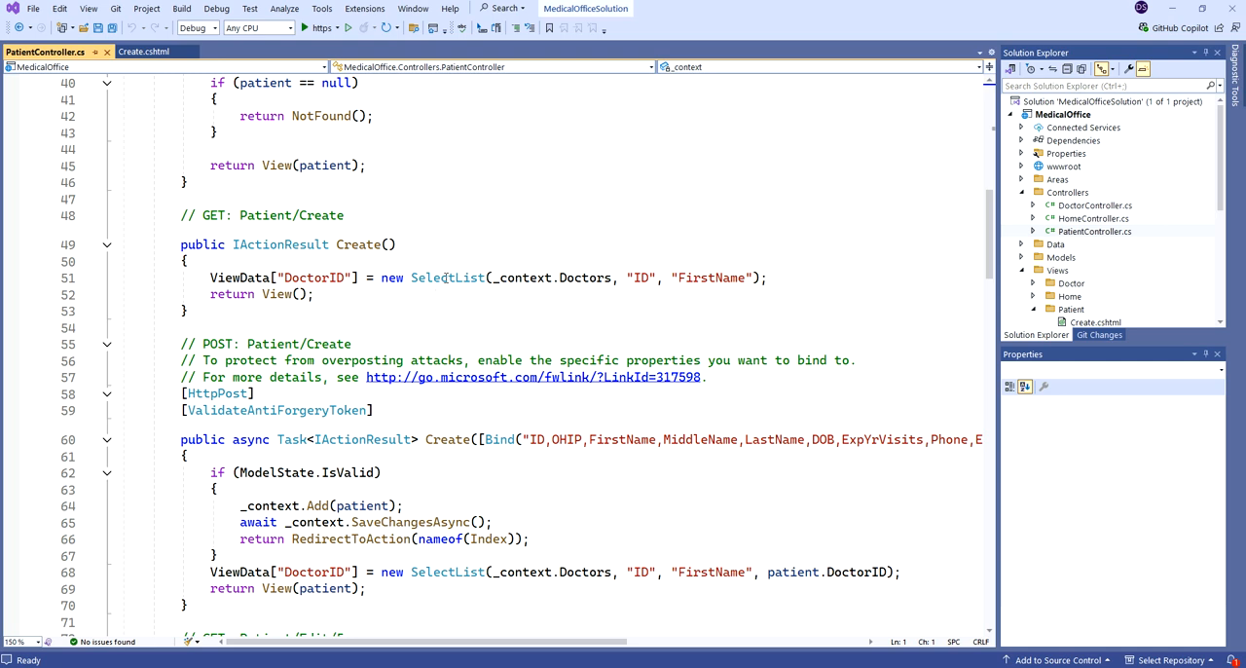
mouse_move(447, 277)
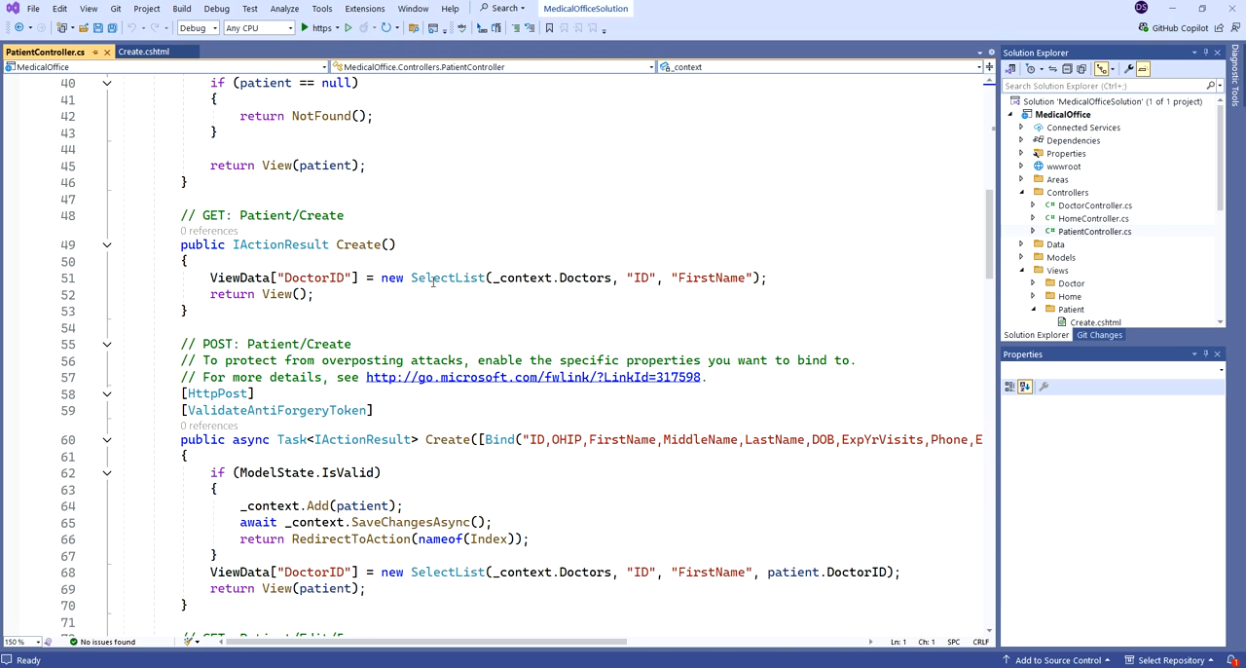
mouse_move(582, 277)
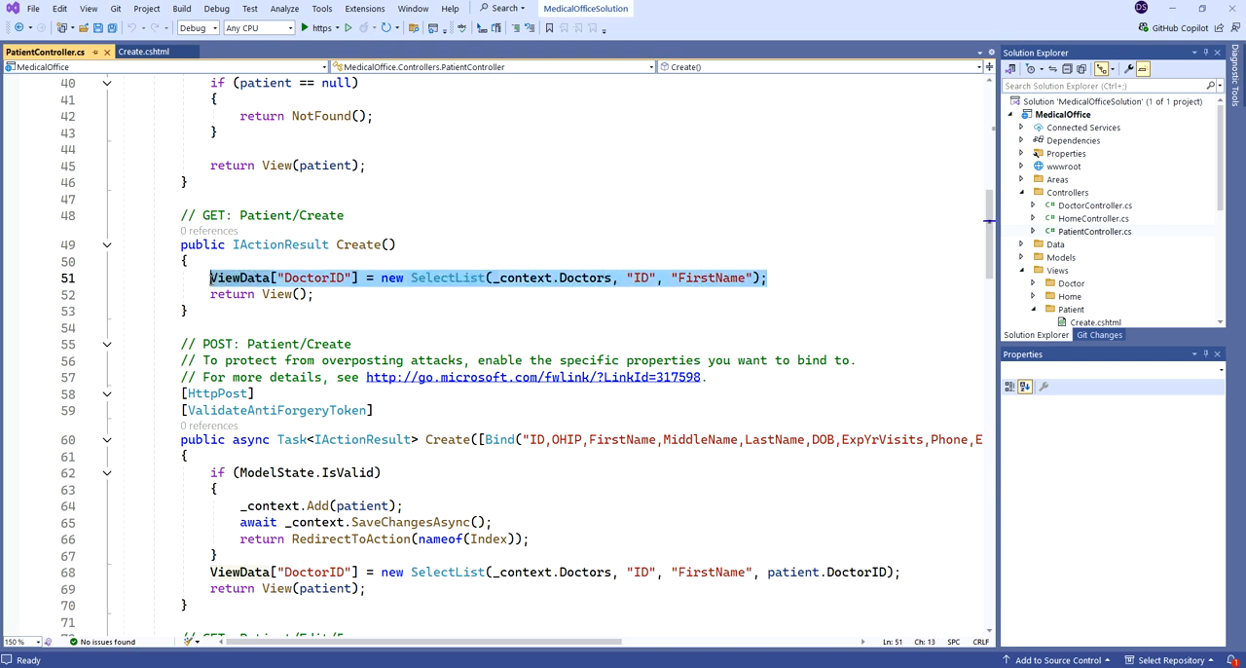
mouse_move(710, 278)
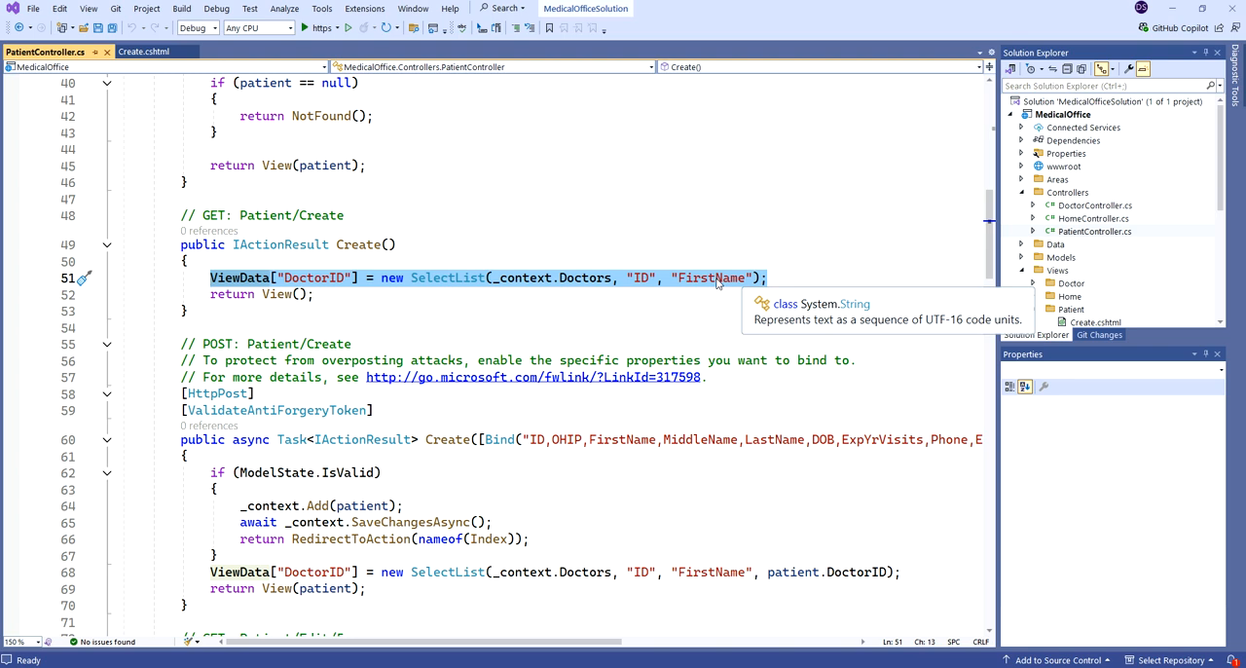
mouse_move(584, 277)
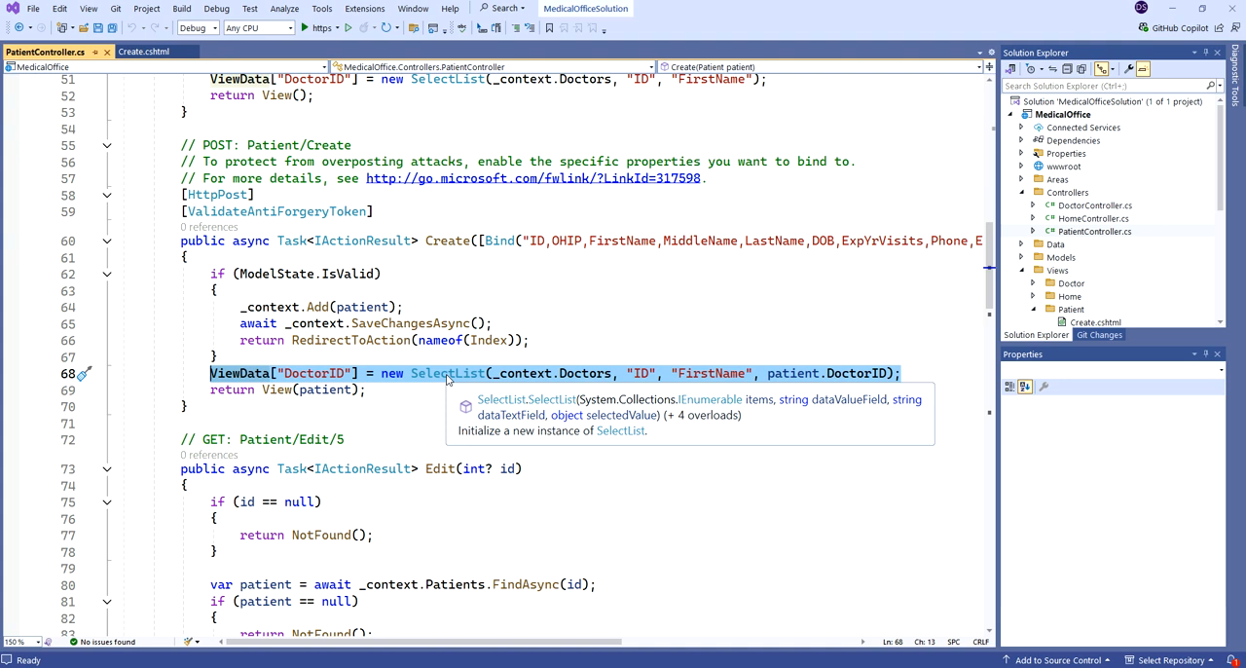
scroll(down, 3)
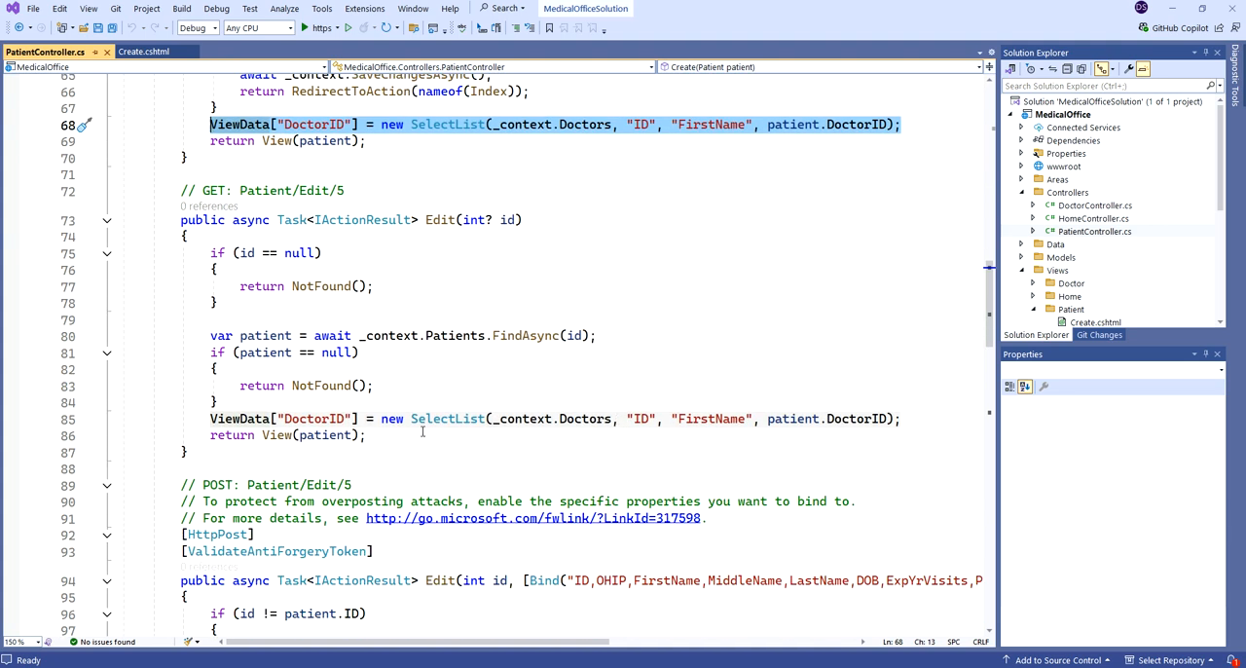
scroll(down, 3)
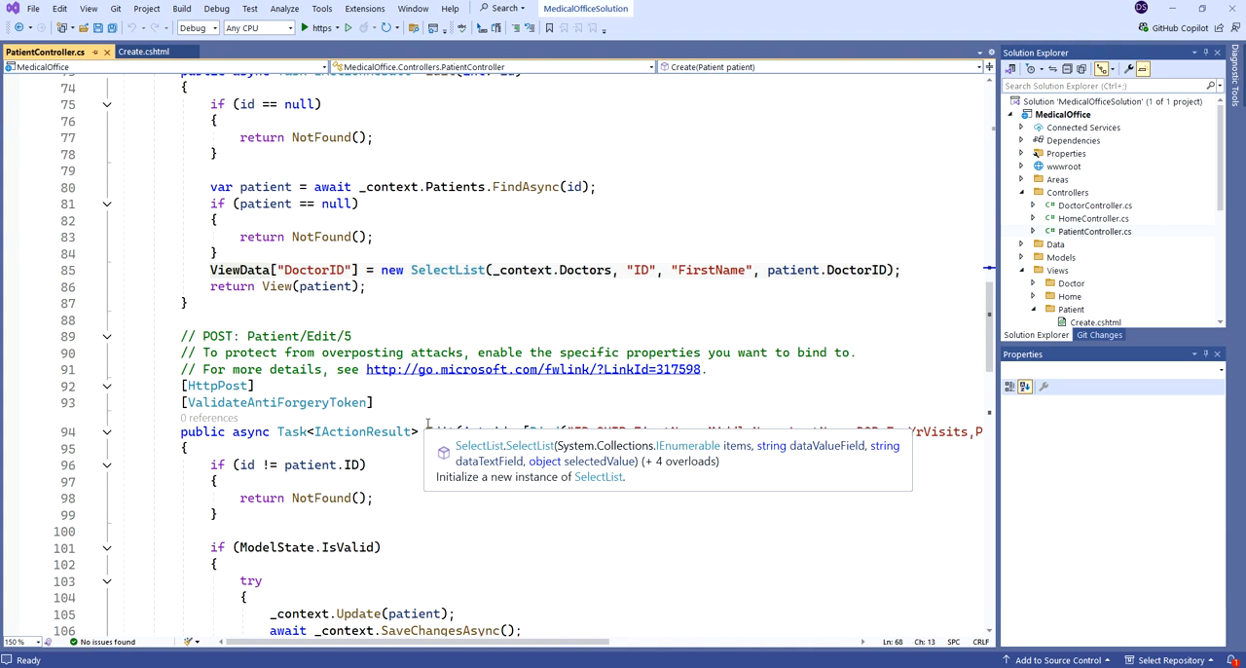
scroll(down, 3)
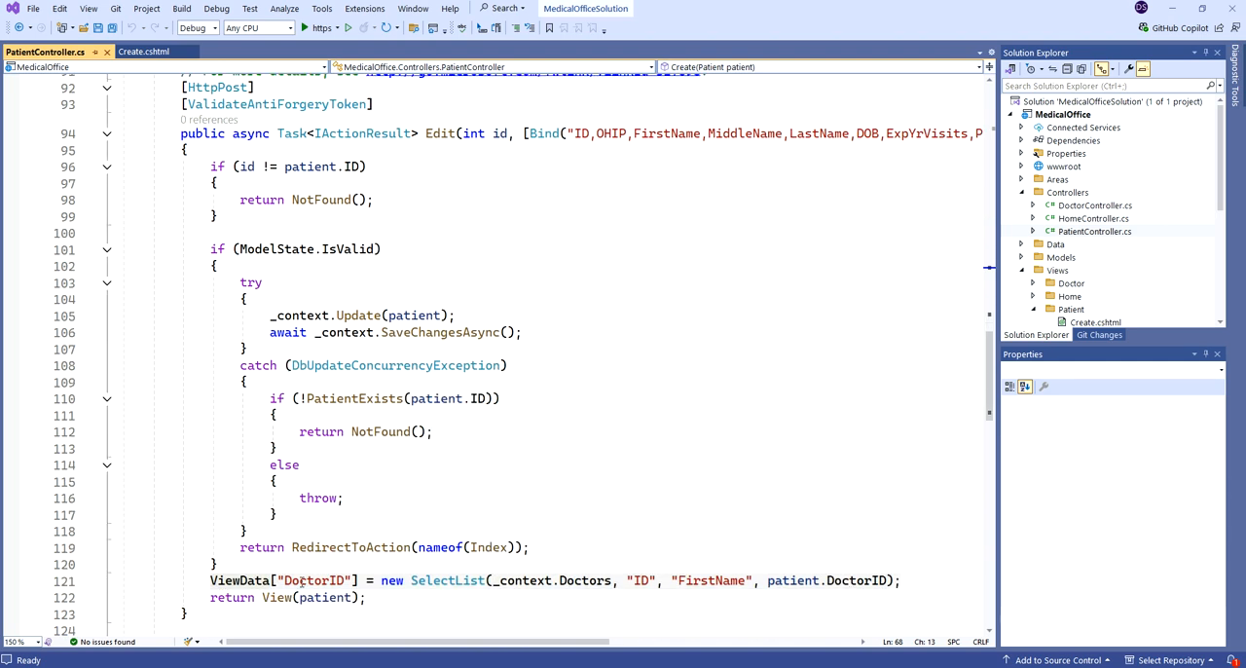
mouse_move(857, 580)
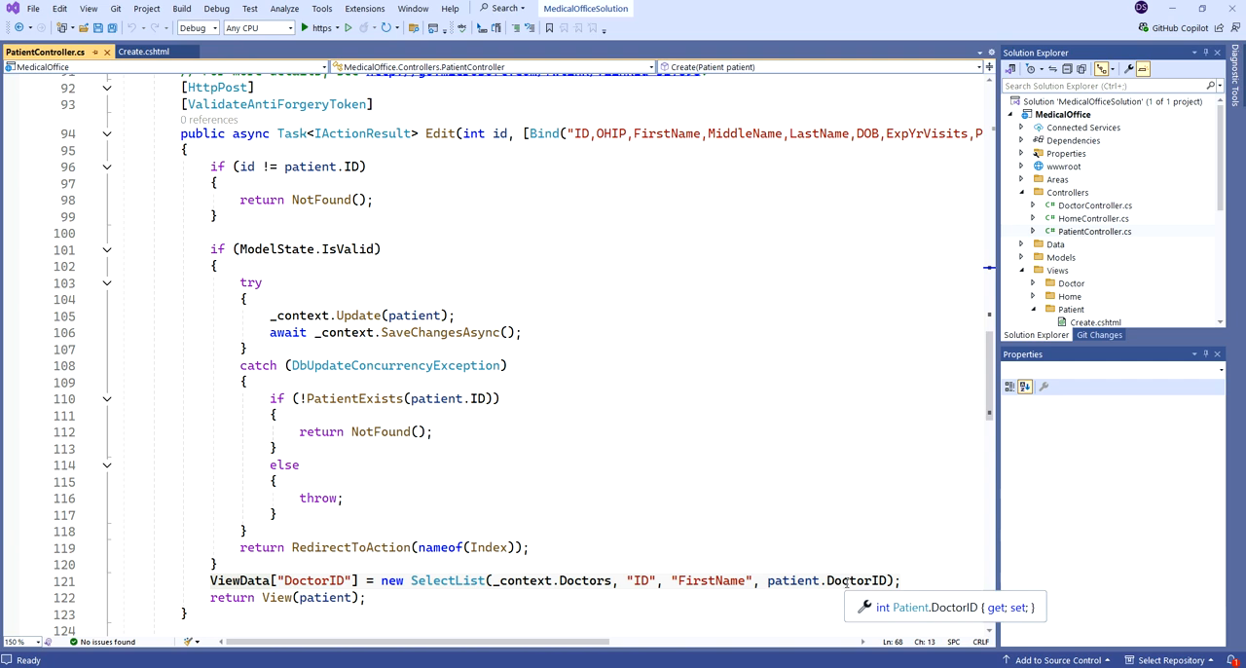
mouse_move(812, 319)
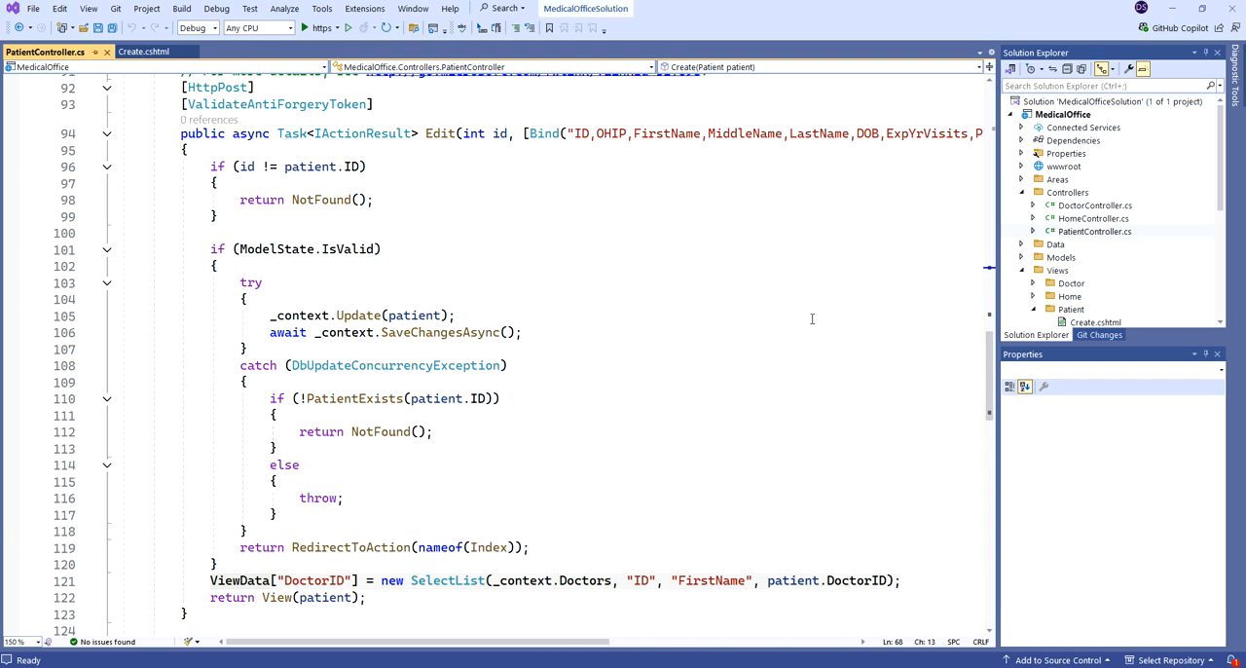
mouse_move(677, 253)
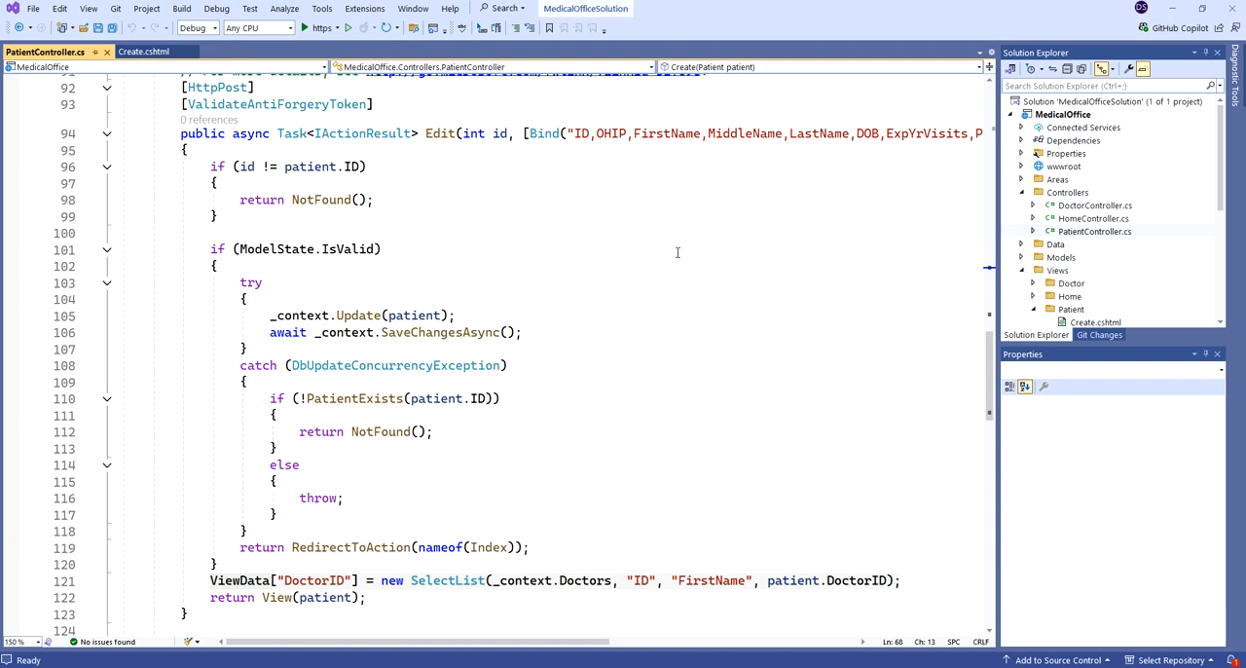
mouse_move(715, 401)
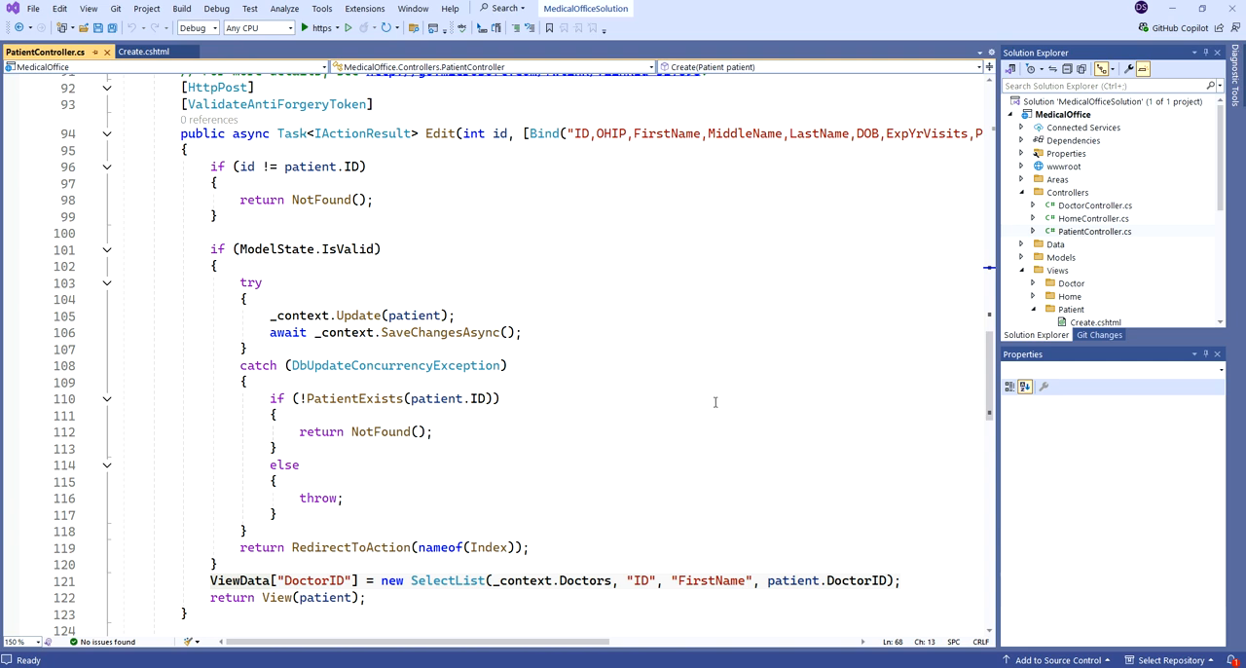
scroll(down, 3)
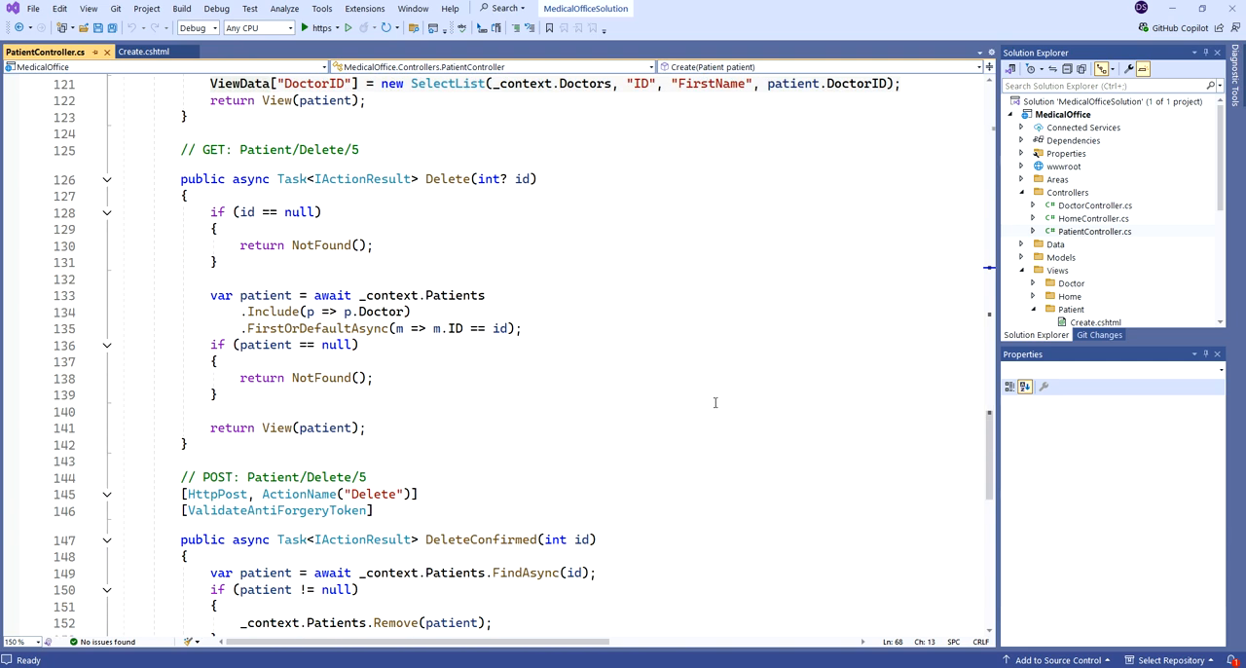
scroll(down, 3)
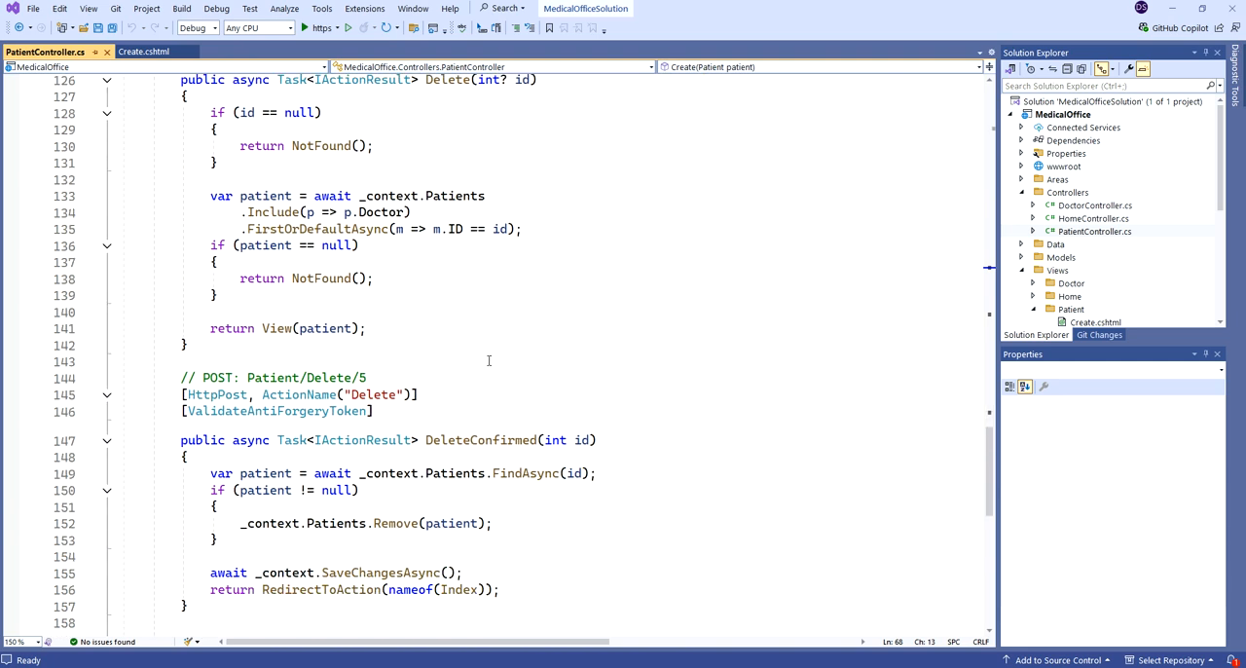
scroll(down, 3)
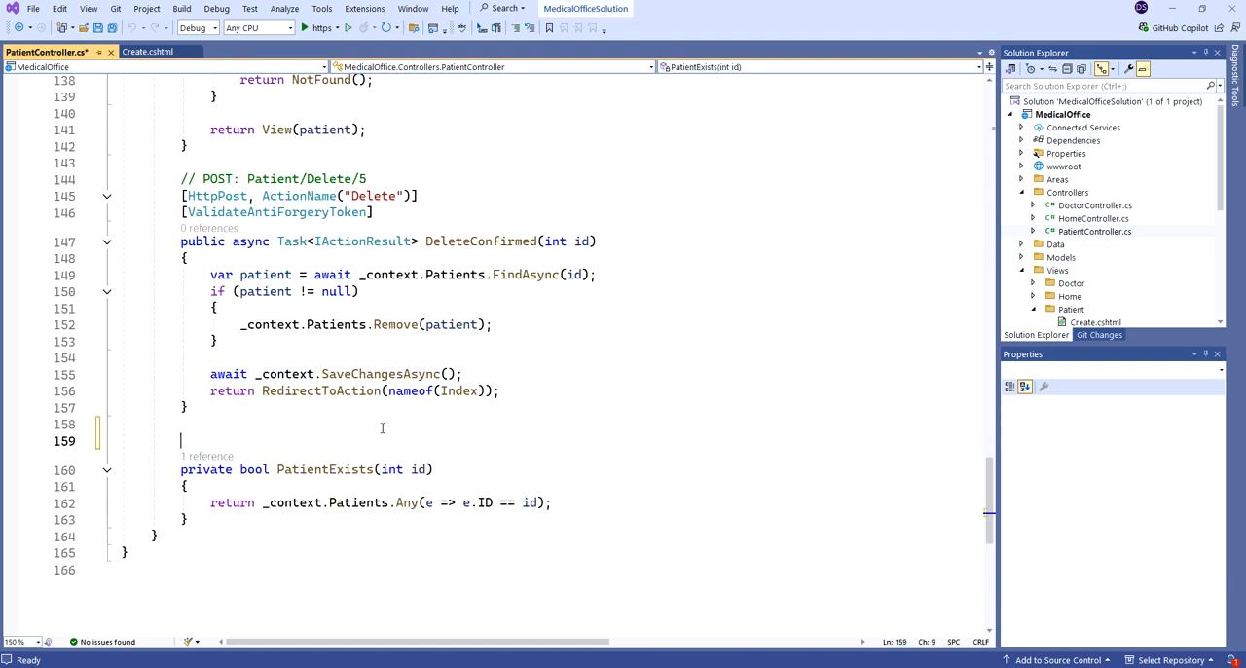
Write private PopulateDropDownLists(Patient? patient = null) ordering Doctors by LastName, FirstName into ViewData["DoctorID"]
key(enter)
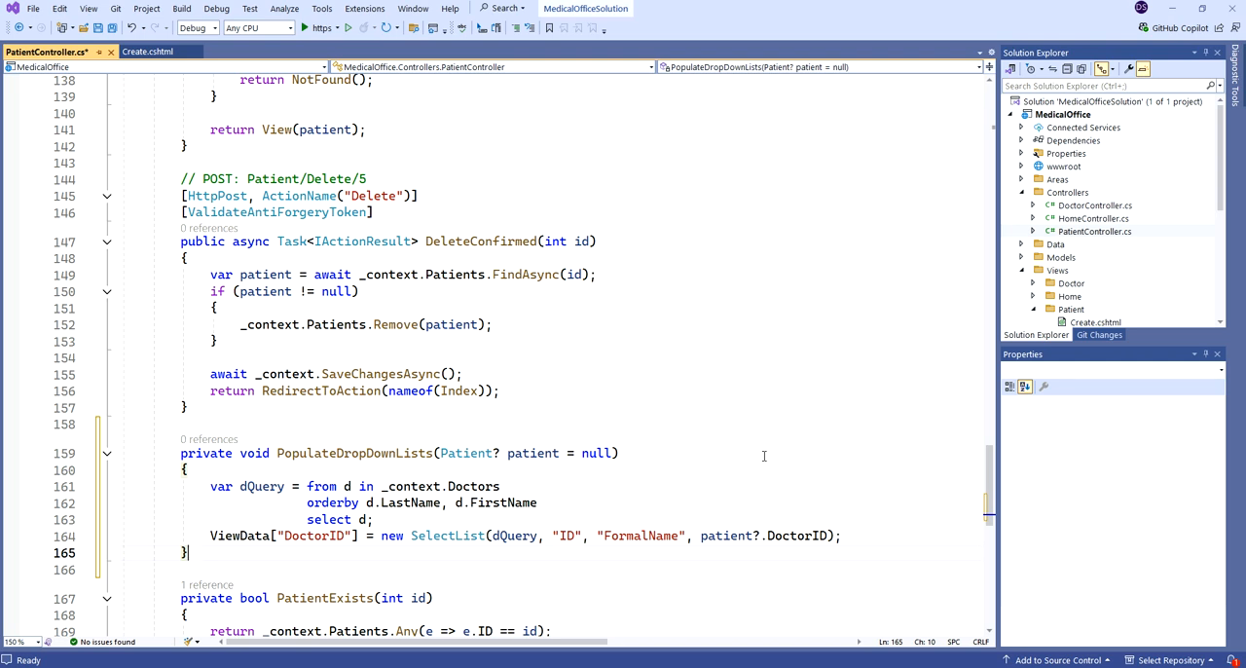
mouse_move(701, 460)
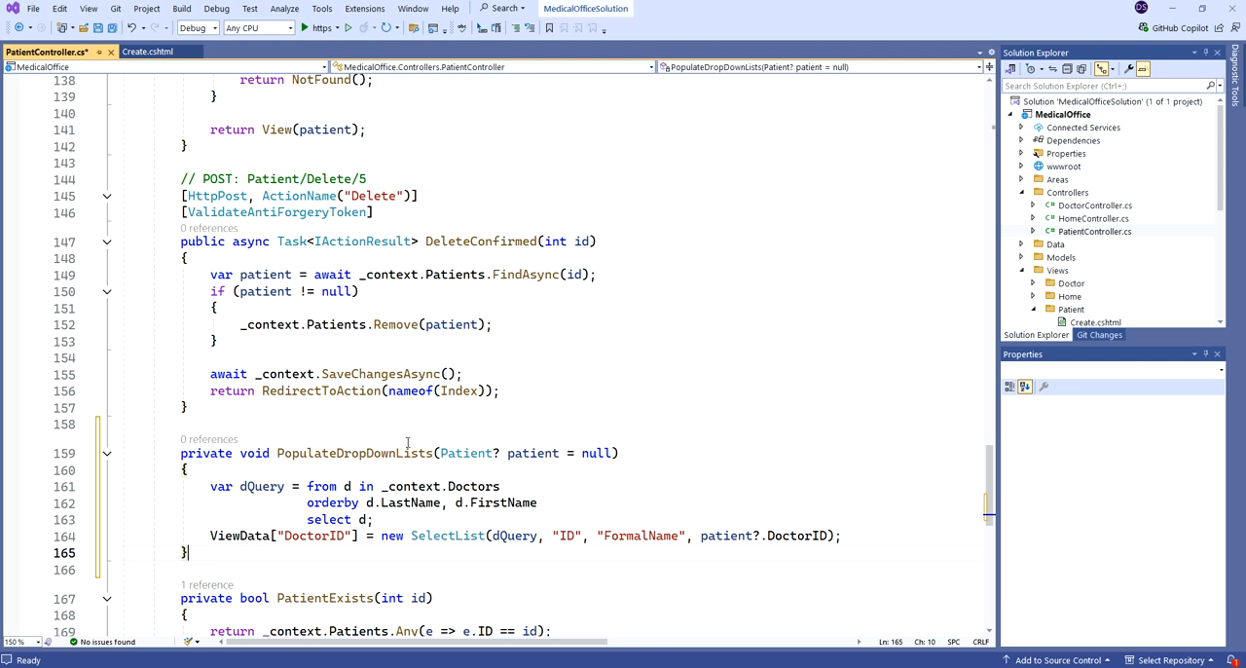
mouse_move(691, 574)
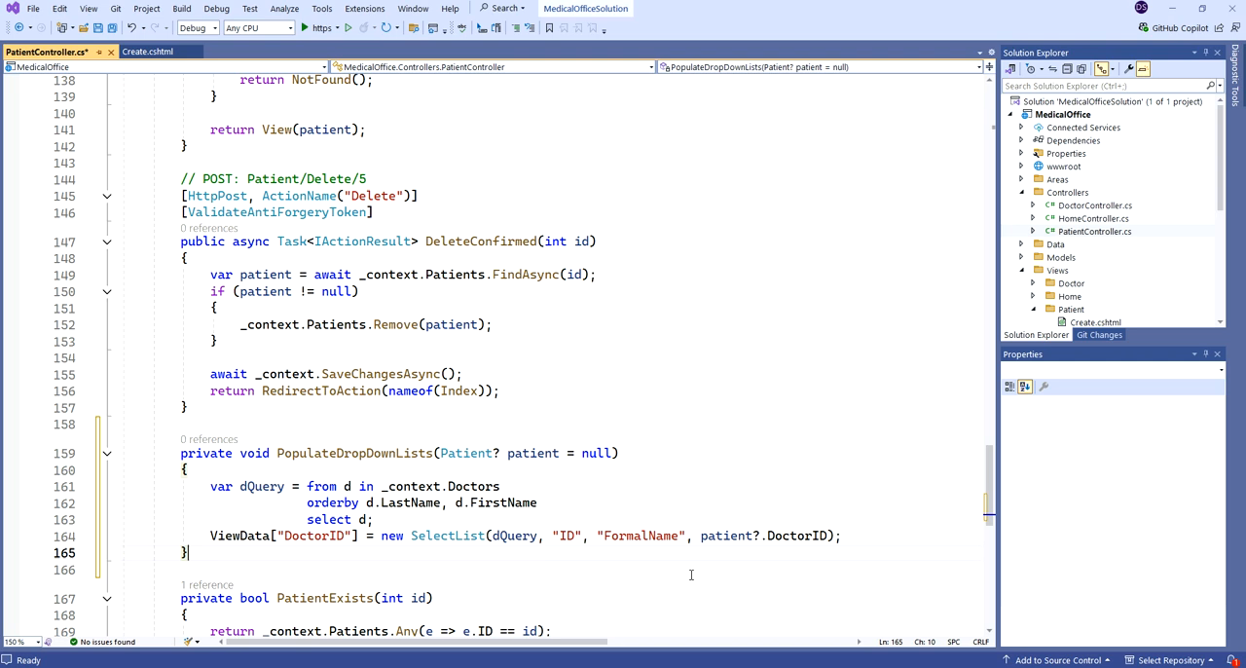
mouse_move(532, 453)
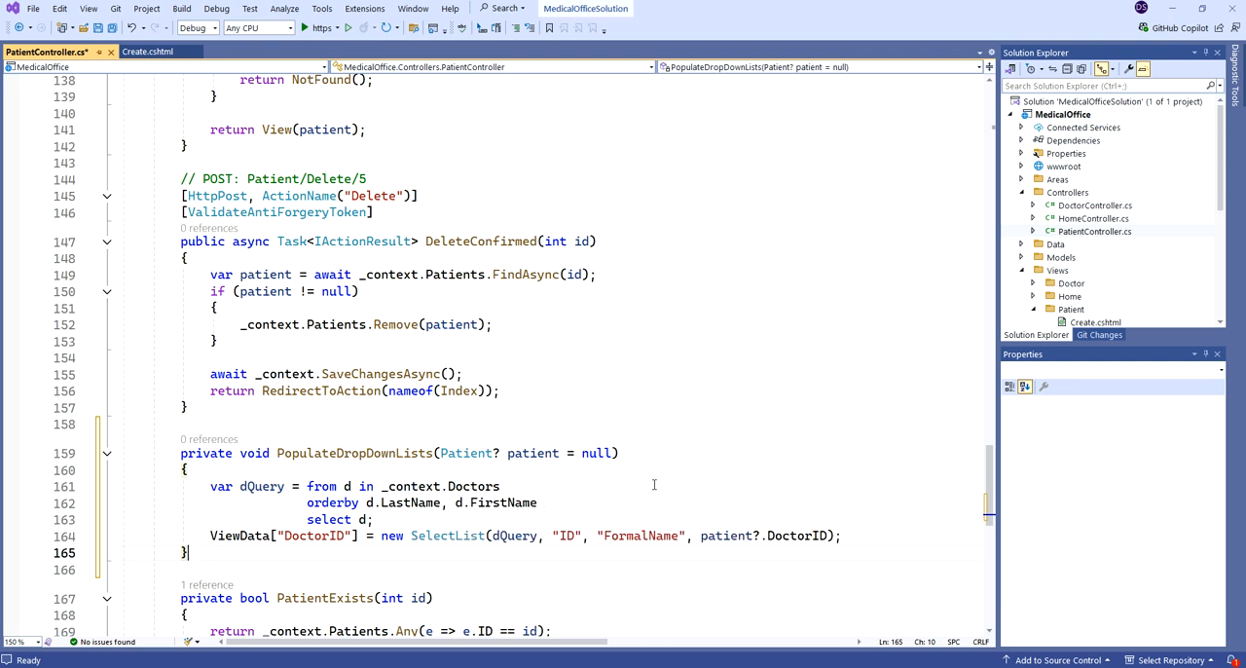
mouse_move(411, 503)
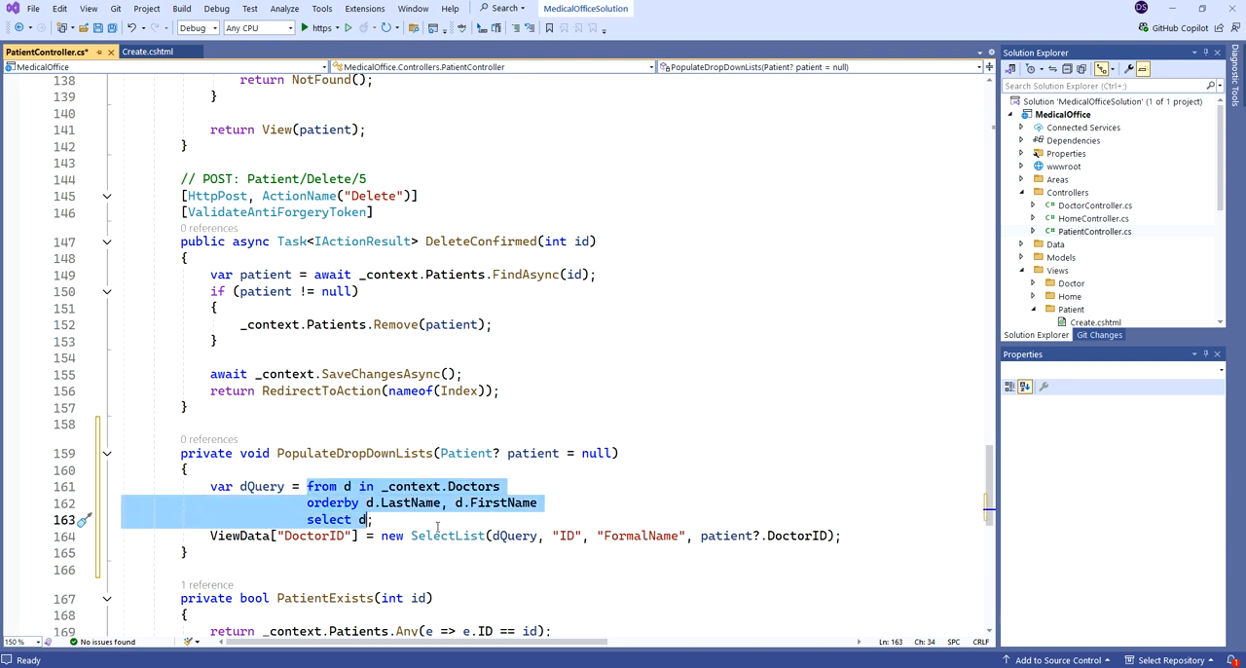
mouse_move(602, 484)
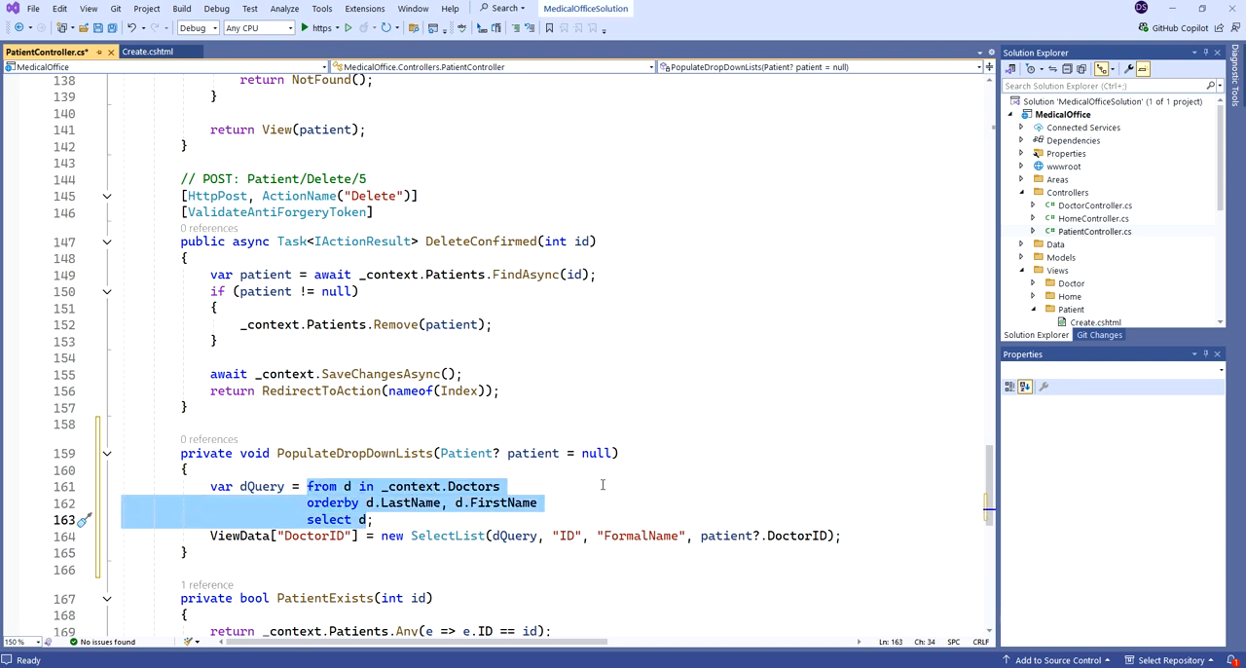
mouse_move(633, 472)
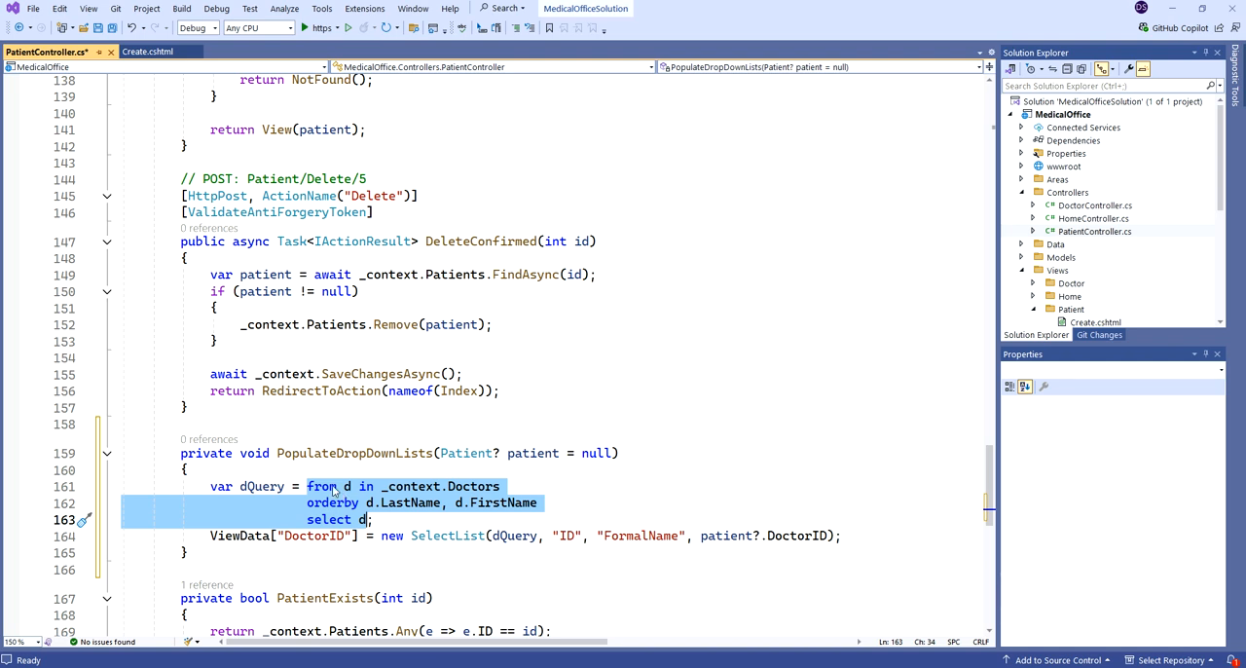
mouse_move(707, 465)
text(;)
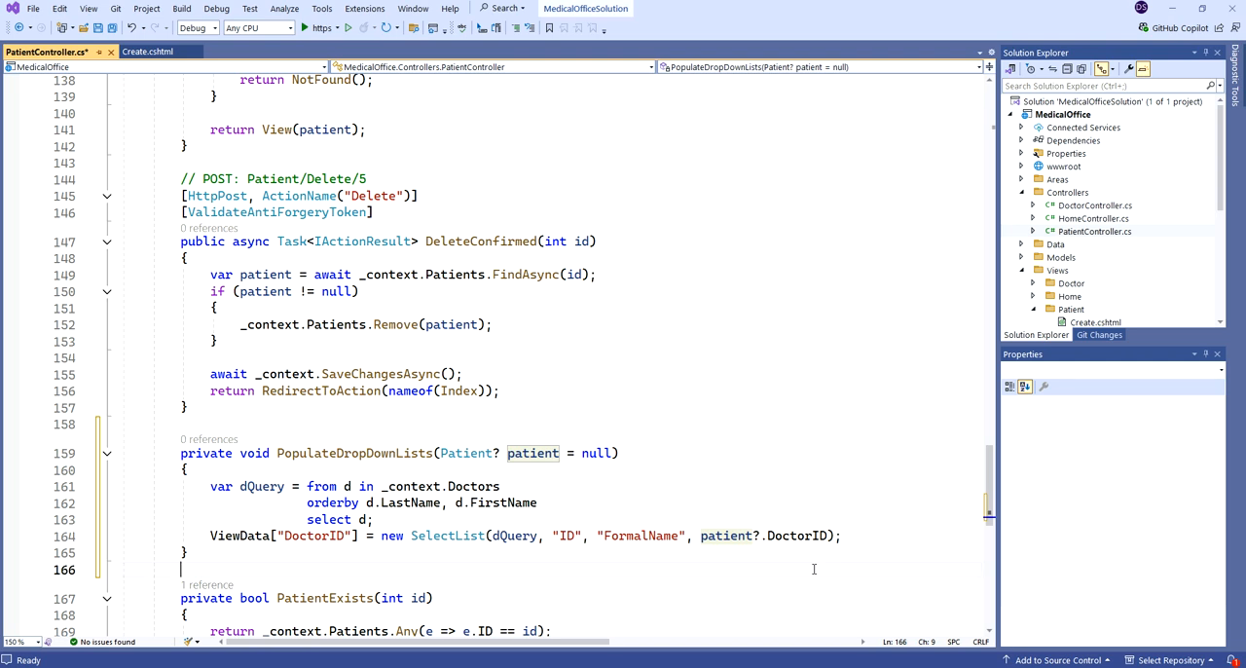
mouse_move(795, 535)
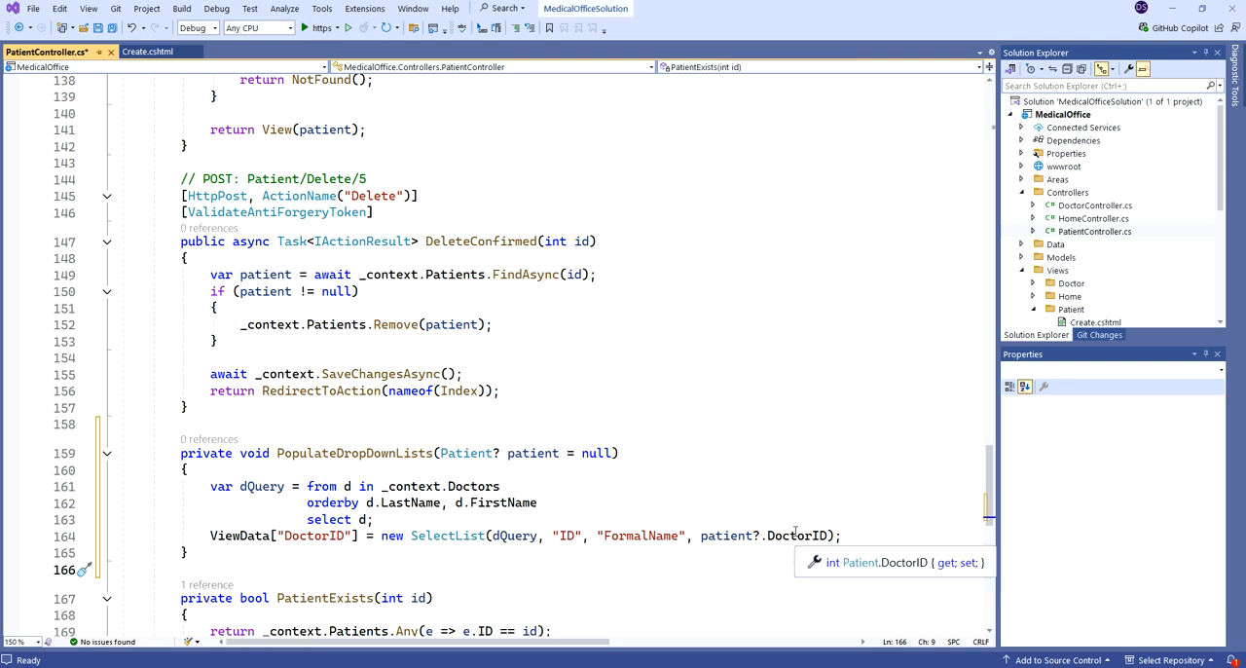
mouse_move(671, 462)
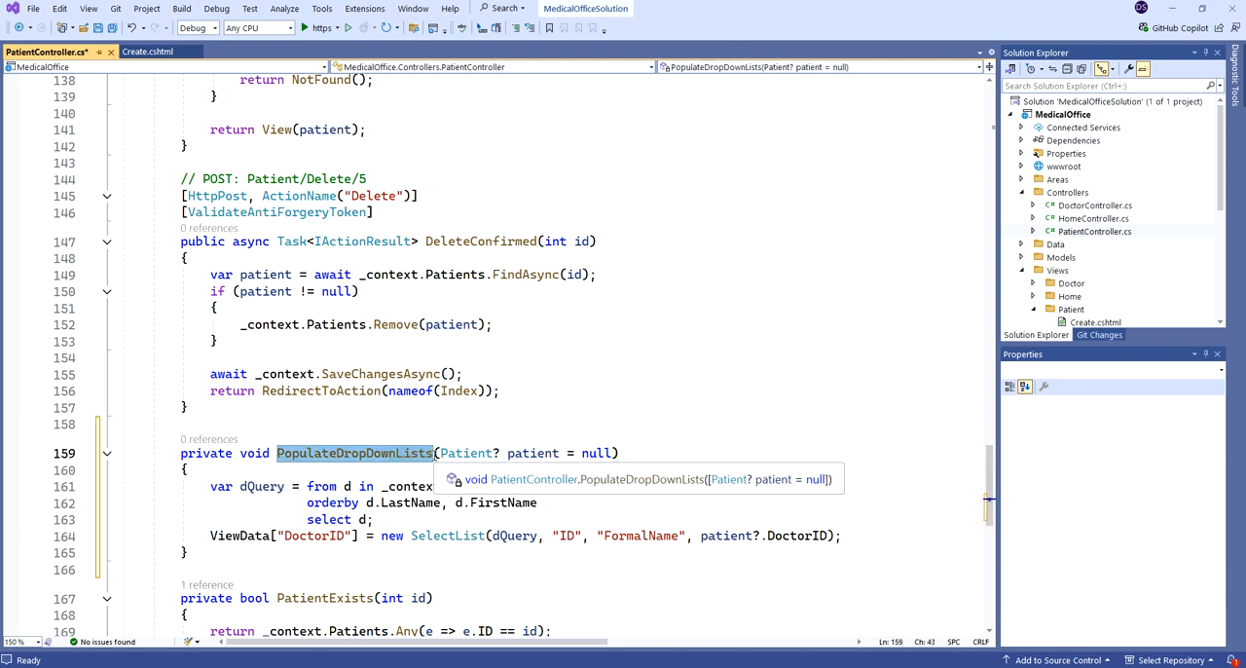
scroll(up, 3)
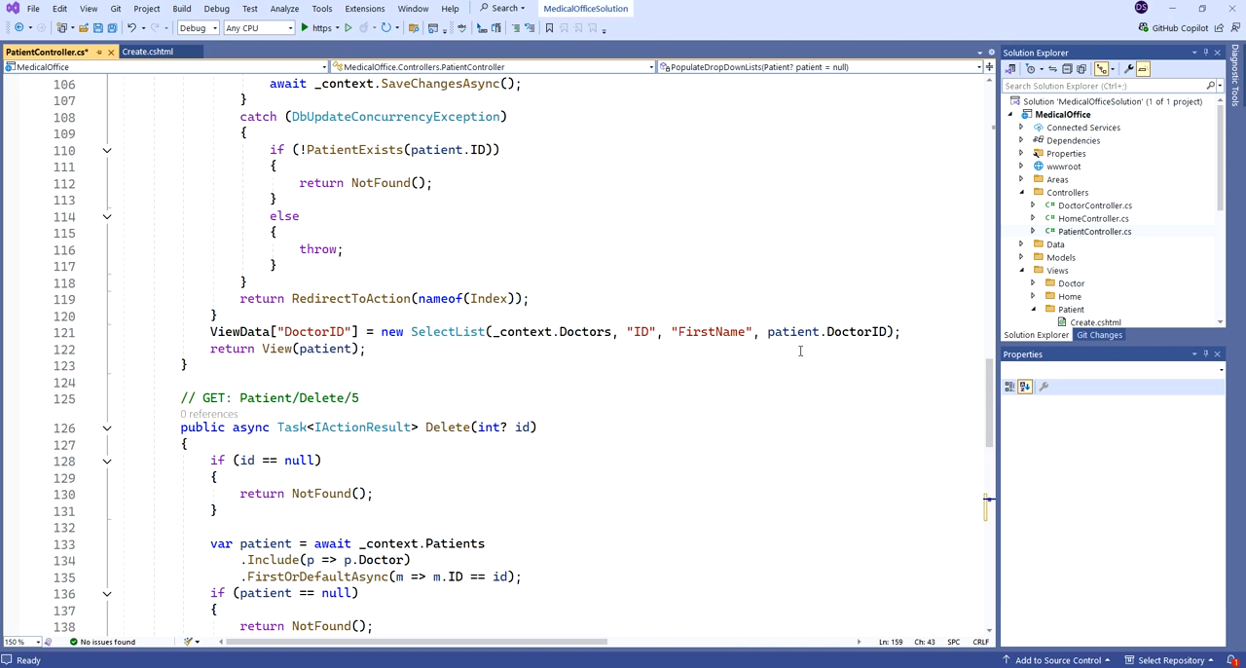
Replace the Create GET doctor ViewData line with PopulateDropDownLists();
scroll(up, 3)
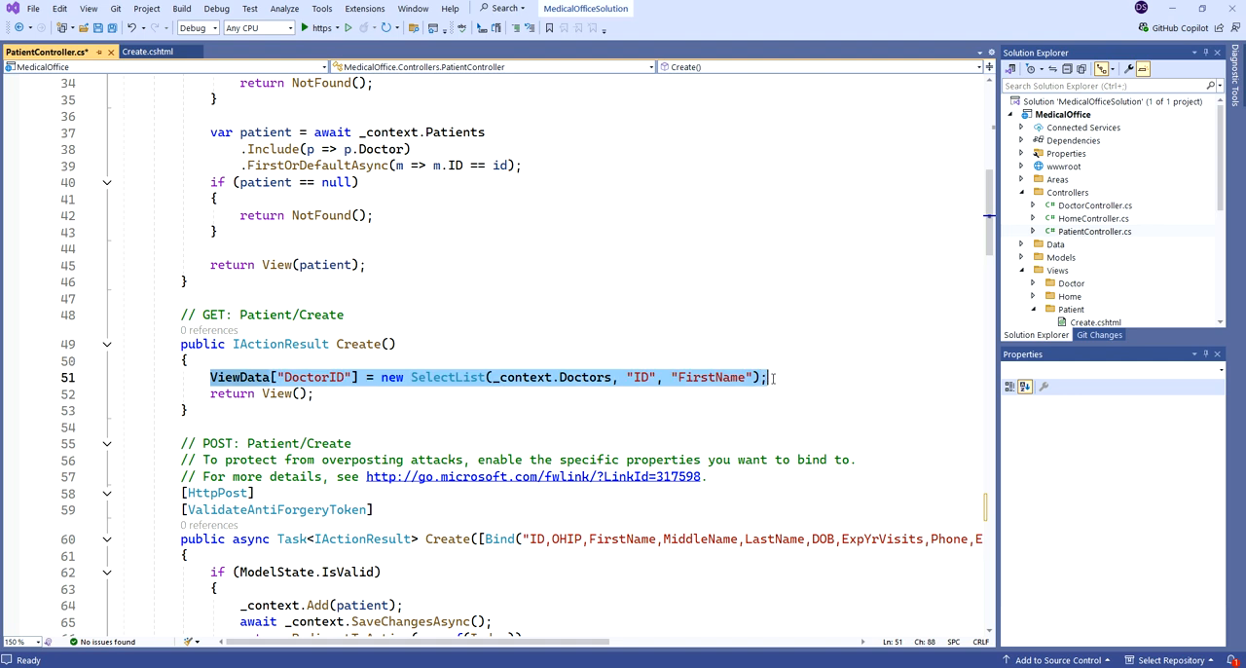
text(PopulateDropDownLists)
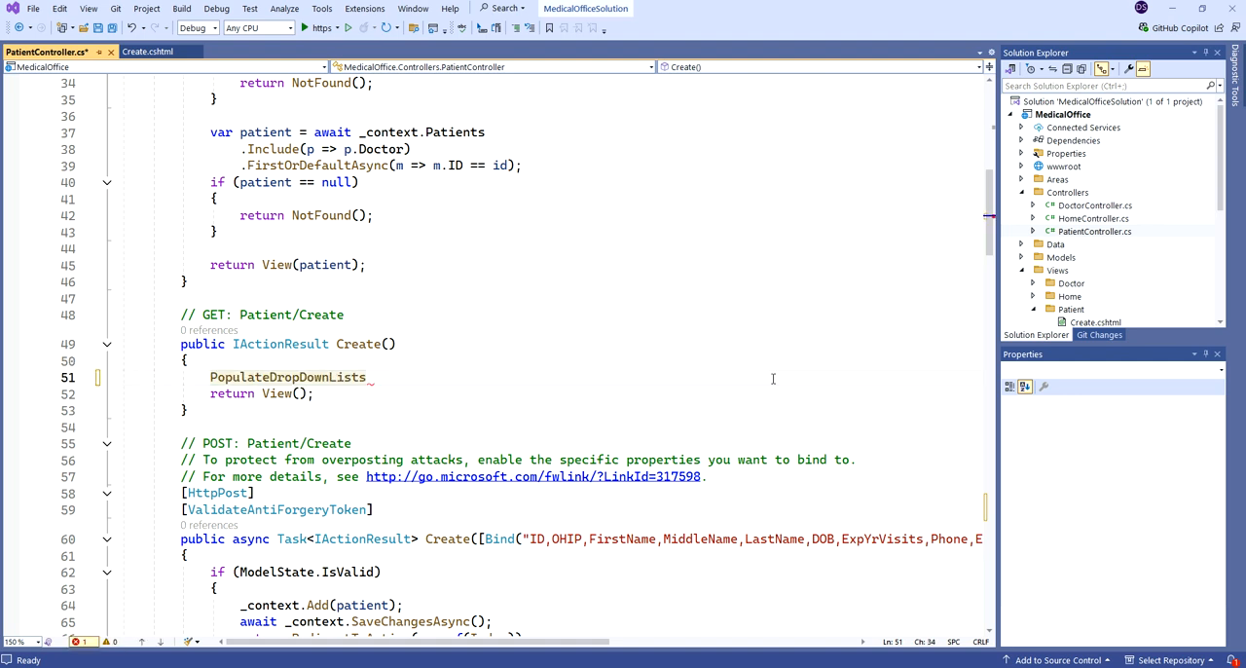
text(();)
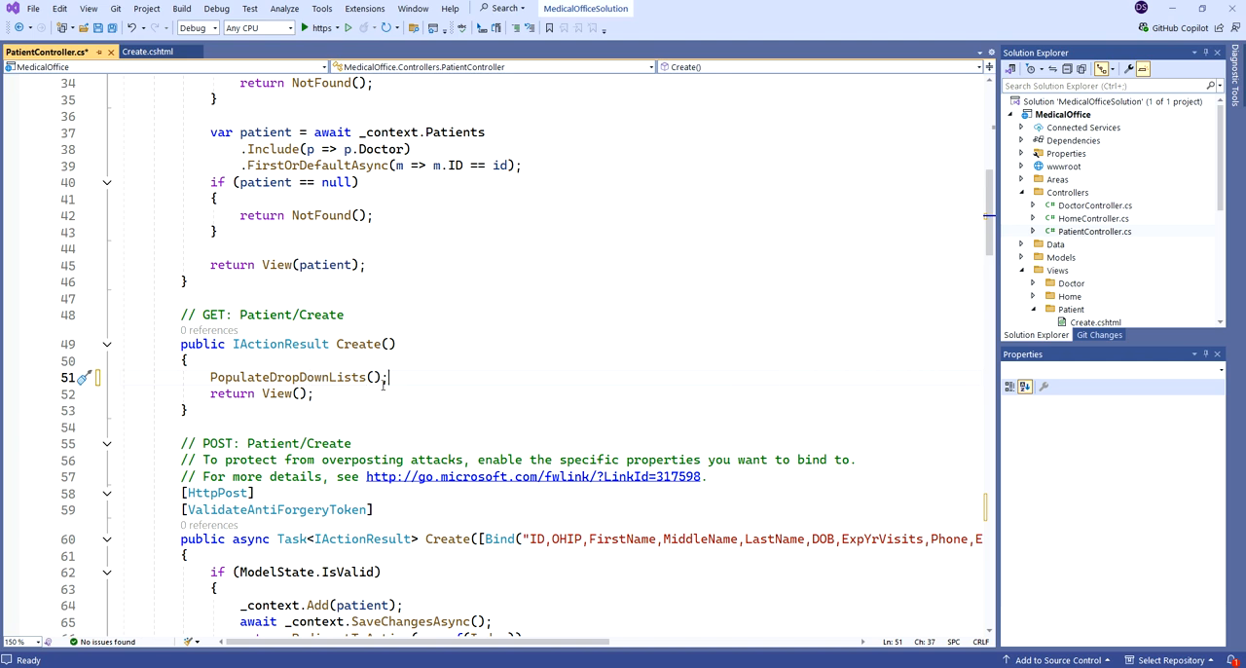
double_click(288, 377)
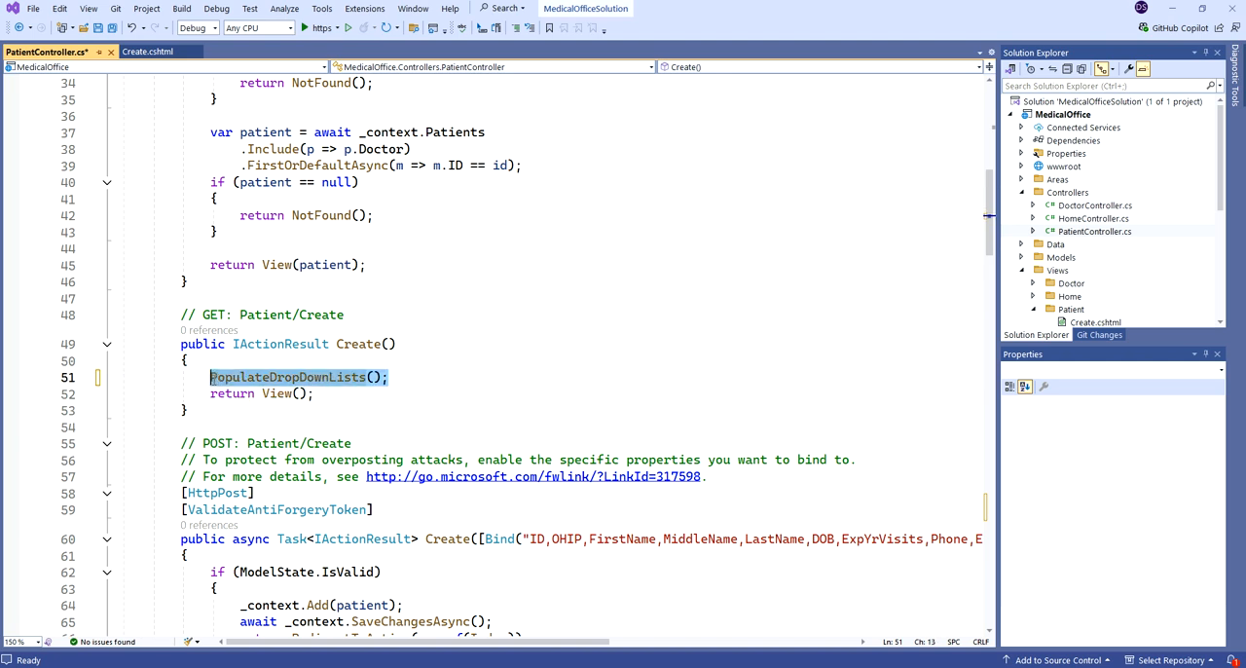
scroll(down, 3)
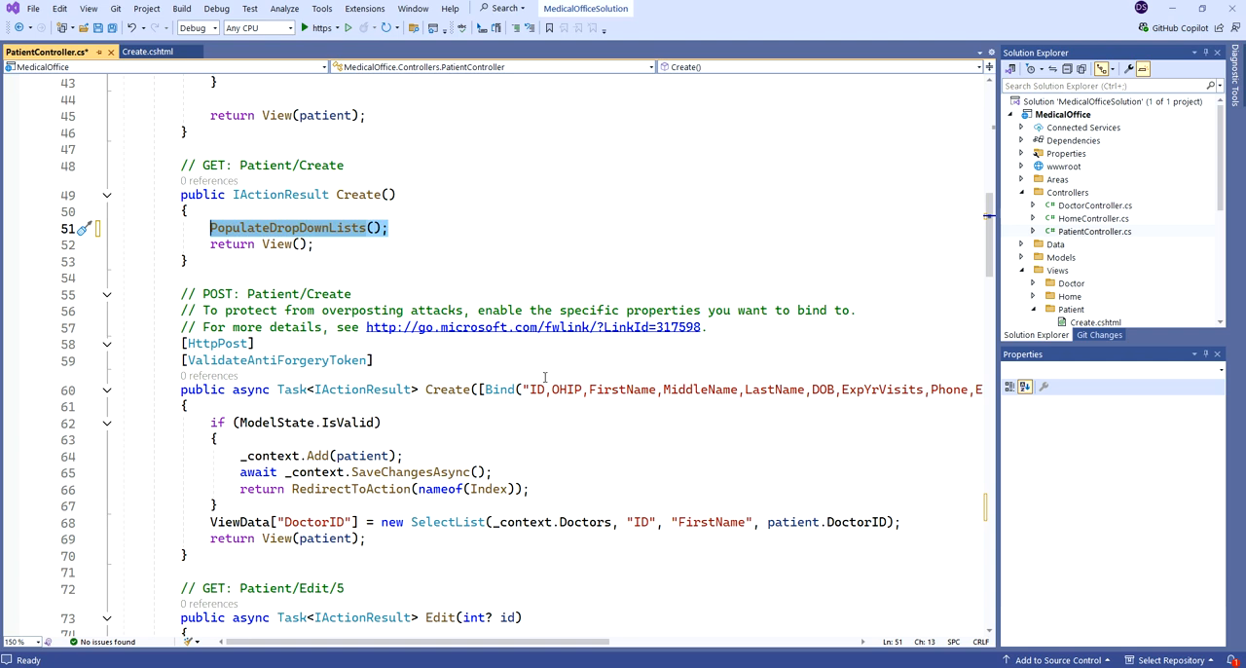
scroll(down, 3)
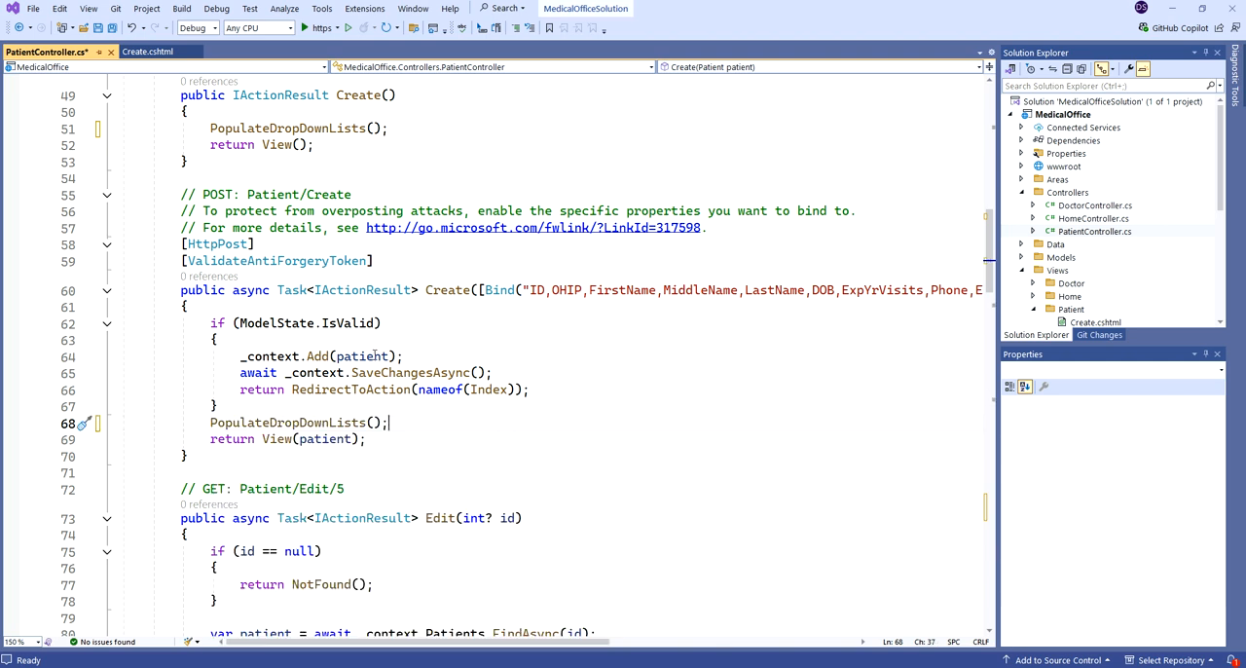
Call PopulateDropDownLists(patient); in Create POST and the Edit actions instead of ViewData lines
double_click(362, 355)
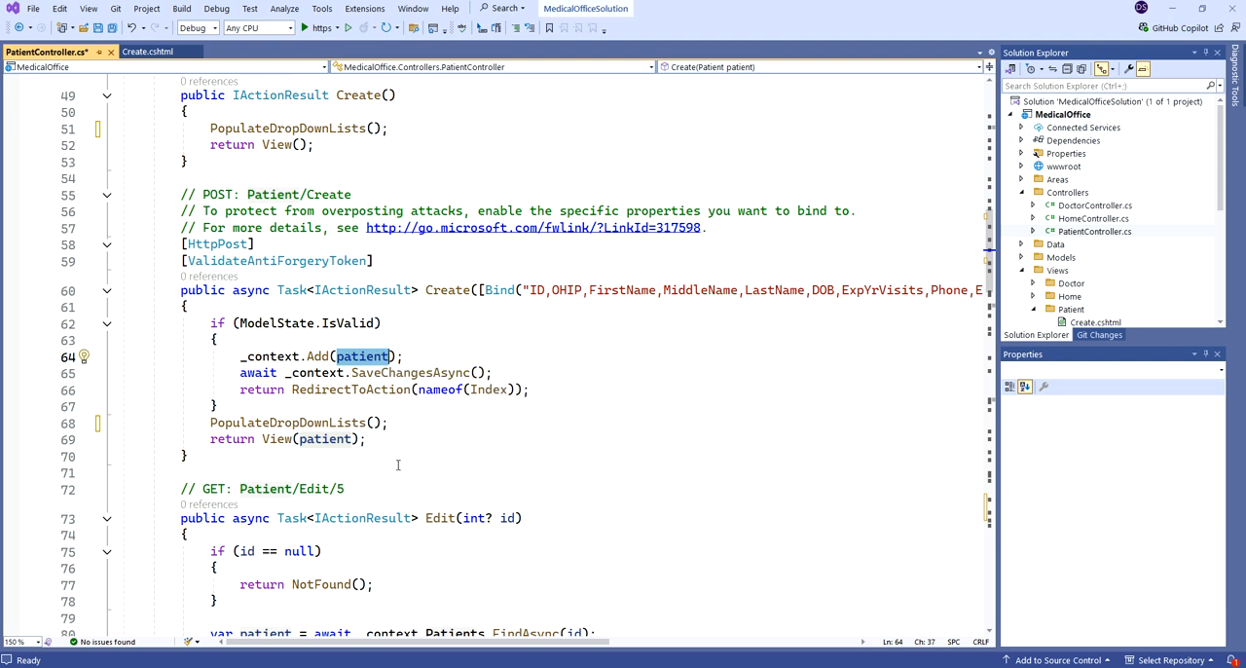
click(373, 422)
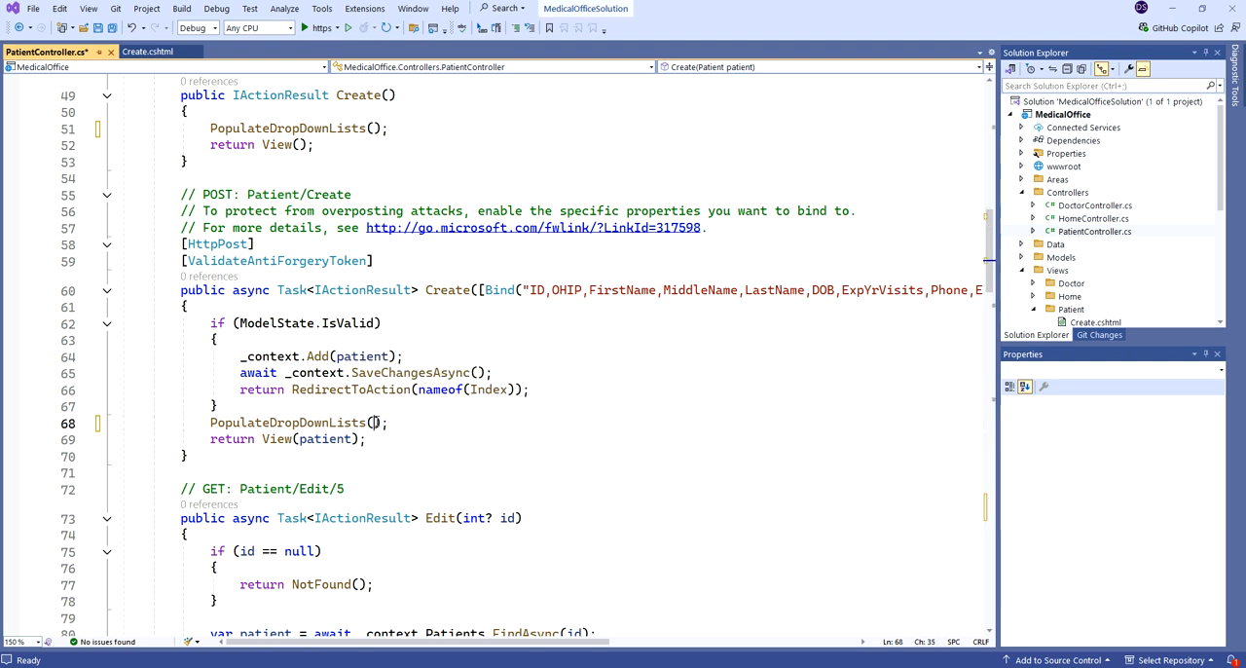
text(patient)
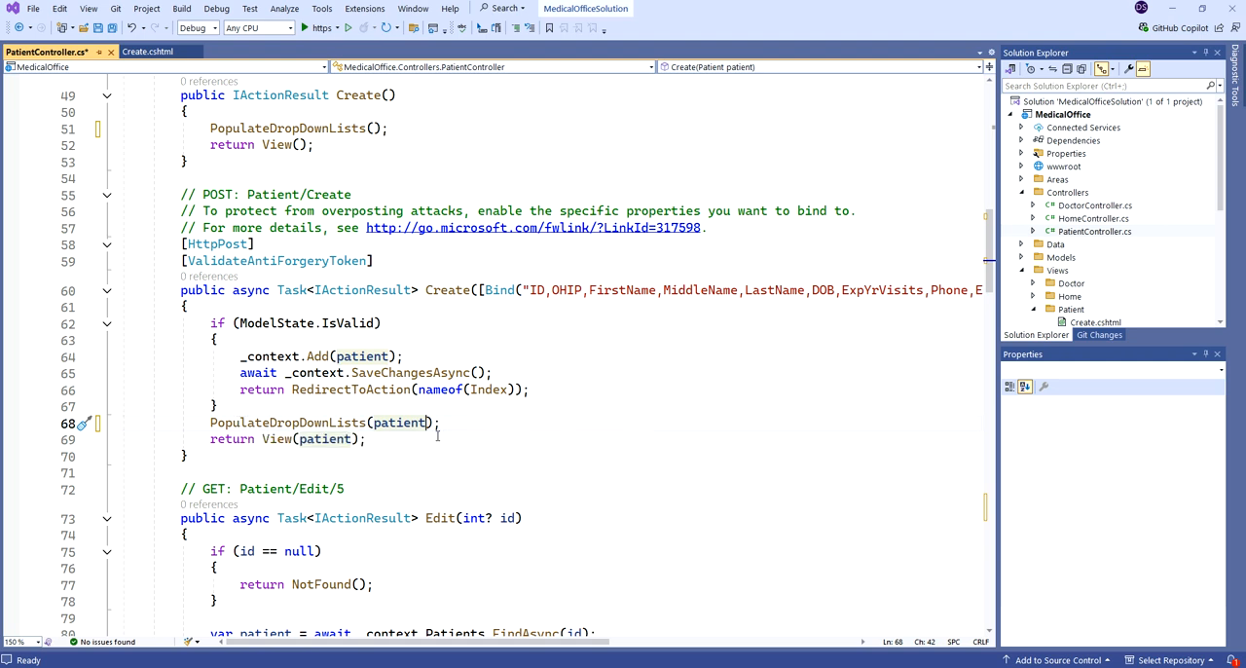
mouse_move(399, 421)
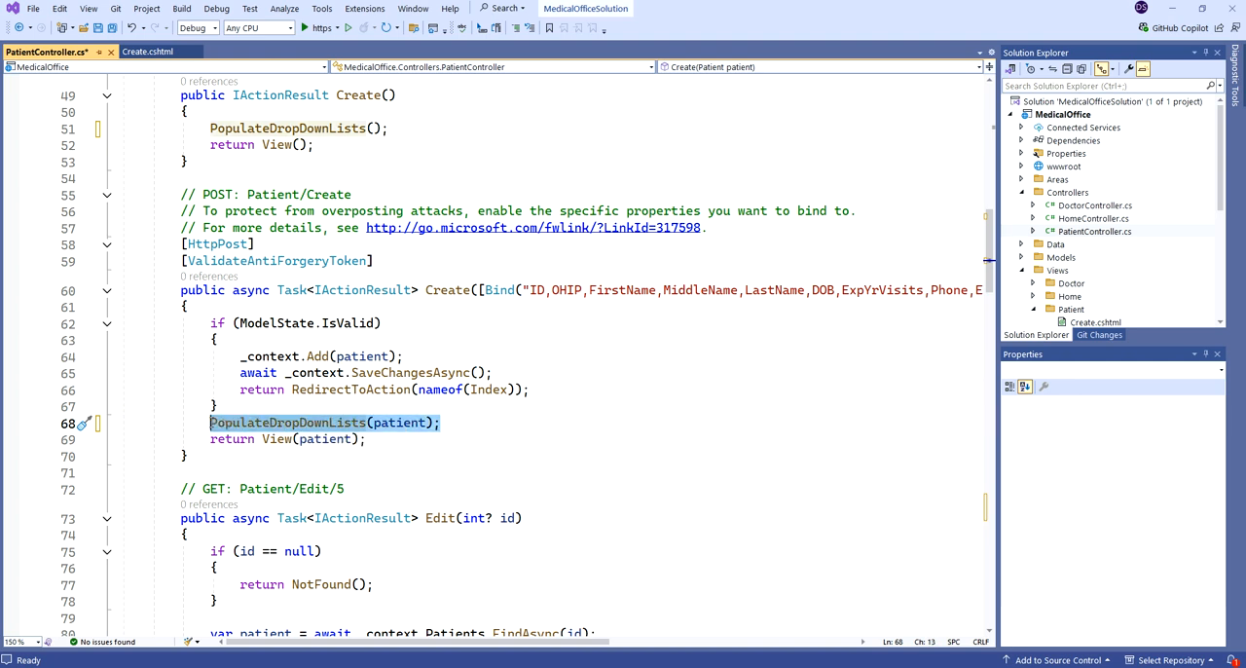
scroll(down, 3)
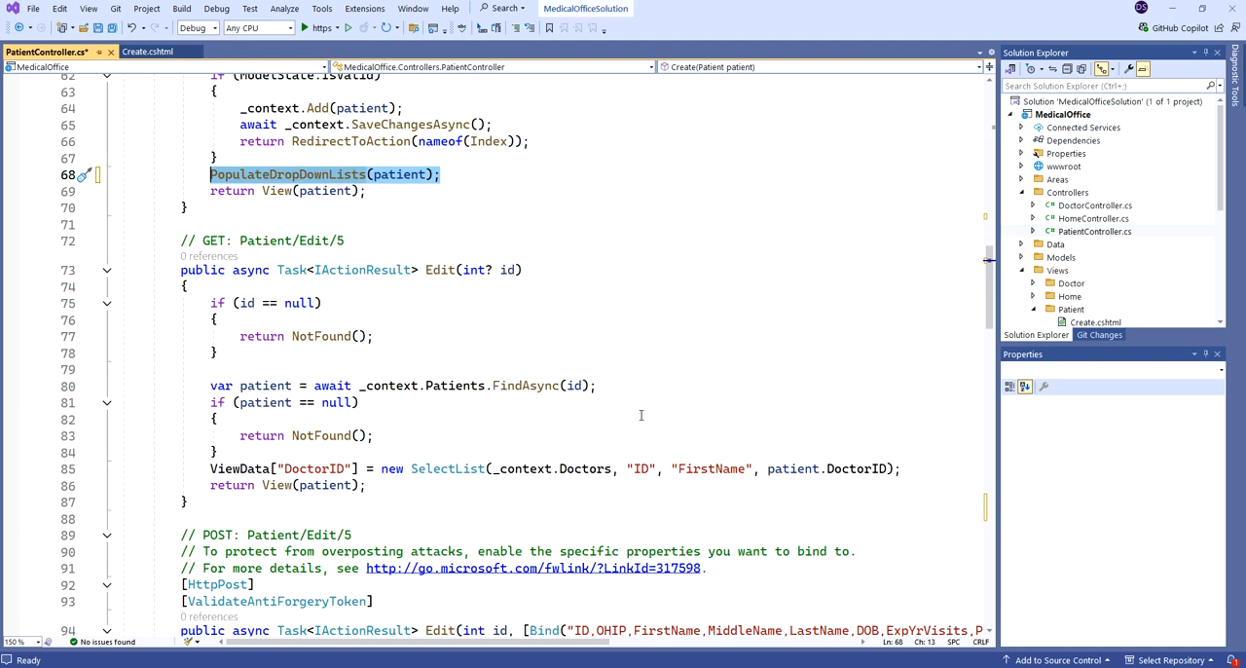
click(389, 449)
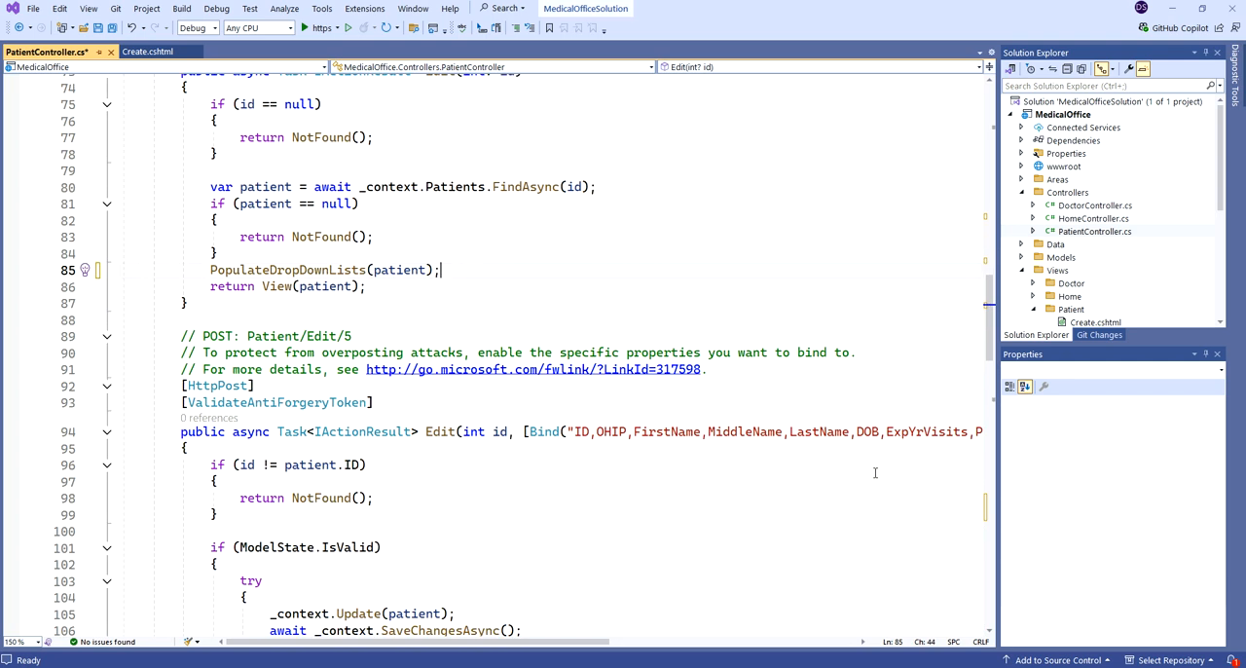
scroll(down, 3)
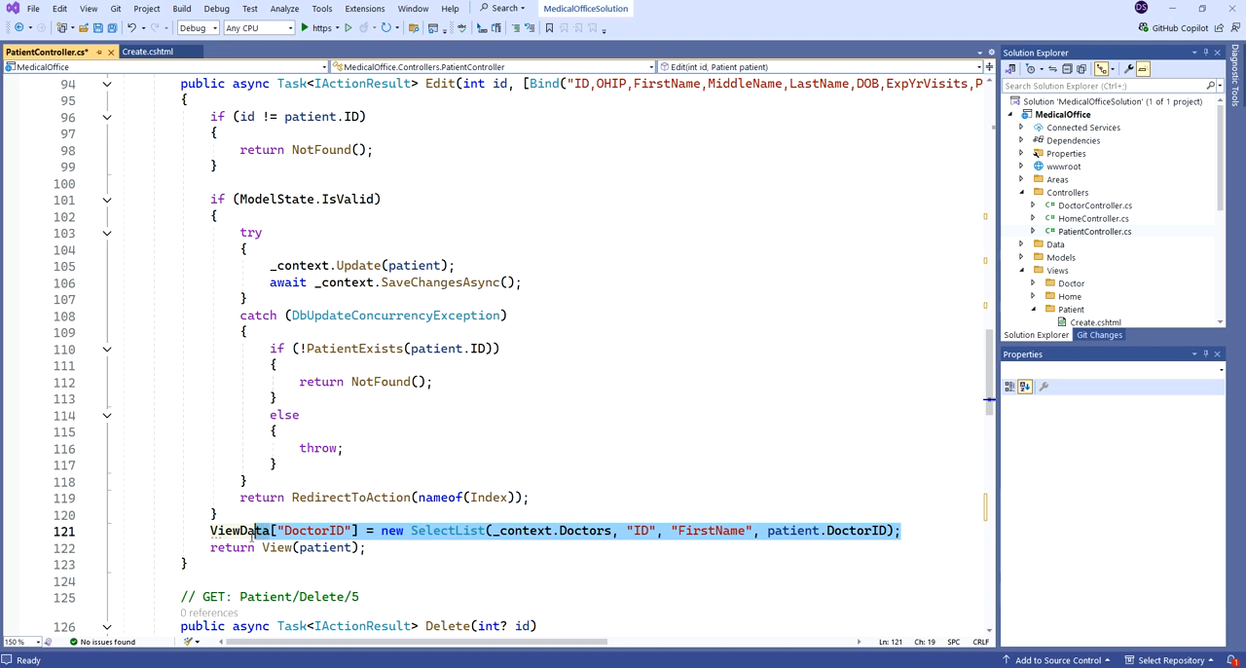
text(PopulateDropDownLists(patient);)
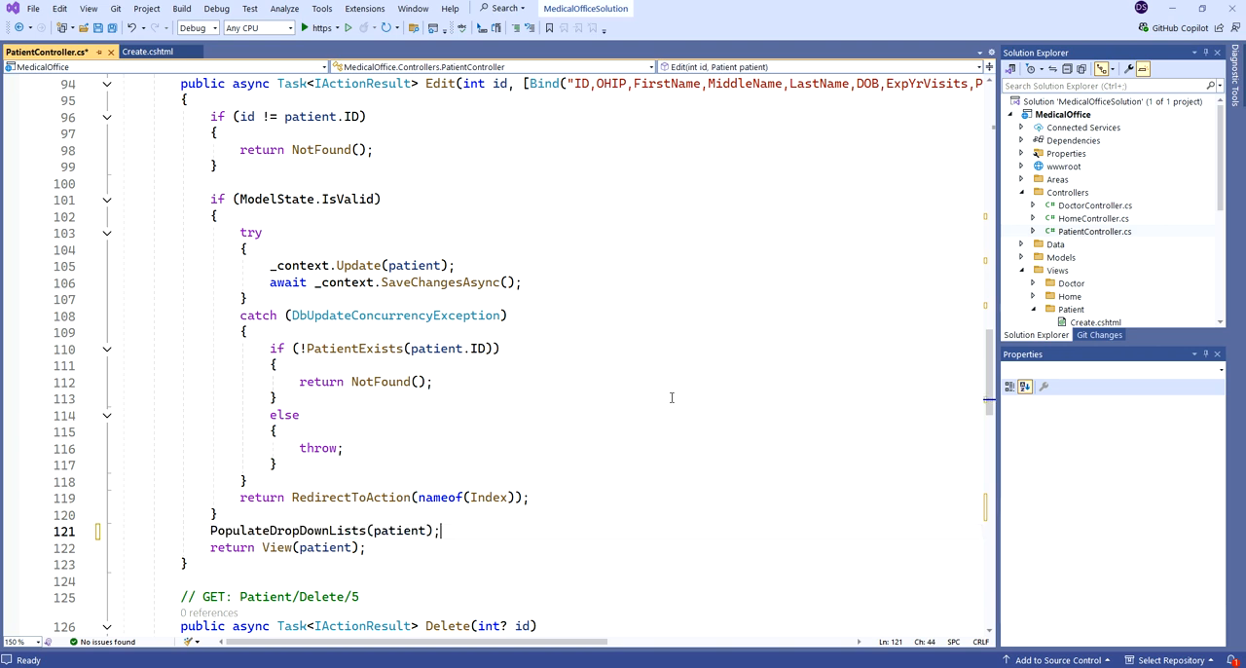
mouse_move(397, 529)
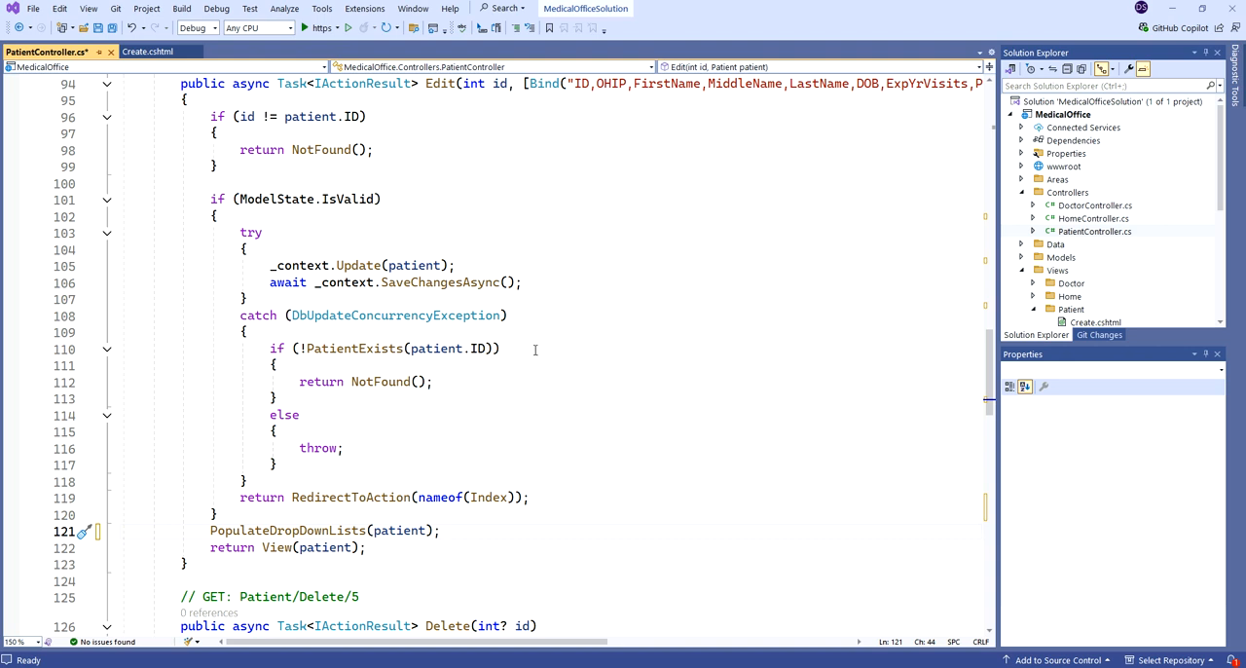
scroll(up, 3)
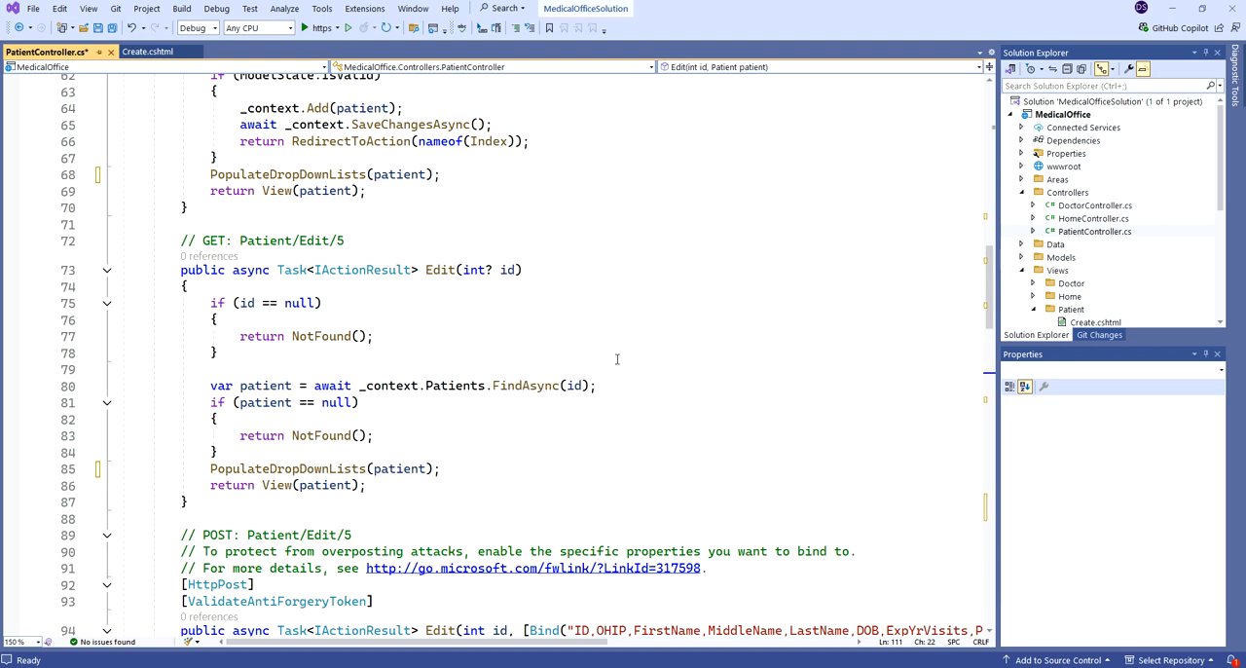
In Create.cshtml, add <option value="">Select a Doctor</option> inside the DoctorID select
click(143, 52)
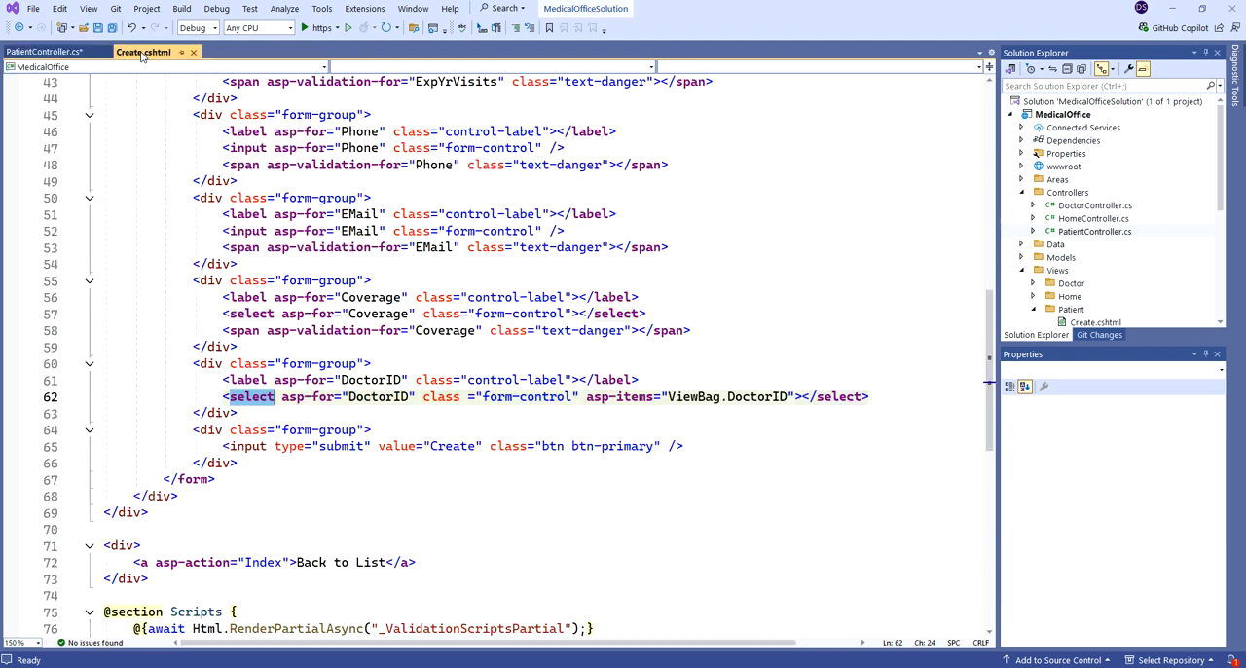
click(648, 312)
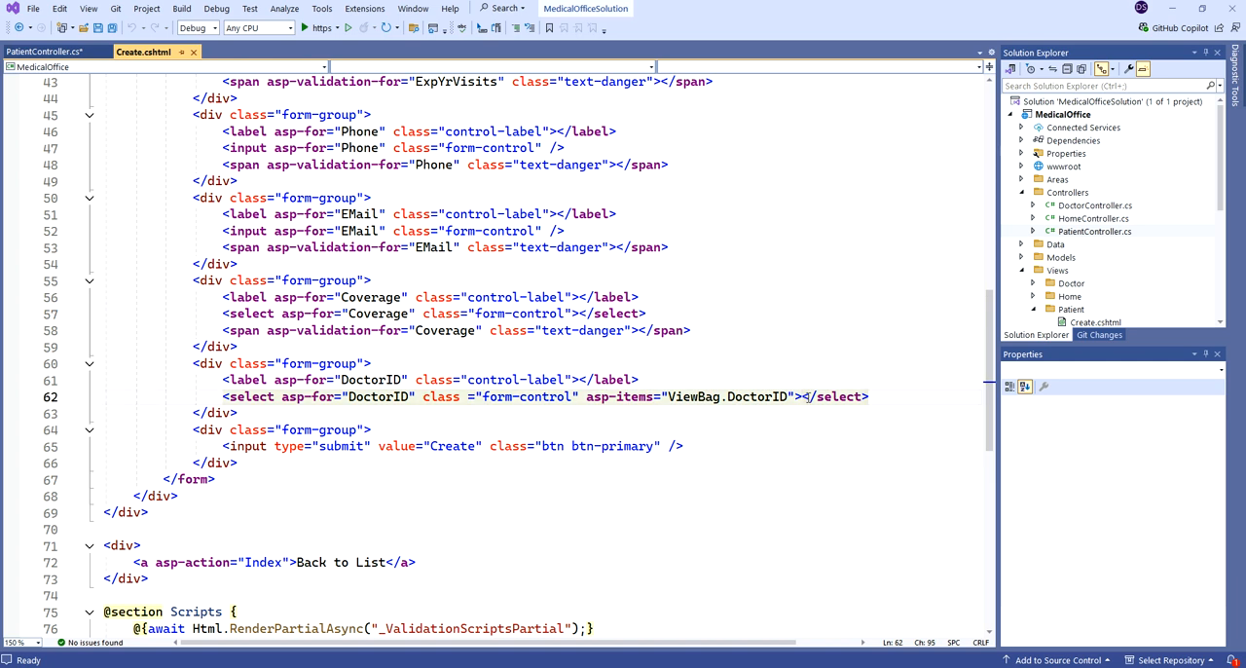
key(enter)
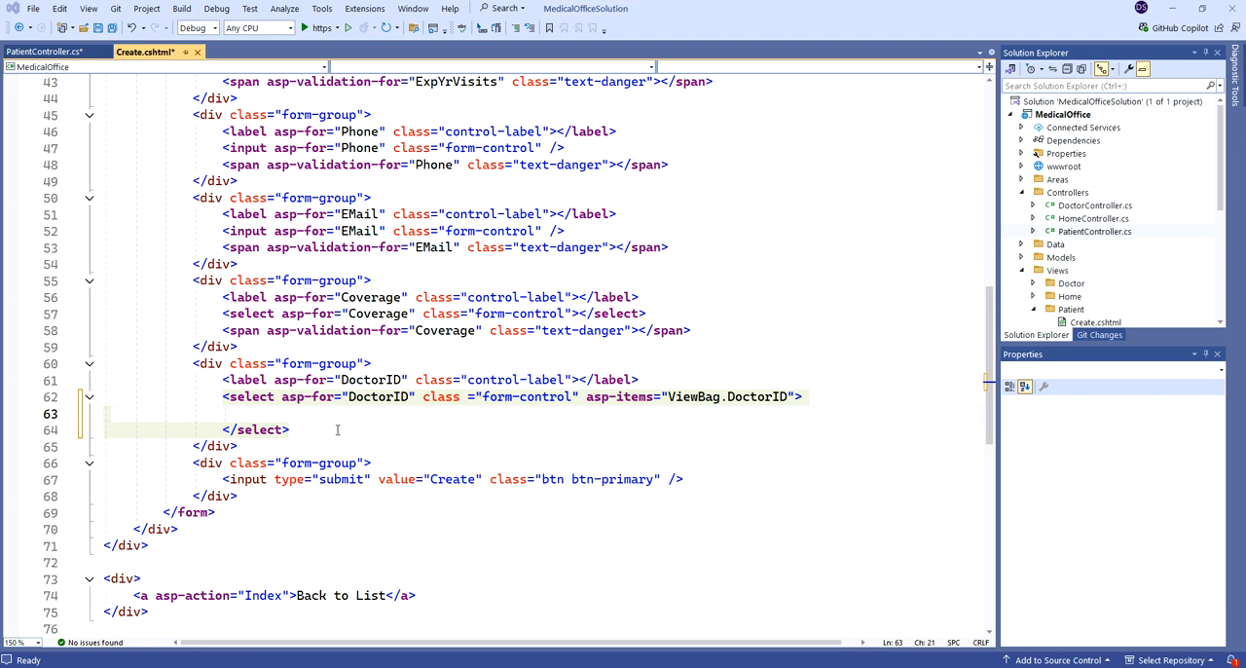
text(<option value="">Select a Doctor</option>)
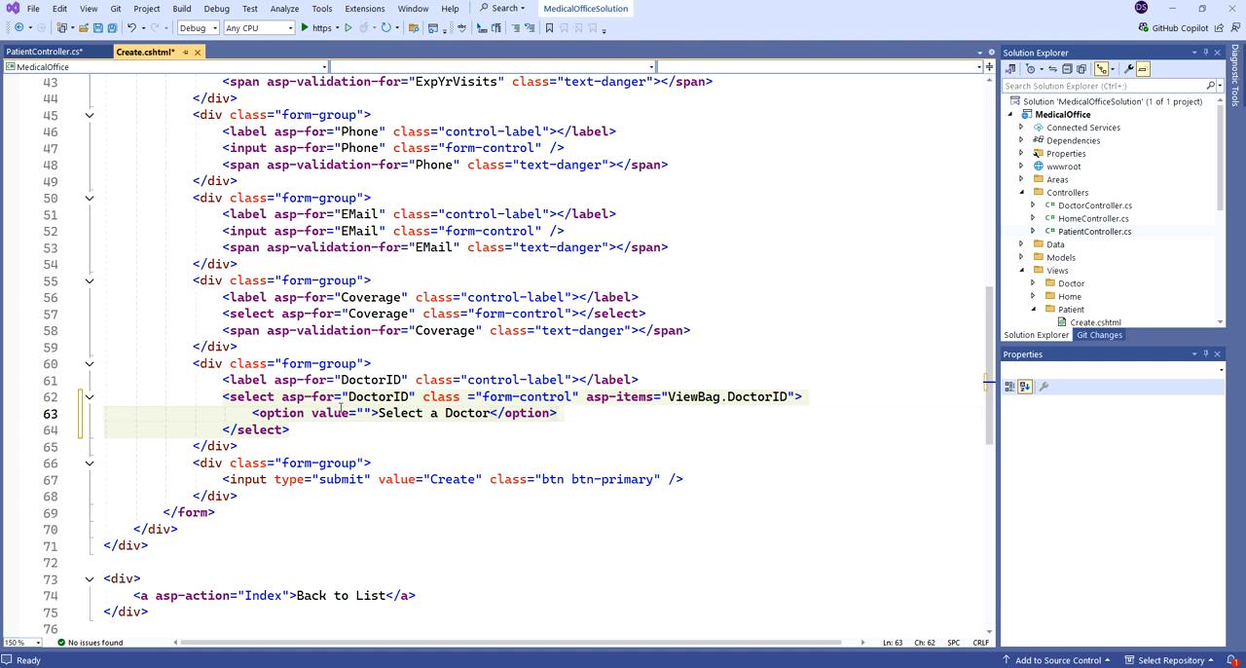
click(559, 413)
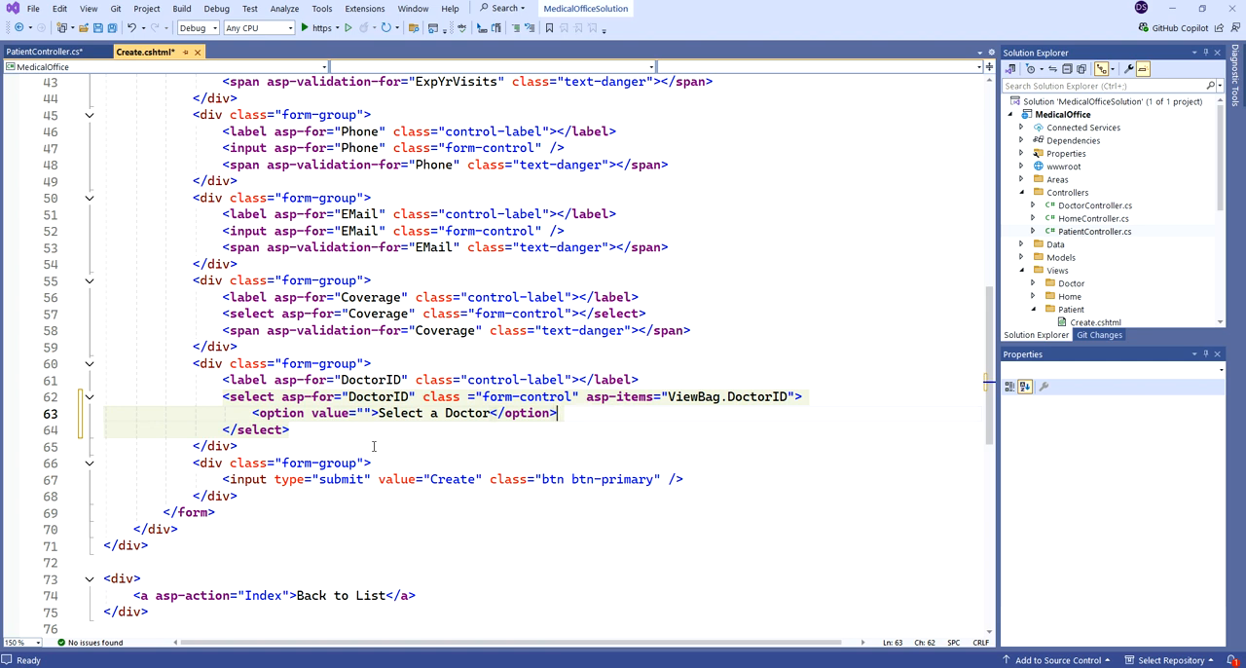
Add <span asp-validation-for="DoctorID" class="text-danger"></span> after the DoctorID </select>
double_click(433, 246)
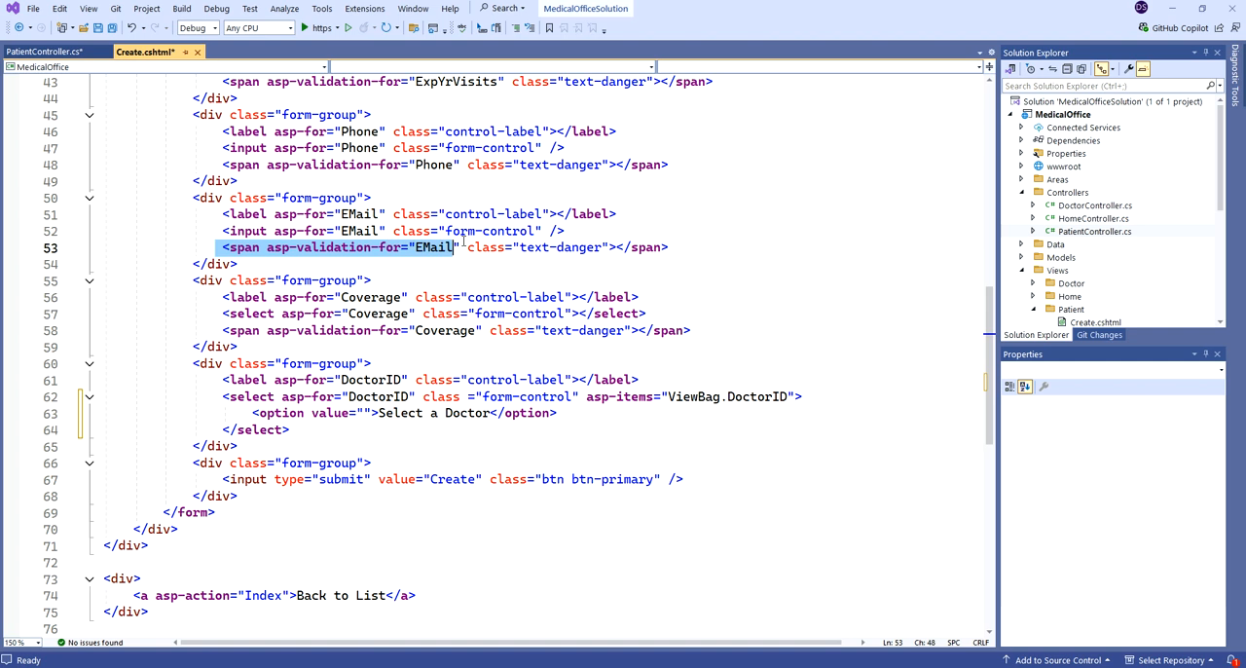
click(715, 259)
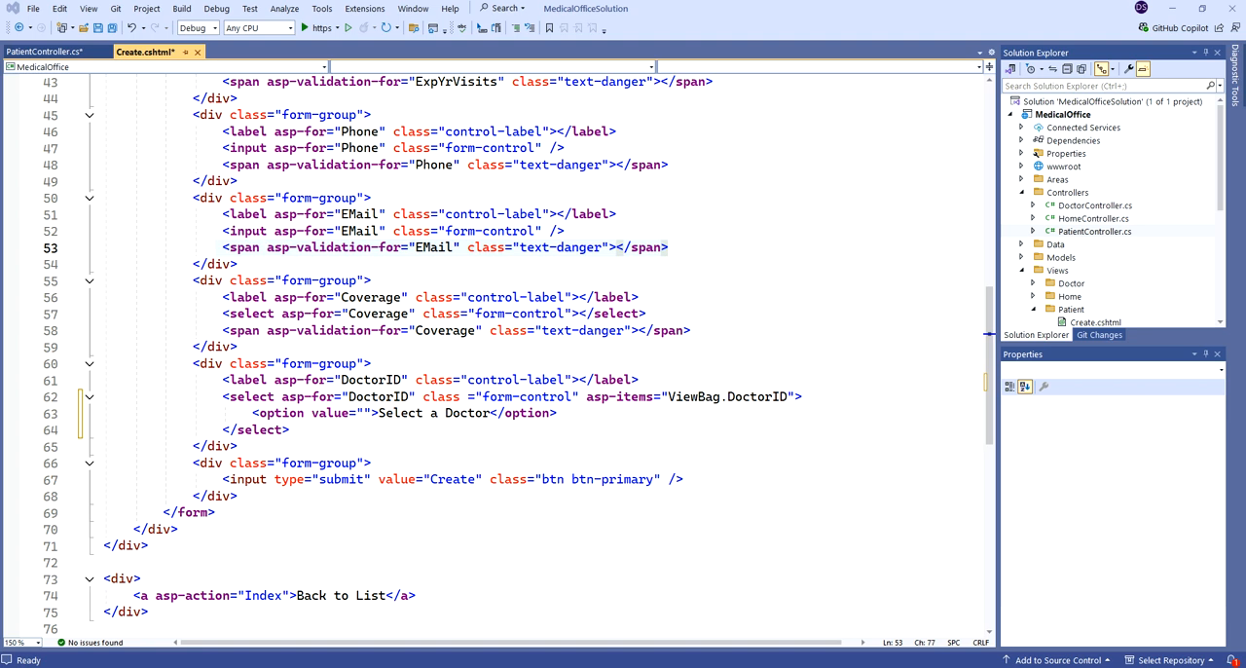
click(292, 430)
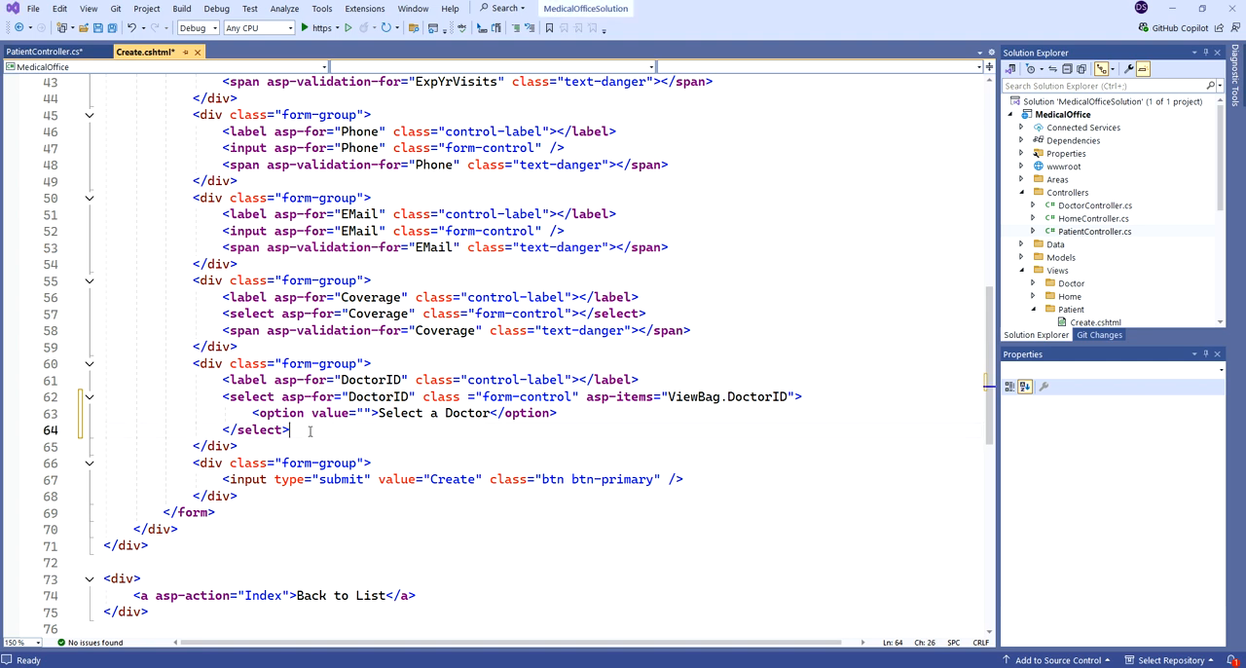
text(<span asp-validation-for="DoctorID" class="text-danger"></span>)
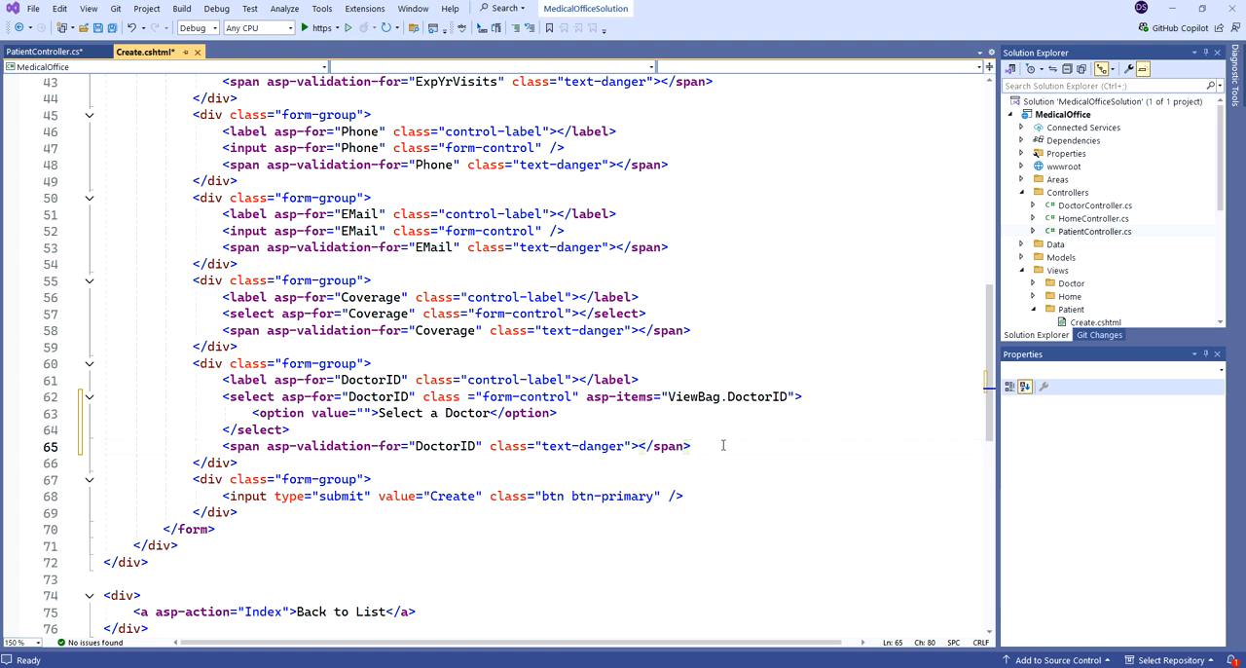
mouse_move(886, 313)
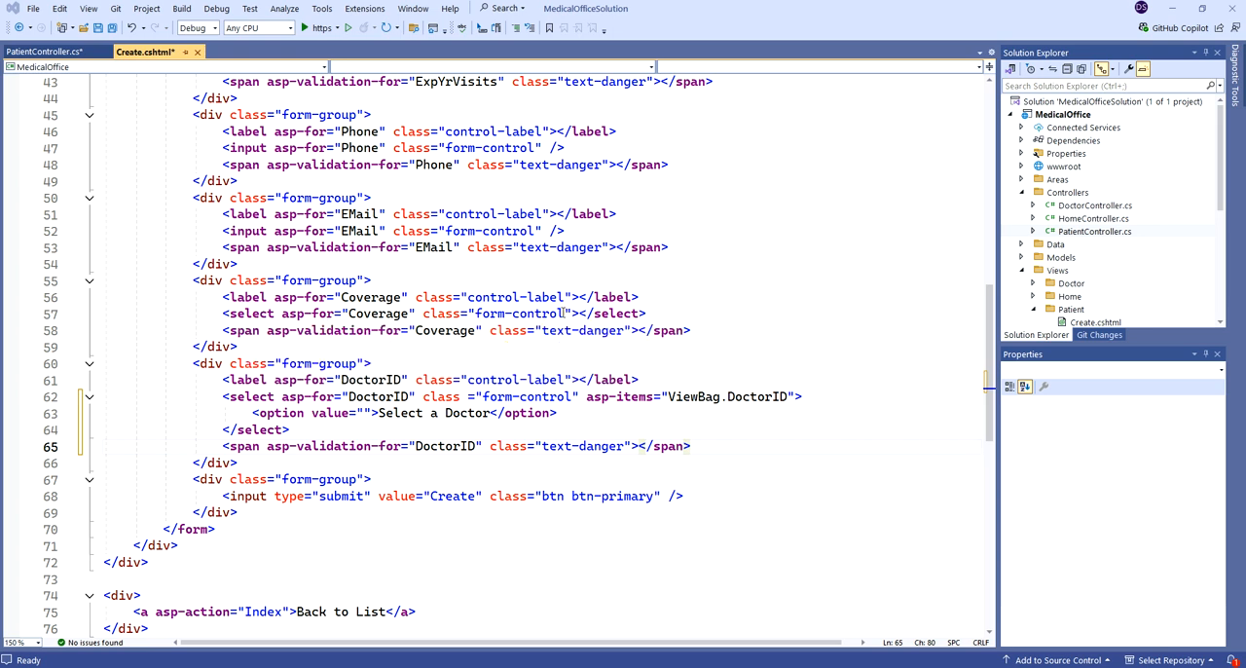
Add asp-items="Html.GetEnumSelectList<Coverage>()" to the Coverage select in Create.cshtml
click(572, 313)
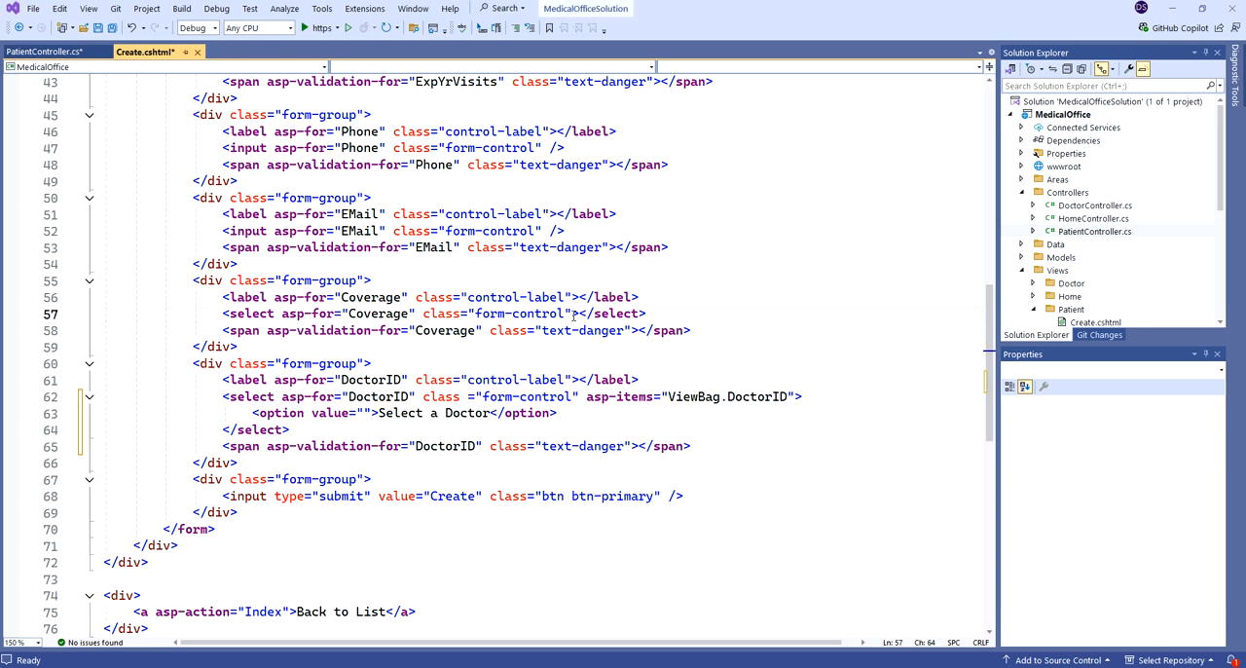
text(asp-items="Html.GetEnumSelectList<Coverage>()")
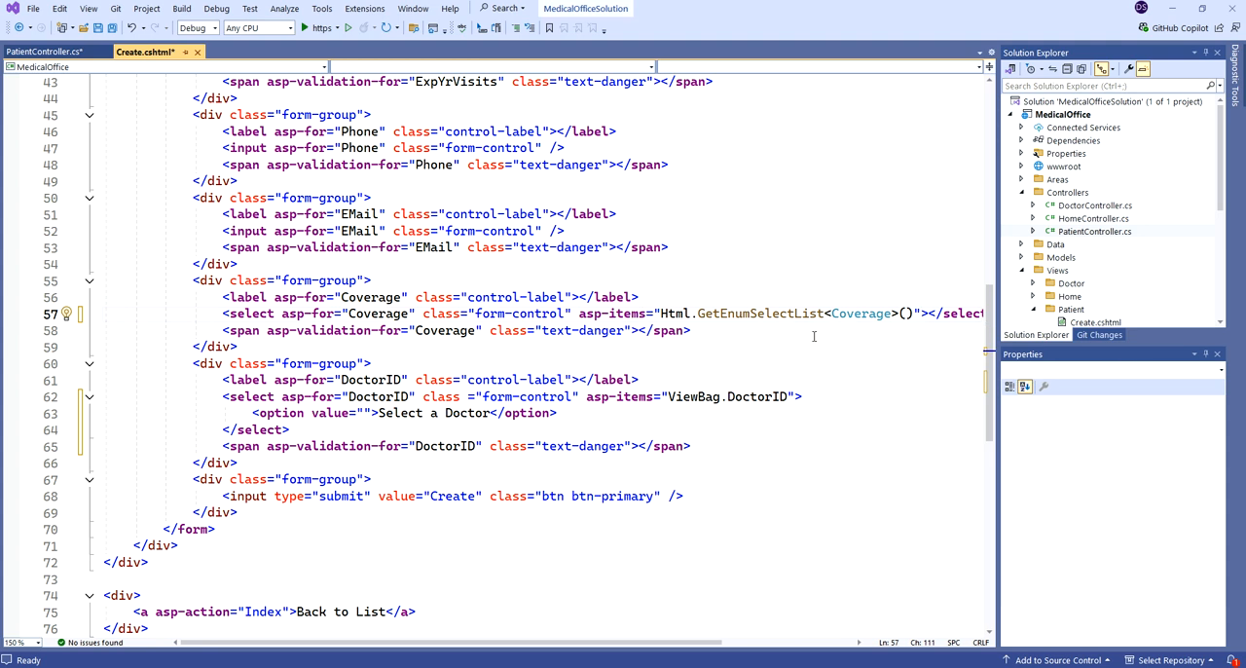
mouse_move(759, 312)
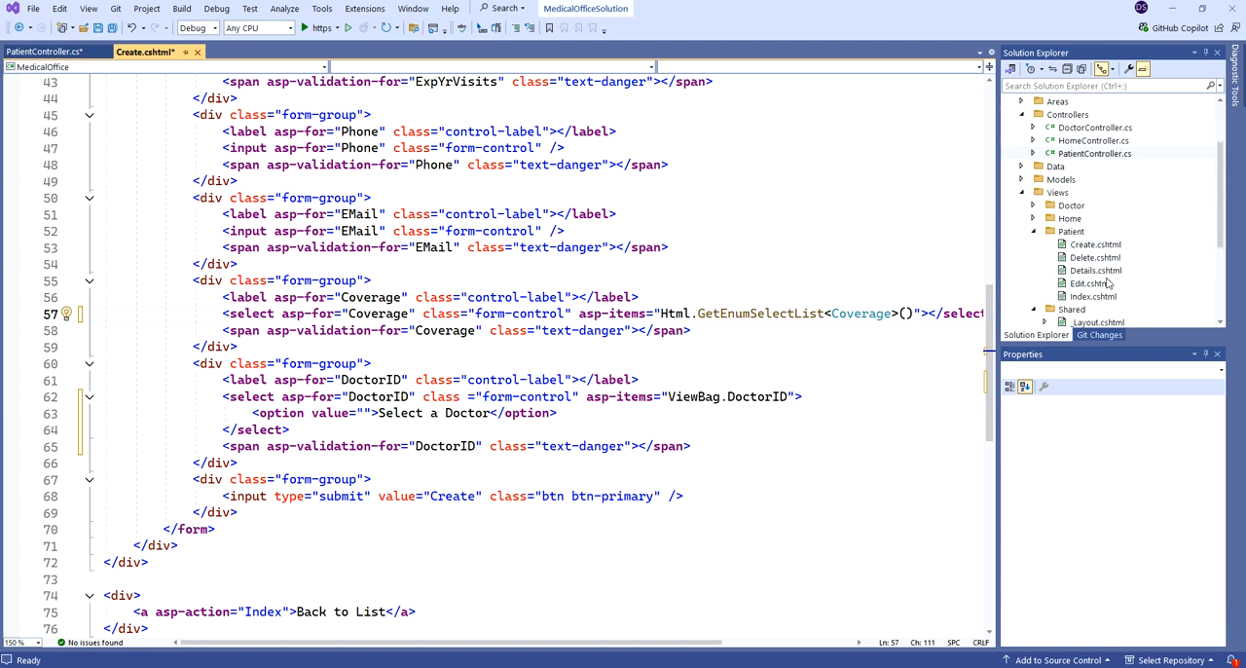
Open Edit.cshtml and add asp-items="Html.GetEnumSelectList<Coverage>()" to its Coverage select
double_click(1090, 282)
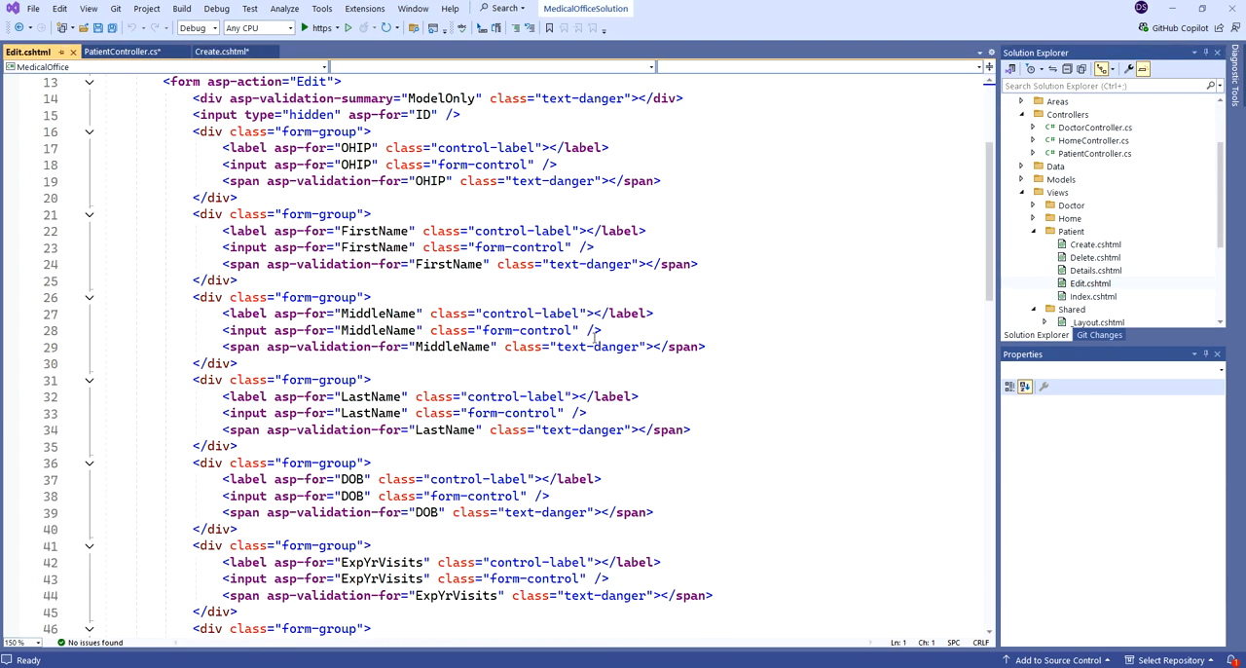
scroll(down, 3)
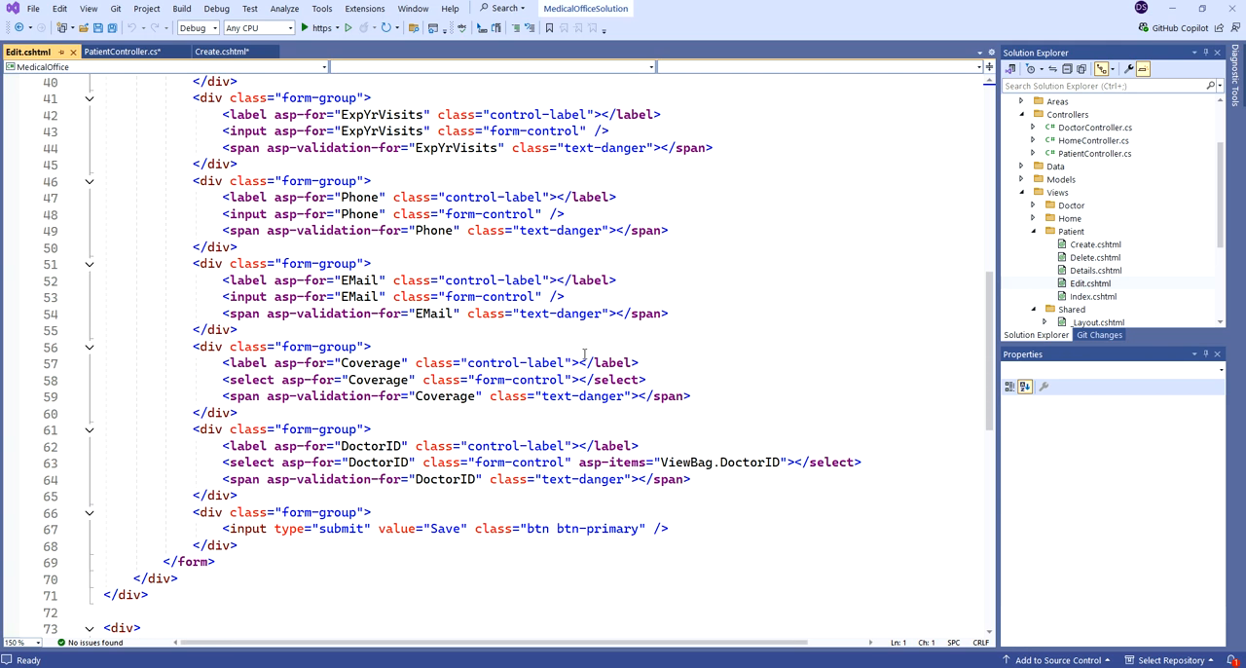
click(572, 380)
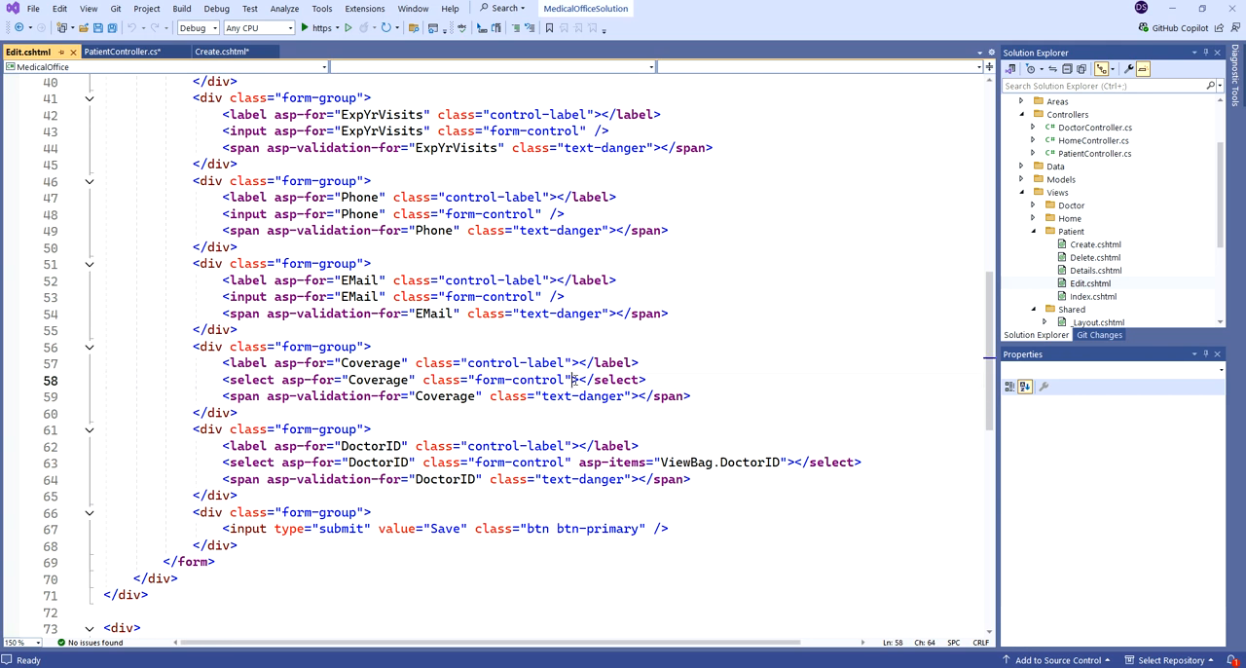
text(asp-items="Html.GetEnumSelectList<Coverage>()")
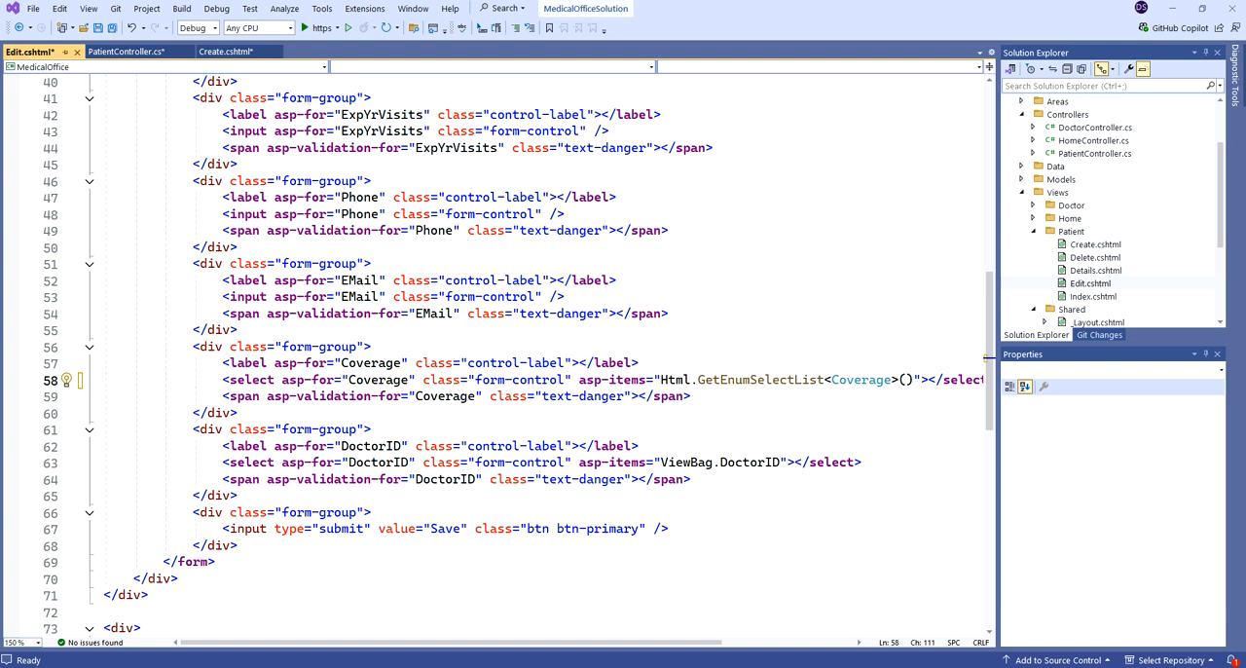
mouse_move(610, 379)
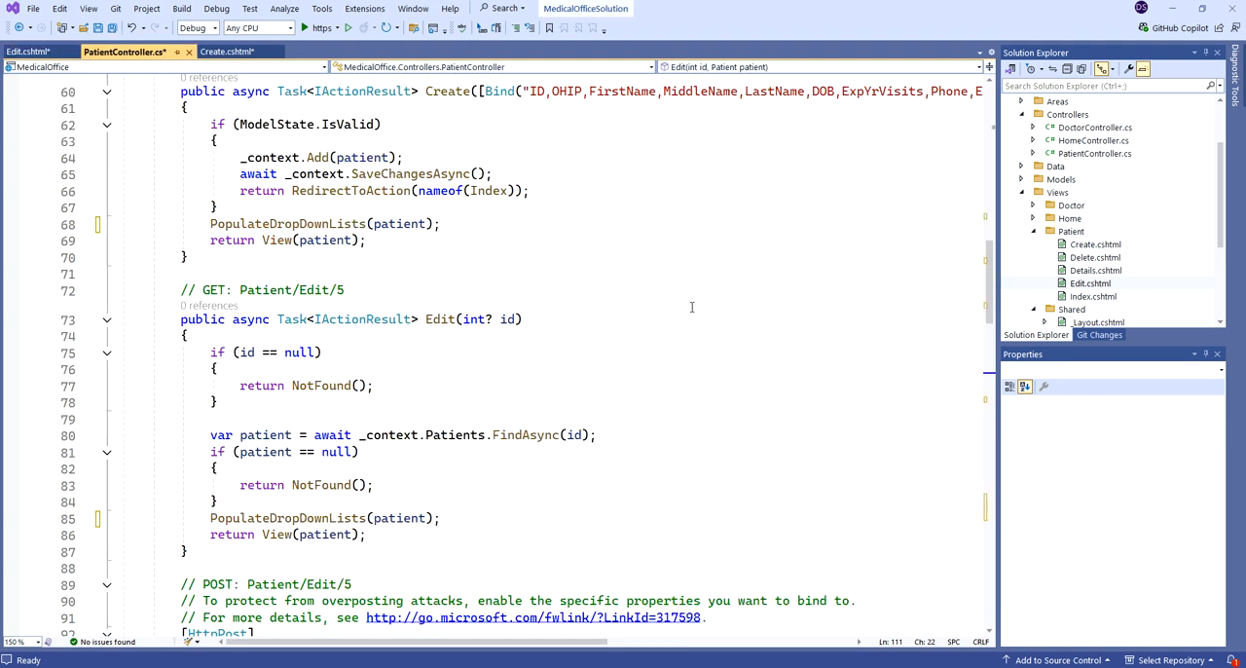
Wrap the Create view's Coverage asp-items attribute onto its own line, then run the site over https
click(222, 52)
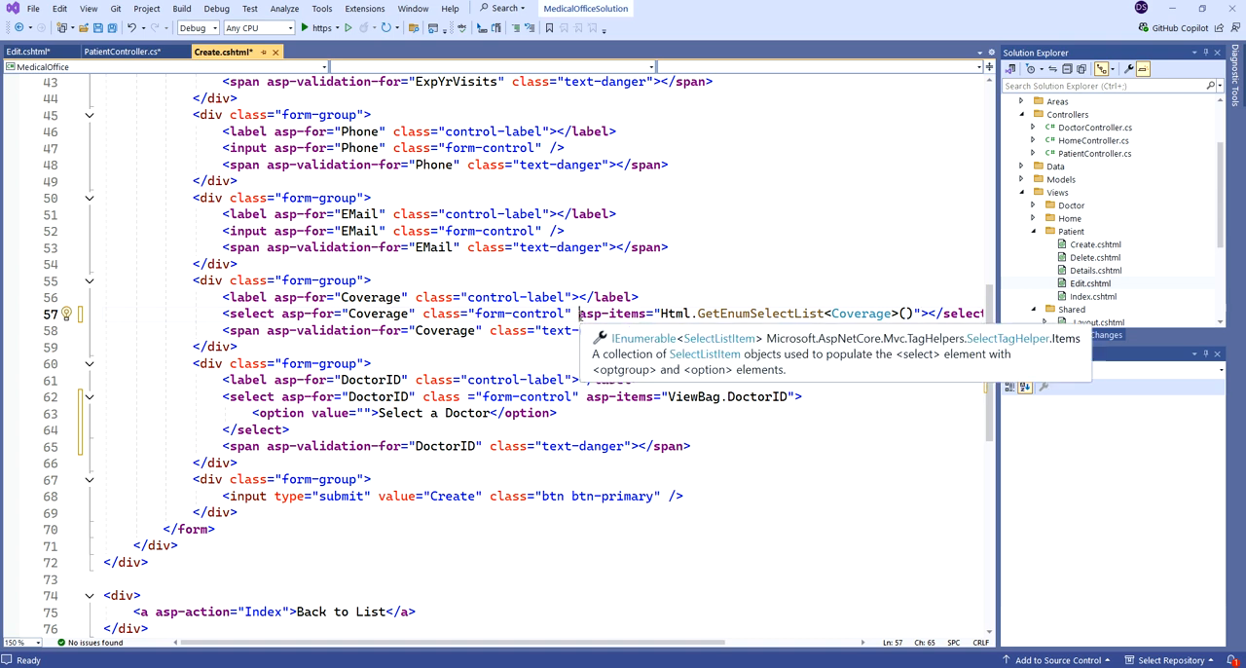
click(775, 247)
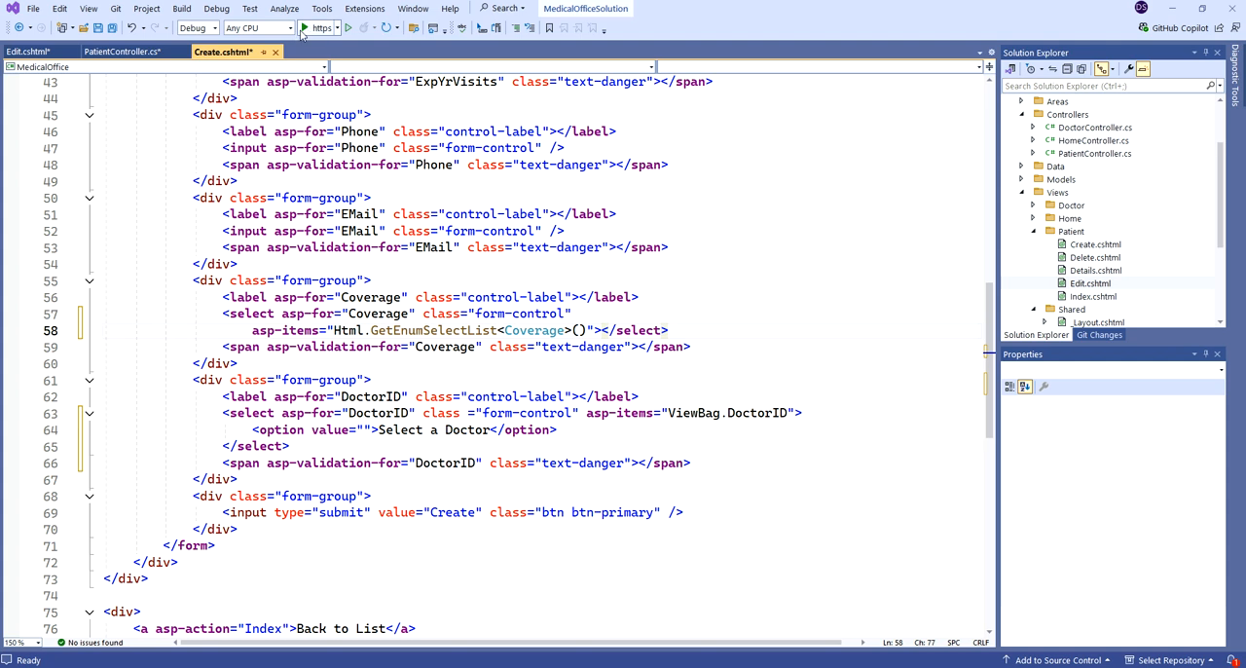
click(305, 27)
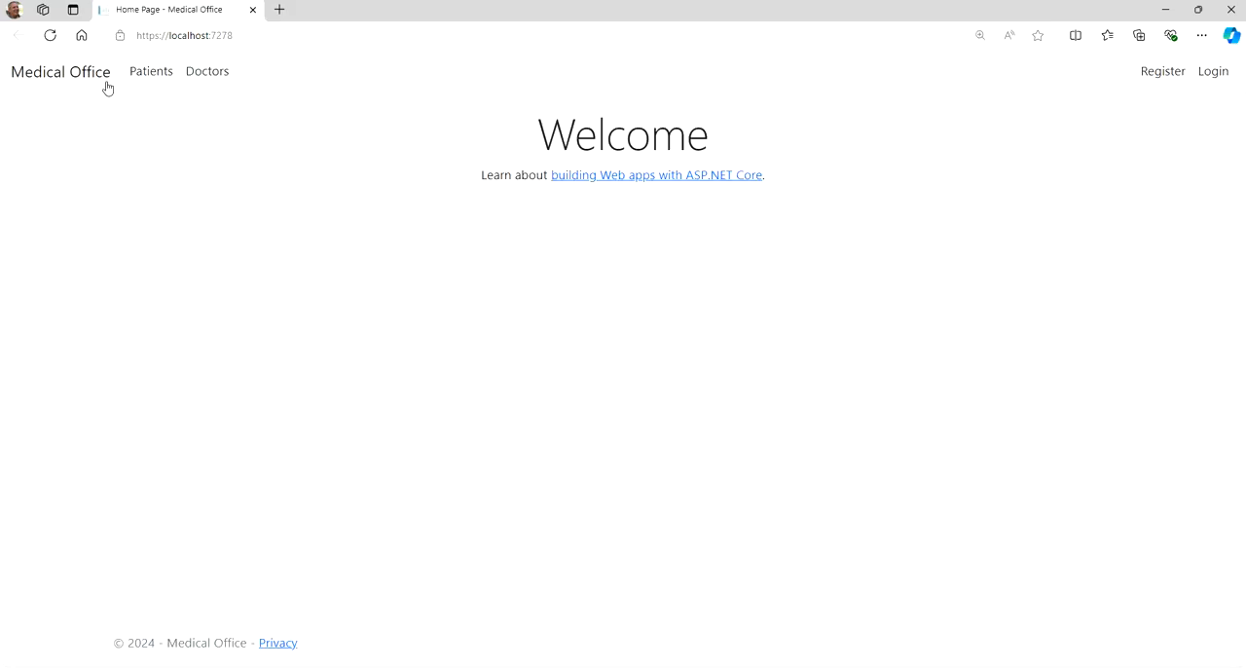
Open the new patient form, browse the coverage options, and pick OHIP and doctor House, Gregory A
click(151, 70)
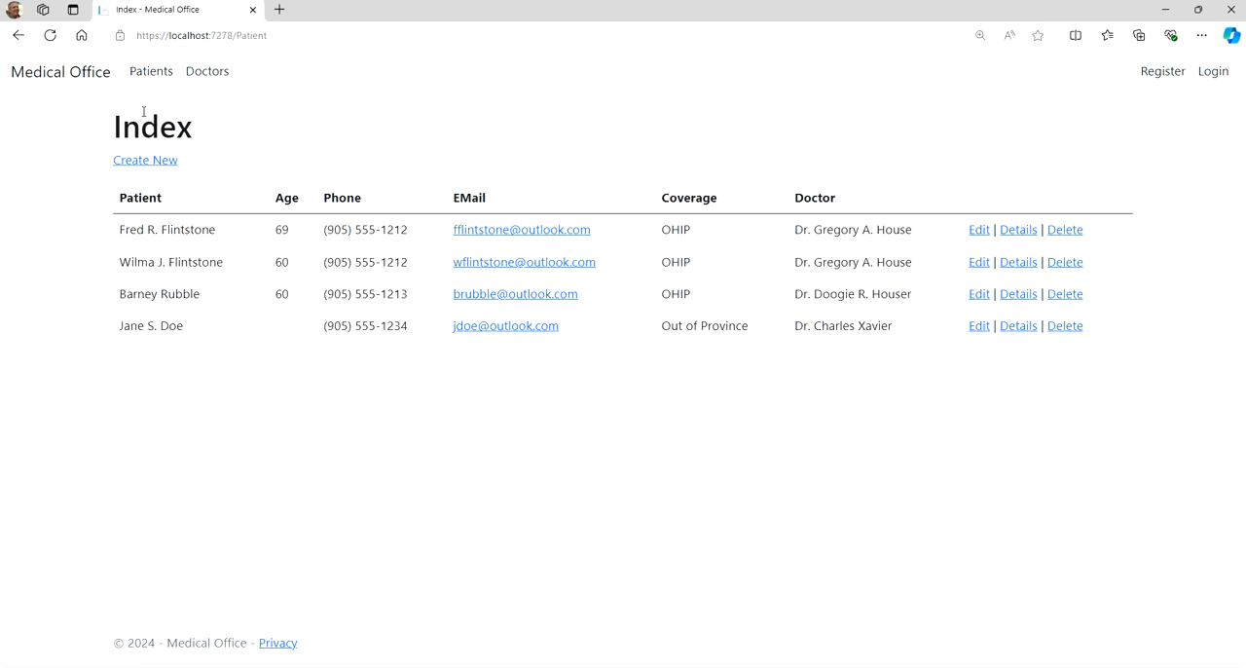
click(145, 159)
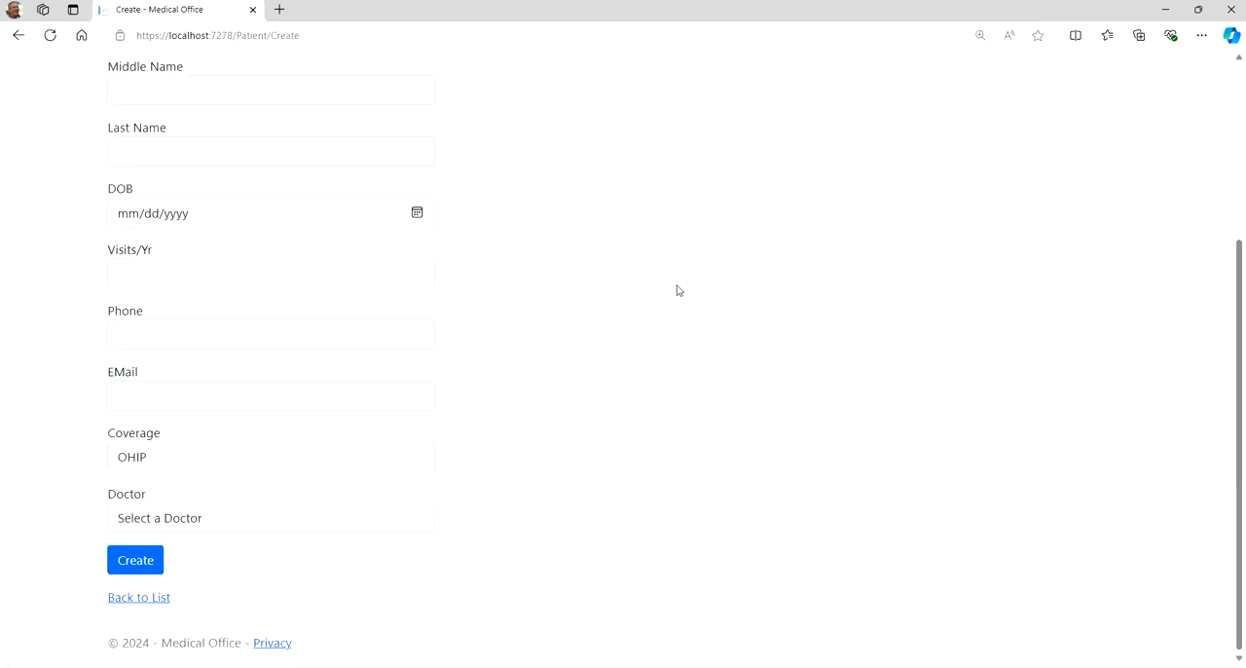
click(269, 457)
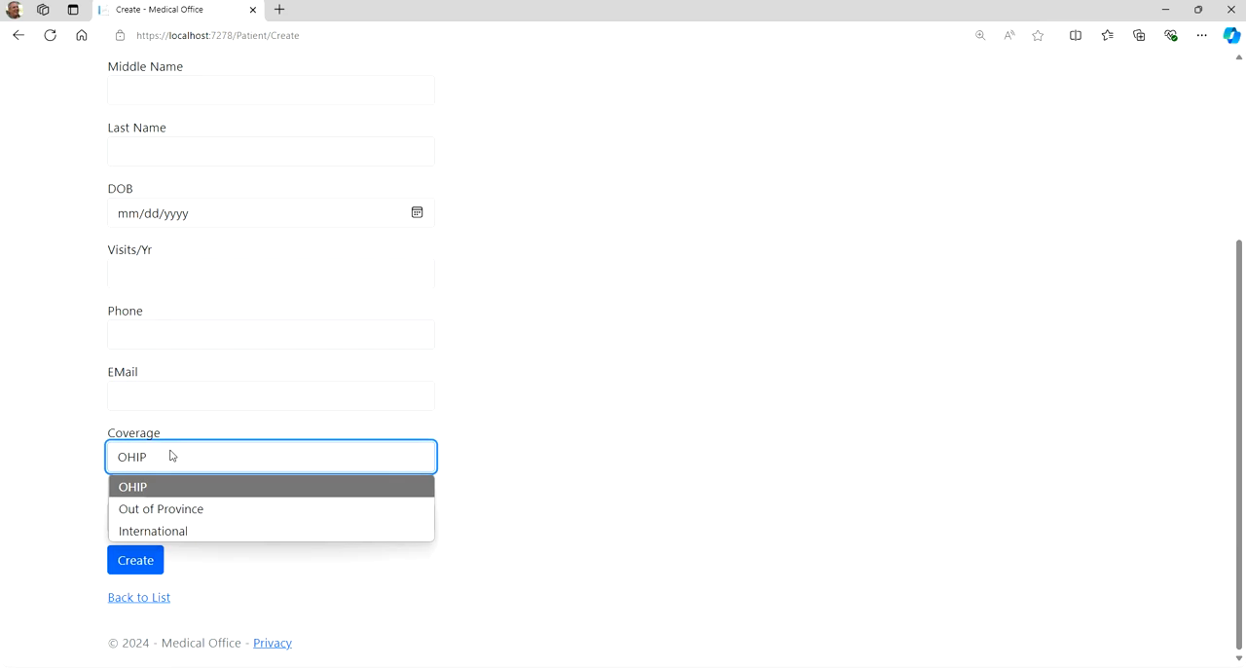
click(134, 486)
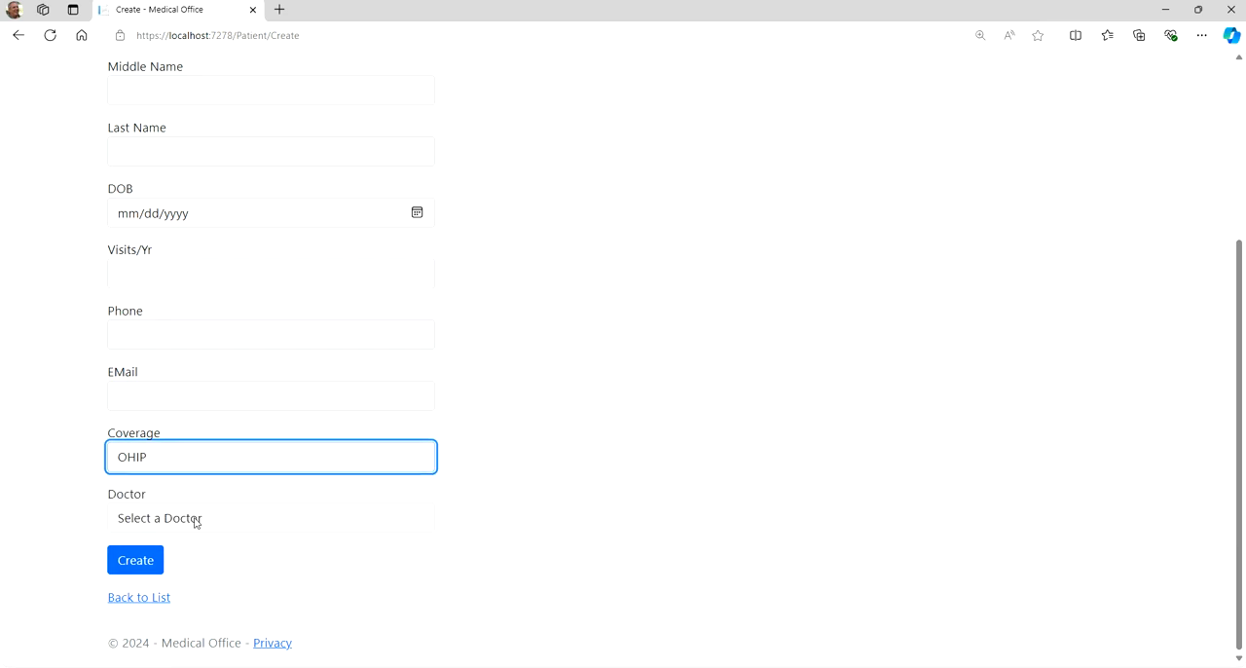
click(271, 517)
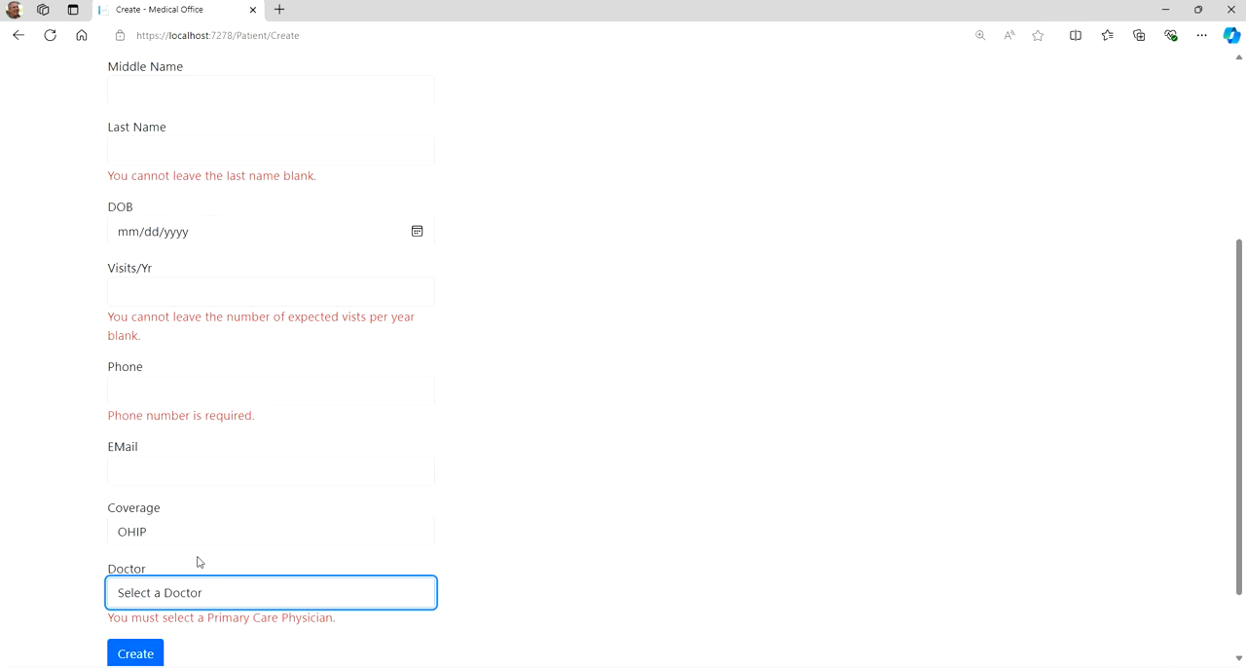
scroll(down, 3)
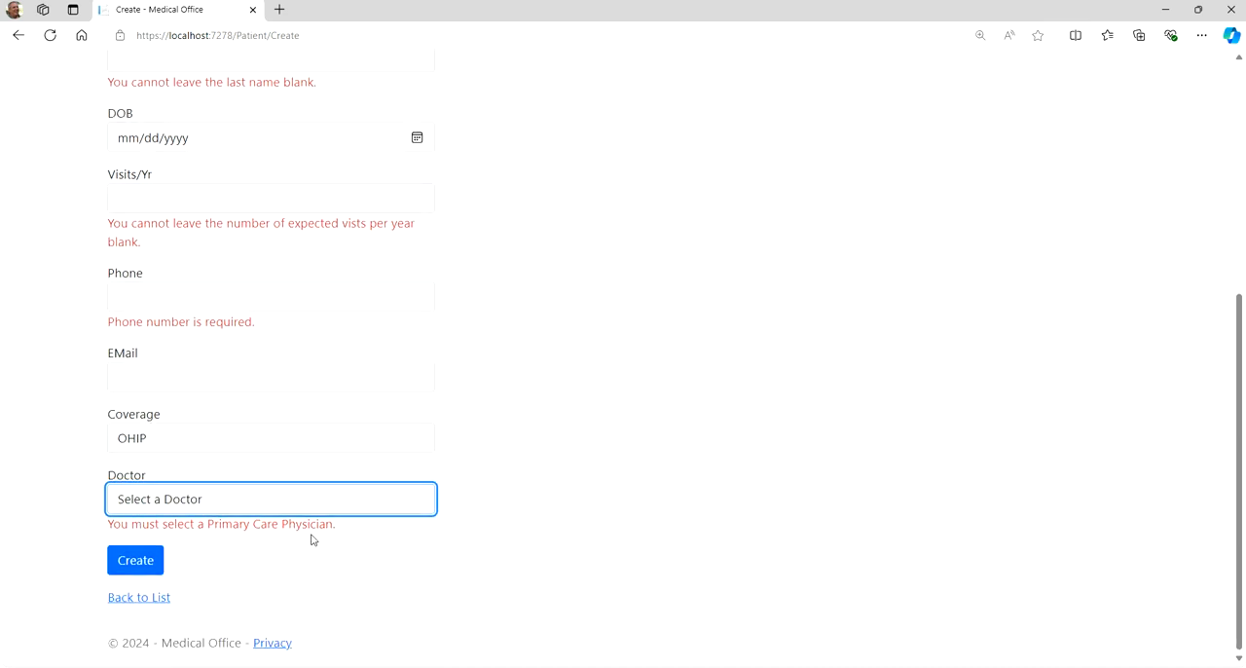
mouse_move(190, 523)
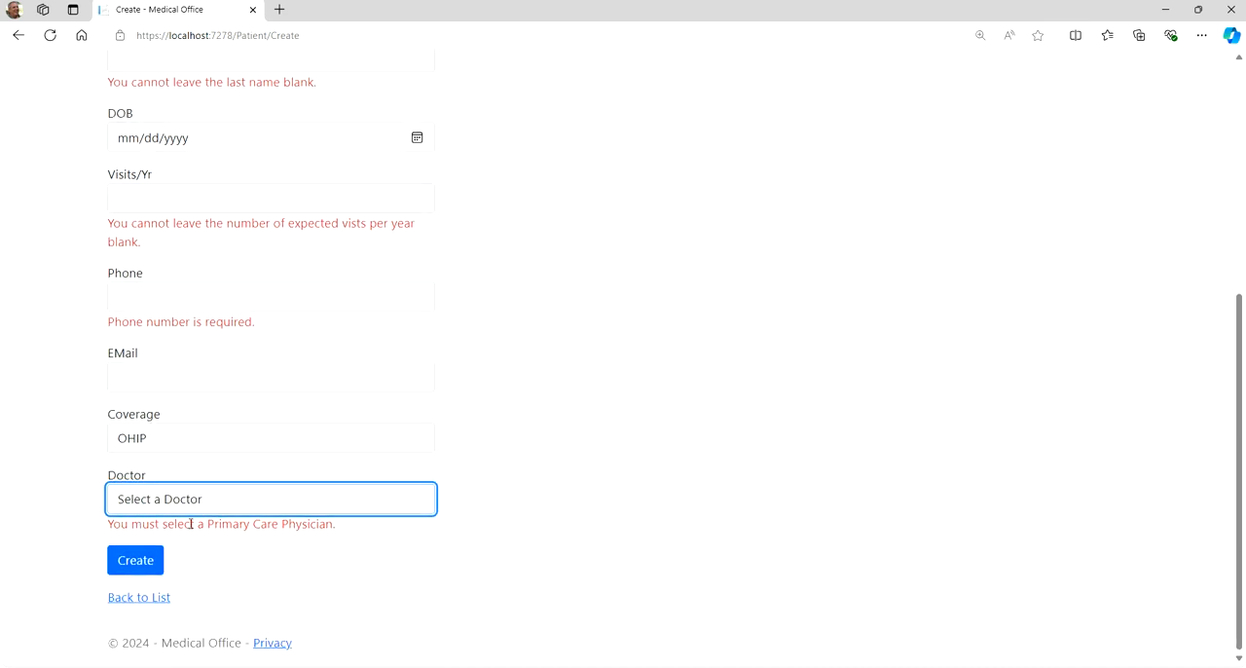
click(270, 498)
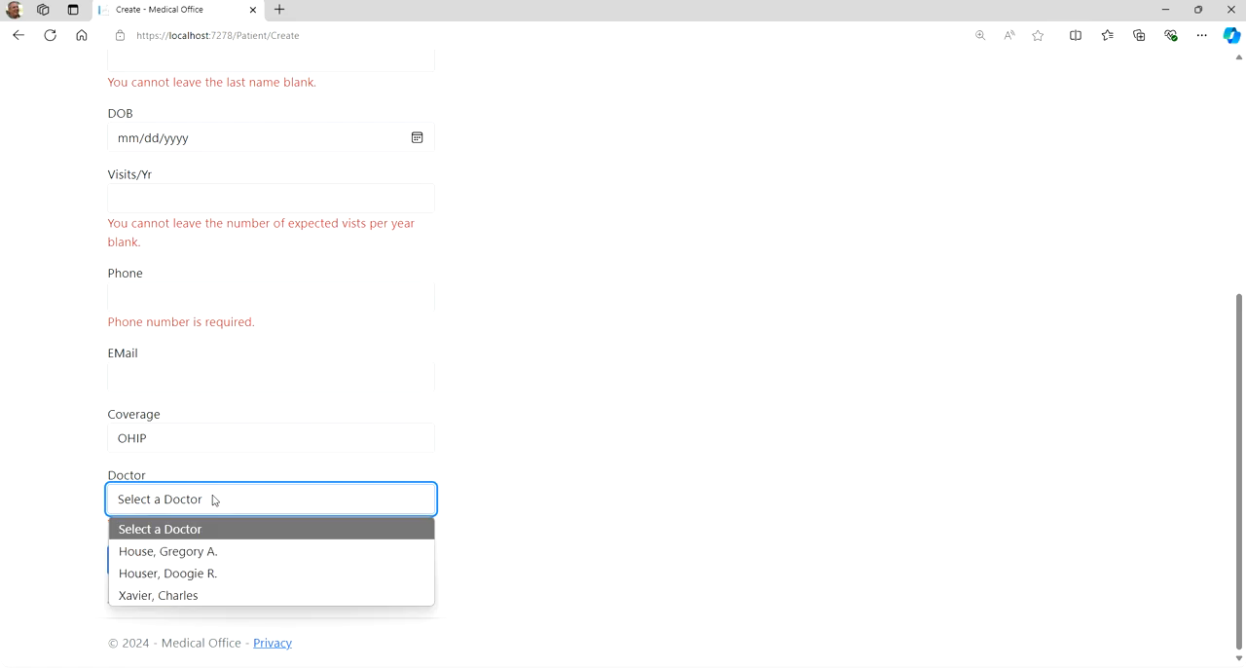
click(167, 551)
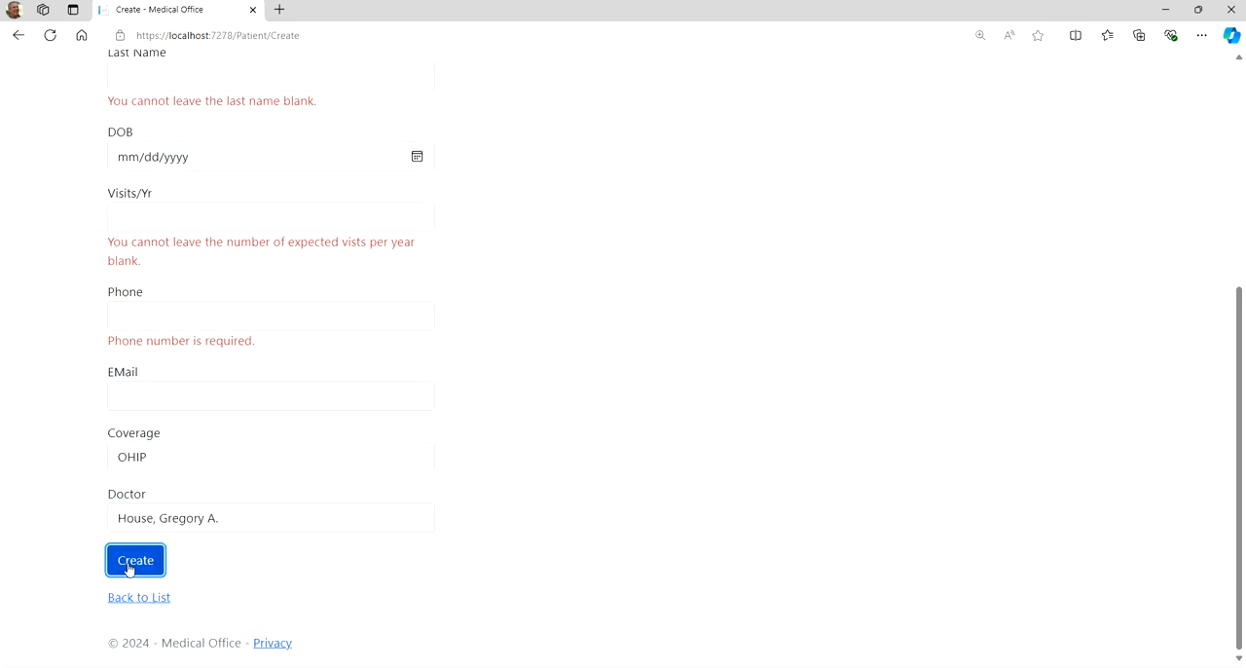
mouse_move(572, 466)
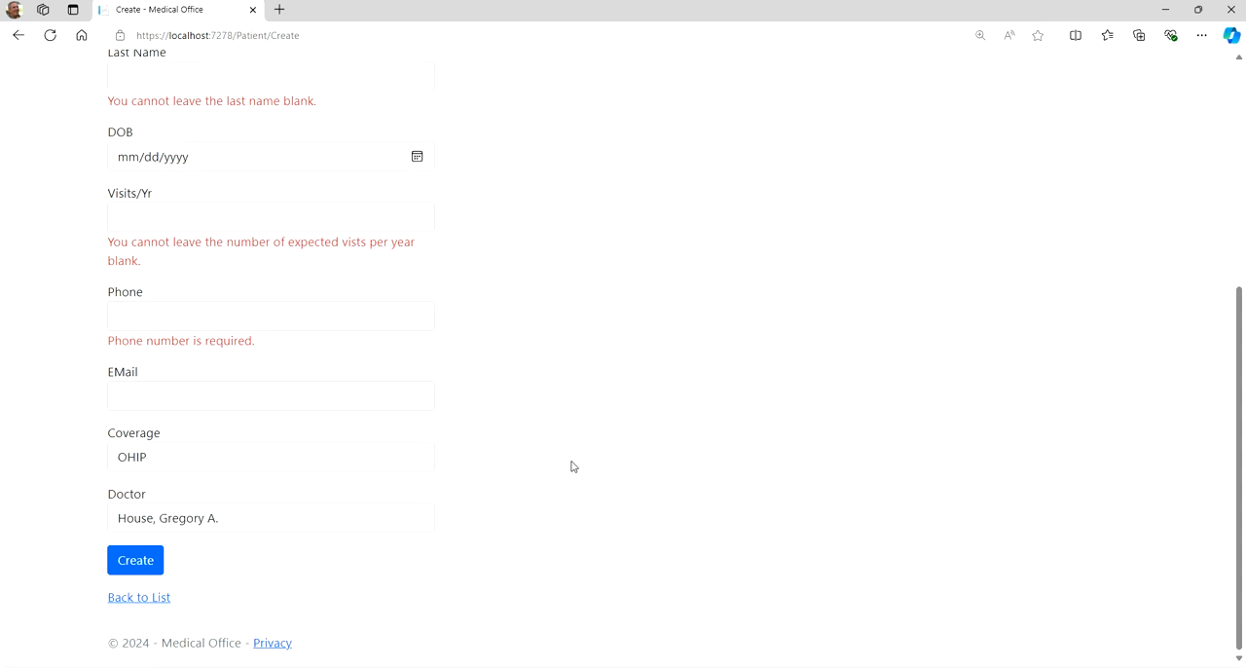
Change the coverage to International, then go back to the patient list
scroll(up, 3)
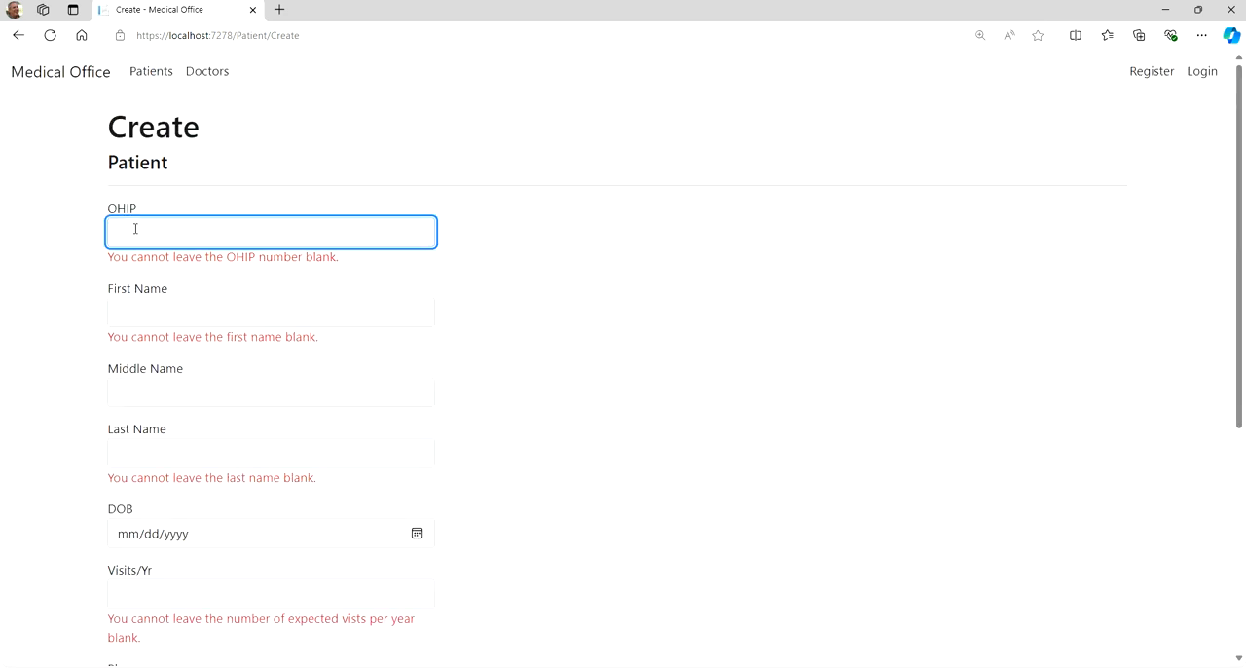
scroll(down, 3)
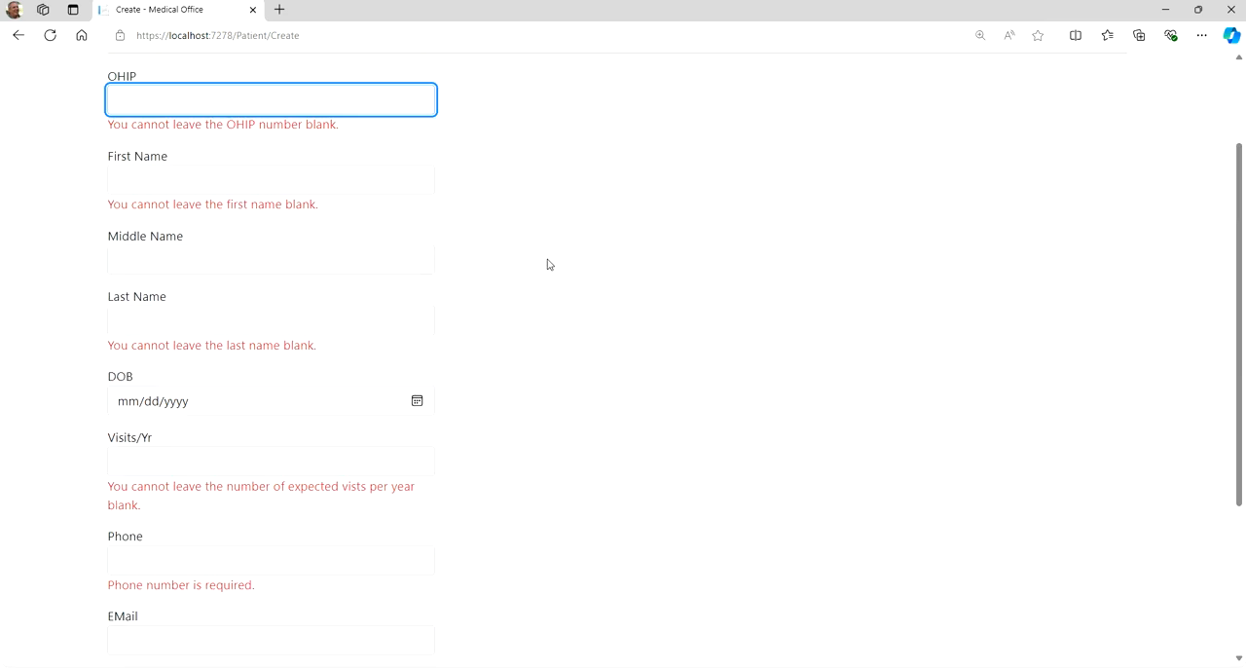
scroll(down, 3)
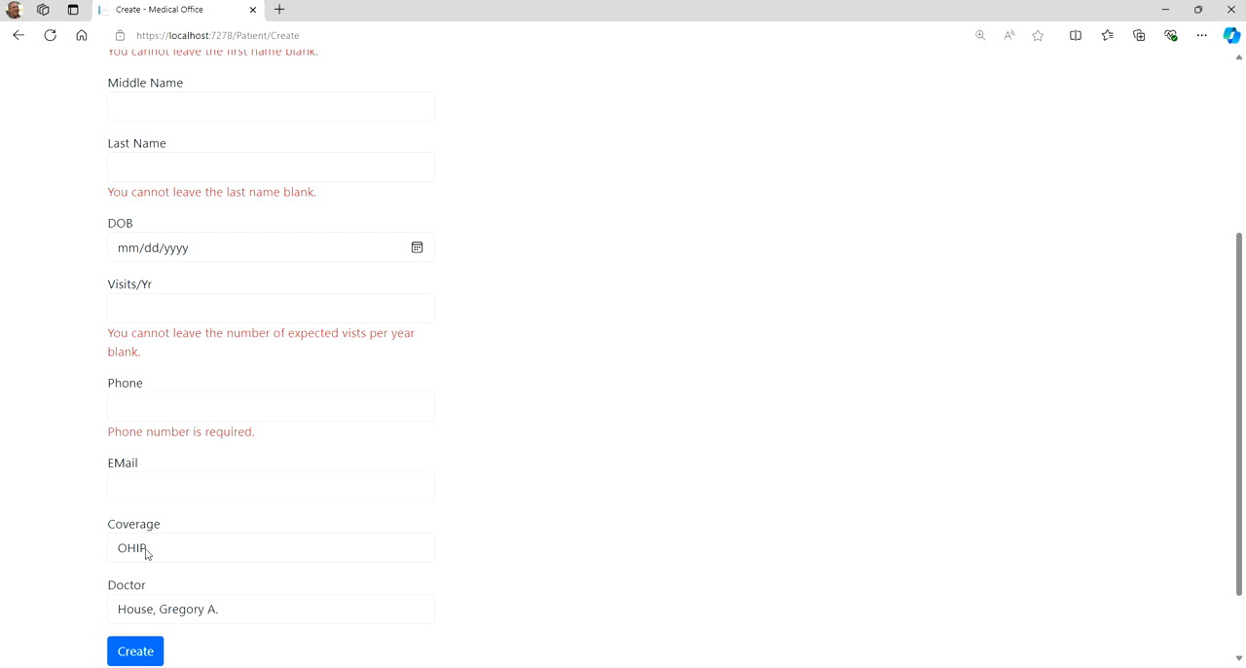
click(269, 547)
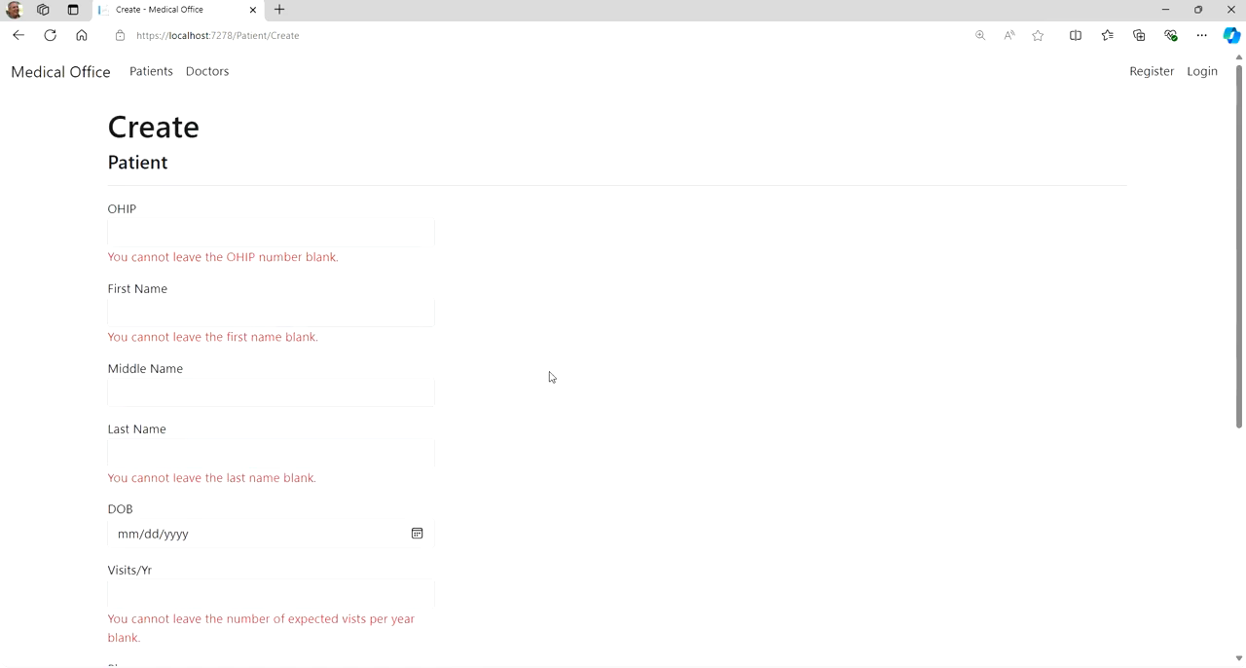
scroll(down, 3)
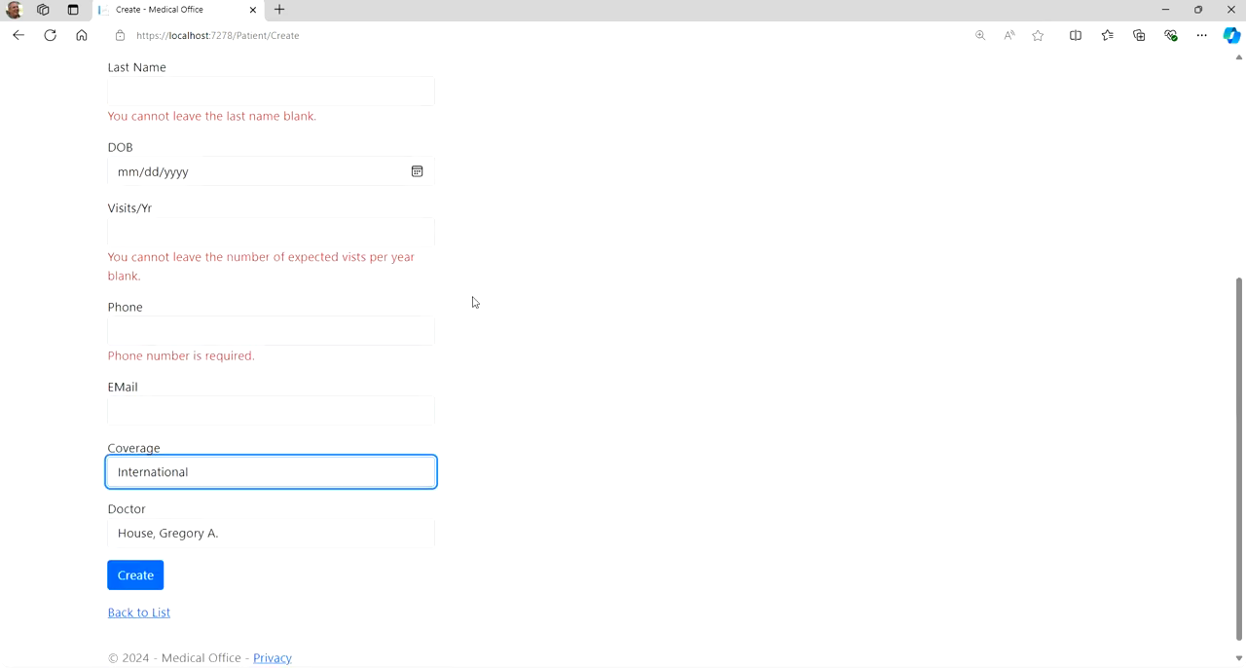
click(138, 611)
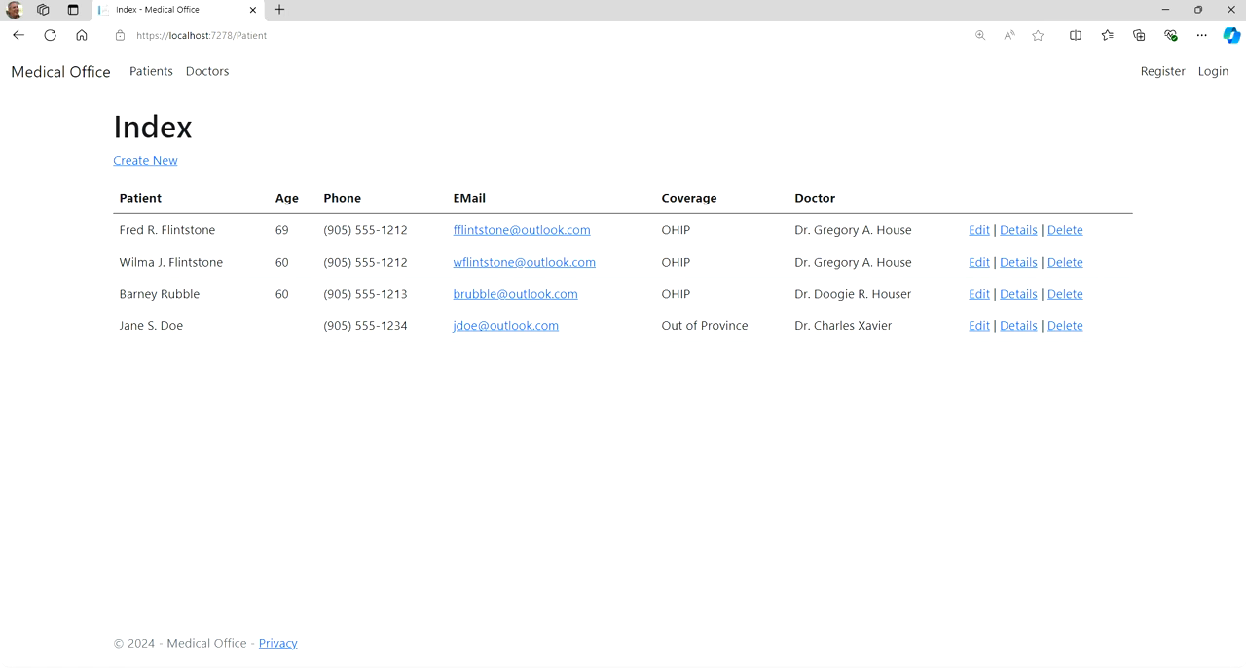
mouse_move(182, 104)
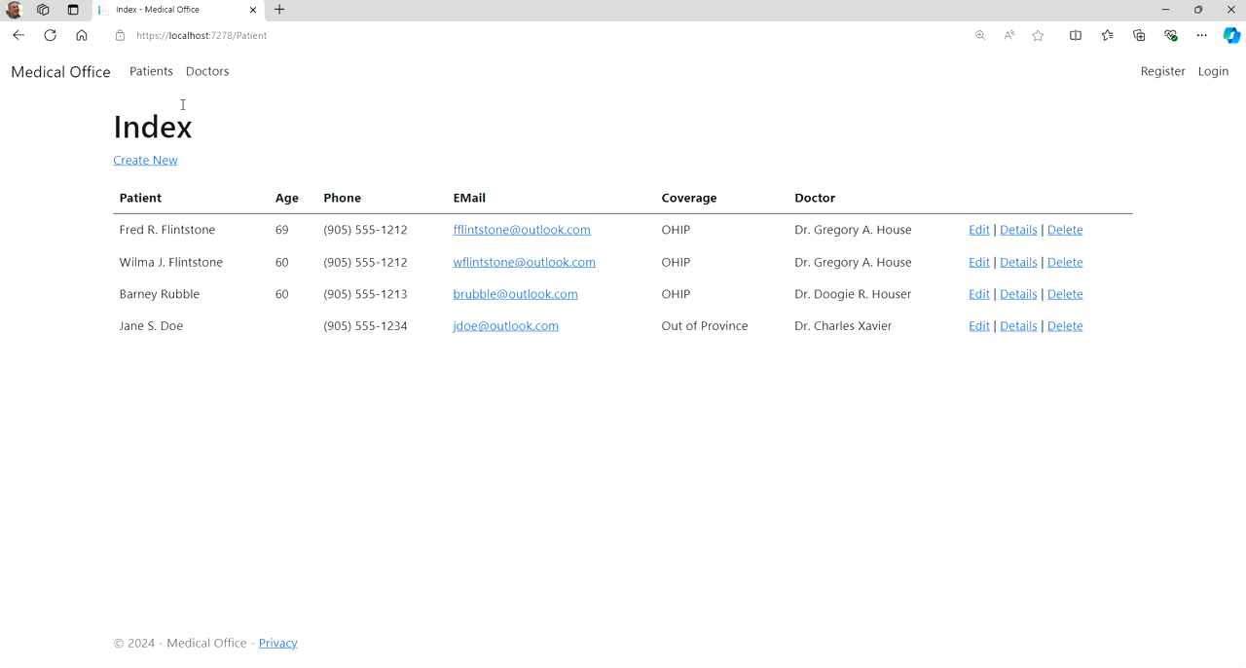
mouse_move(151, 70)
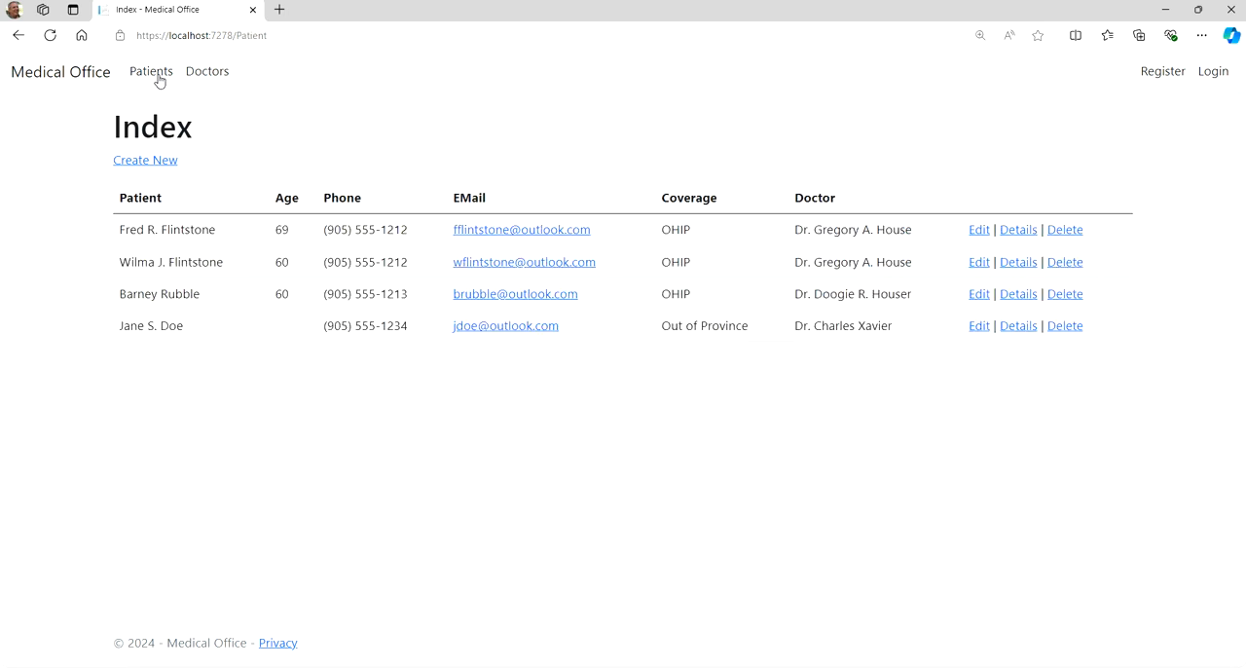